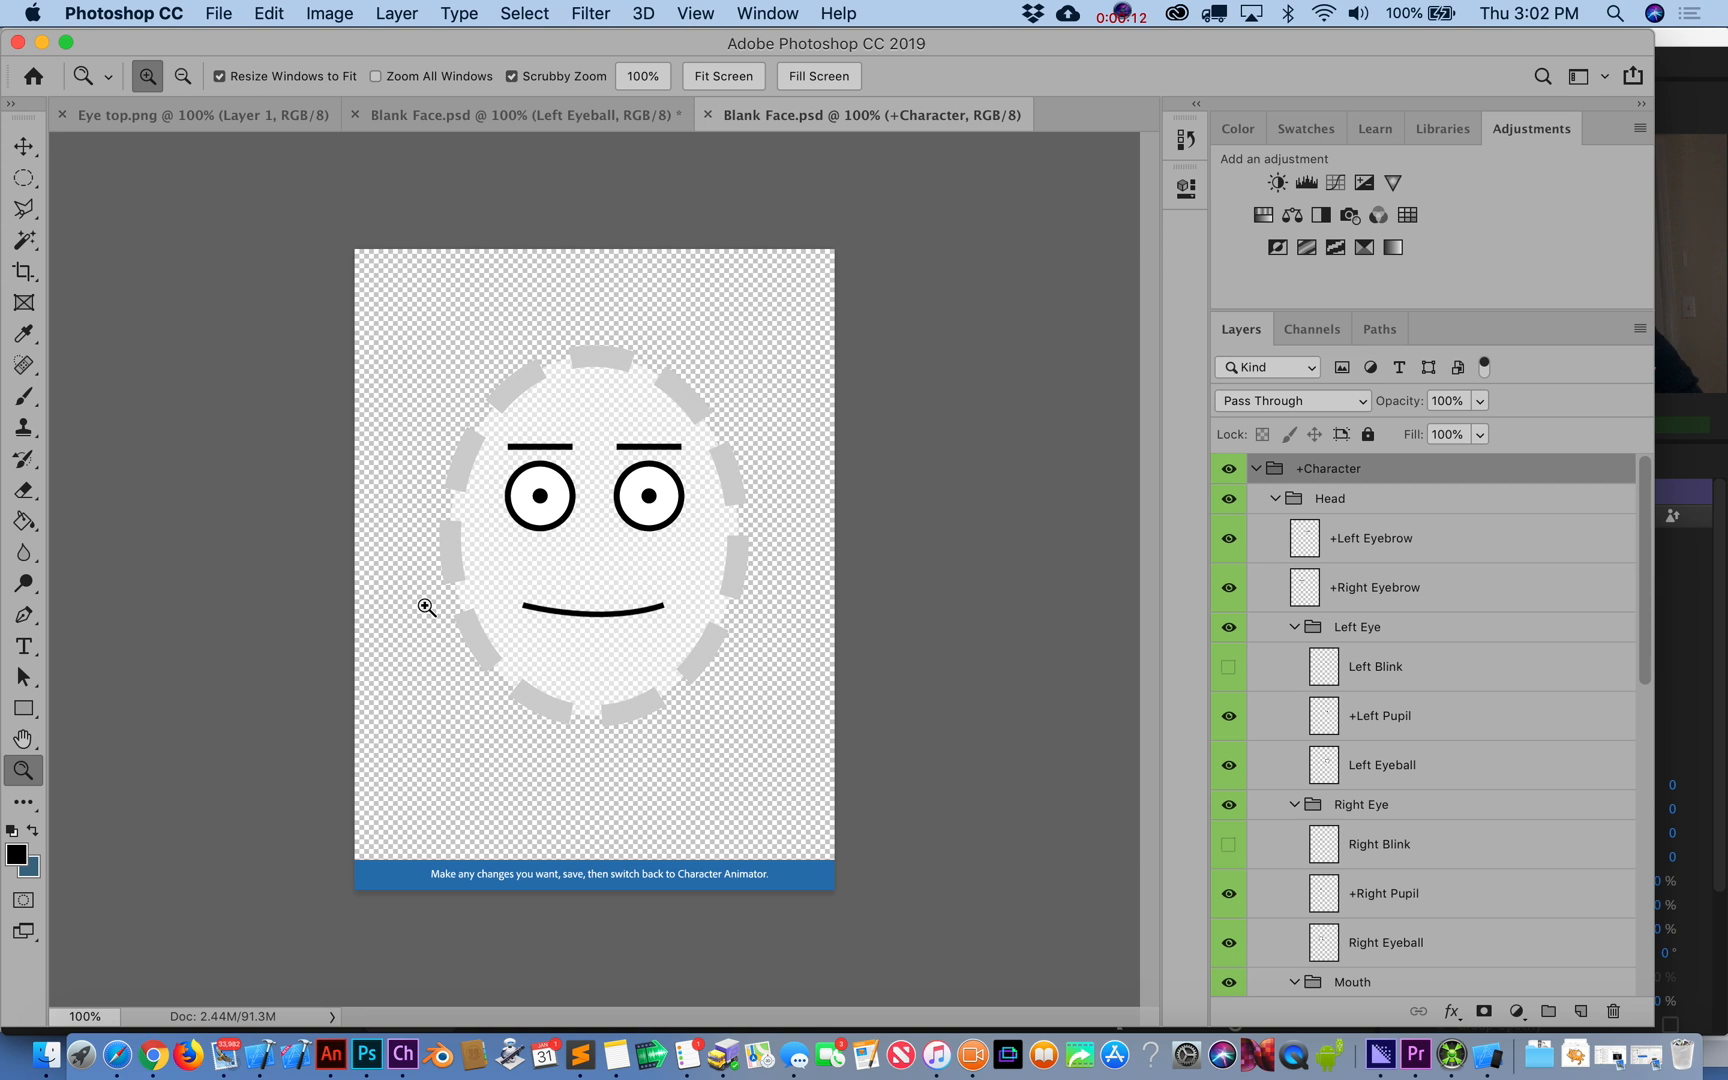
mouse_move(402, 1056)
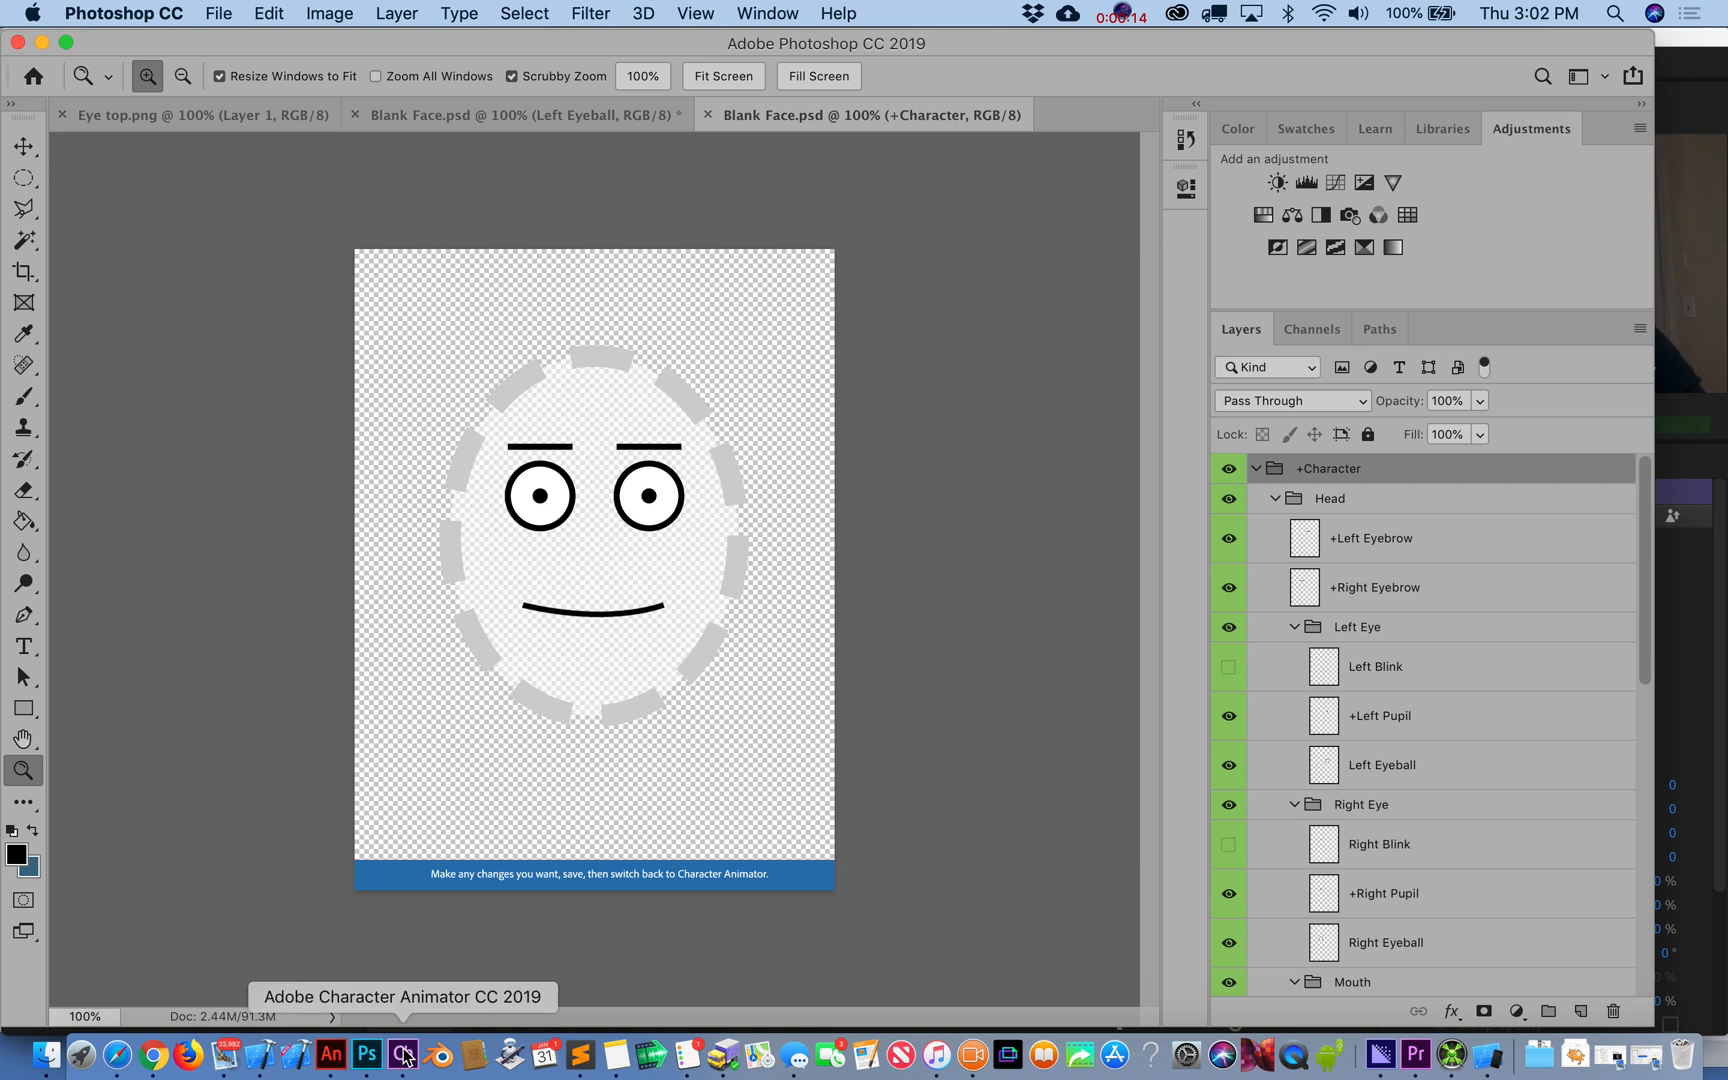
- Bring Character Animator forward from the Dock with the Blank Face puppet scene showing
click(404, 1054)
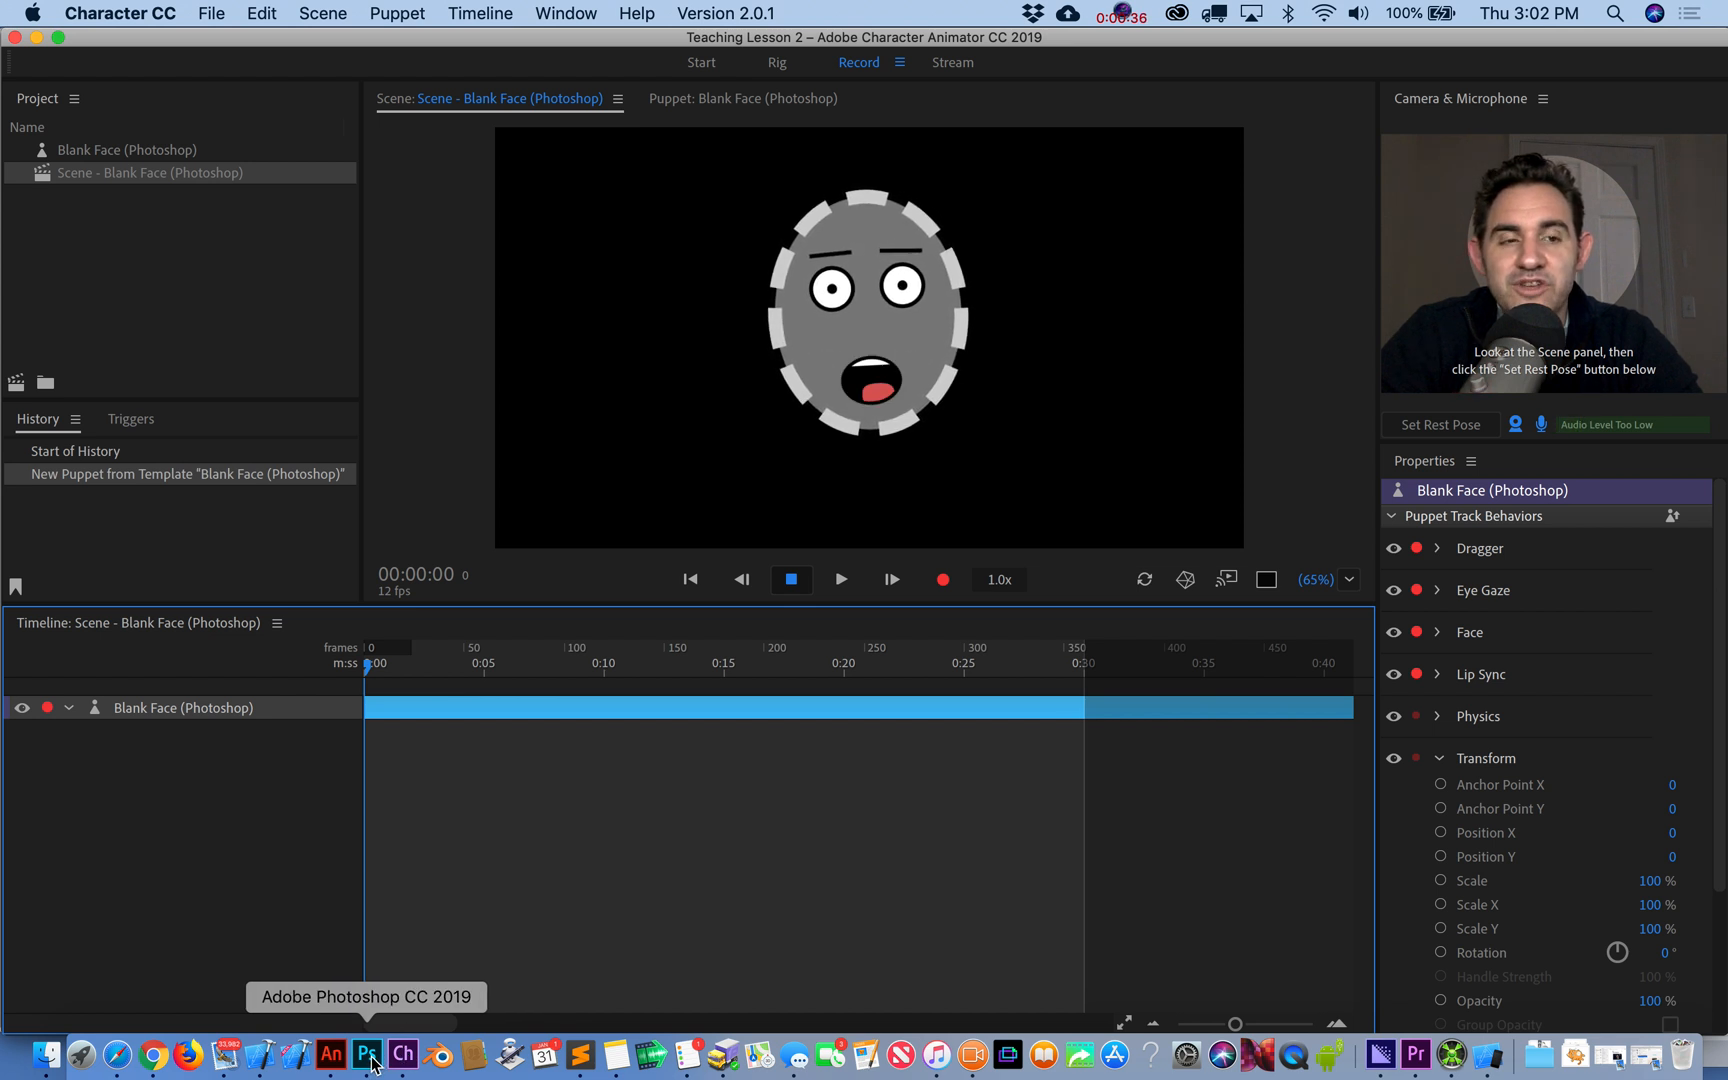
mouse_move(330, 1058)
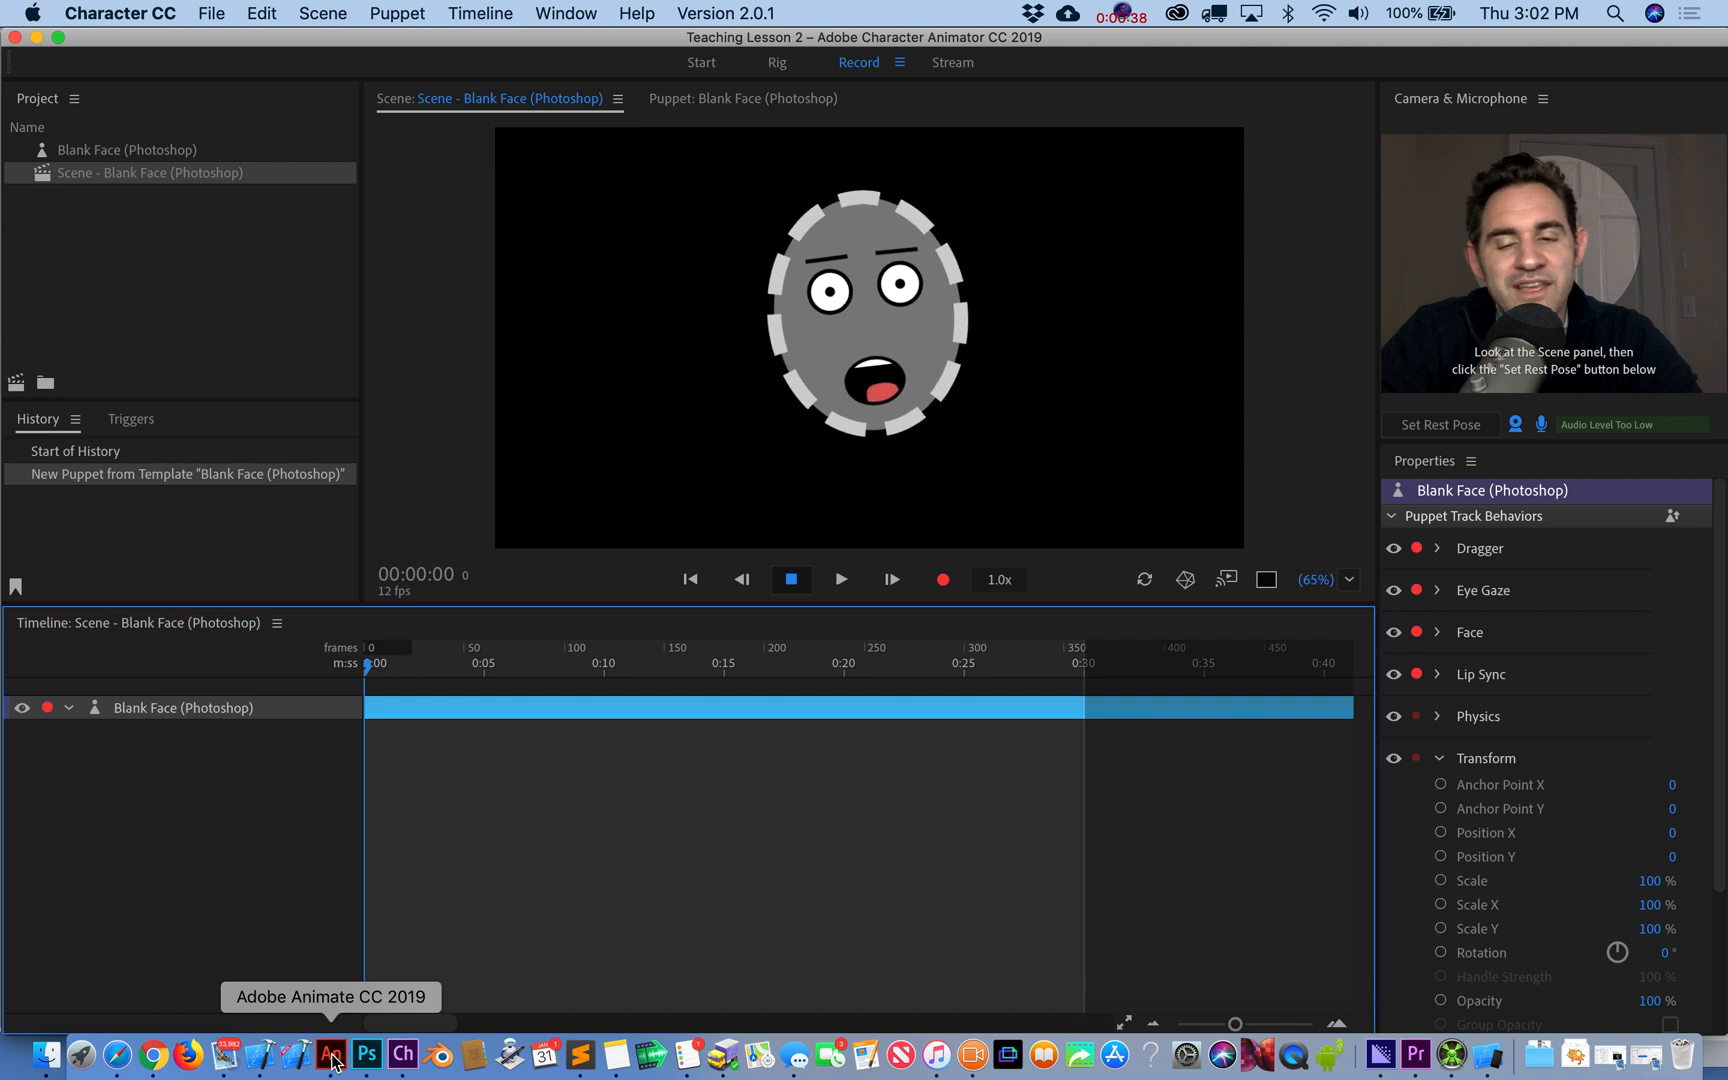
- Bring Adobe Animate forward with the Matt and Justin Podcast Characters file
click(330, 1056)
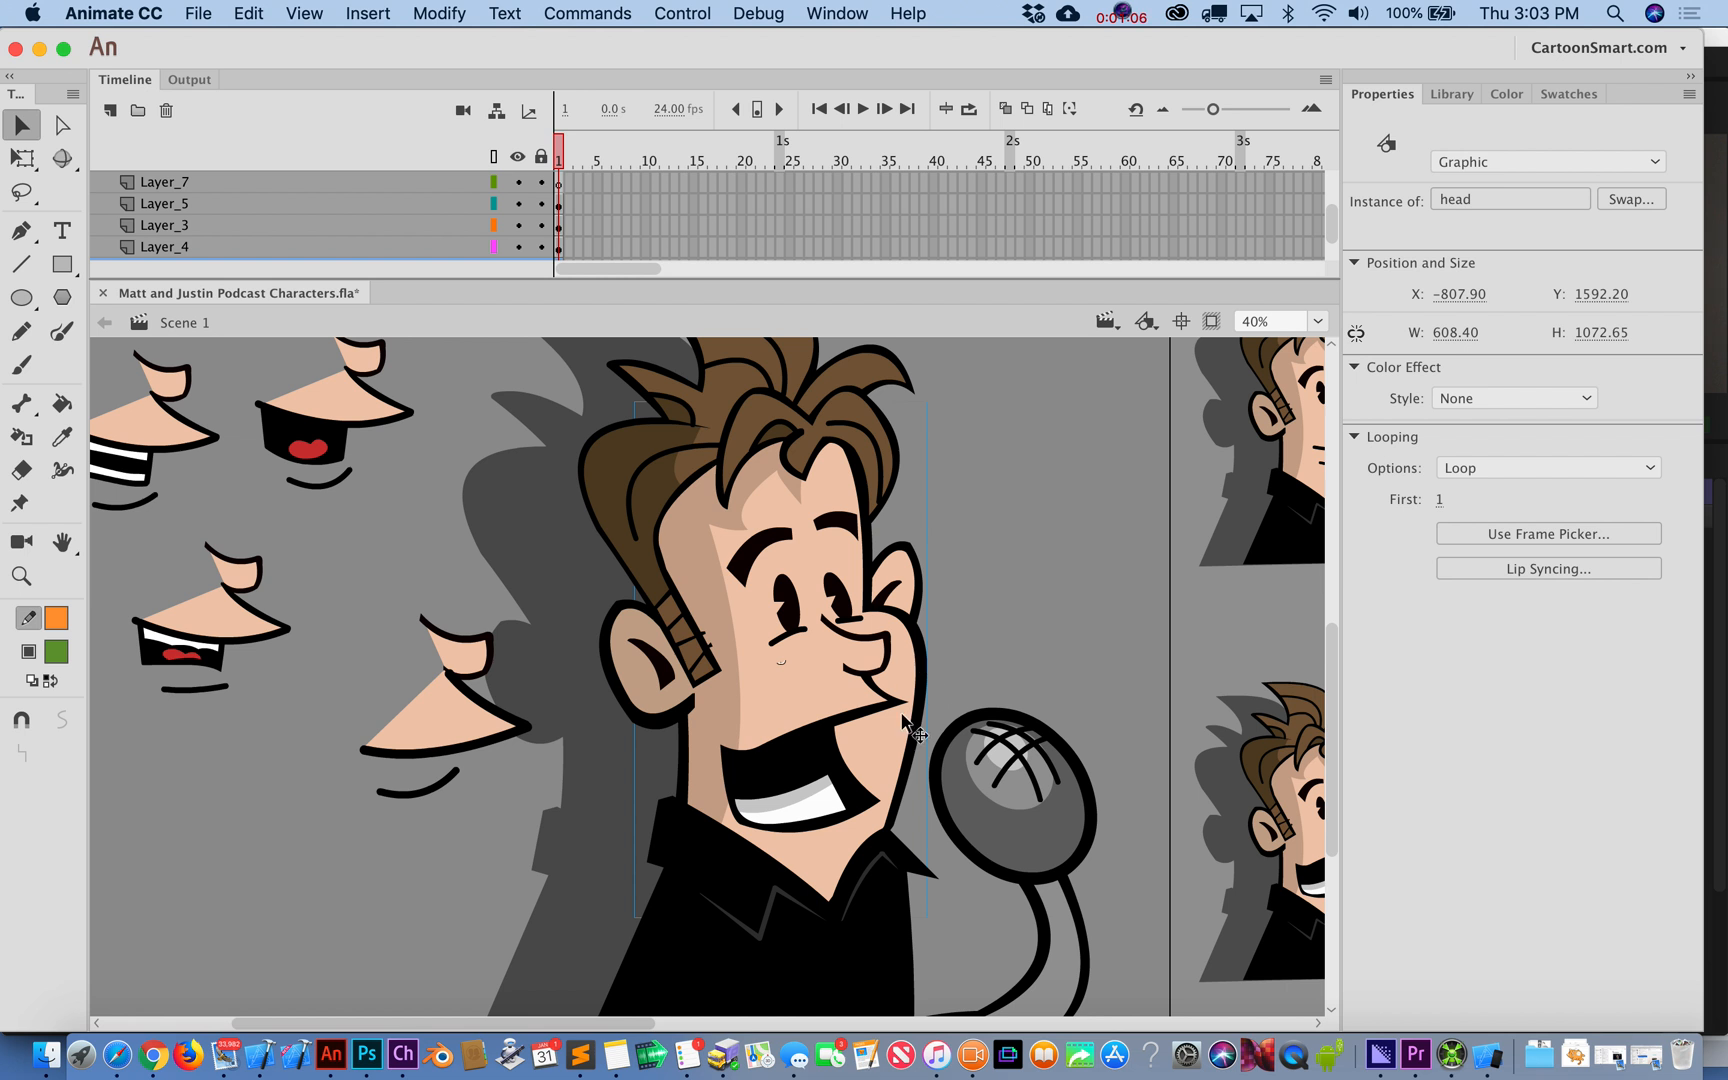
mouse_move(924, 716)
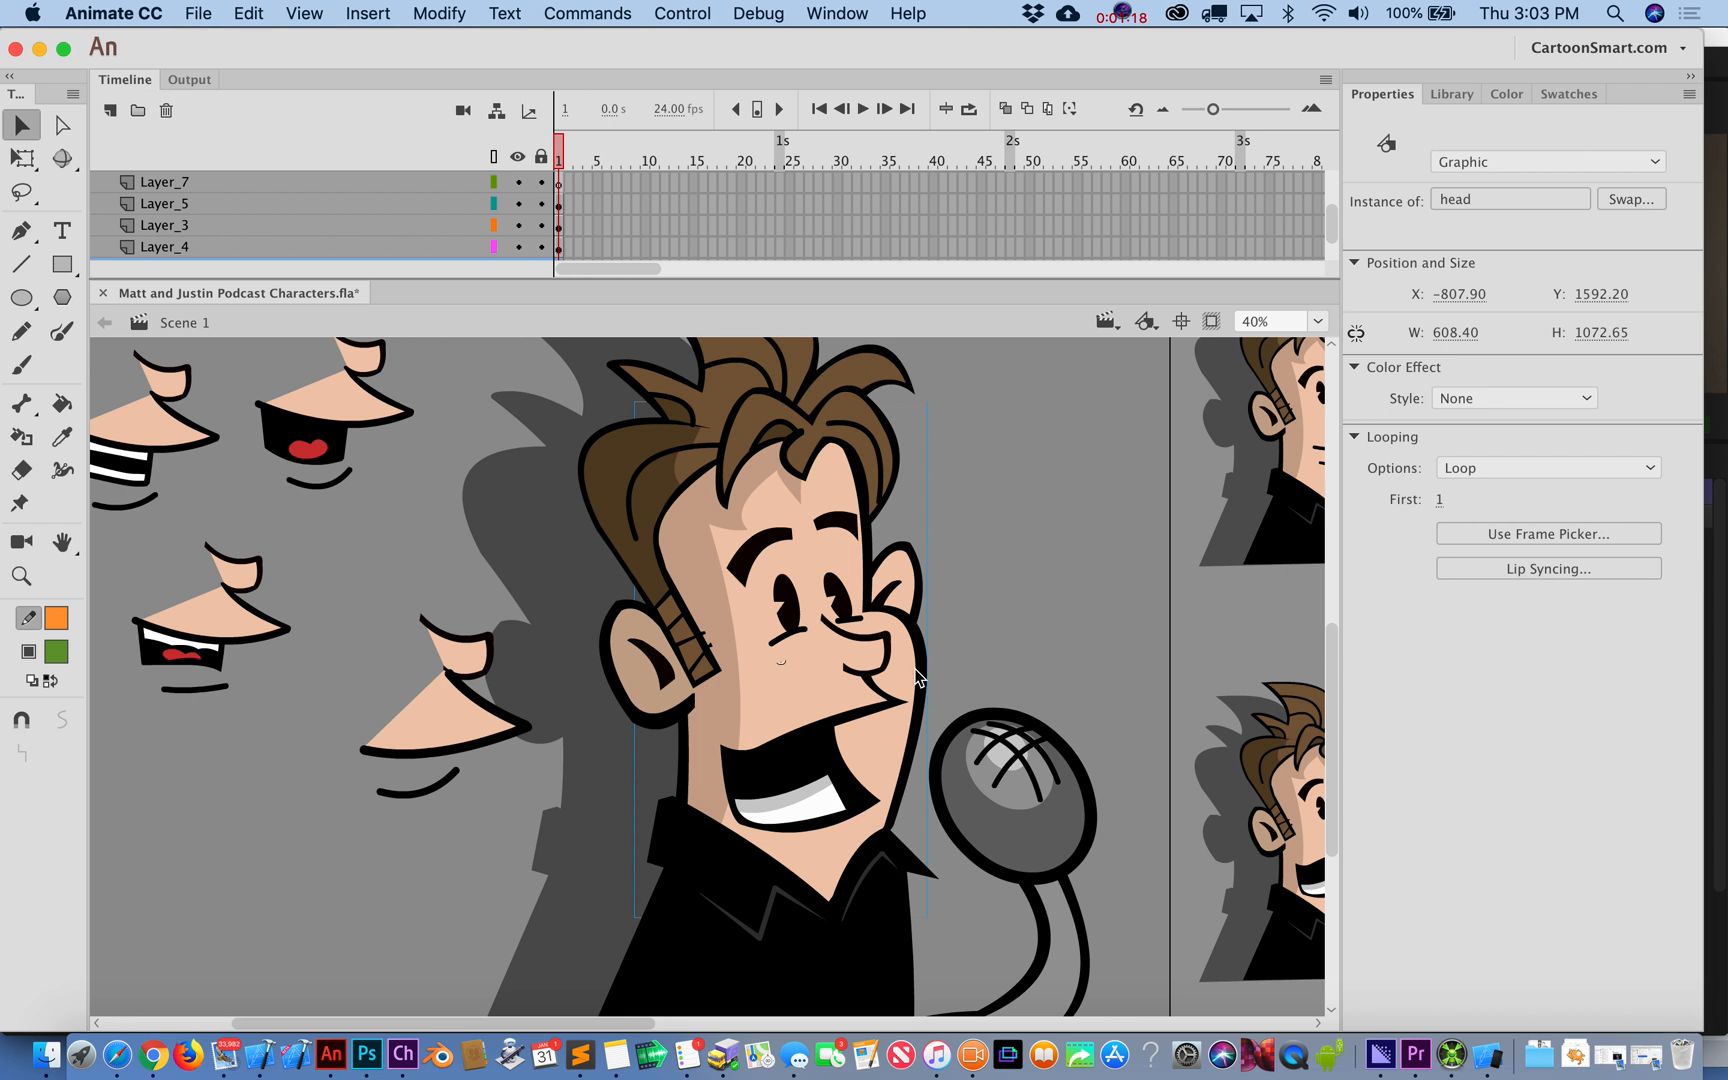
mouse_move(370, 1054)
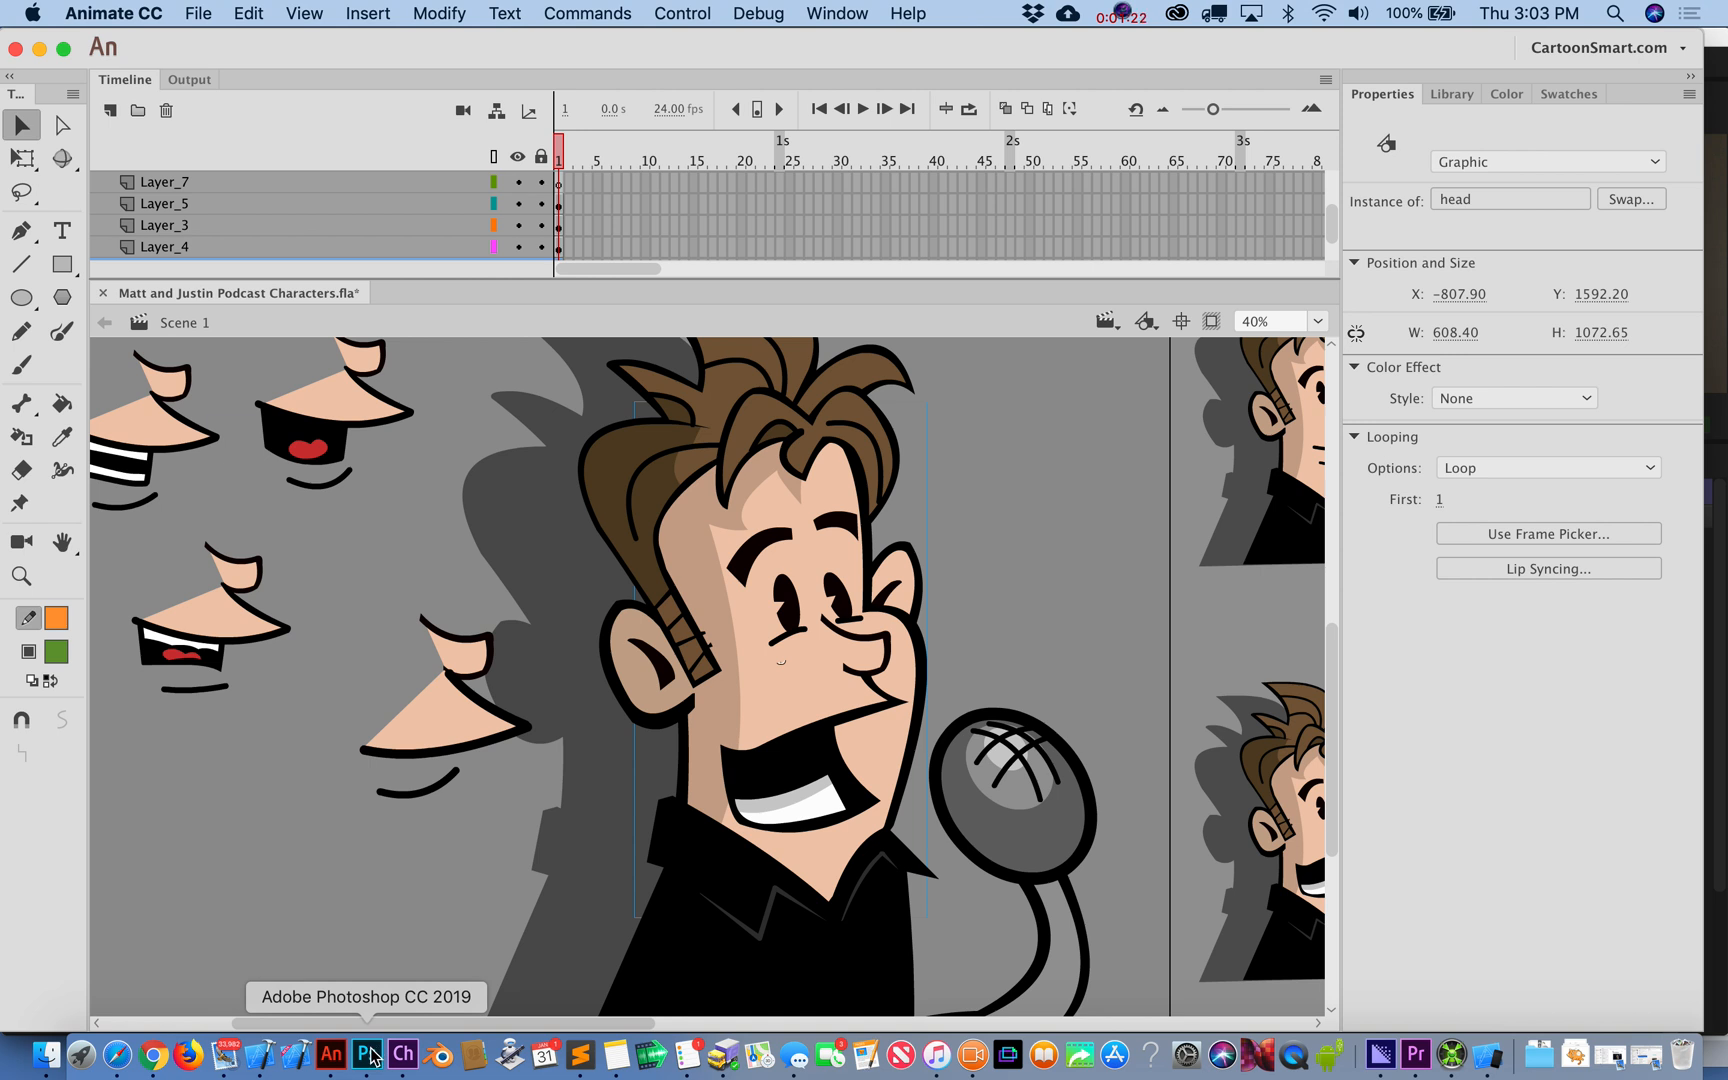
- Back in Photoshop, paste the cartoon head as a new layer above the face background layer
click(368, 1054)
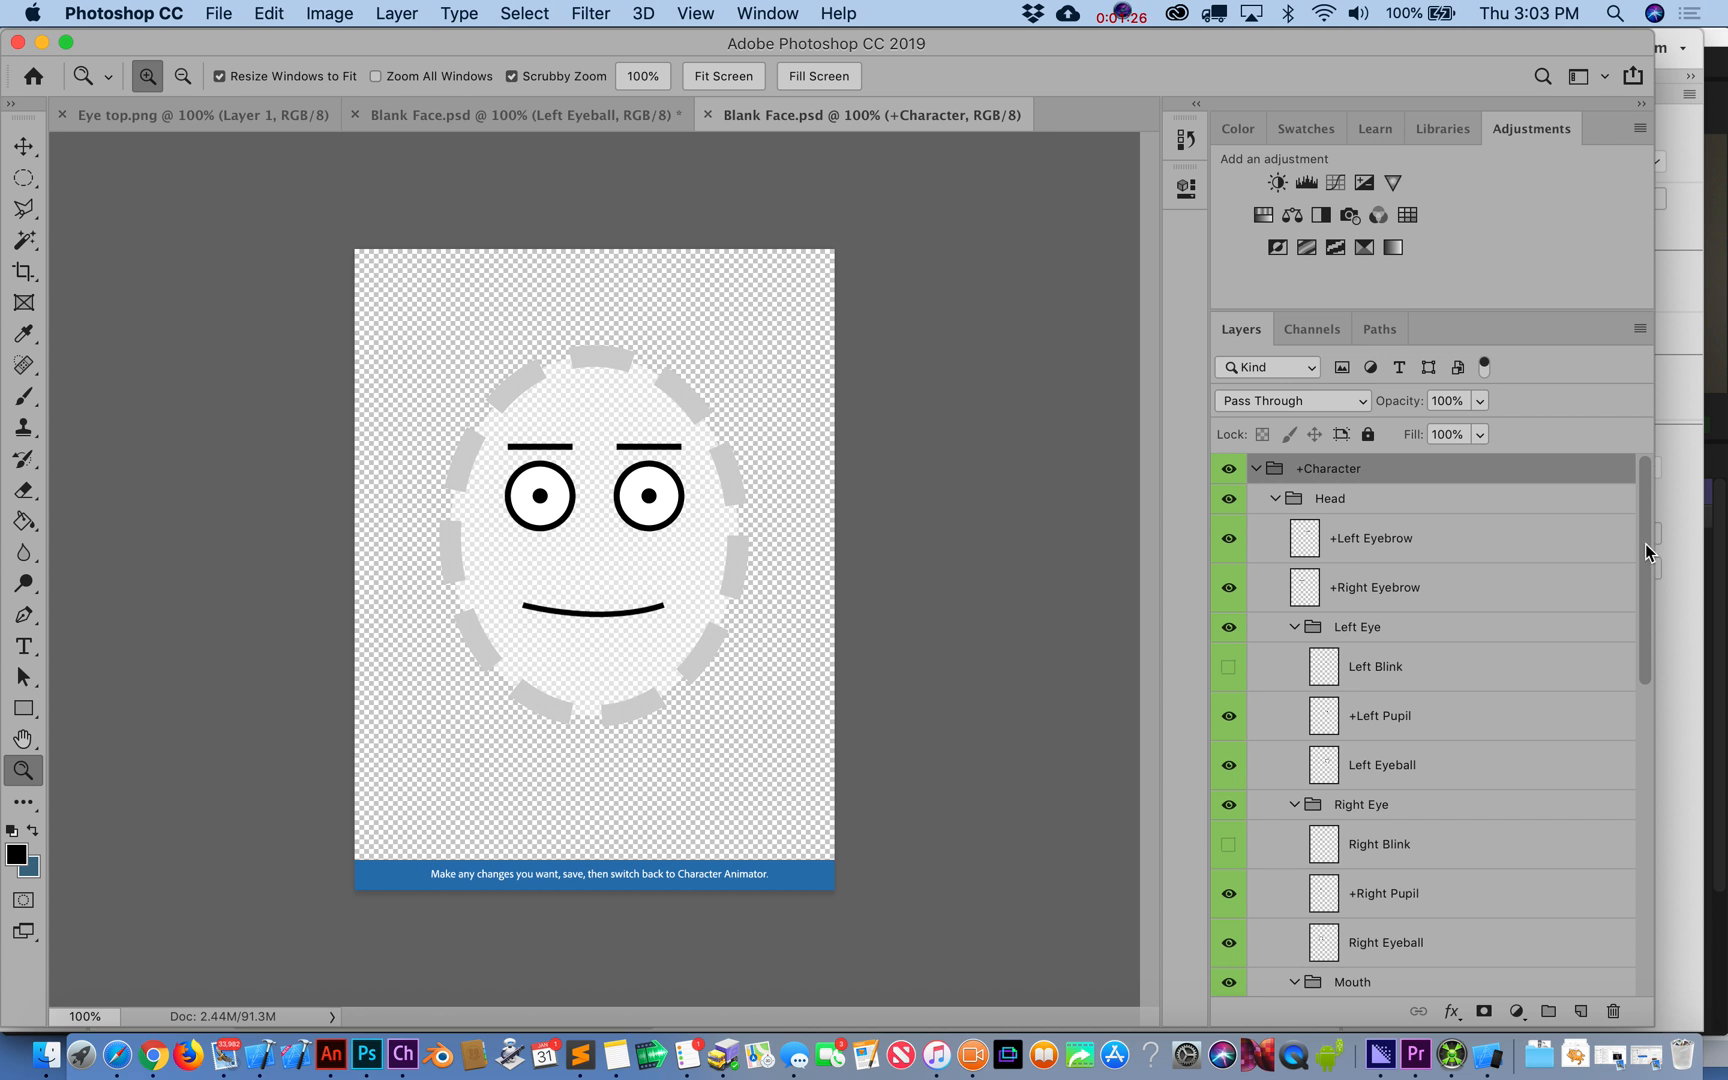
scroll(down, 3)
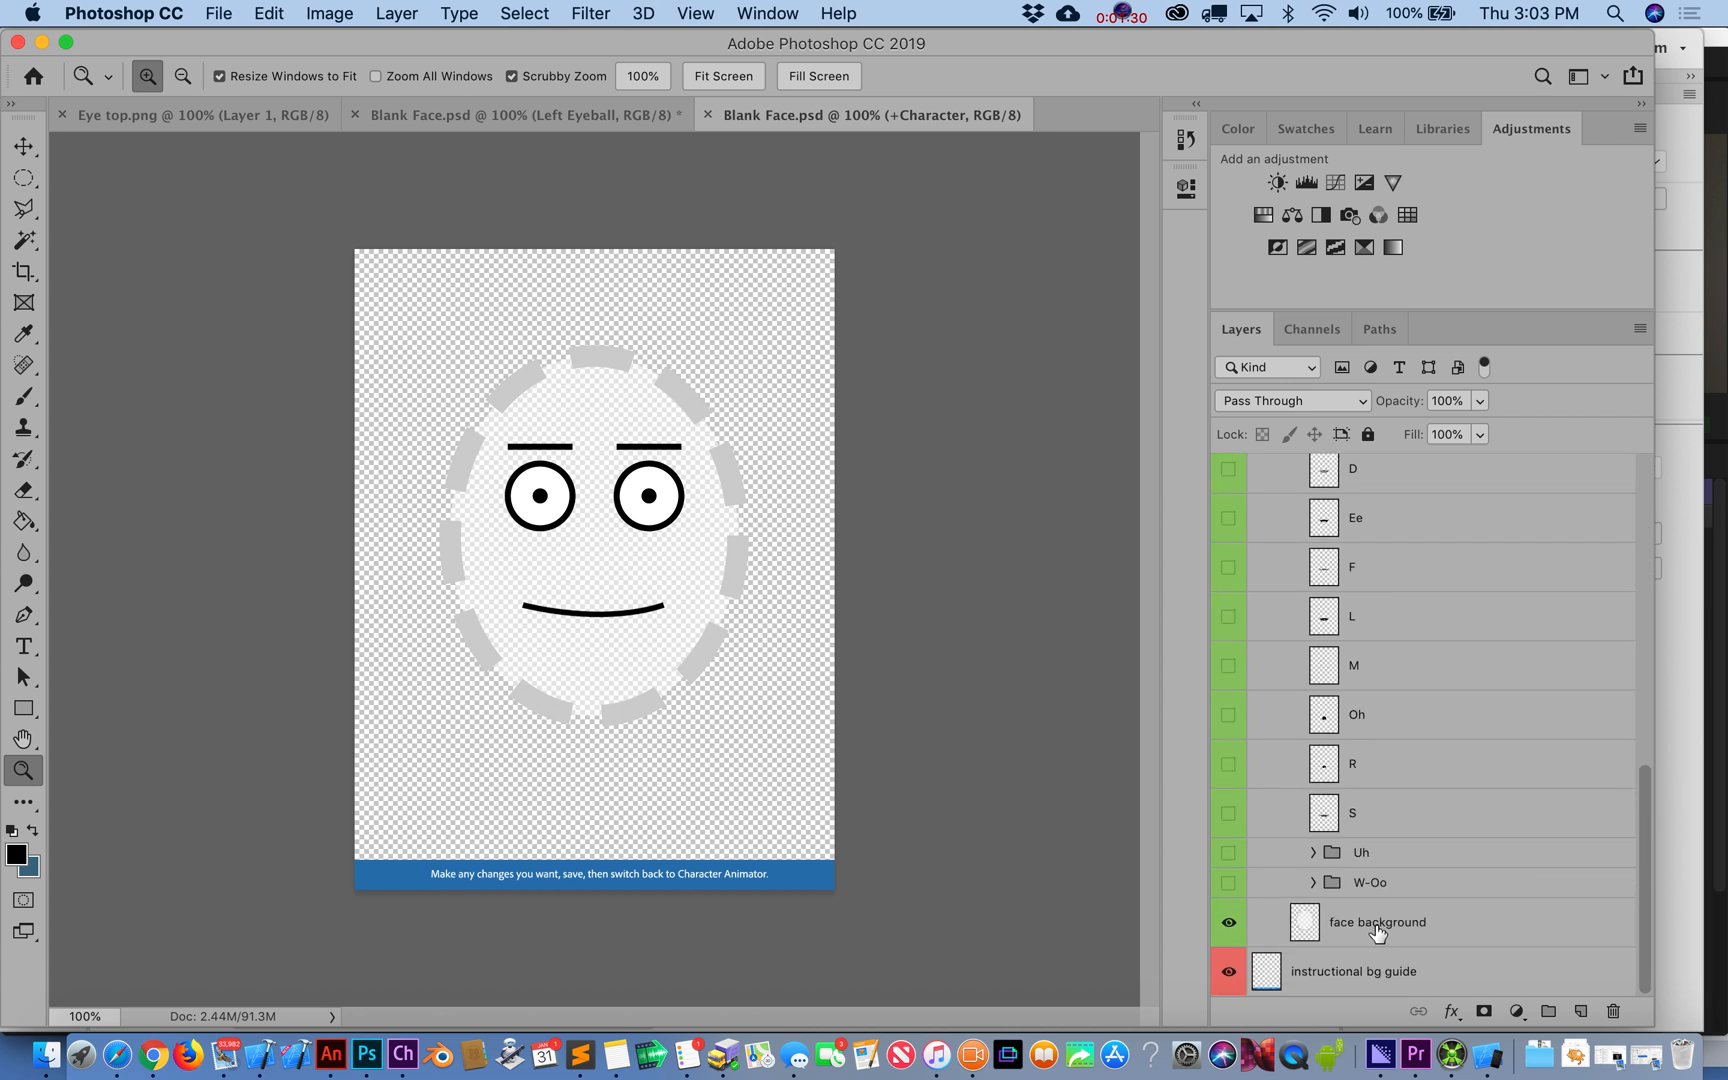
click(1376, 922)
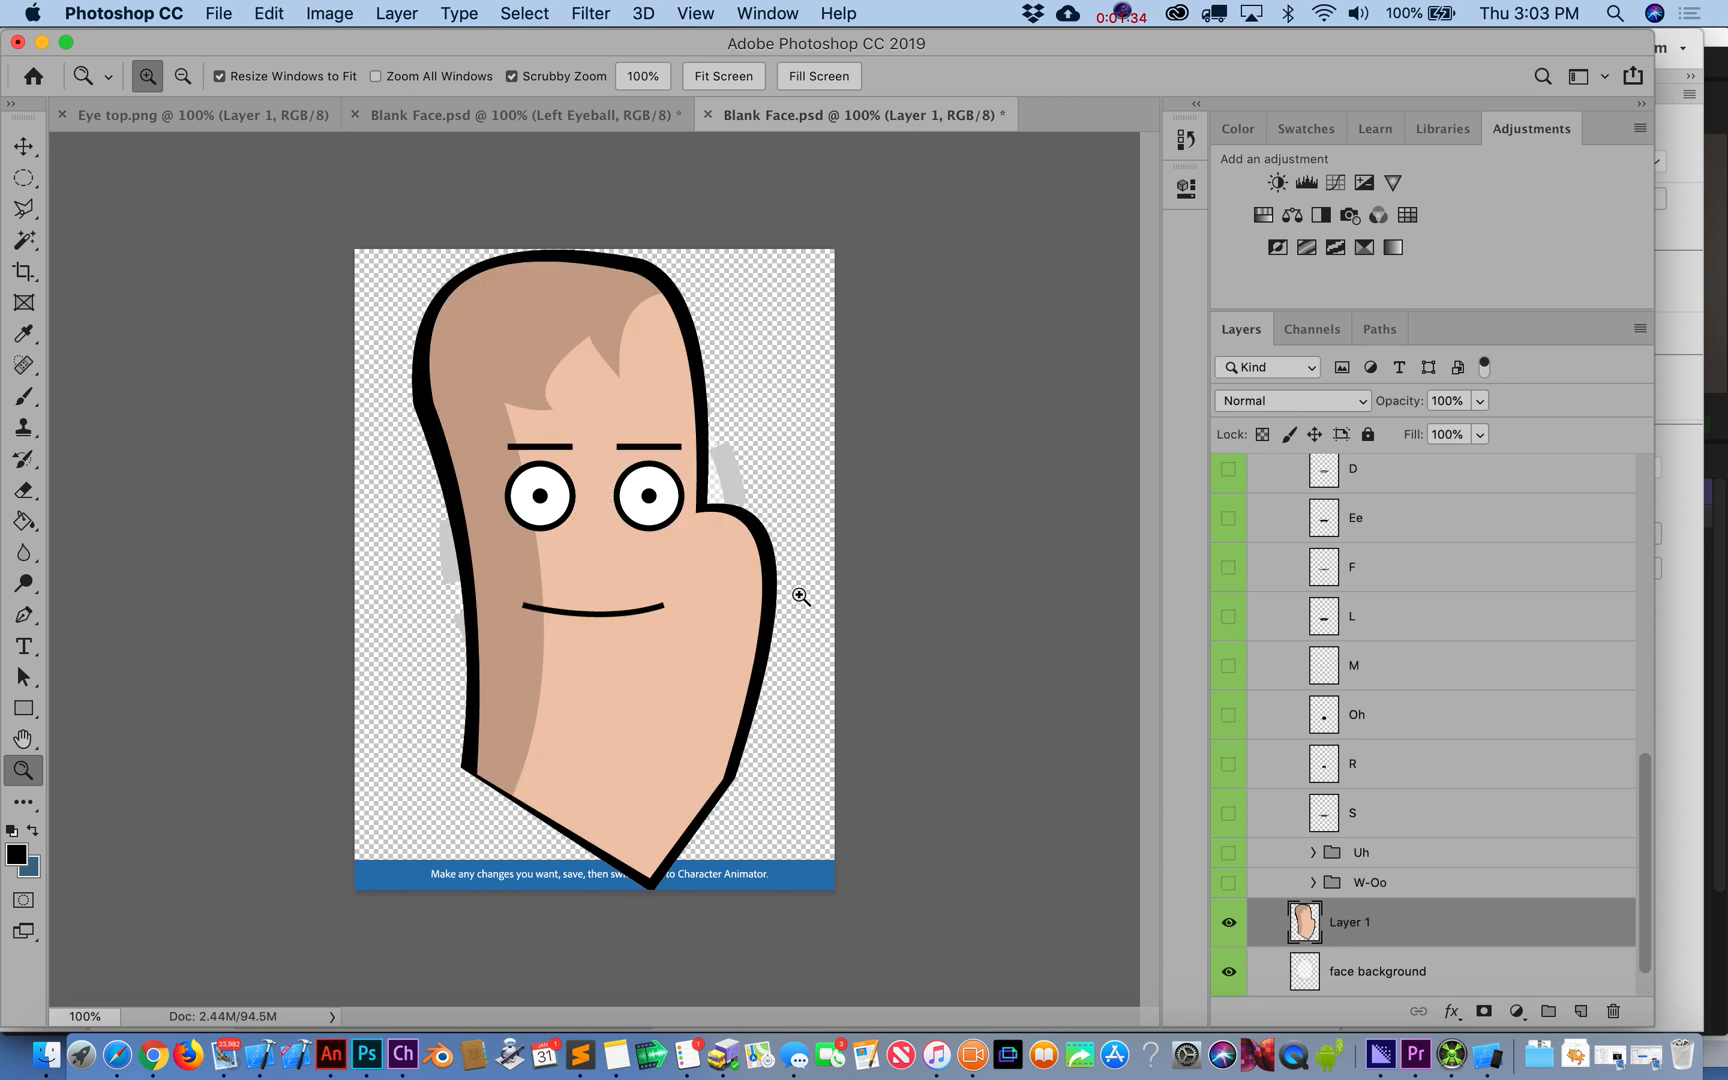
mouse_move(1082, 684)
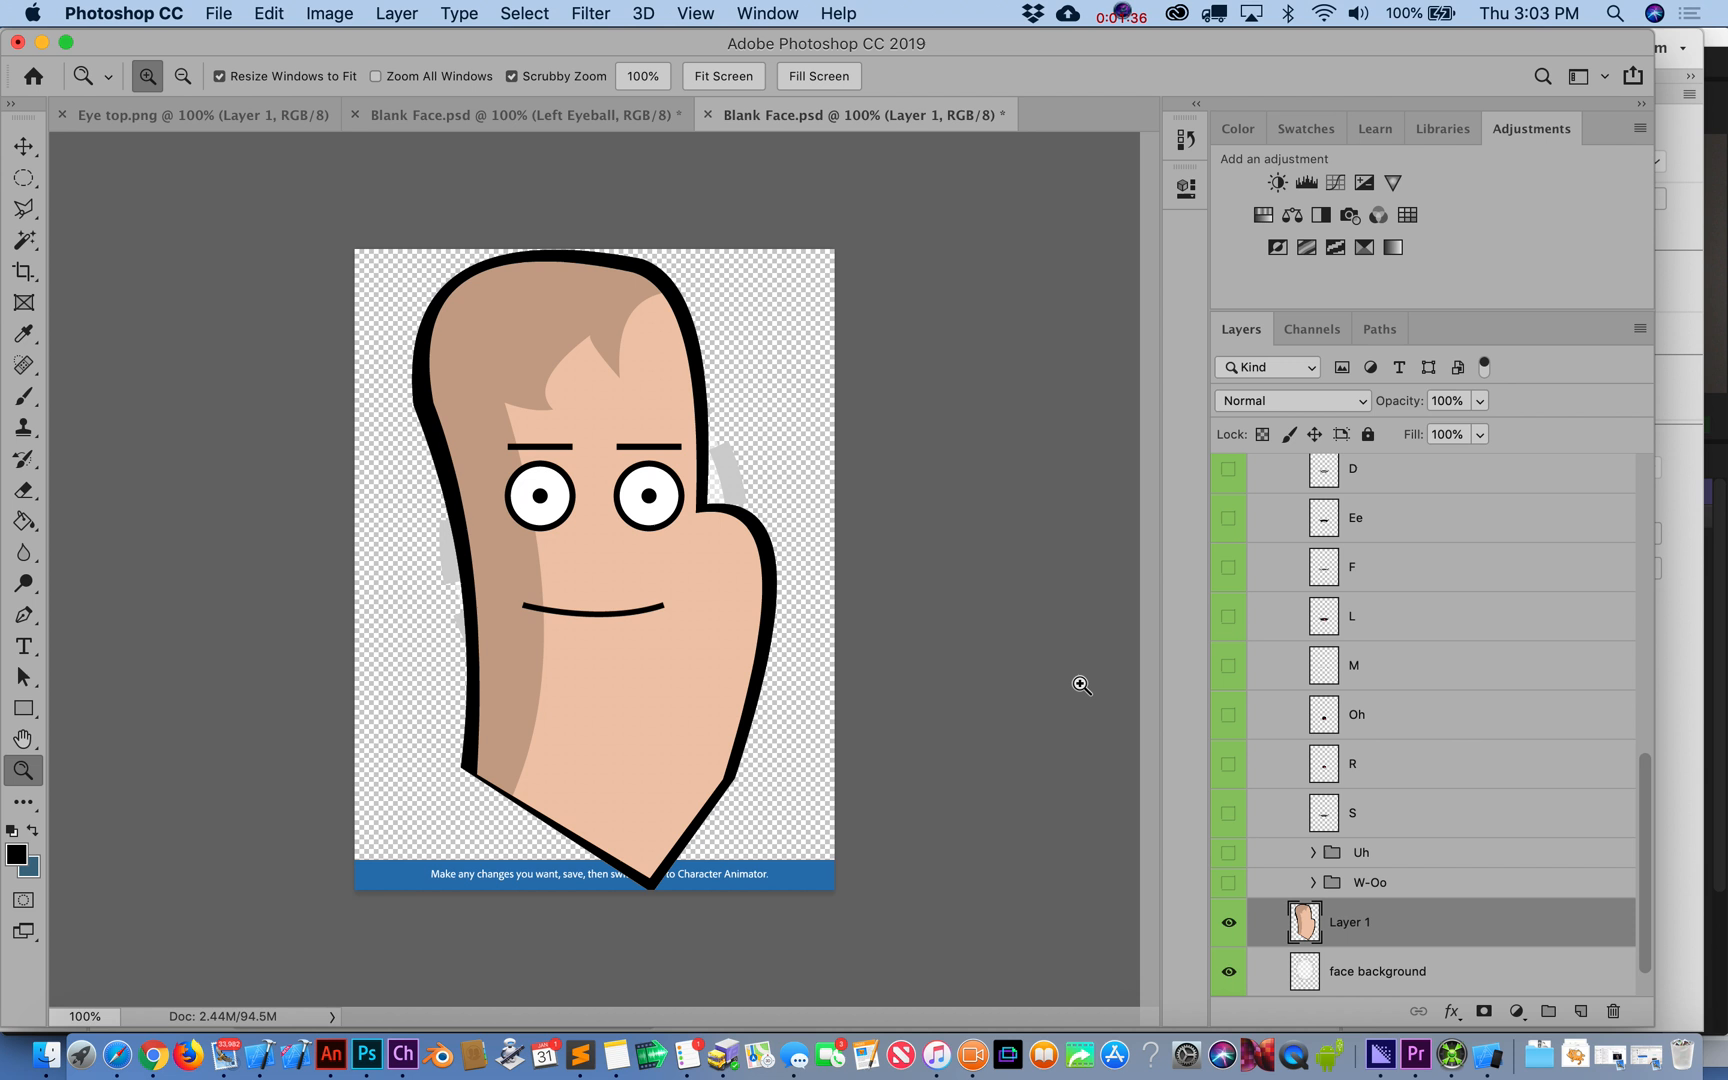
mouse_move(772, 458)
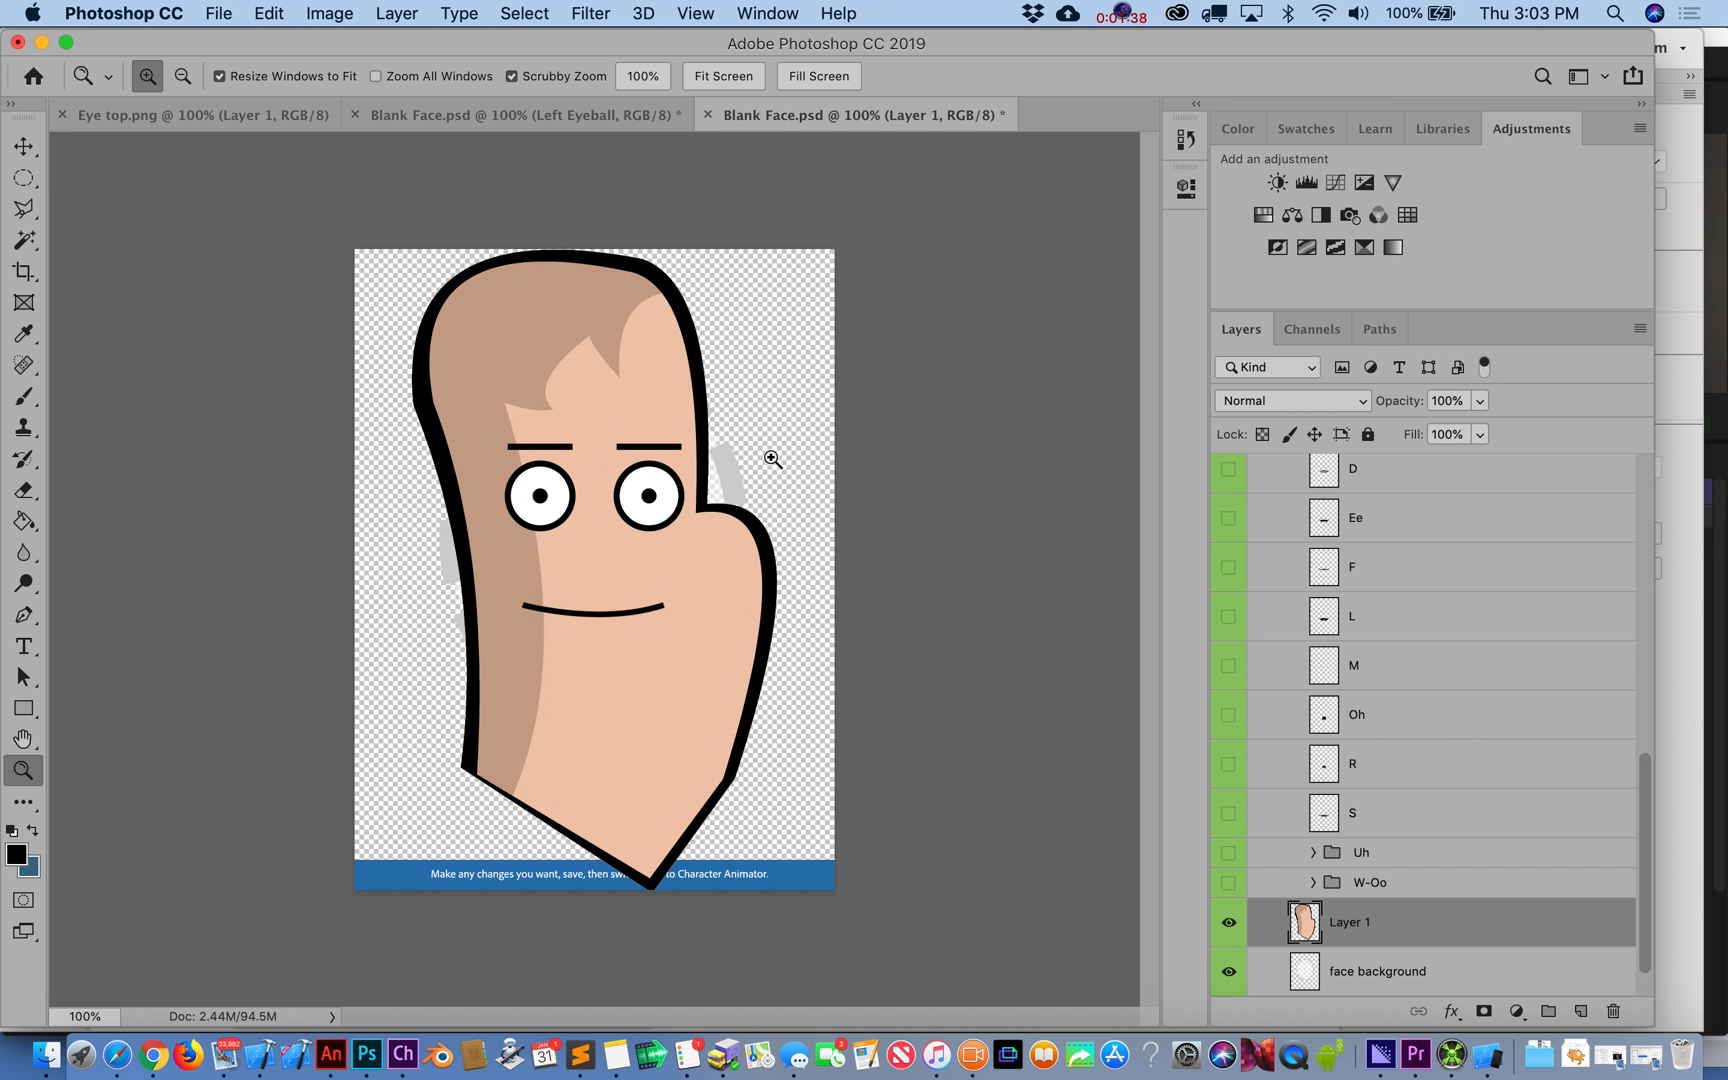
mouse_move(446, 482)
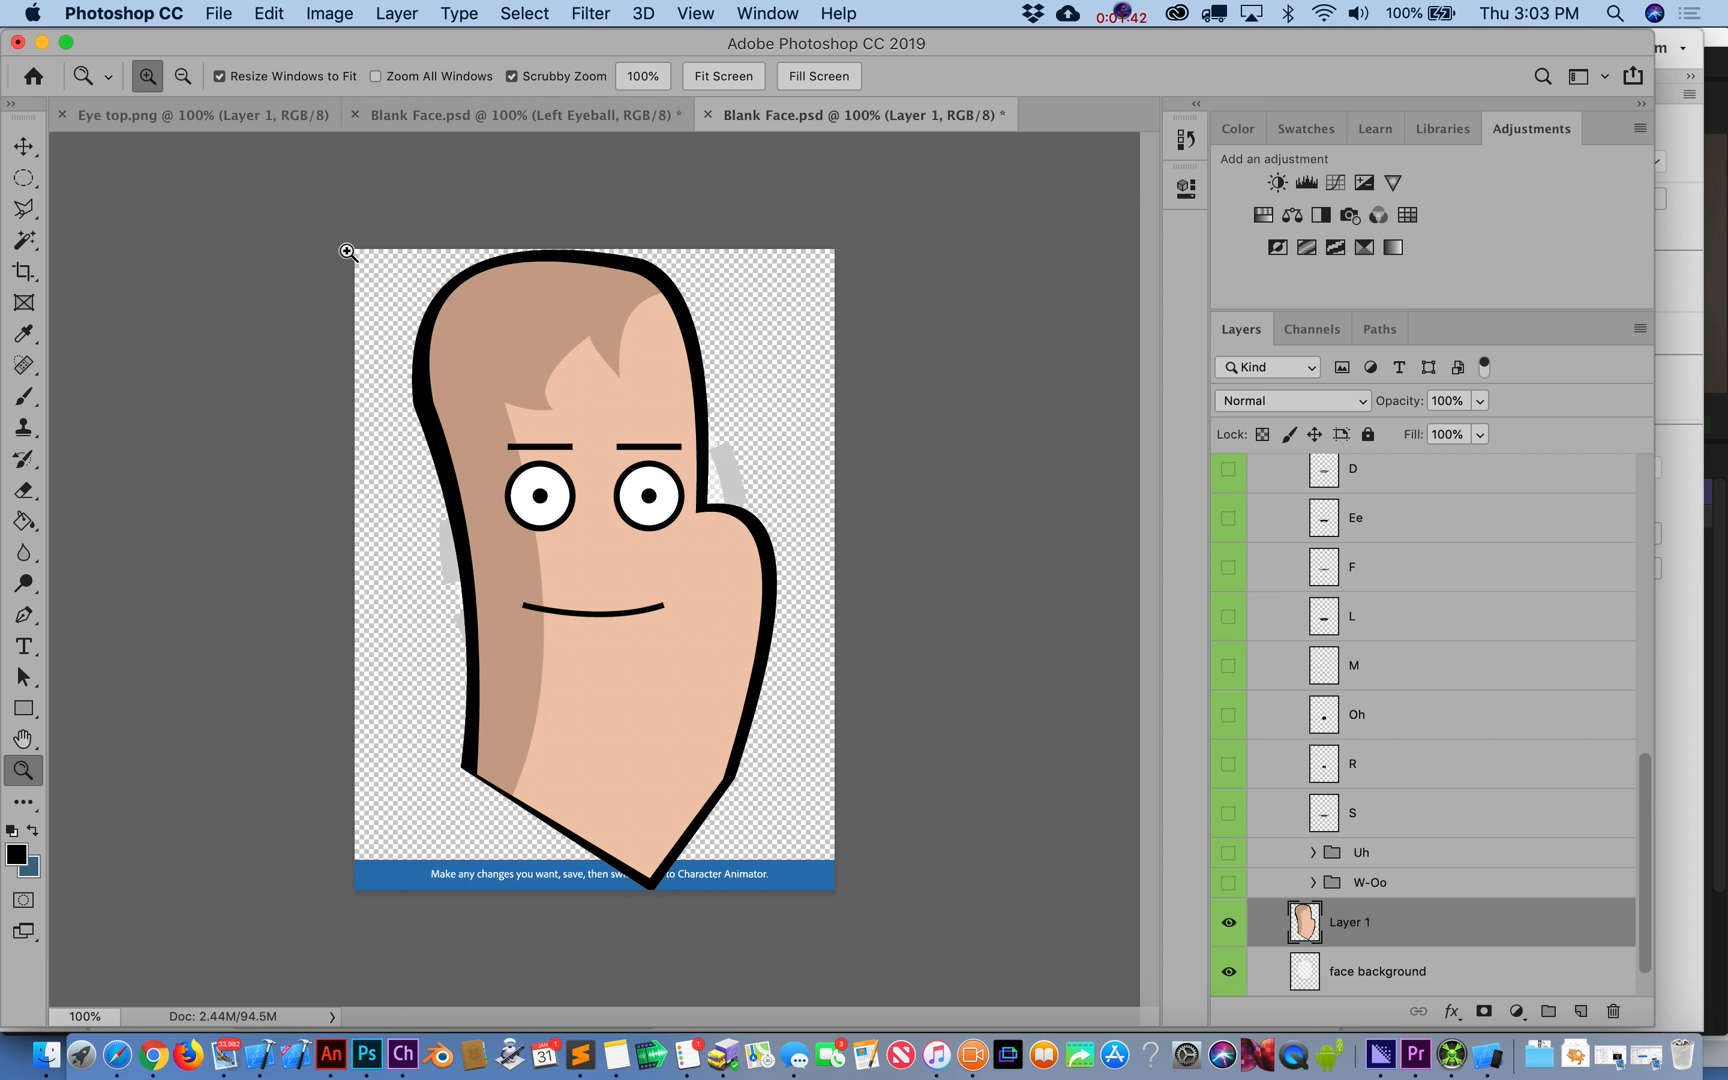
mouse_move(414, 212)
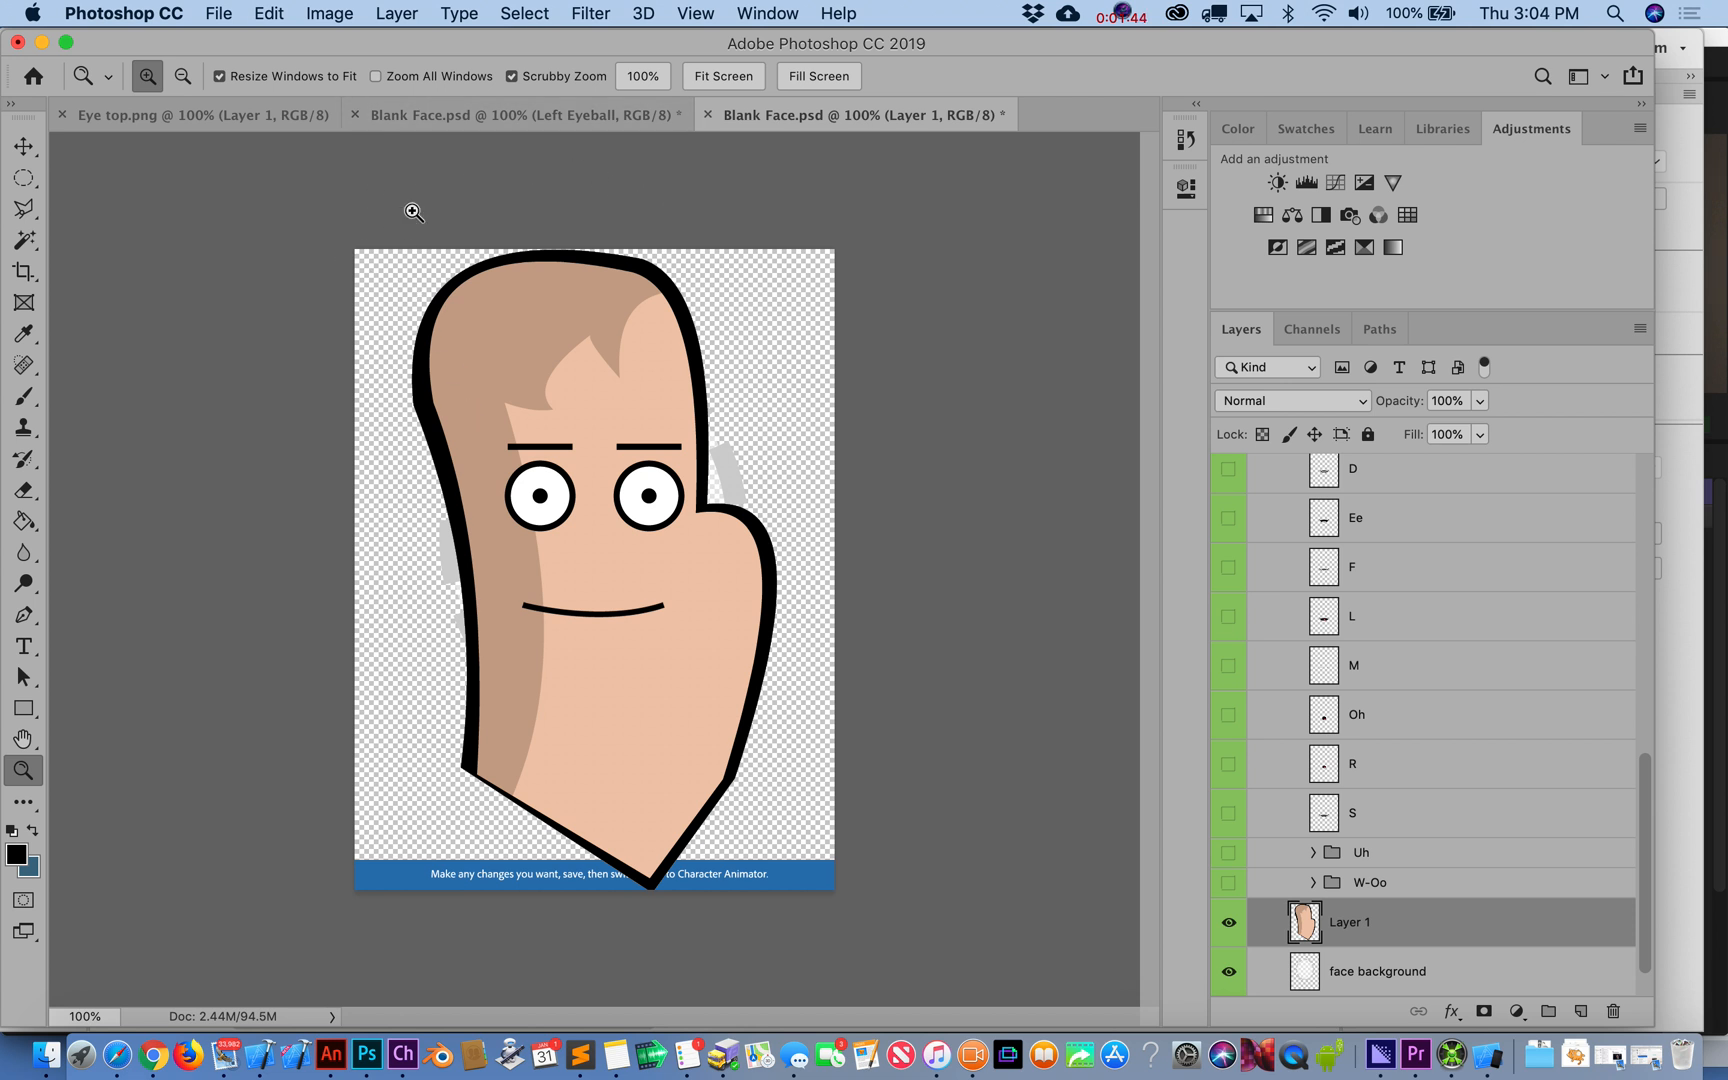
mouse_move(626, 500)
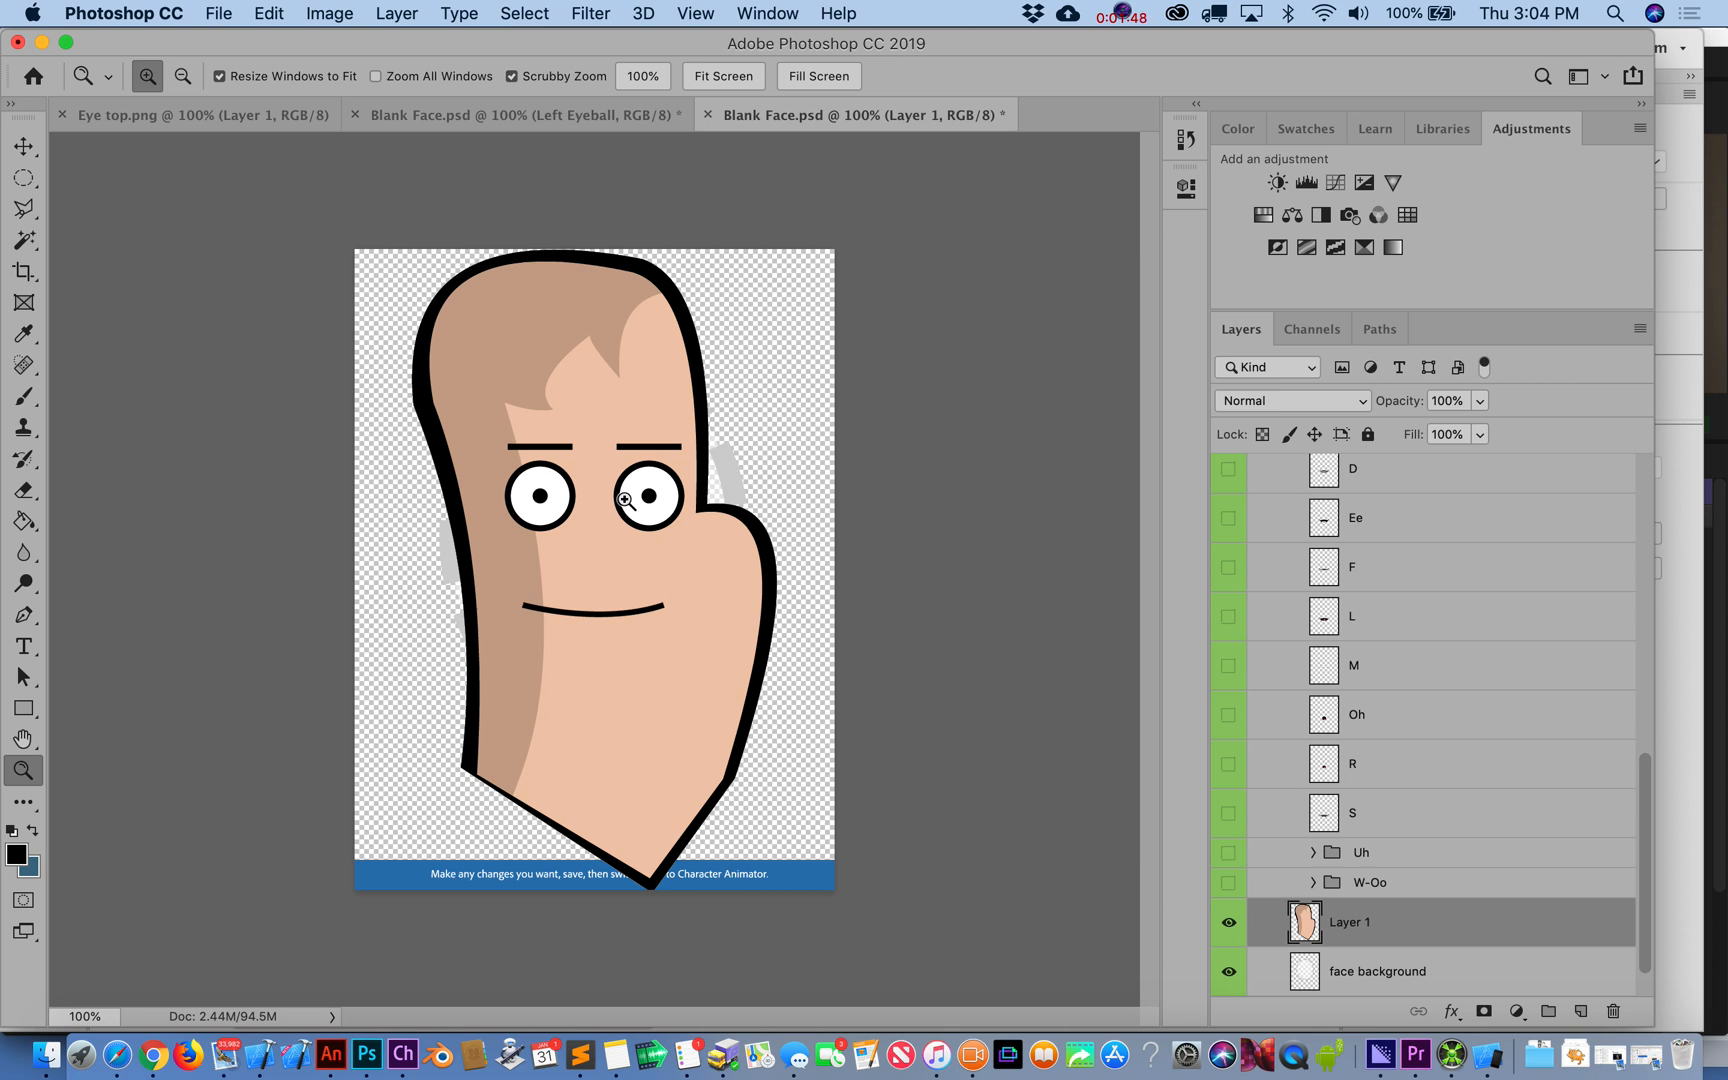
- Start a Canvas Size change with width 15 inches, then cancel it
click(328, 14)
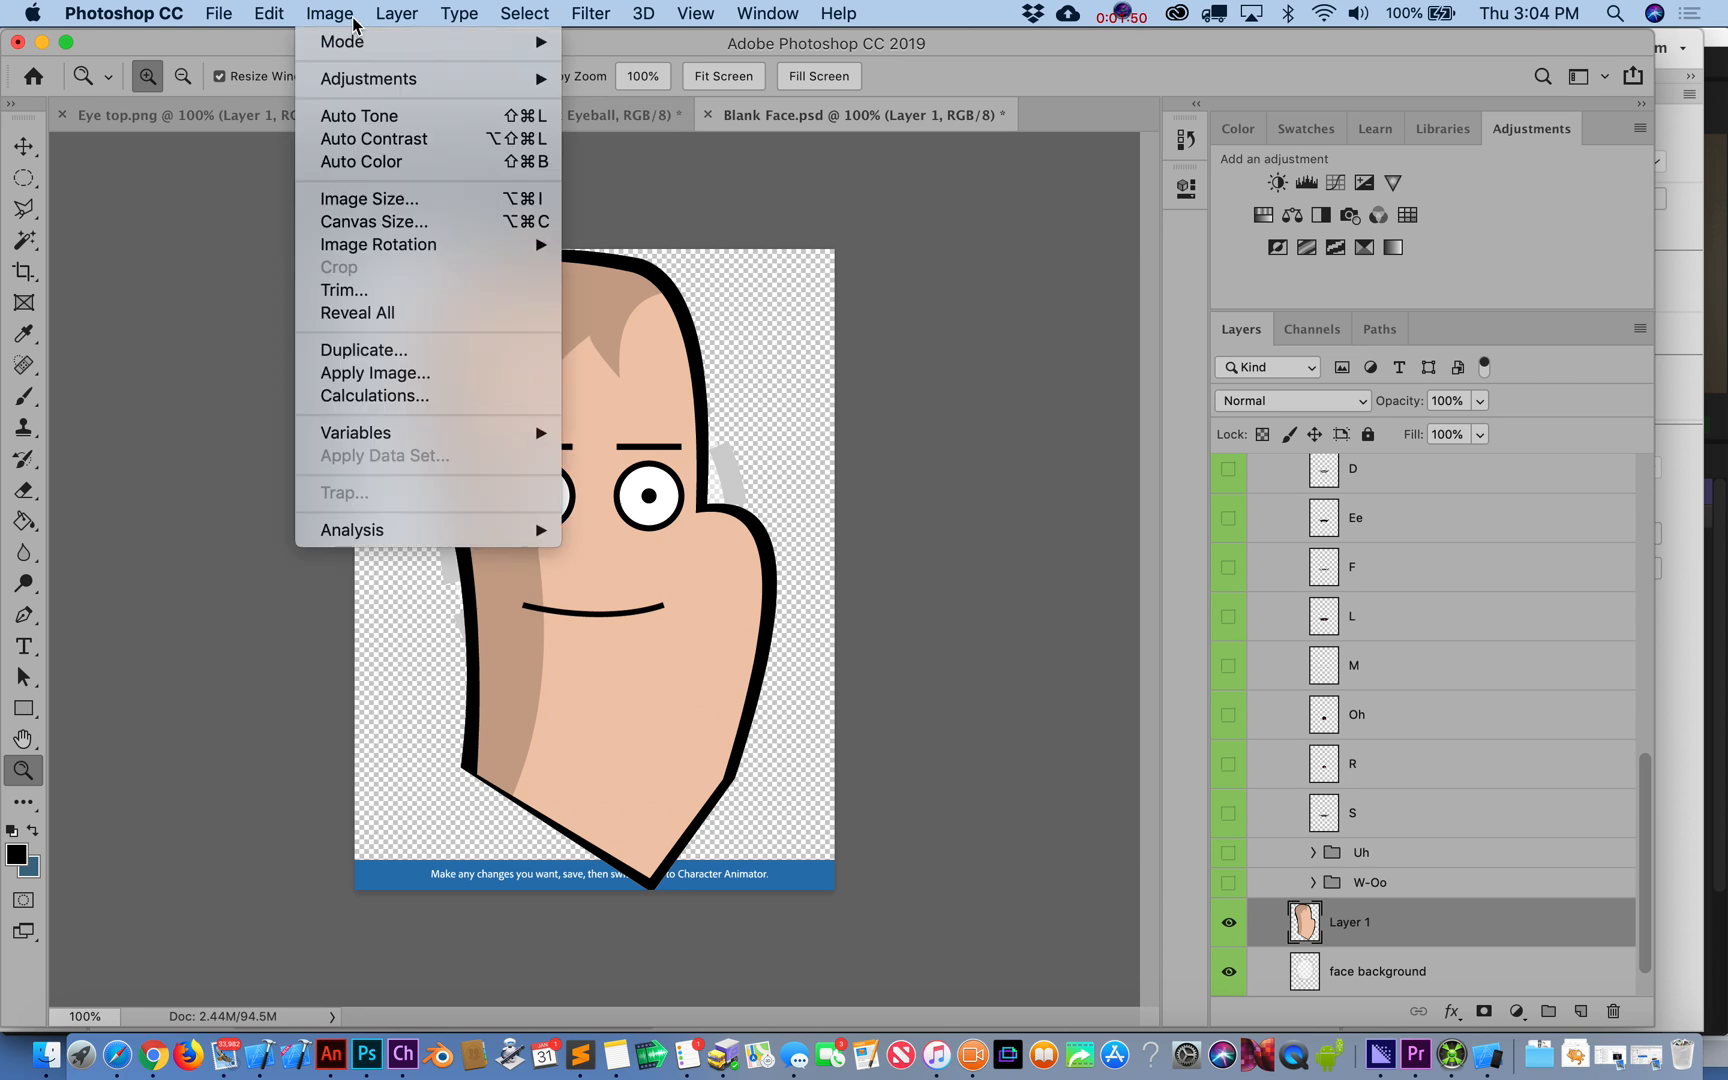
click(372, 222)
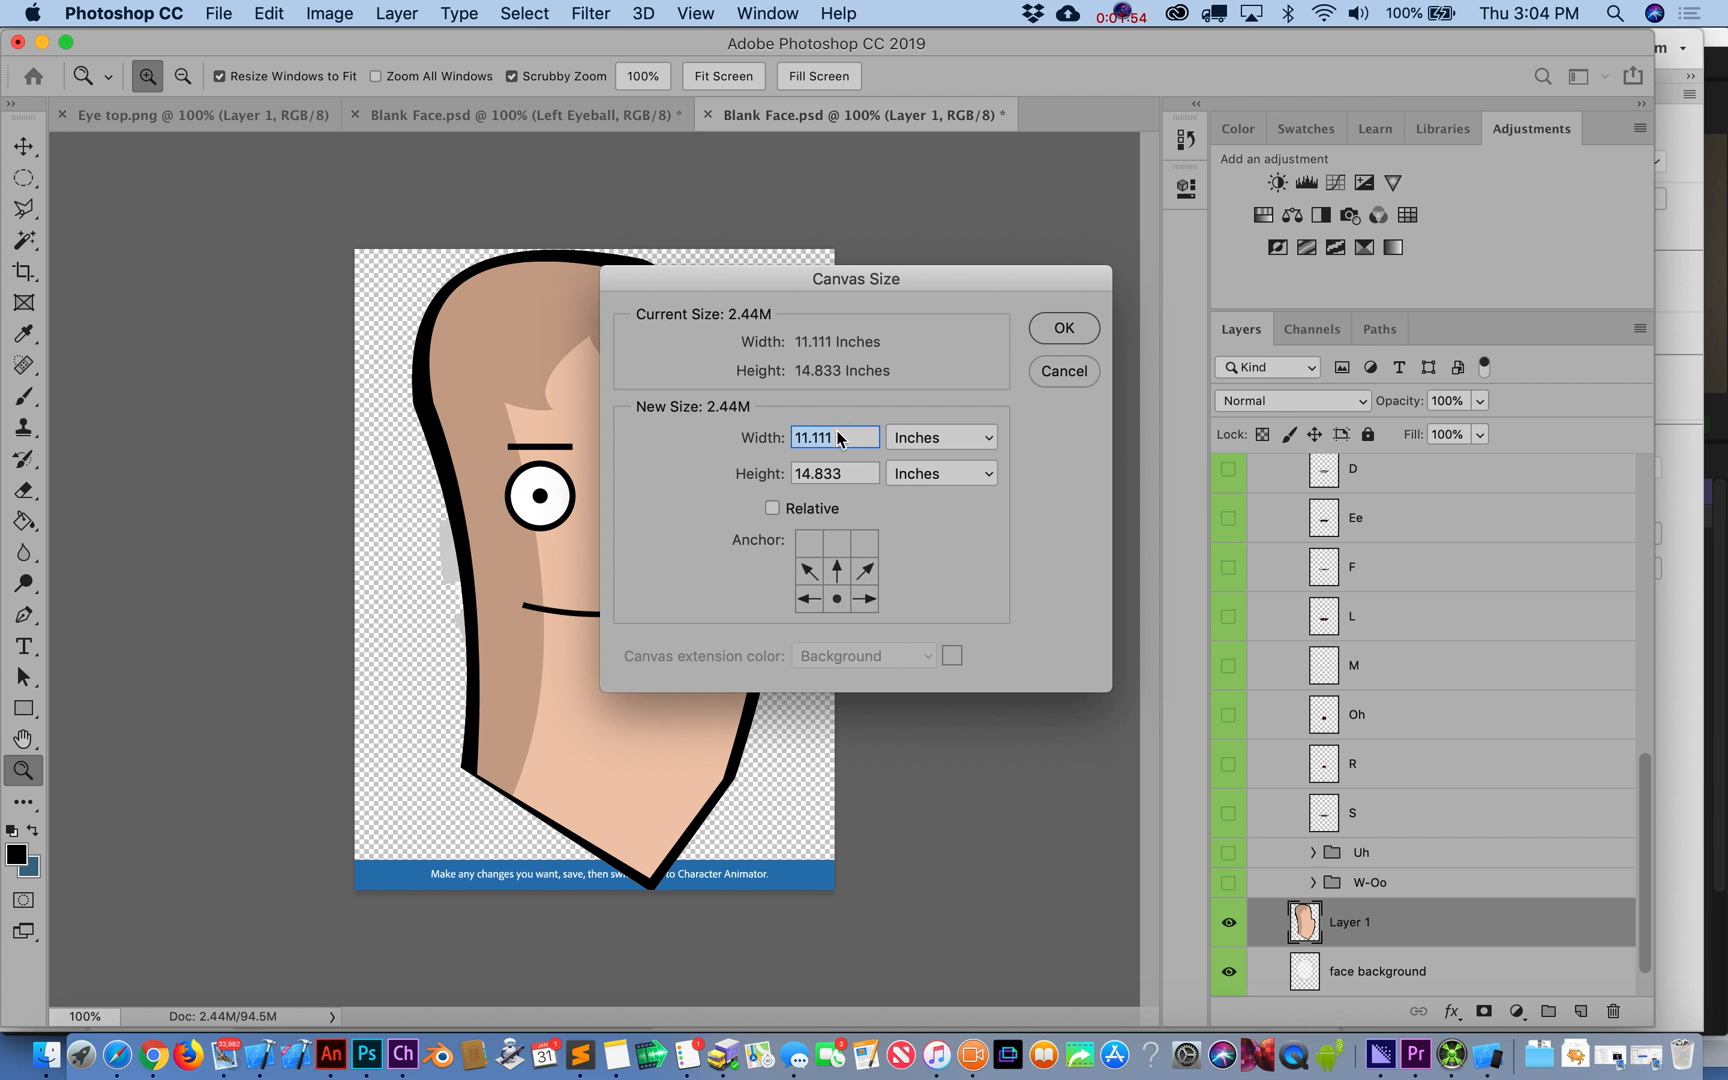
mouse_move(686, 442)
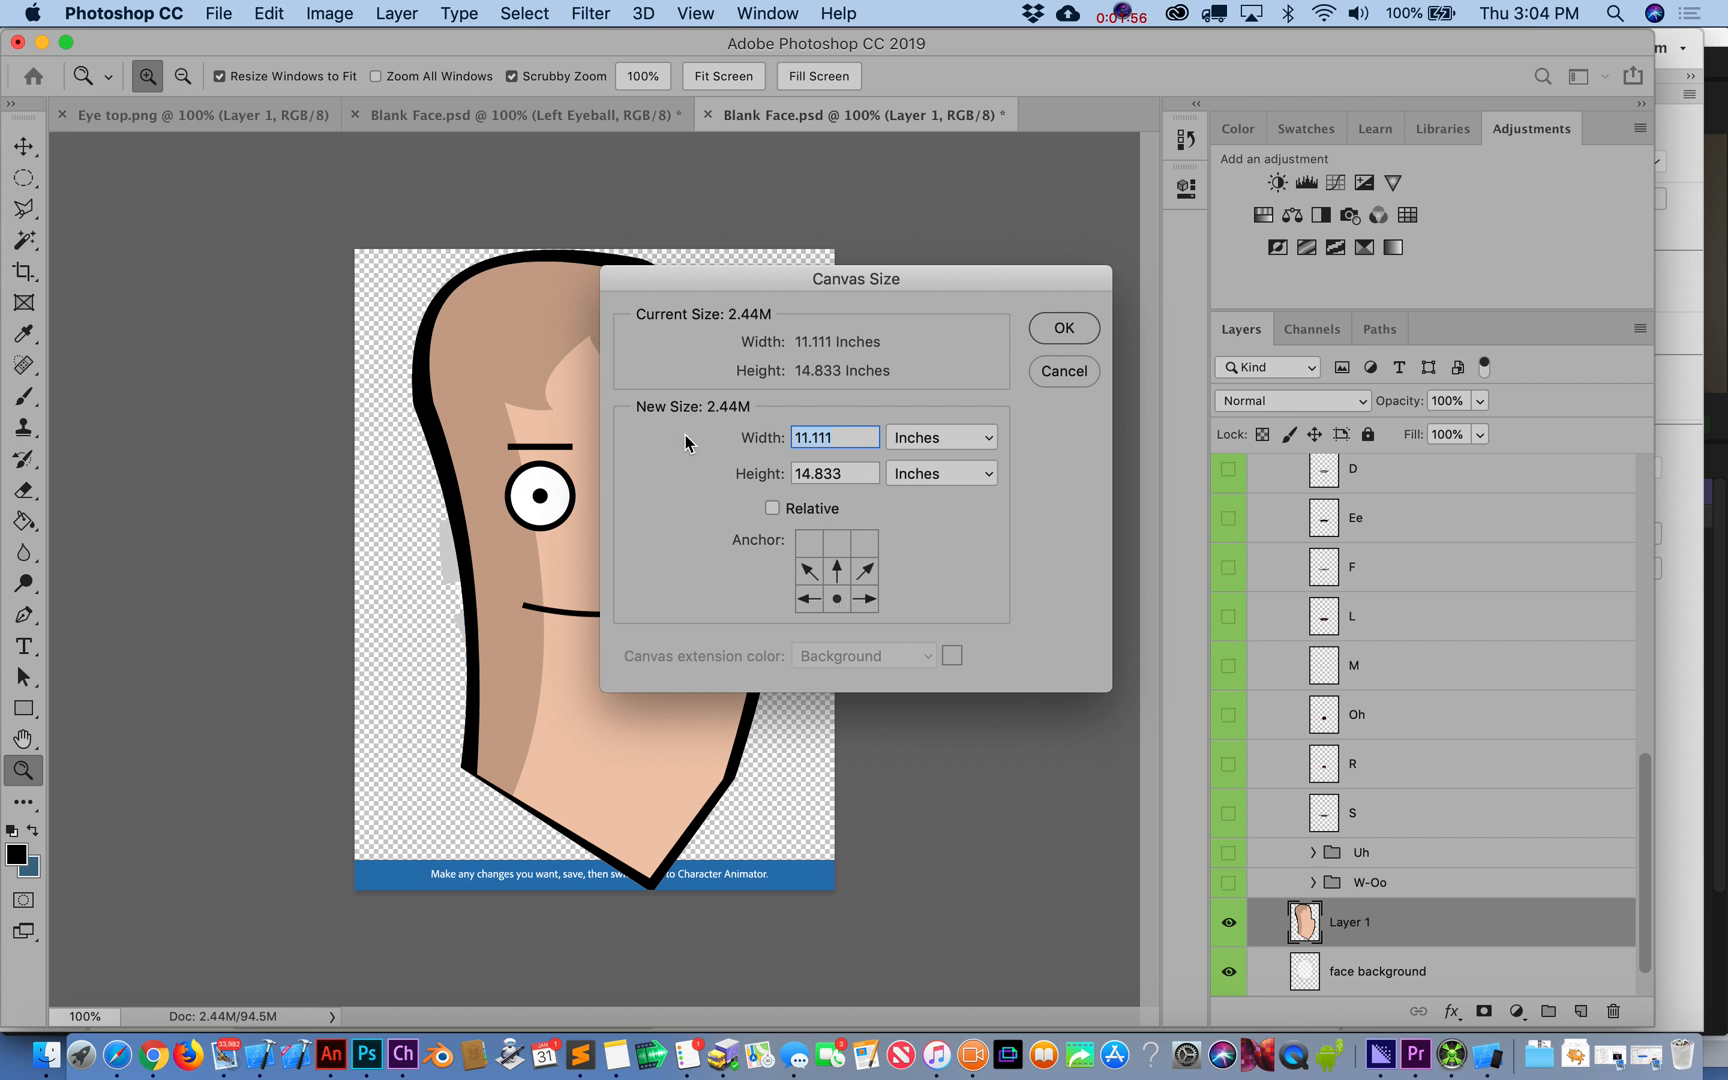
text(15)
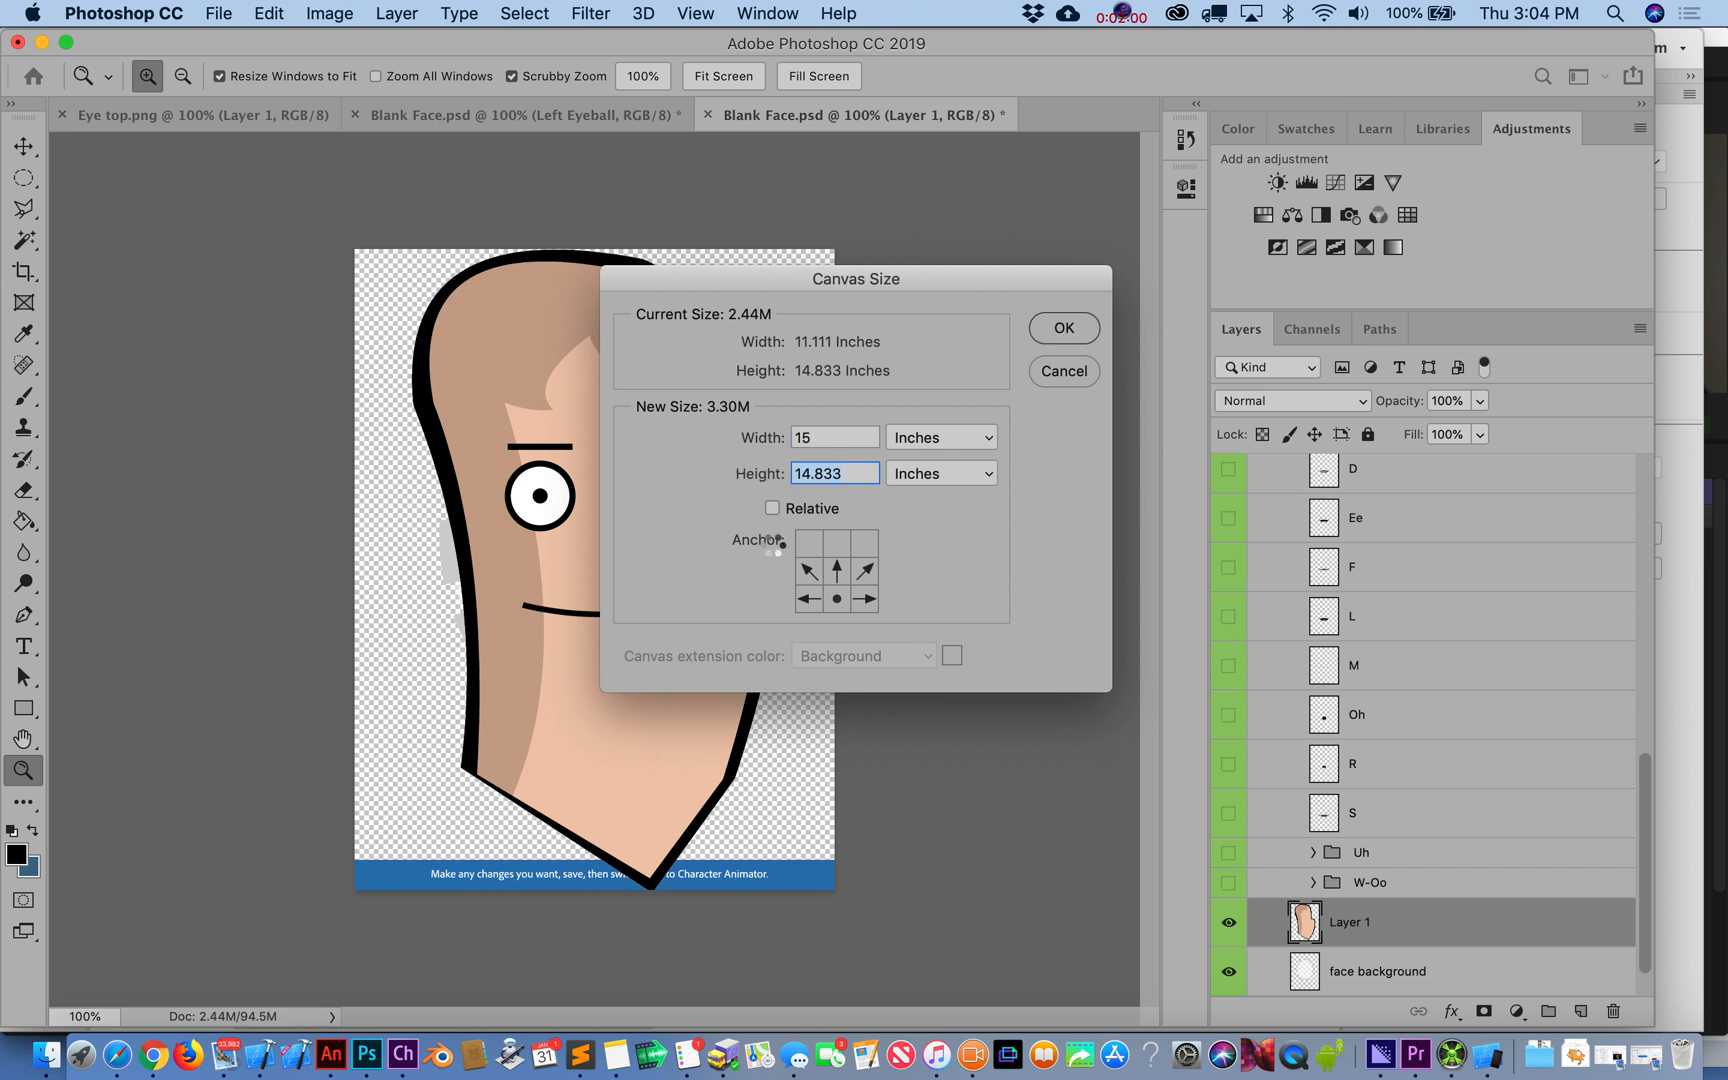
click(1062, 328)
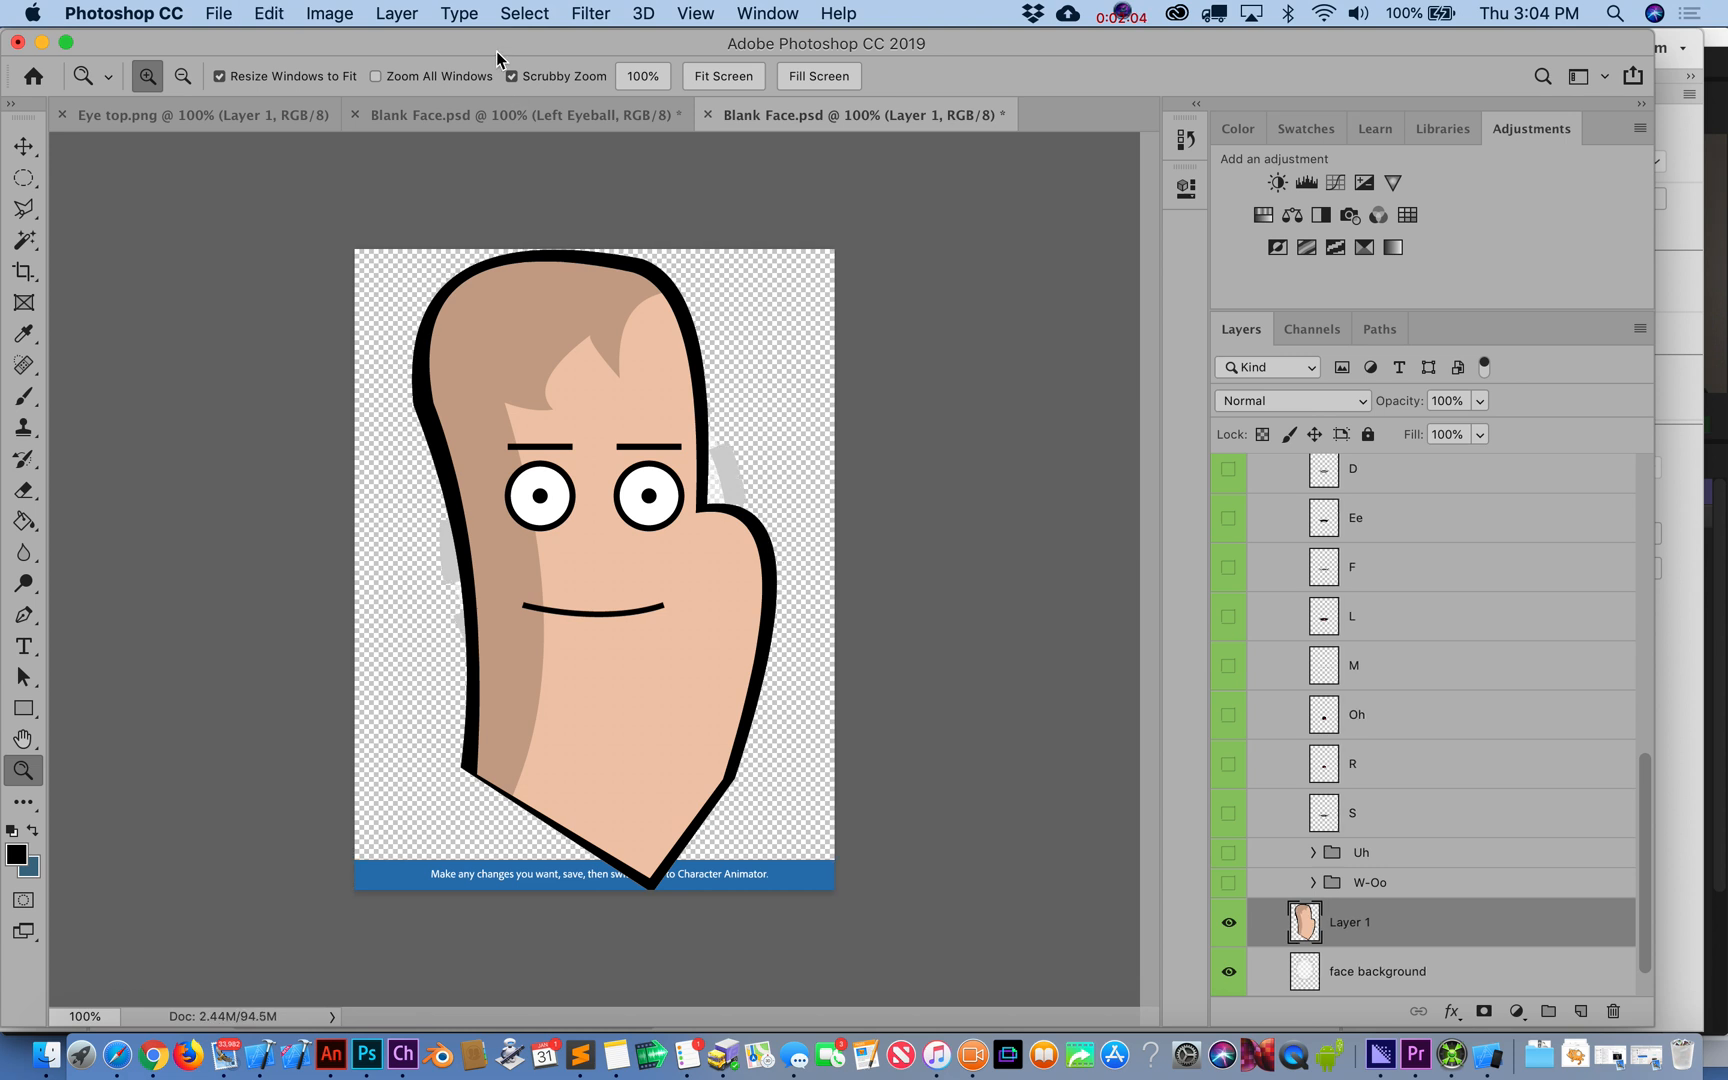
- Set the canvas height to 19.833 inches in Canvas Size and confirm
click(328, 14)
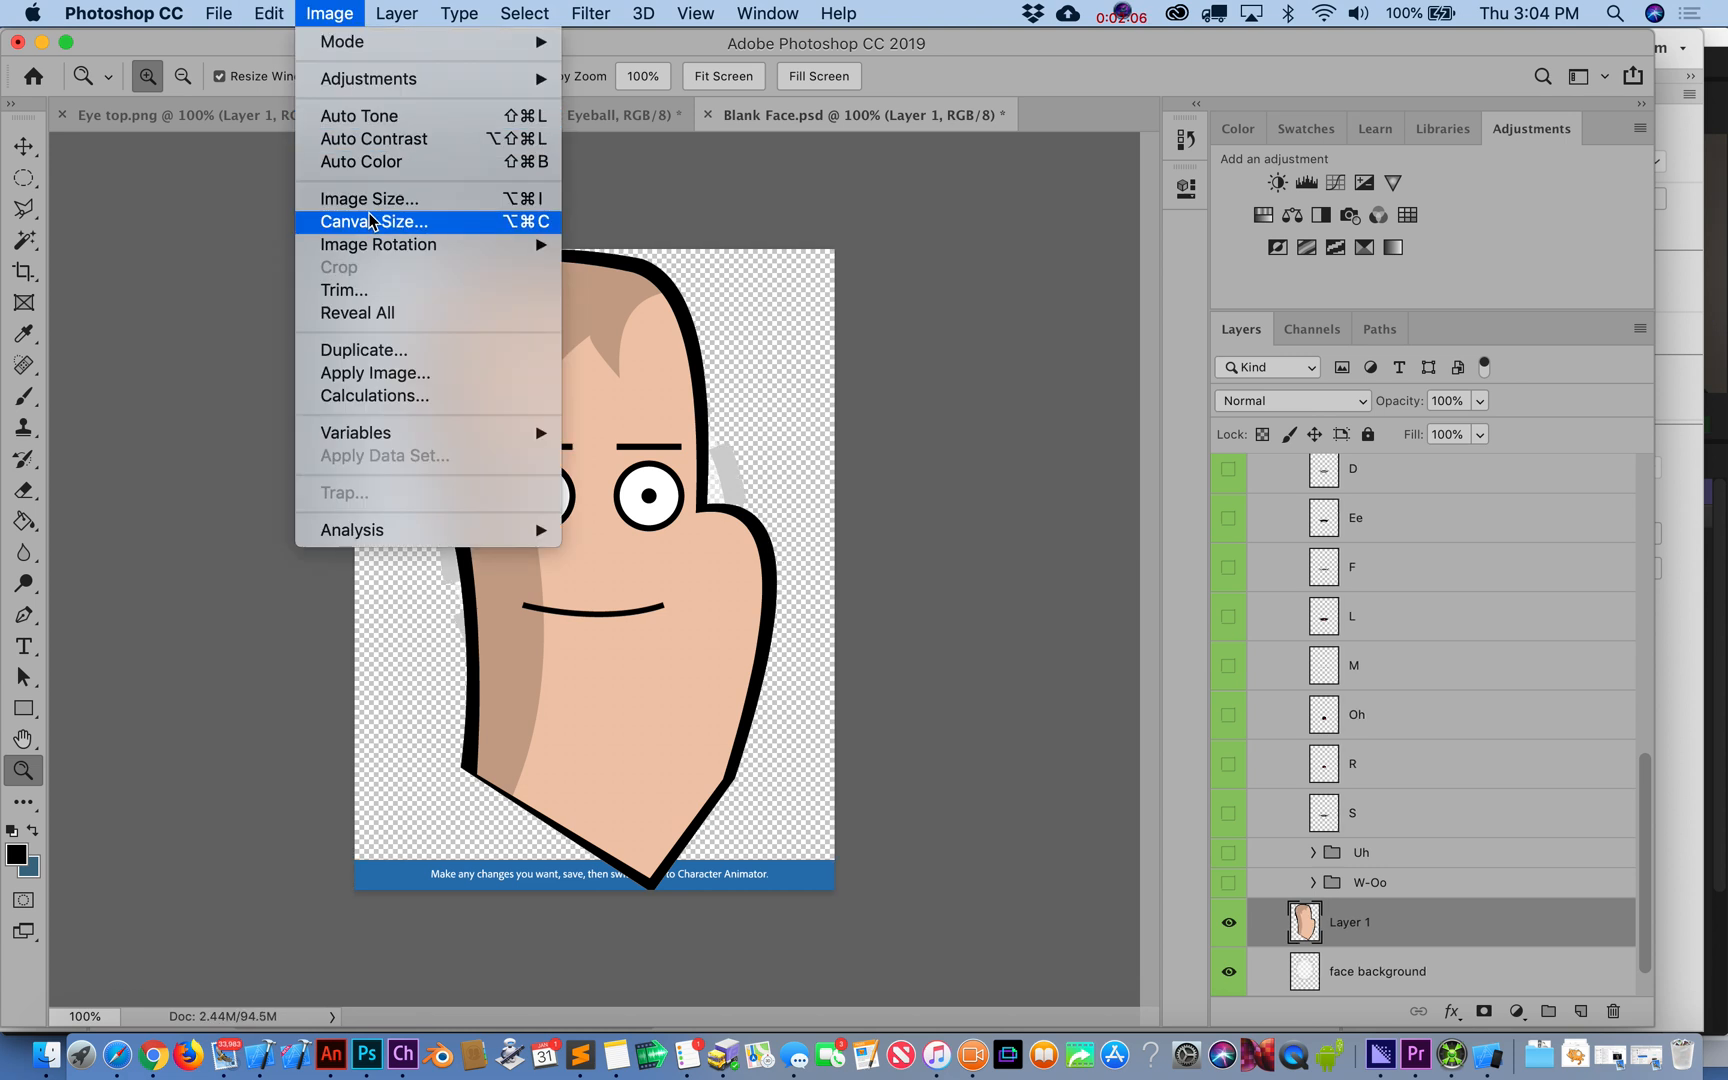
click(372, 222)
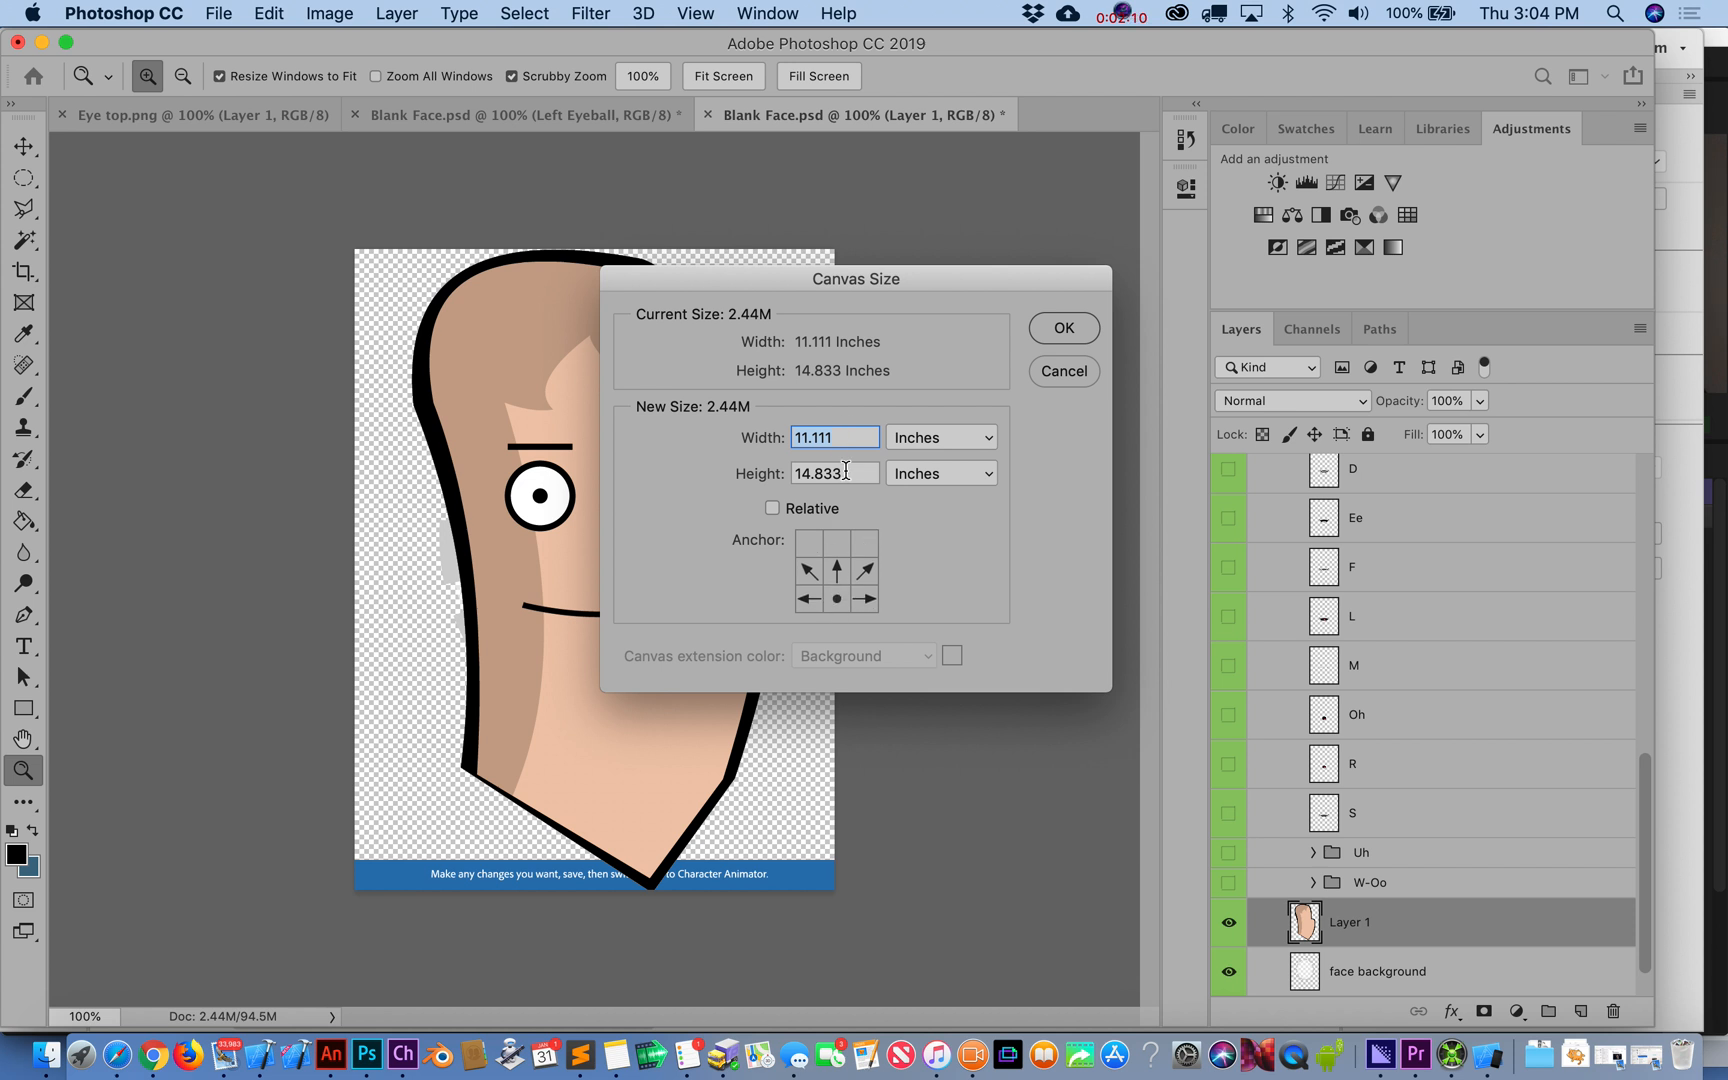
click(834, 472)
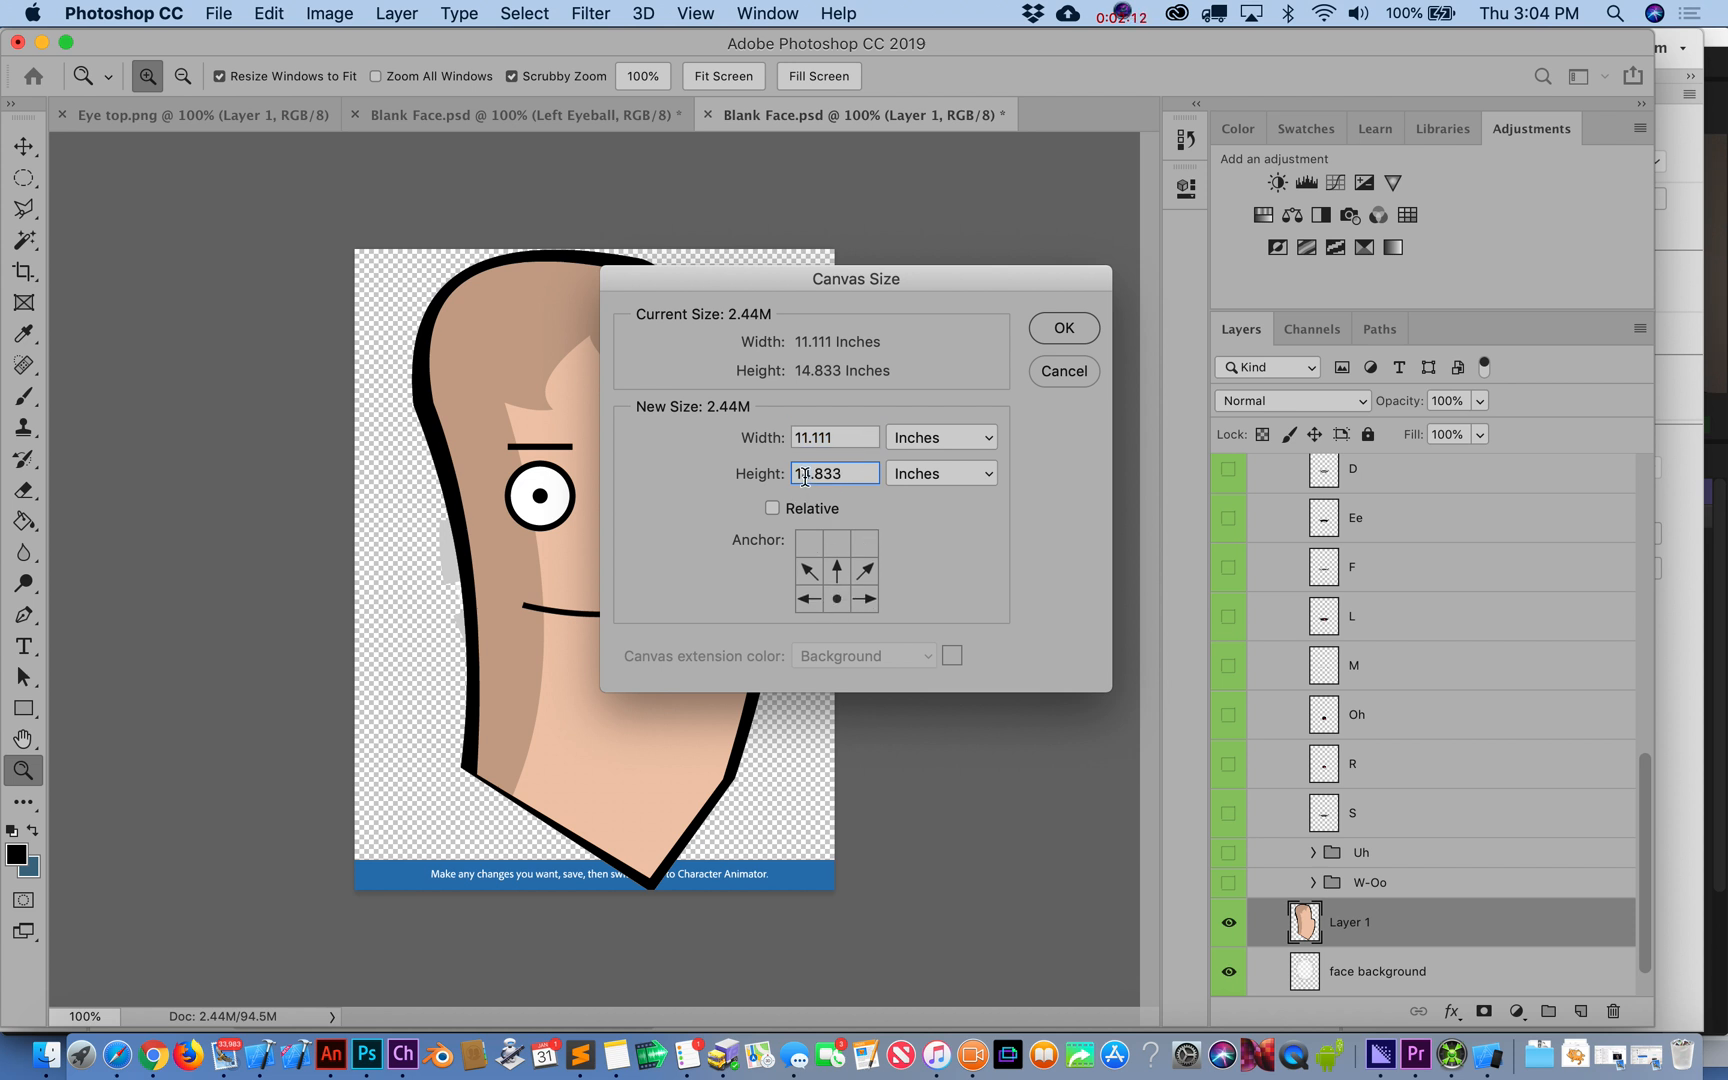
text(19.833)
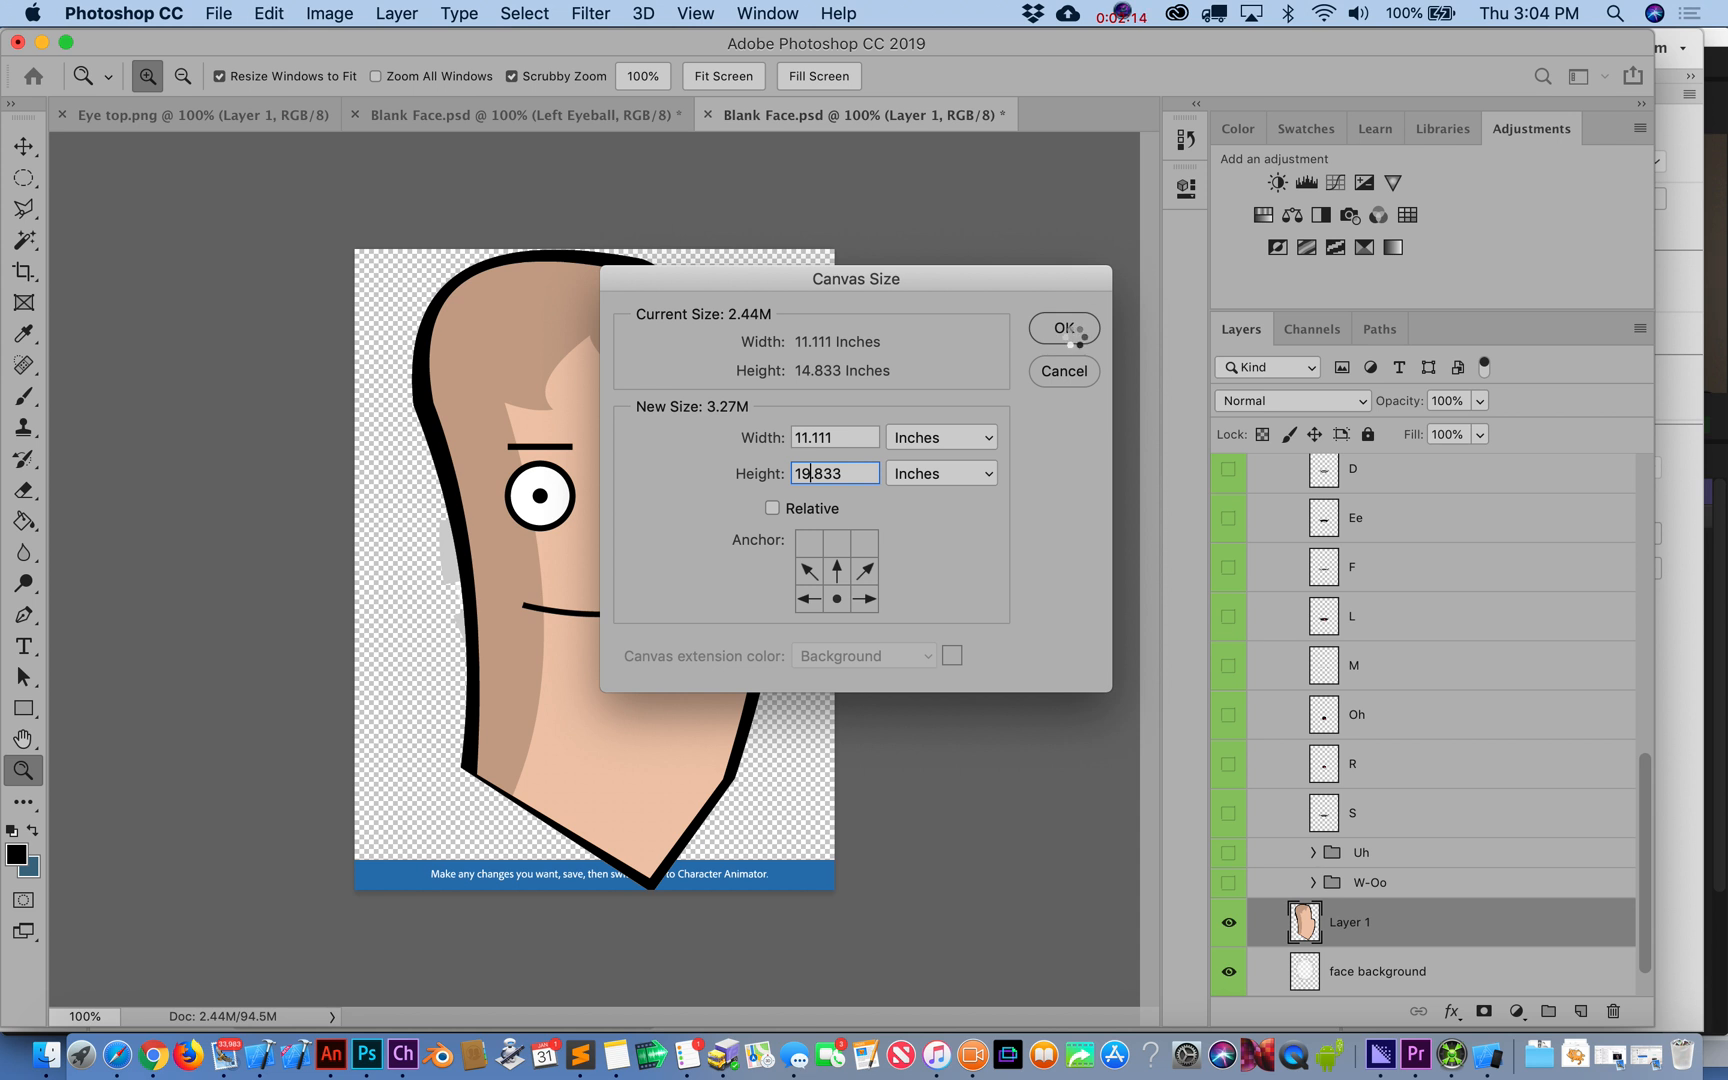
click(1062, 328)
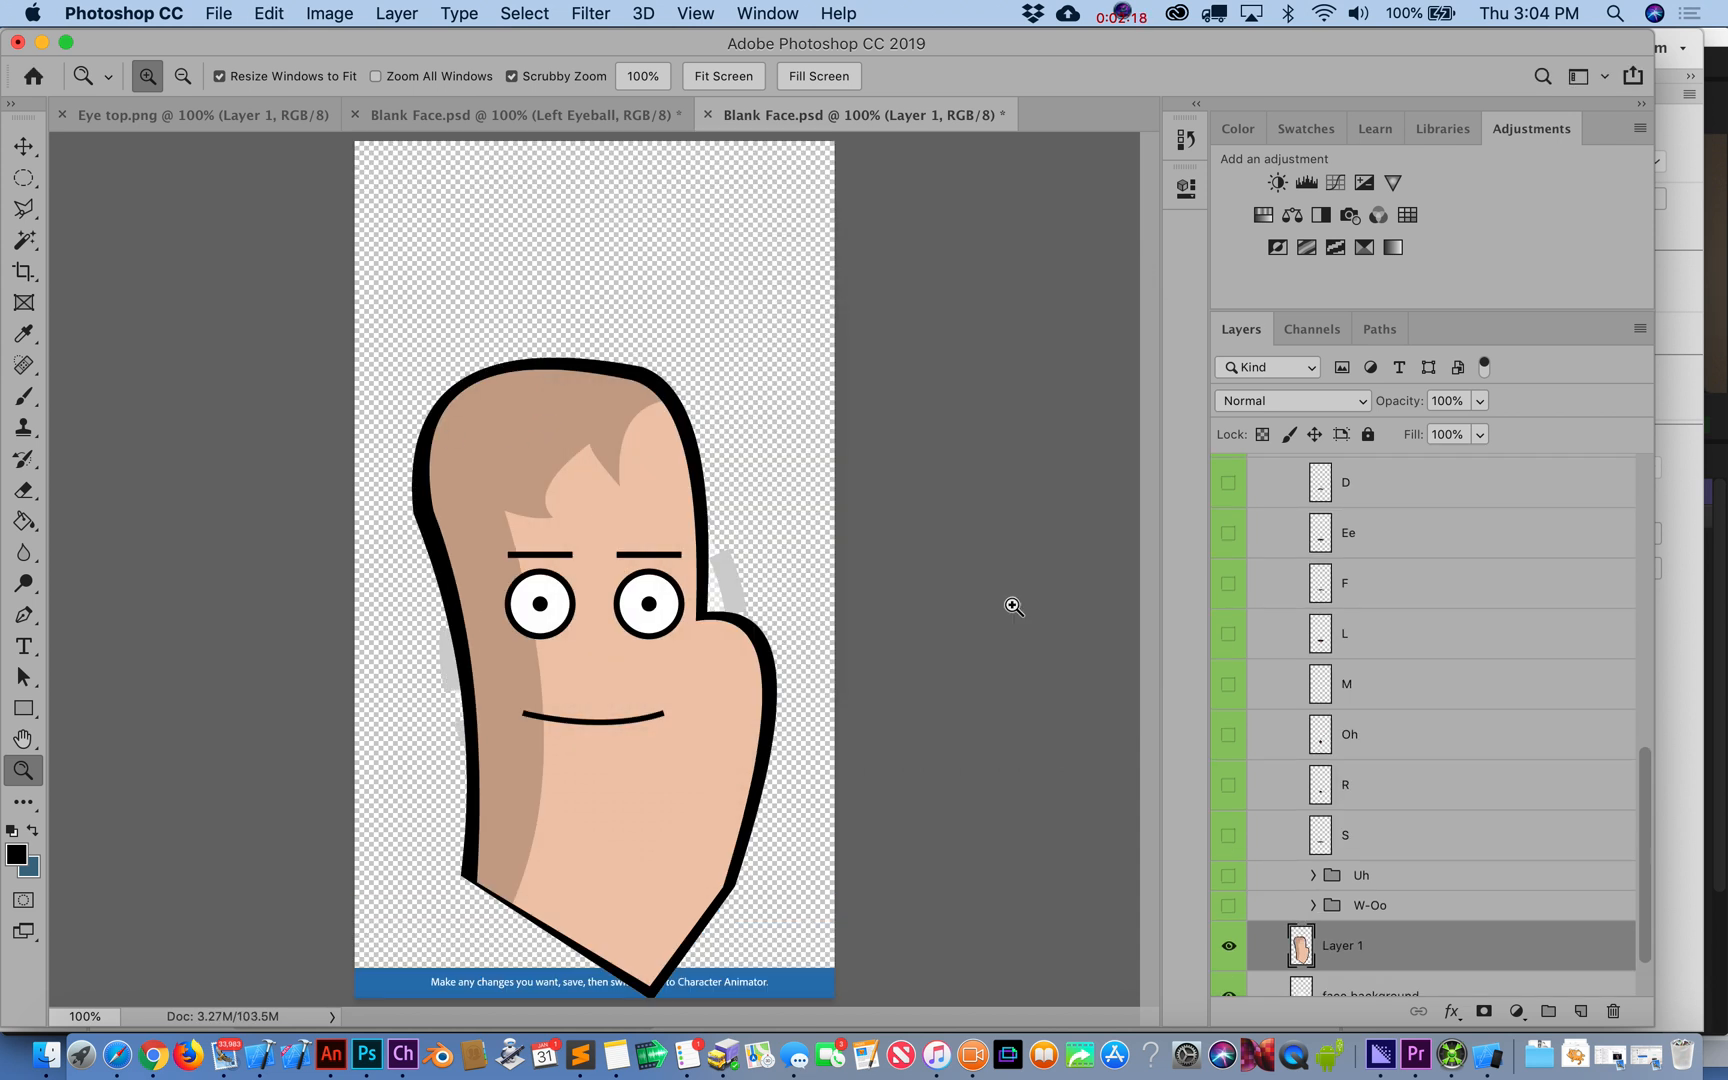
- Rename the pasted head layer to face background and select the lower face background copy
scroll(down, 3)
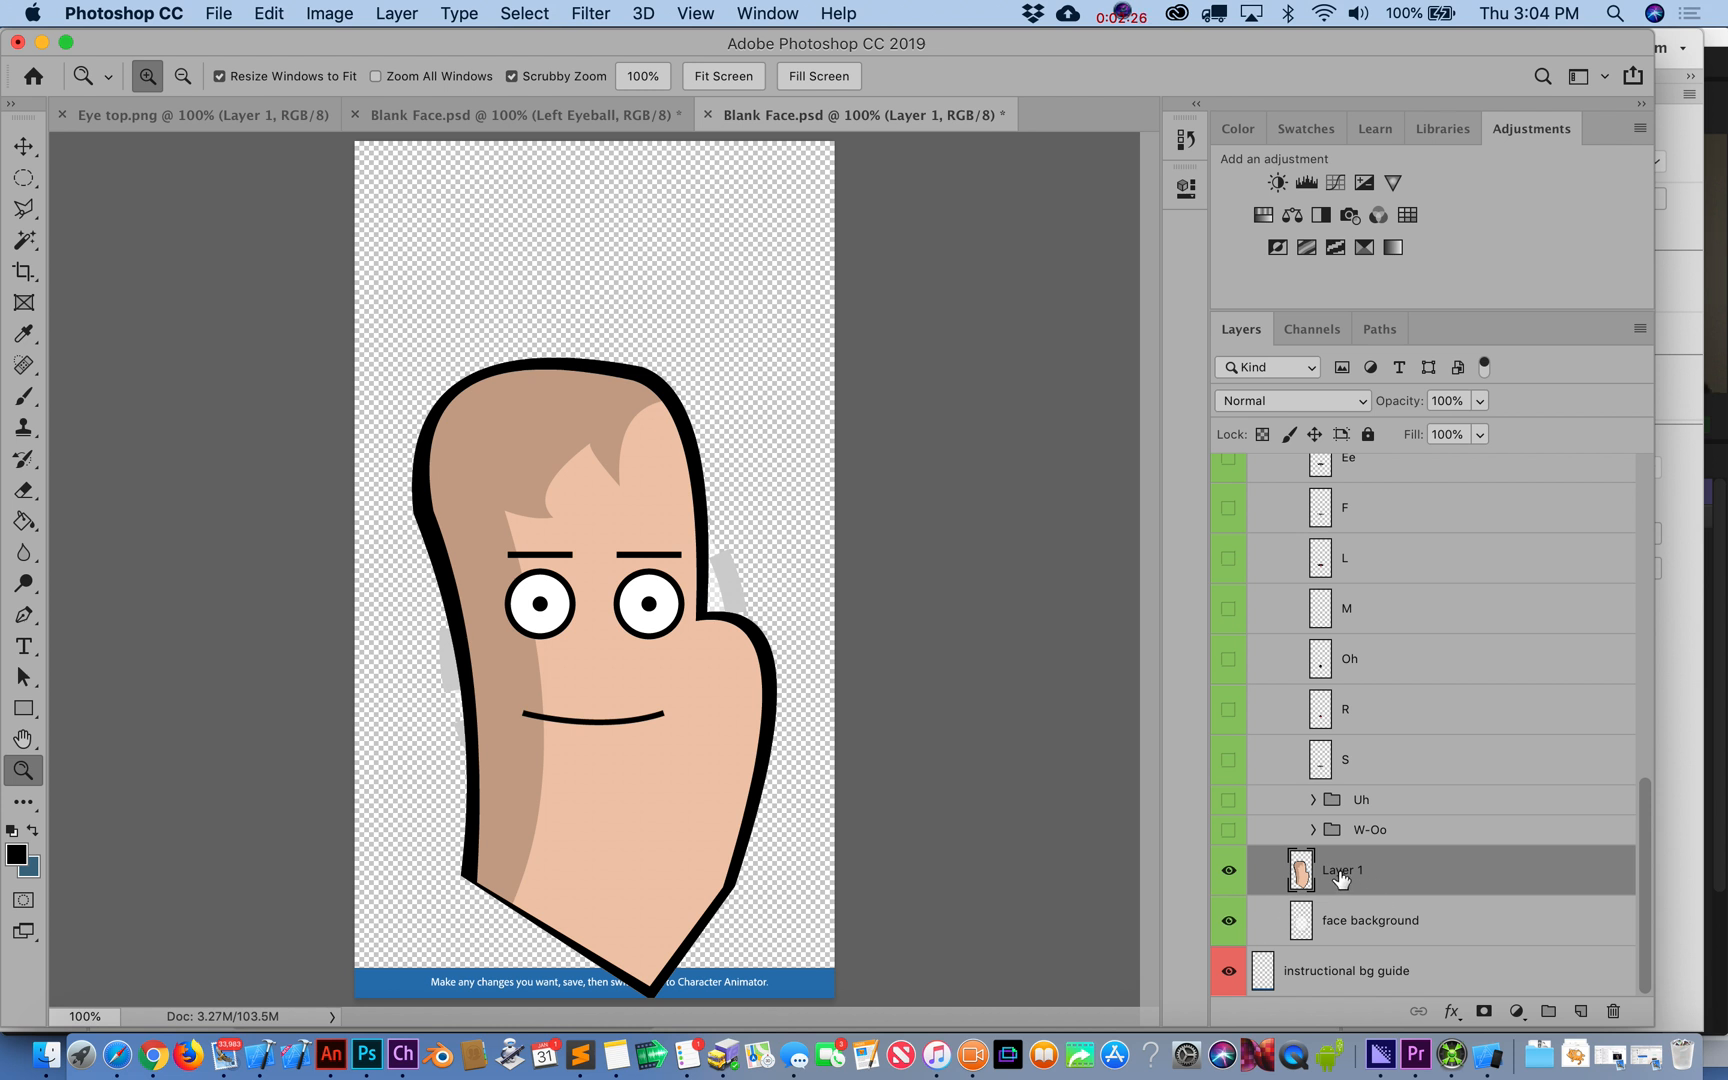
double_click(1368, 920)
text(face background)
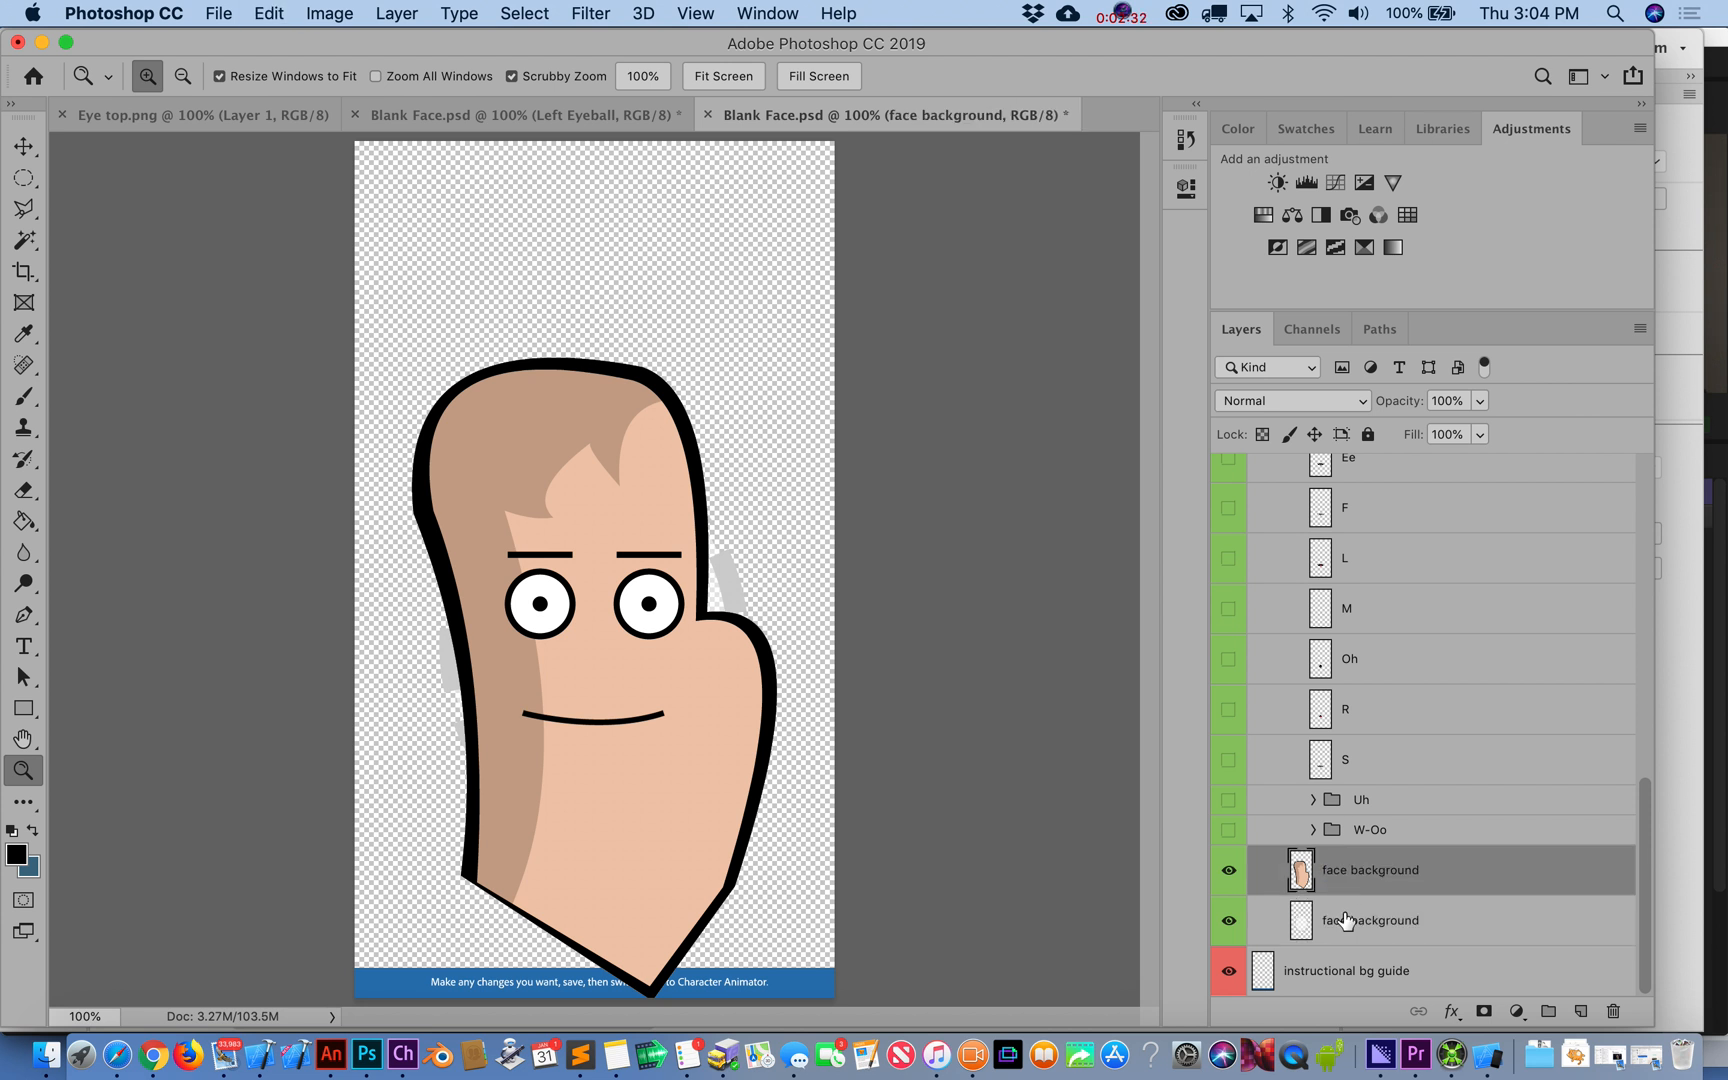
click(1368, 920)
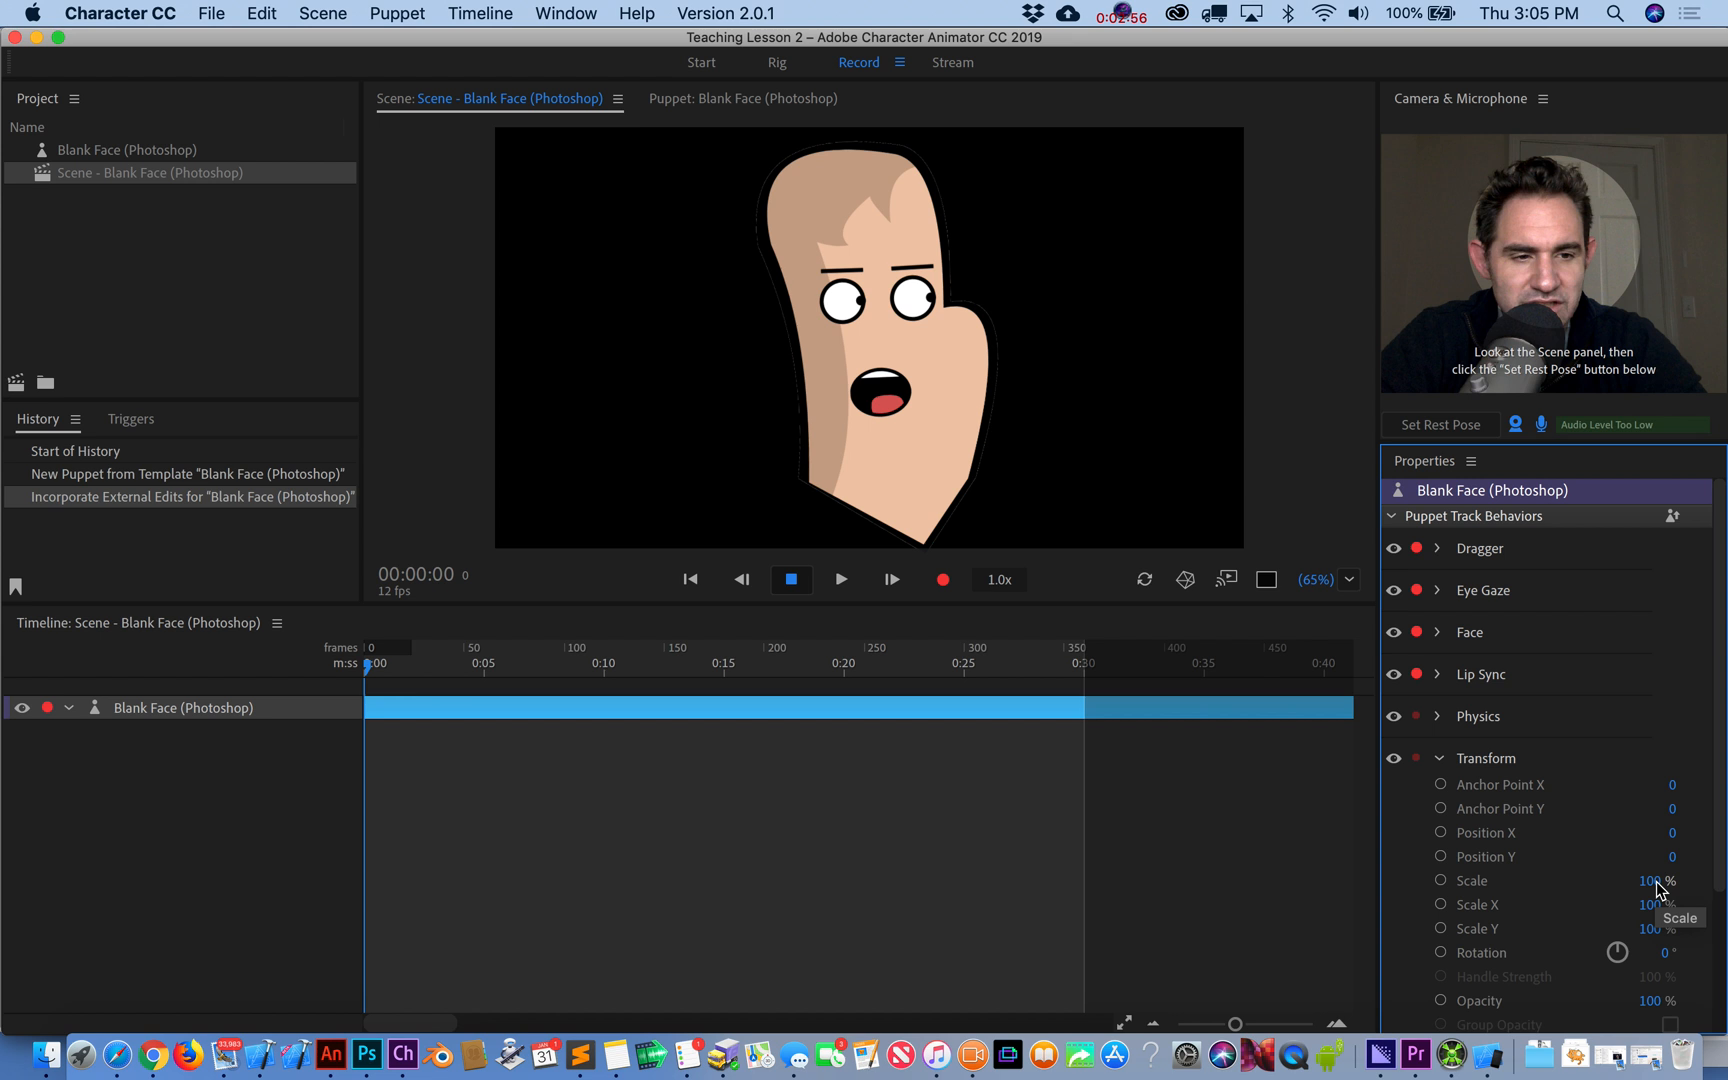
- Set the puppet's Transform Scale to 72% and Position Y to 77
drag(1658, 880, 1654, 880)
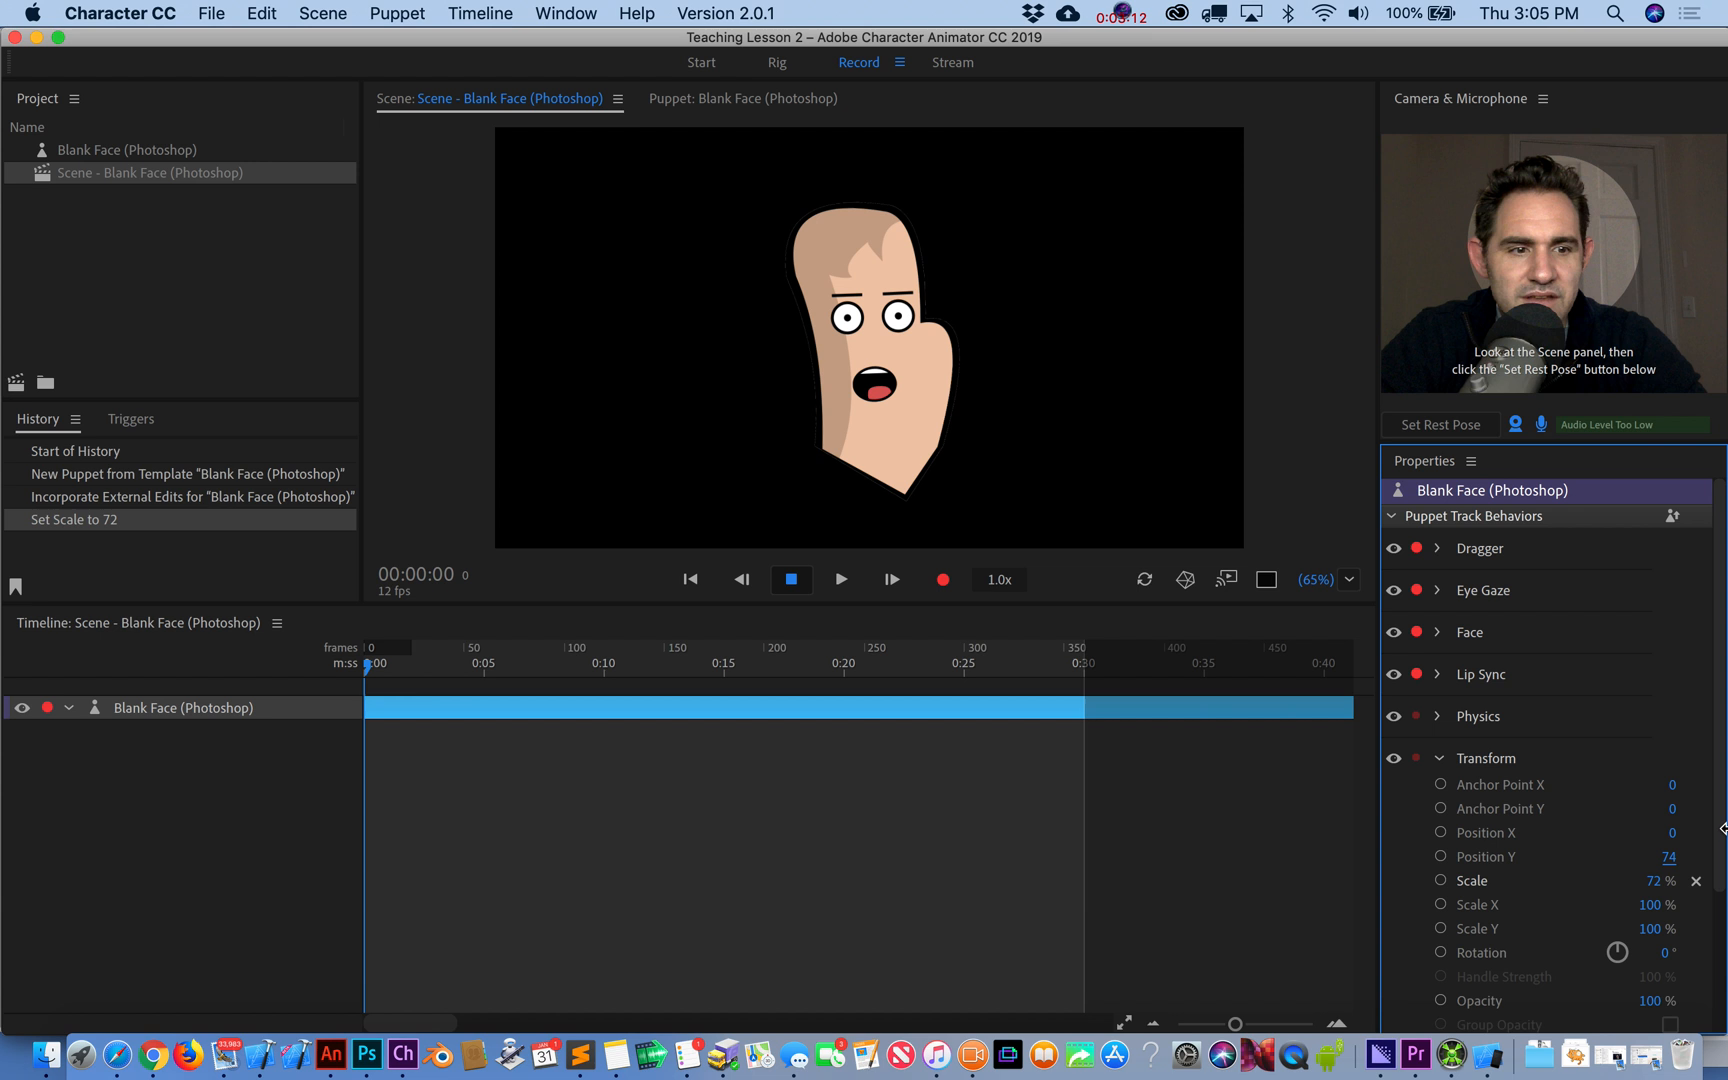
drag(1668, 856, 1668, 852)
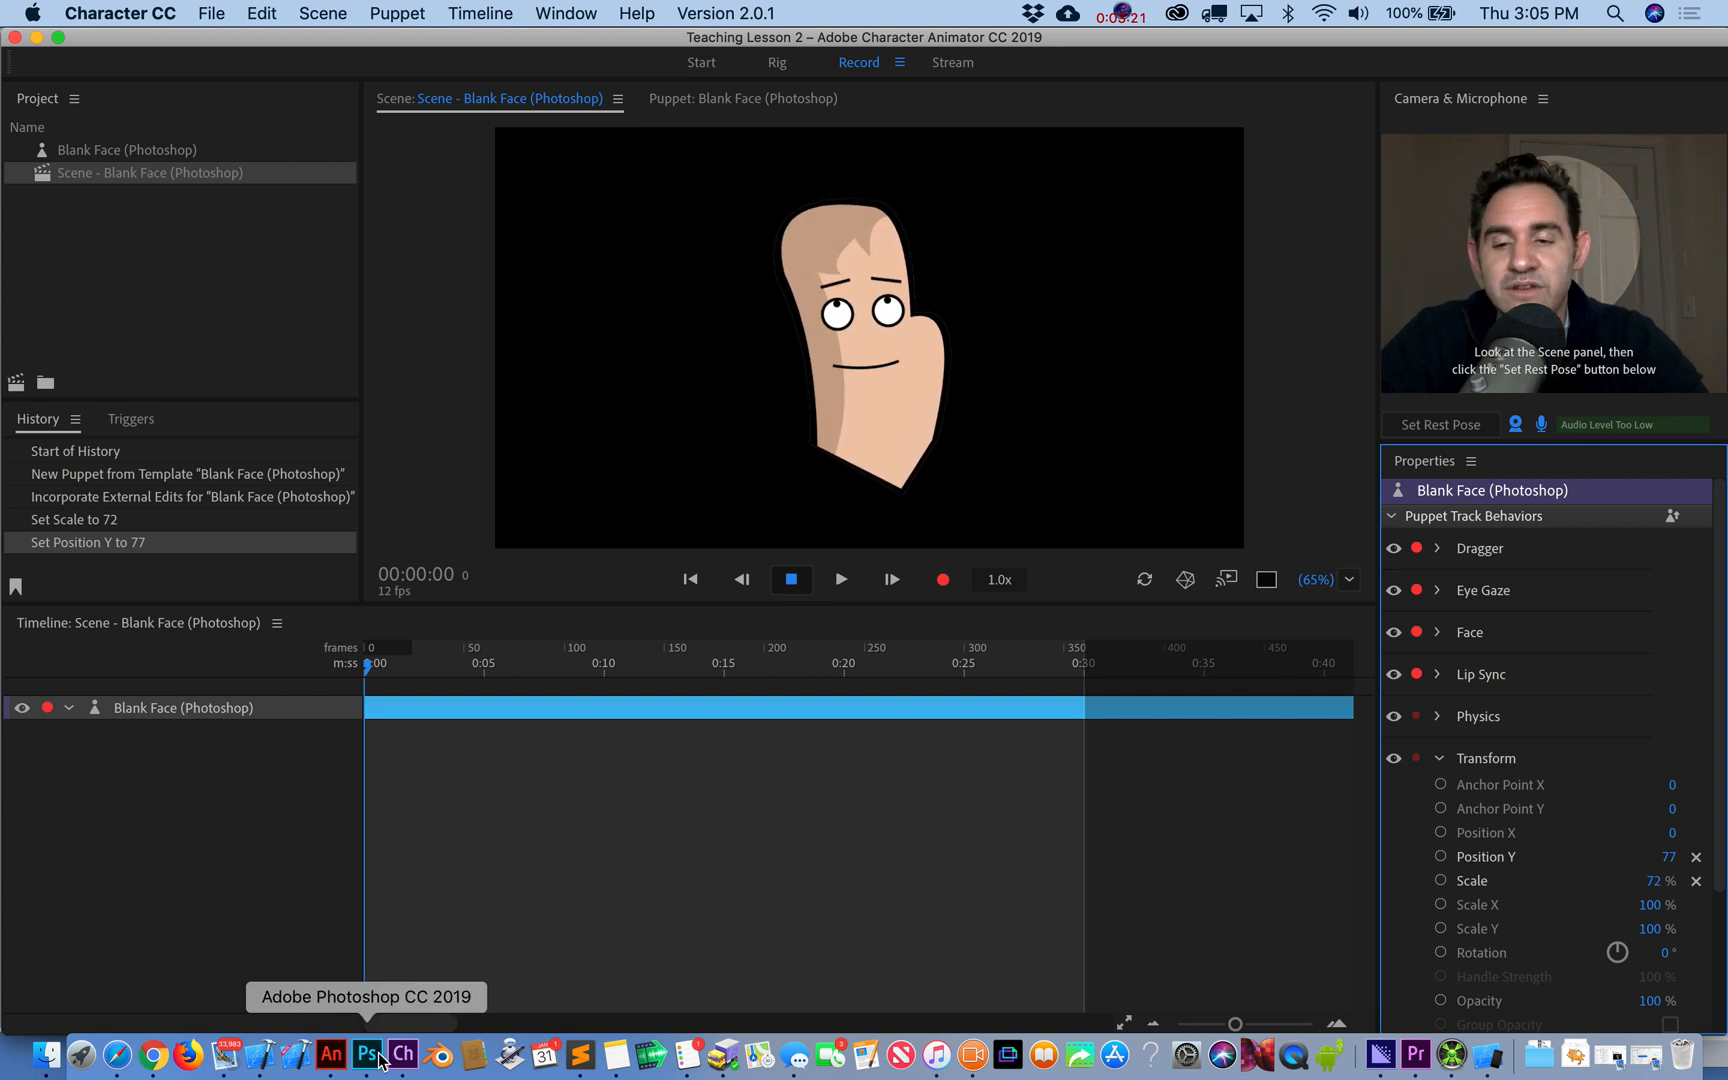
- Return to Photoshop and expand the Head group to show its eyebrow, pupil, eyeball and blink layers
click(366, 1056)
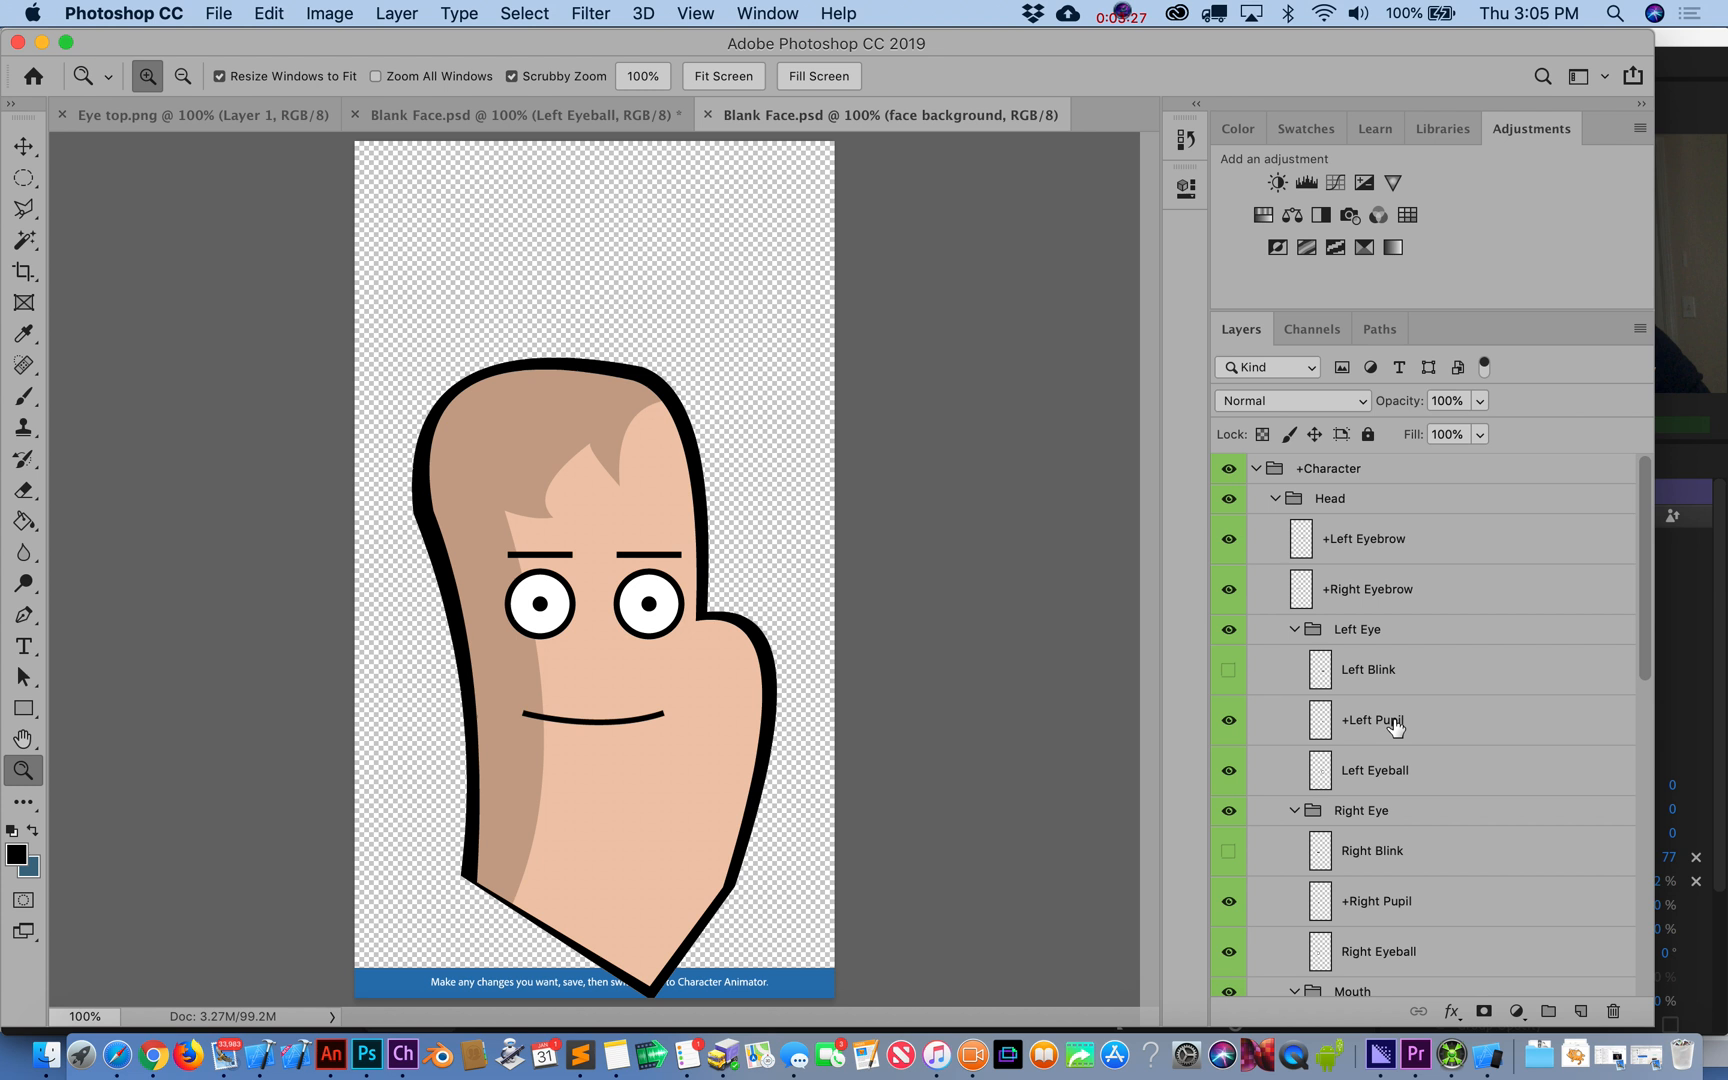
mouse_move(988, 604)
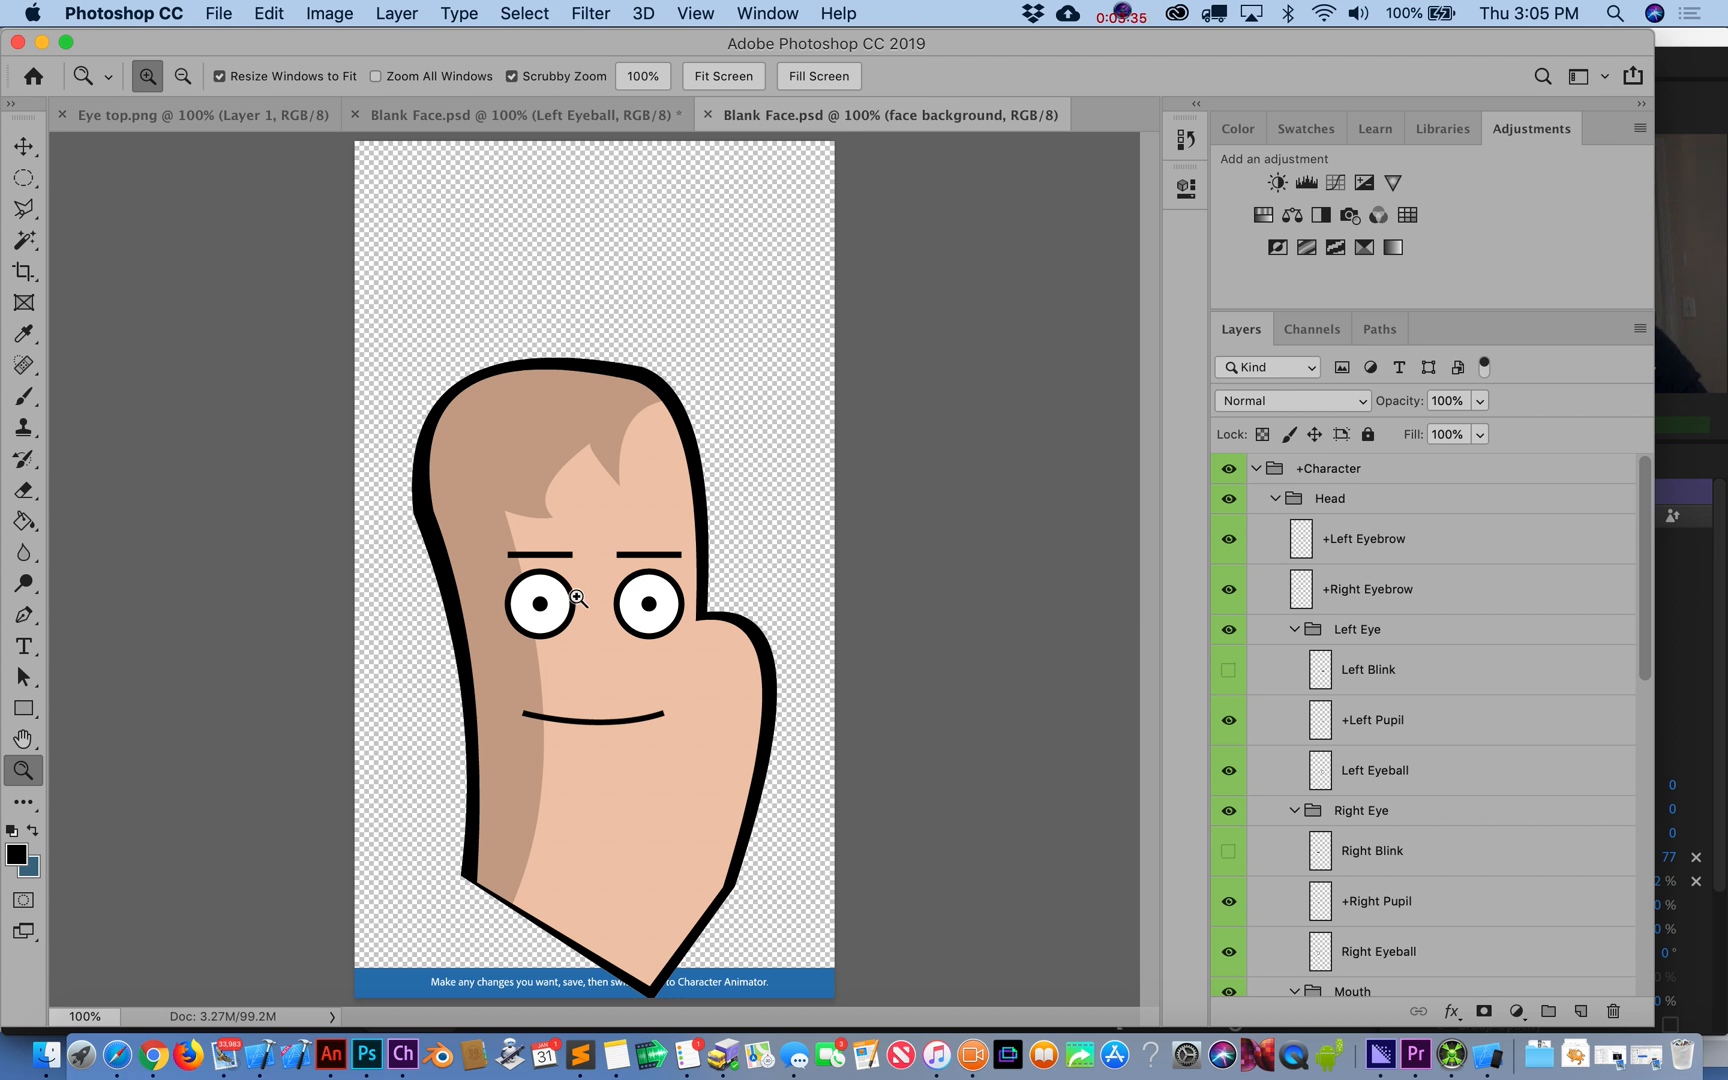
mouse_move(580, 650)
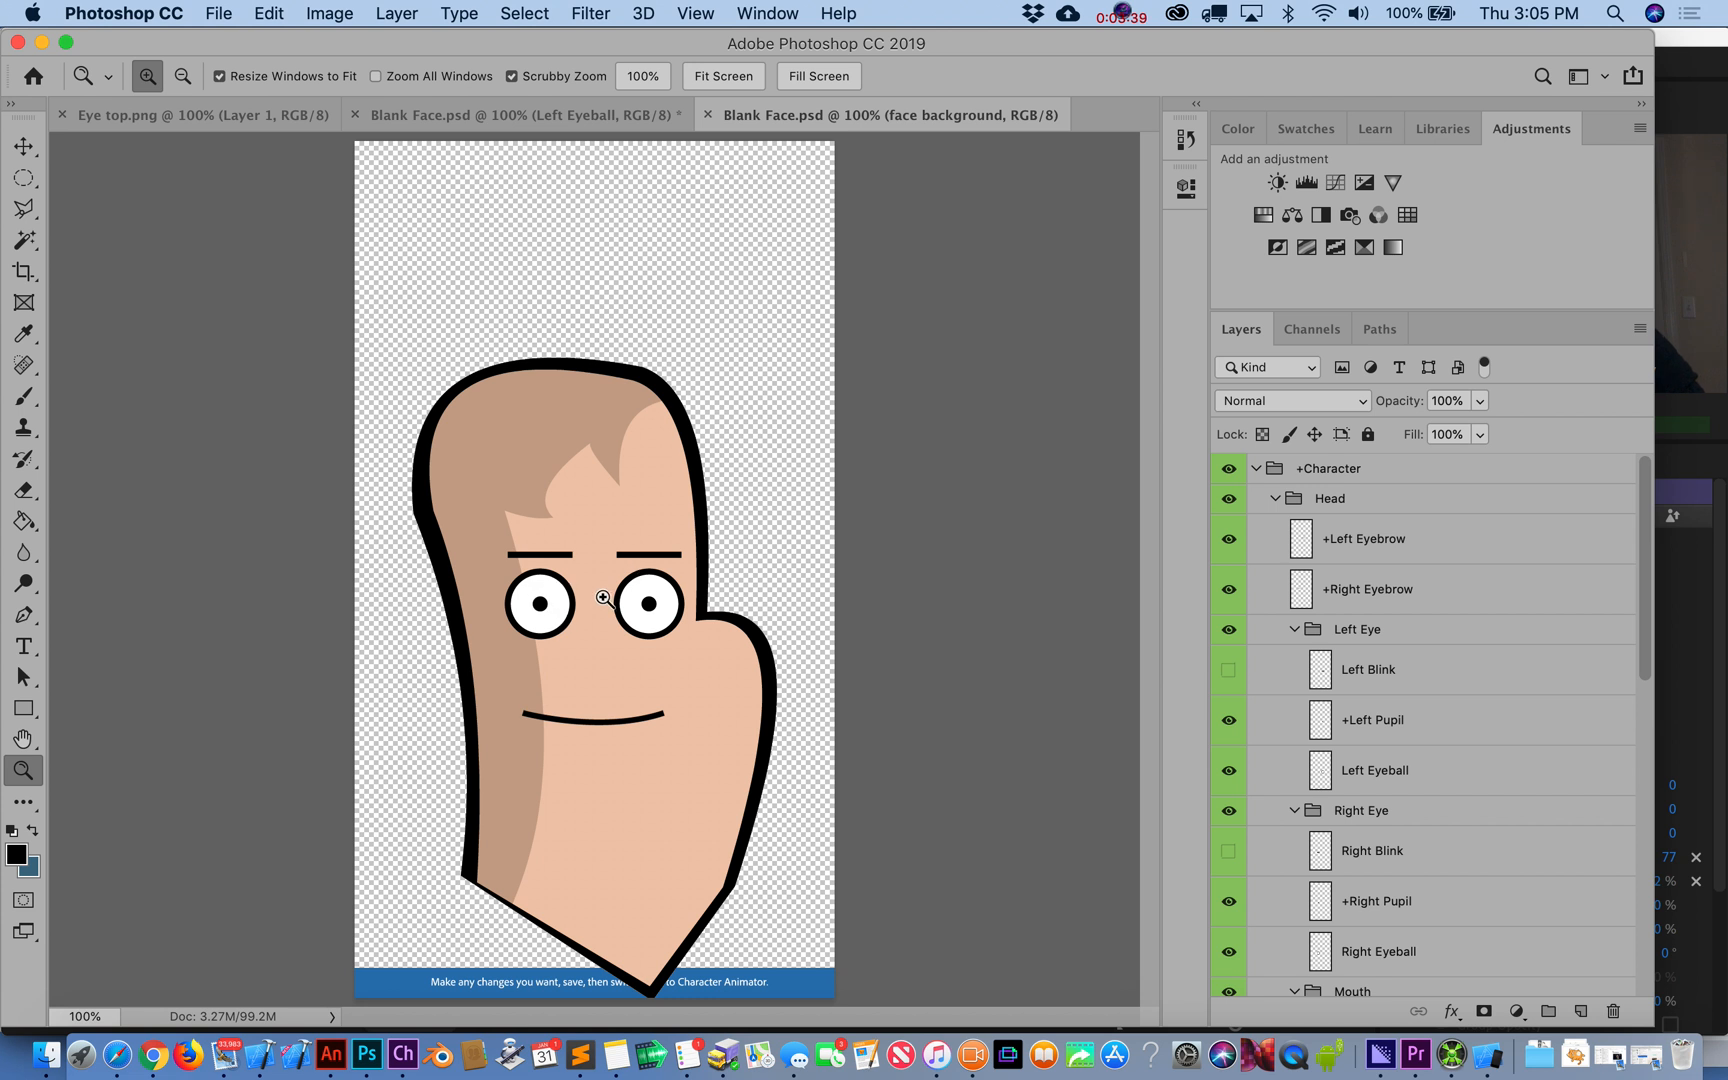
scroll(down, 3)
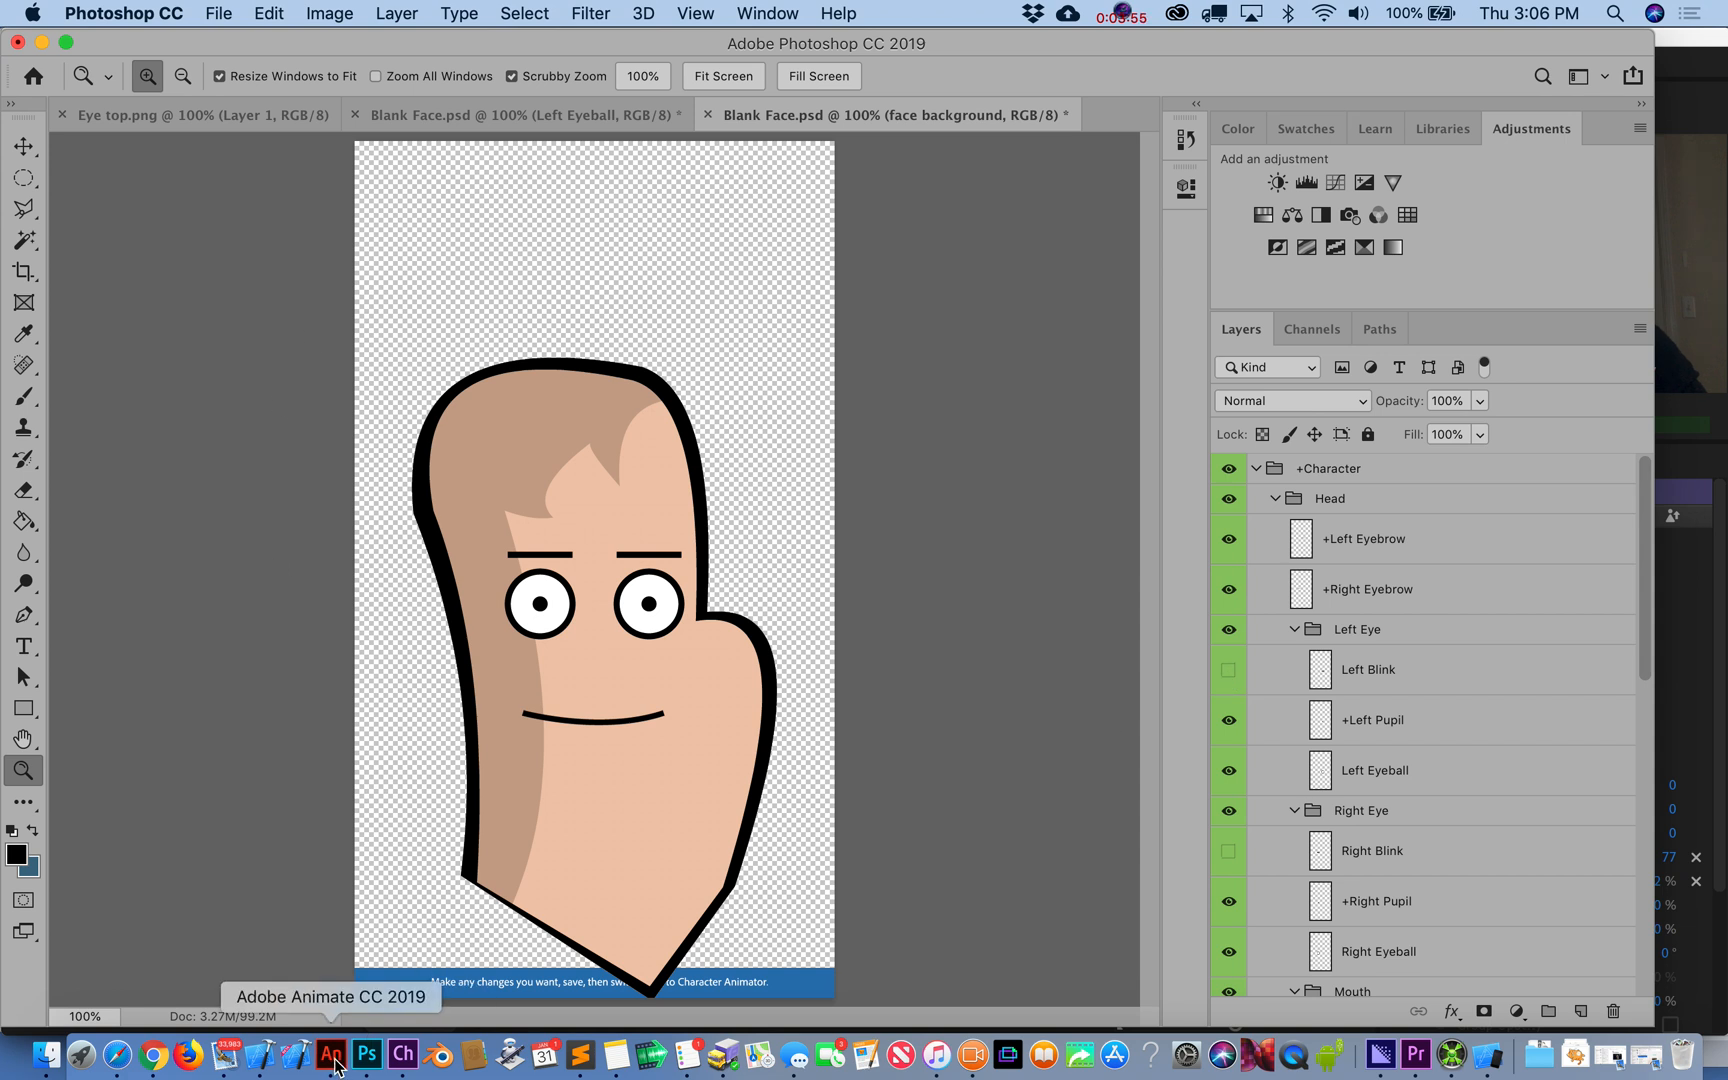
- In Animate, select the short eyelid line over the cartoon man's eye
click(330, 1056)
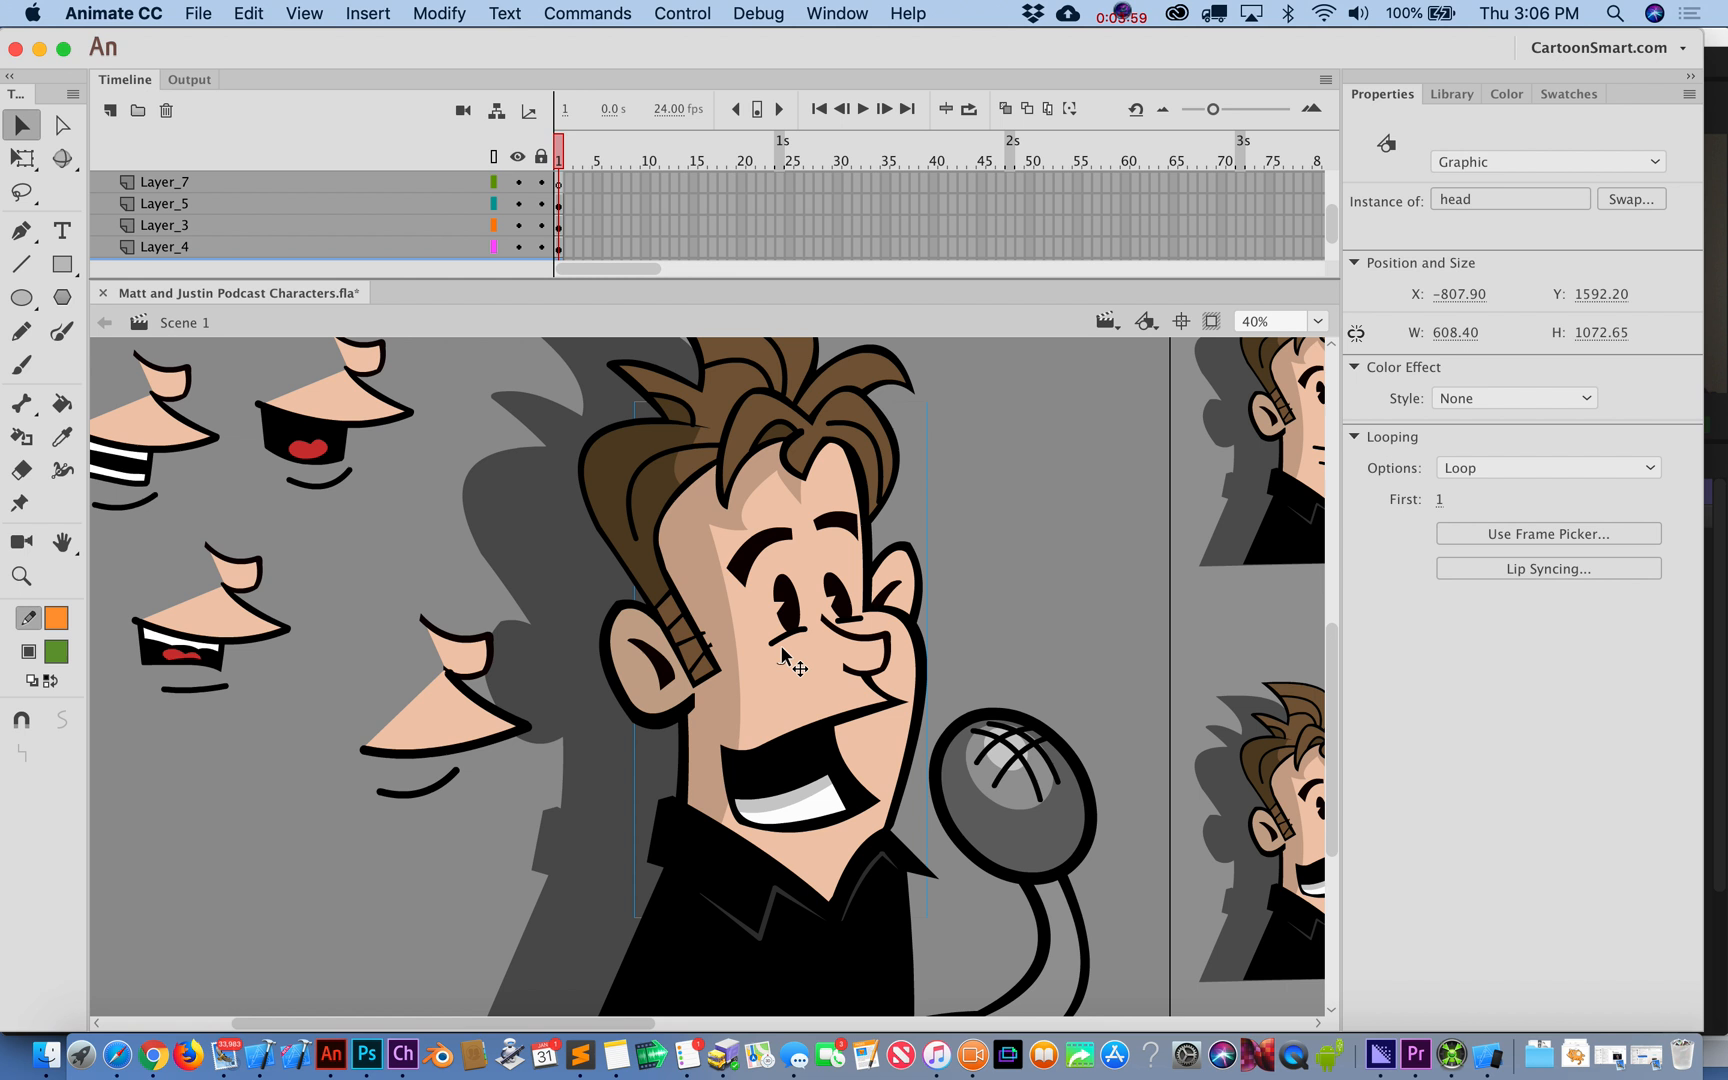
click(794, 646)
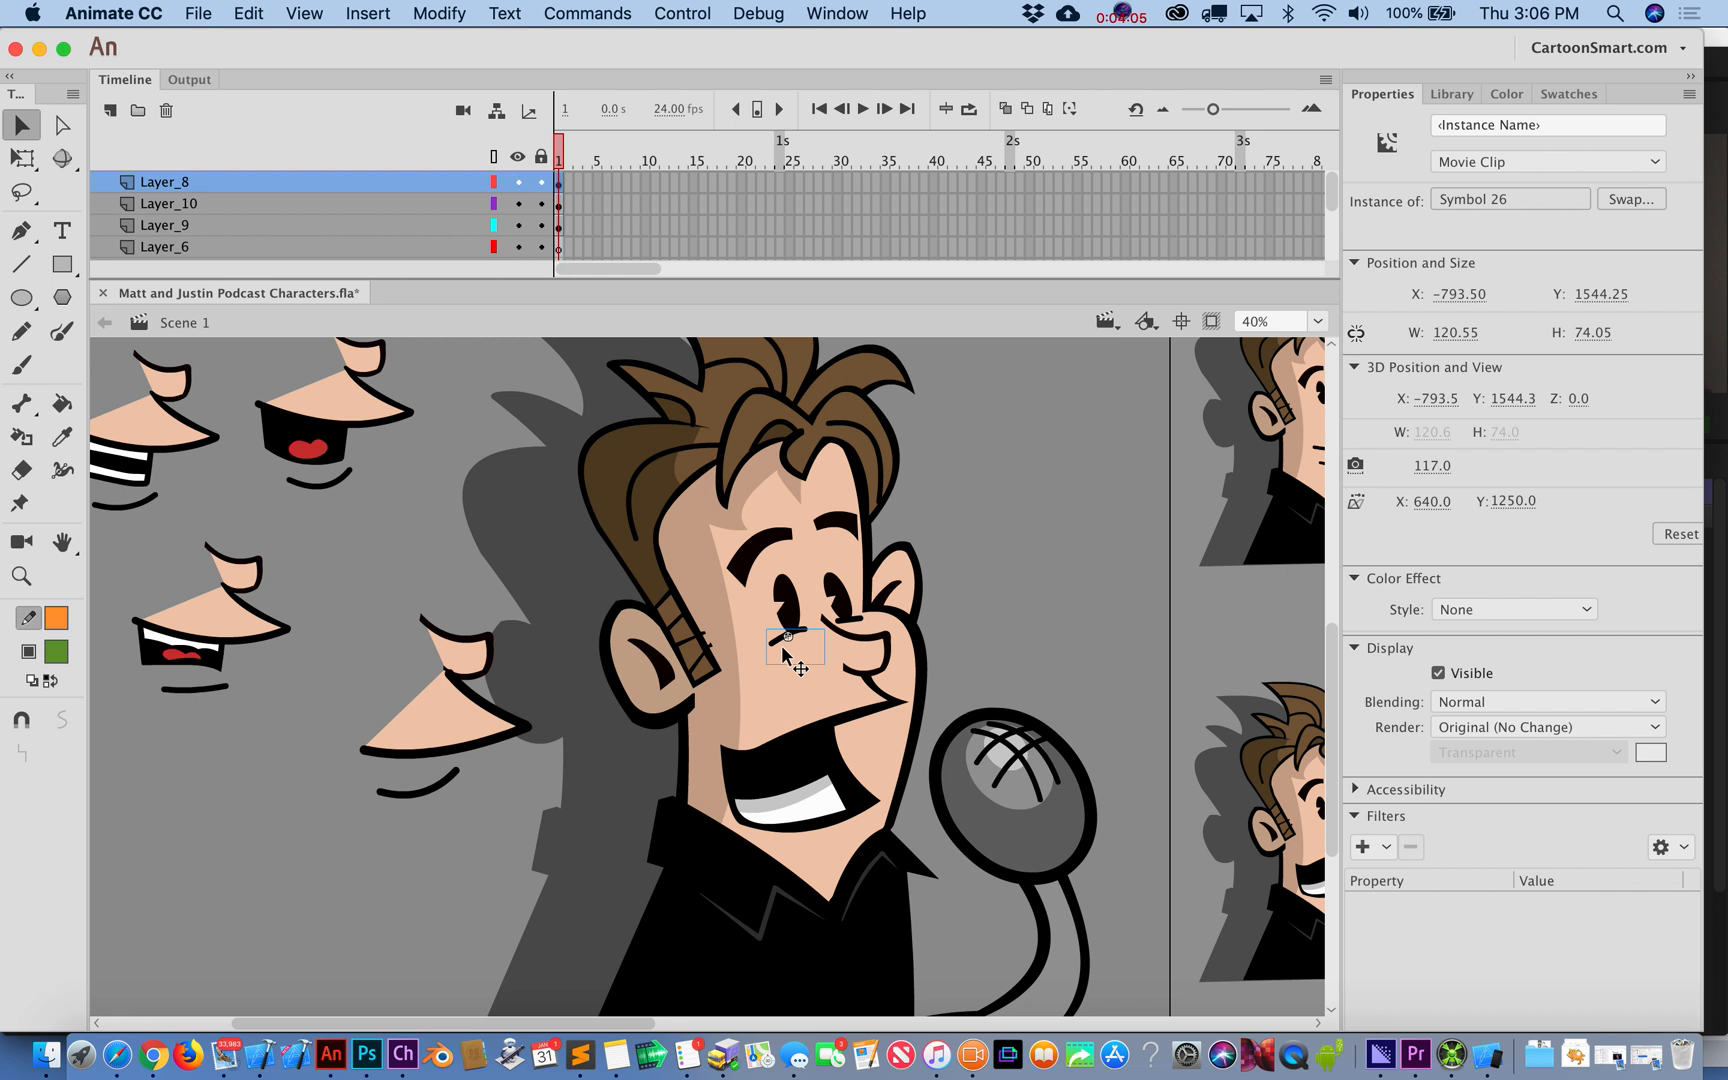
mouse_move(790, 656)
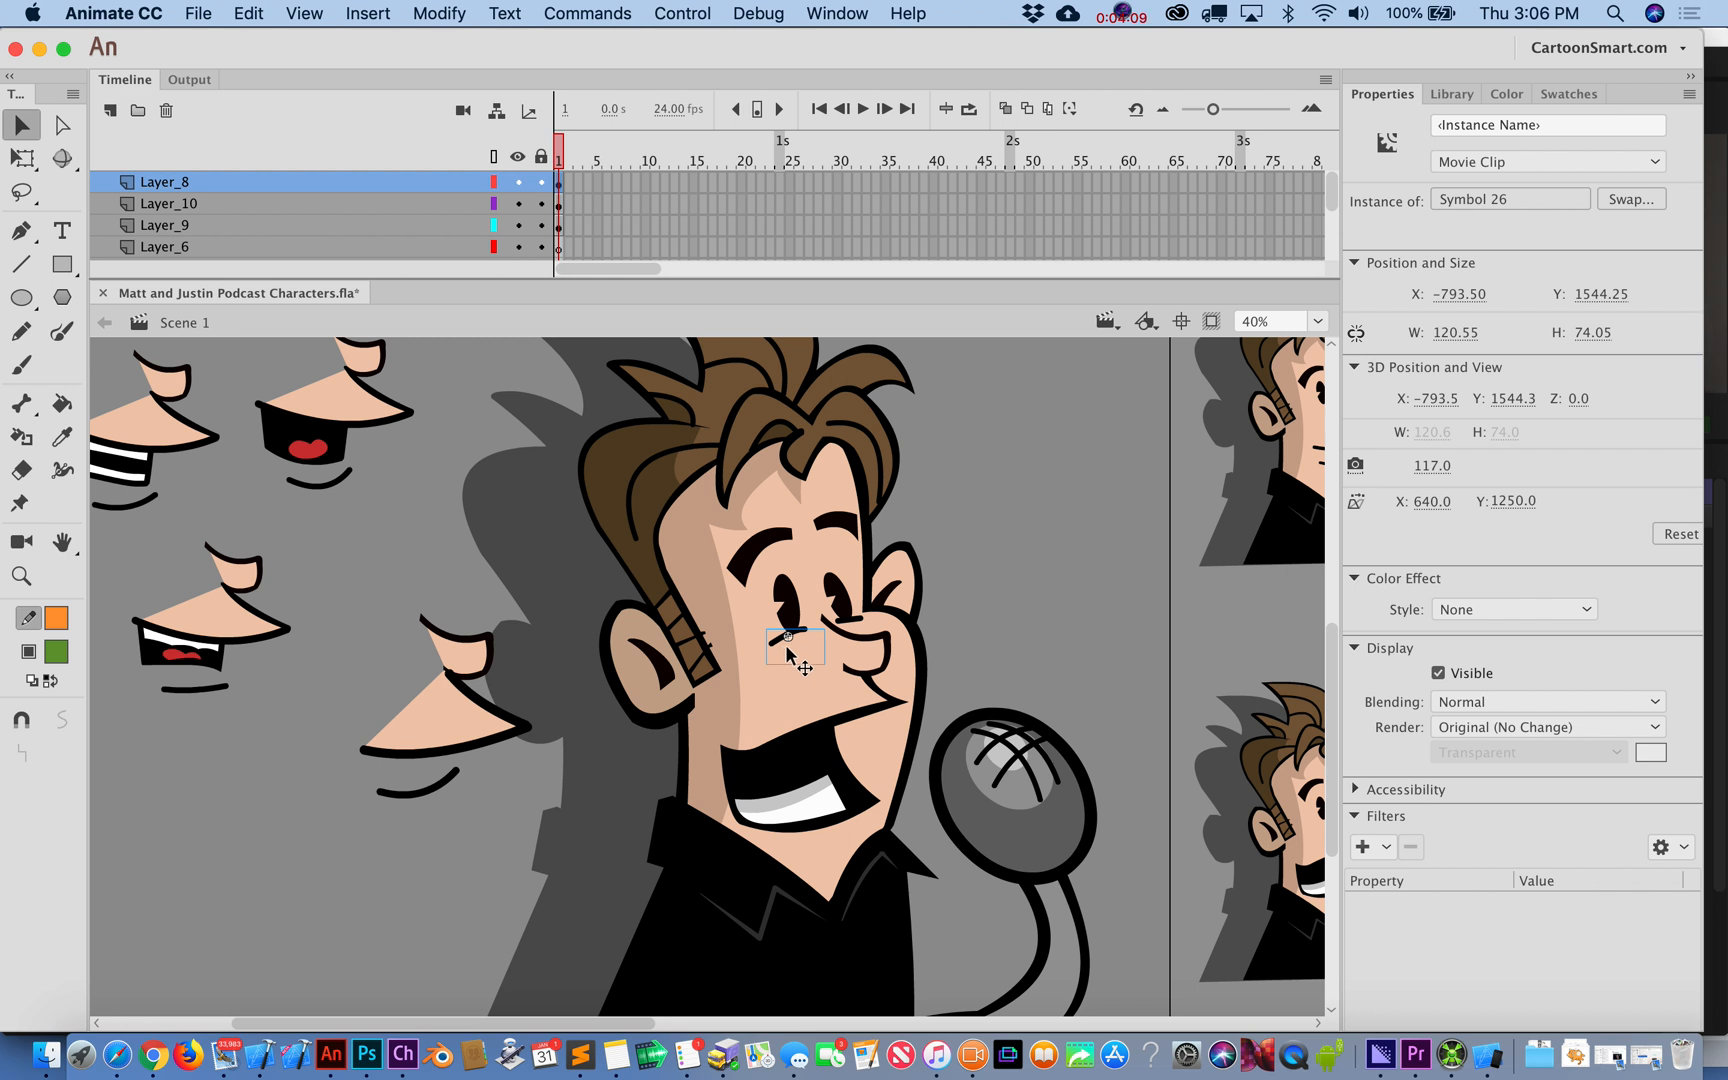
mouse_move(780, 634)
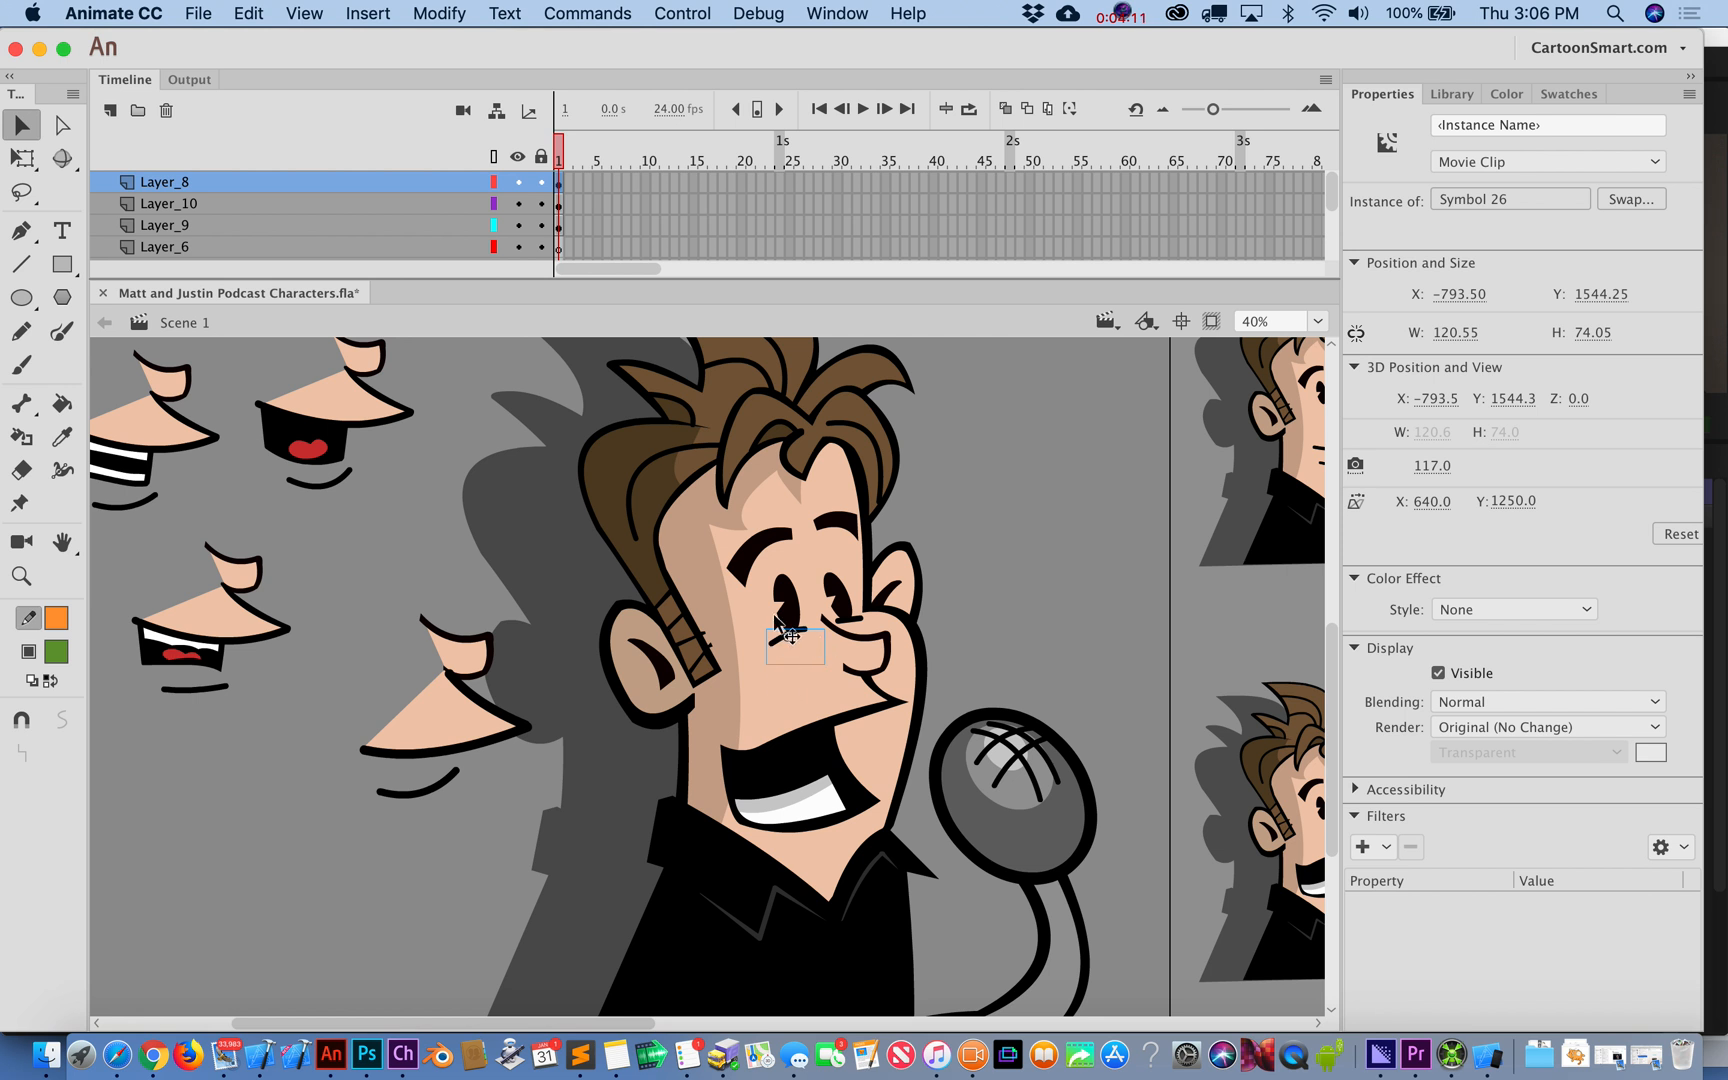
mouse_move(788, 596)
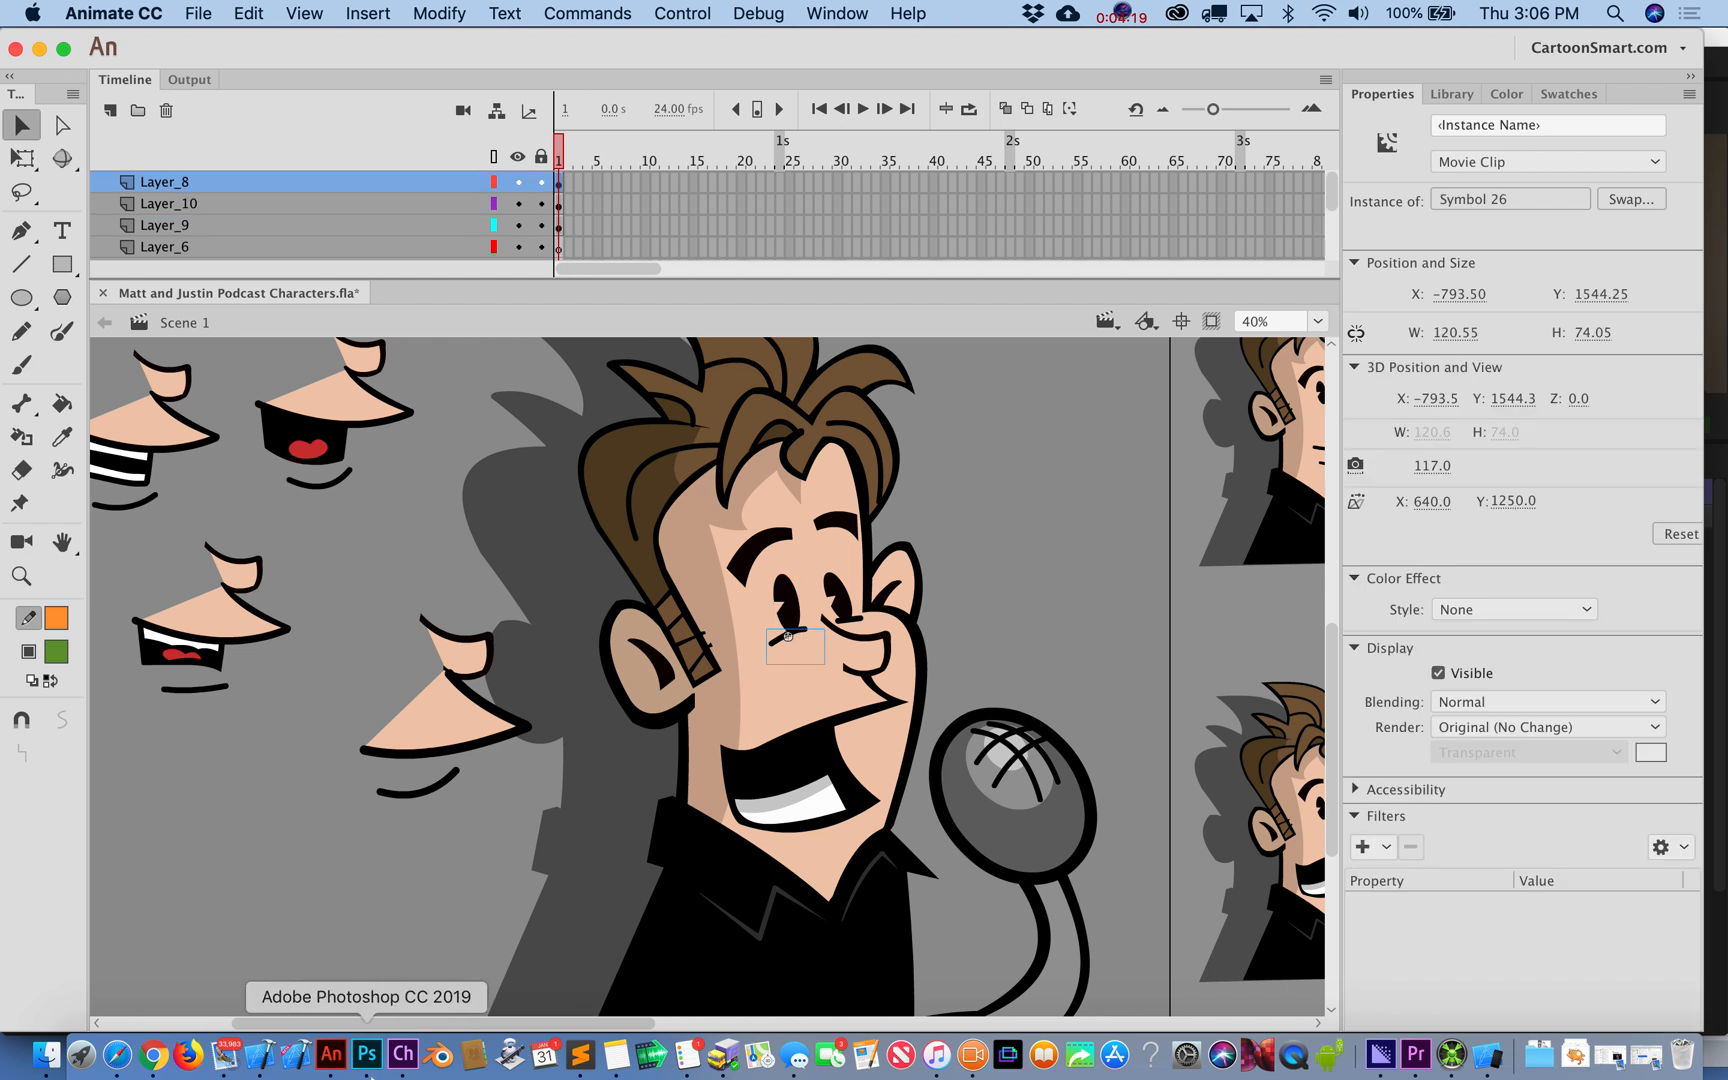
- Paste the eyelid stroke into Photoshop and position it under the left eye, zoomed in for trimming
click(366, 1054)
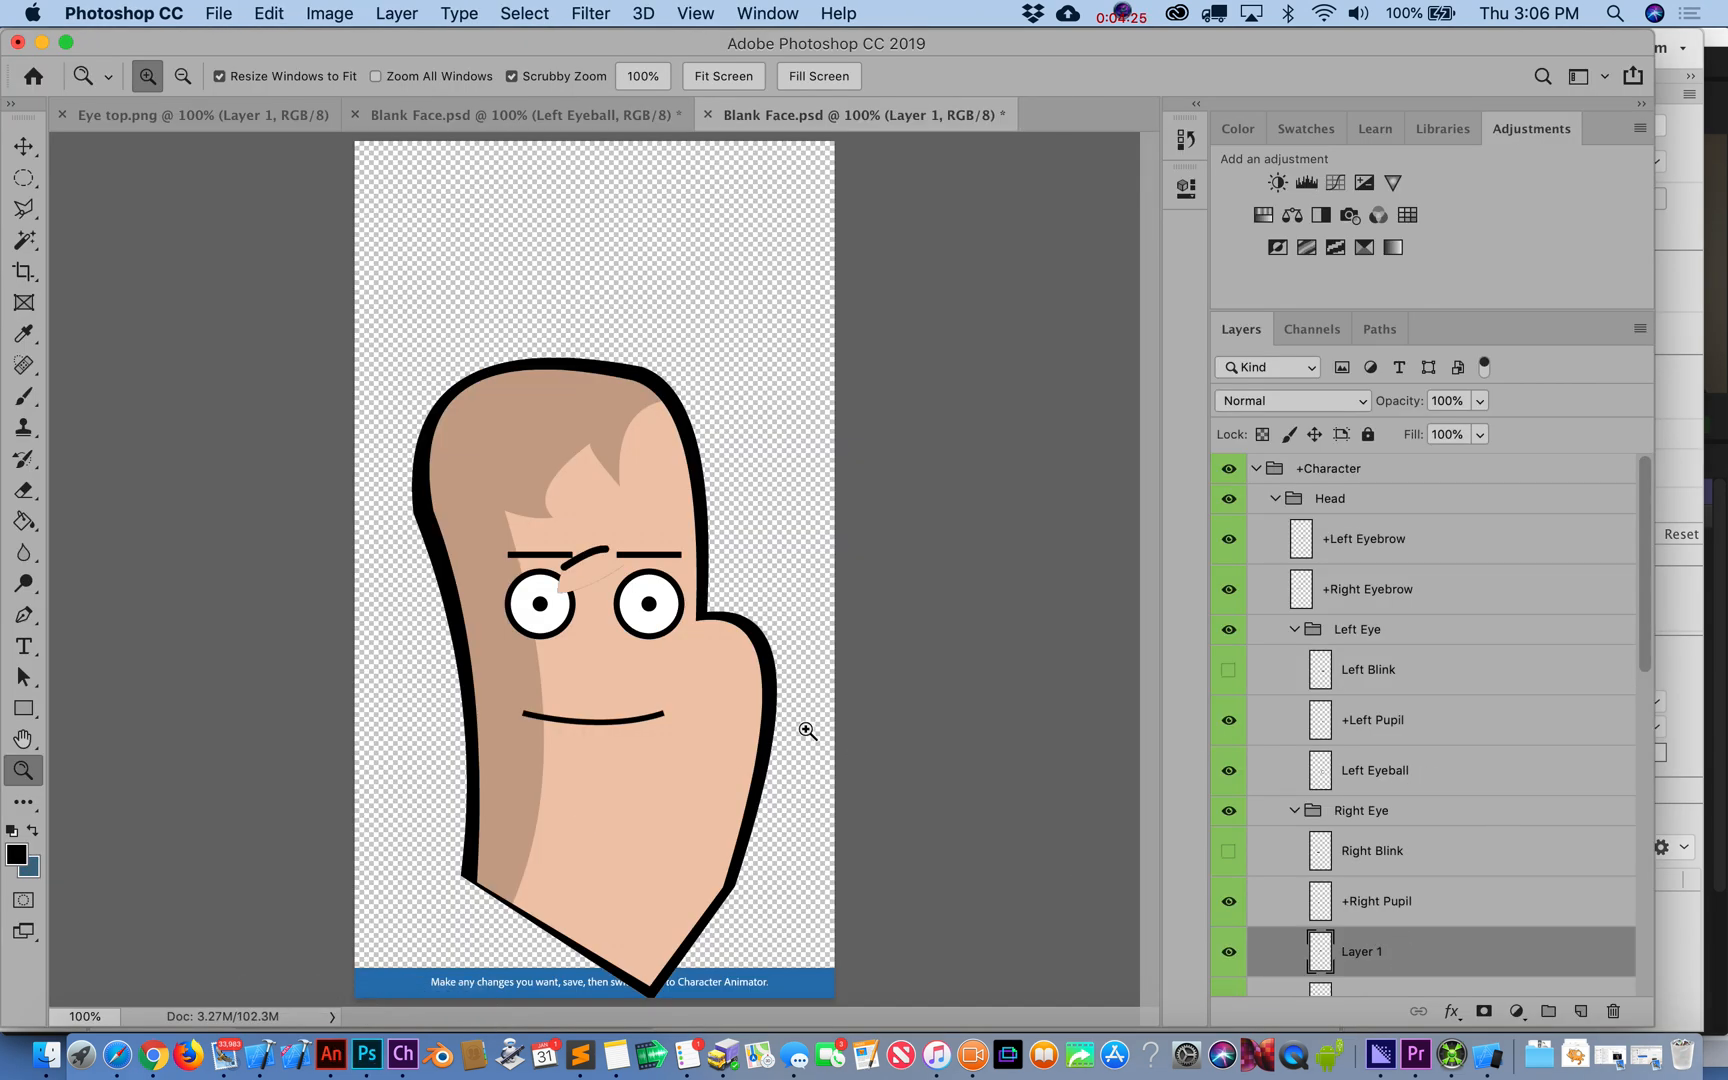
click(24, 144)
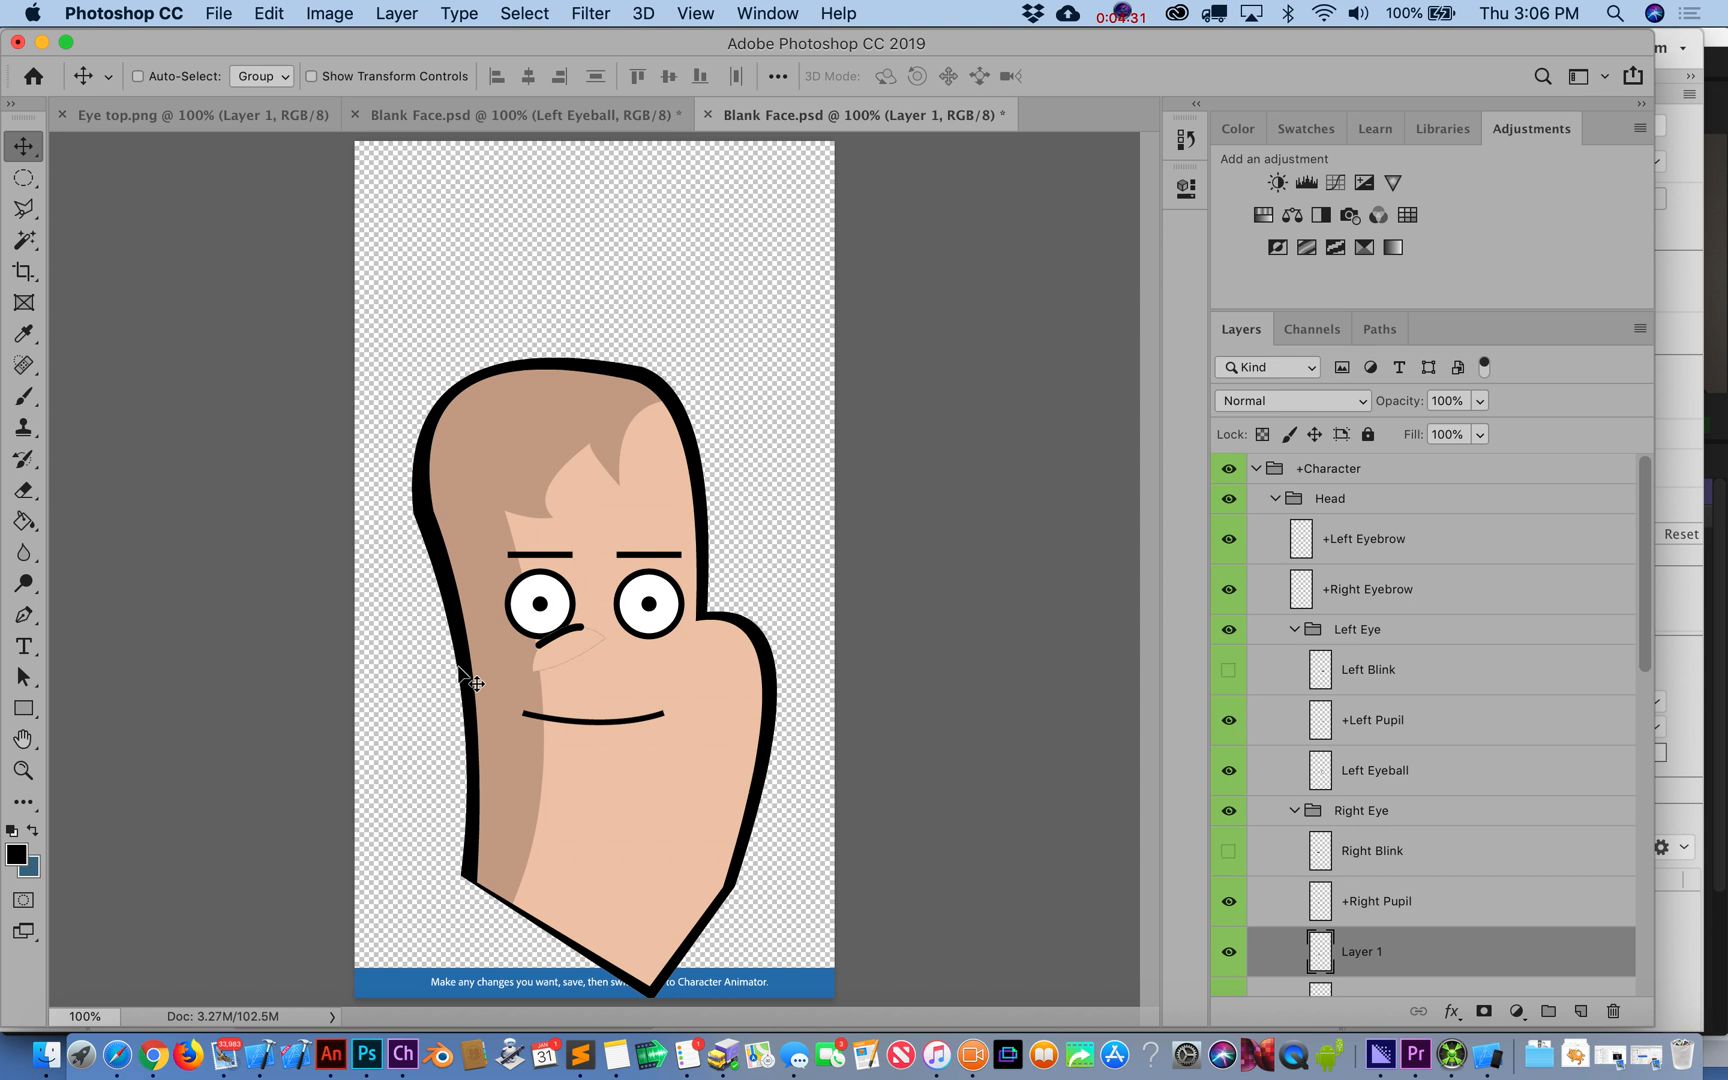
mouse_move(608, 640)
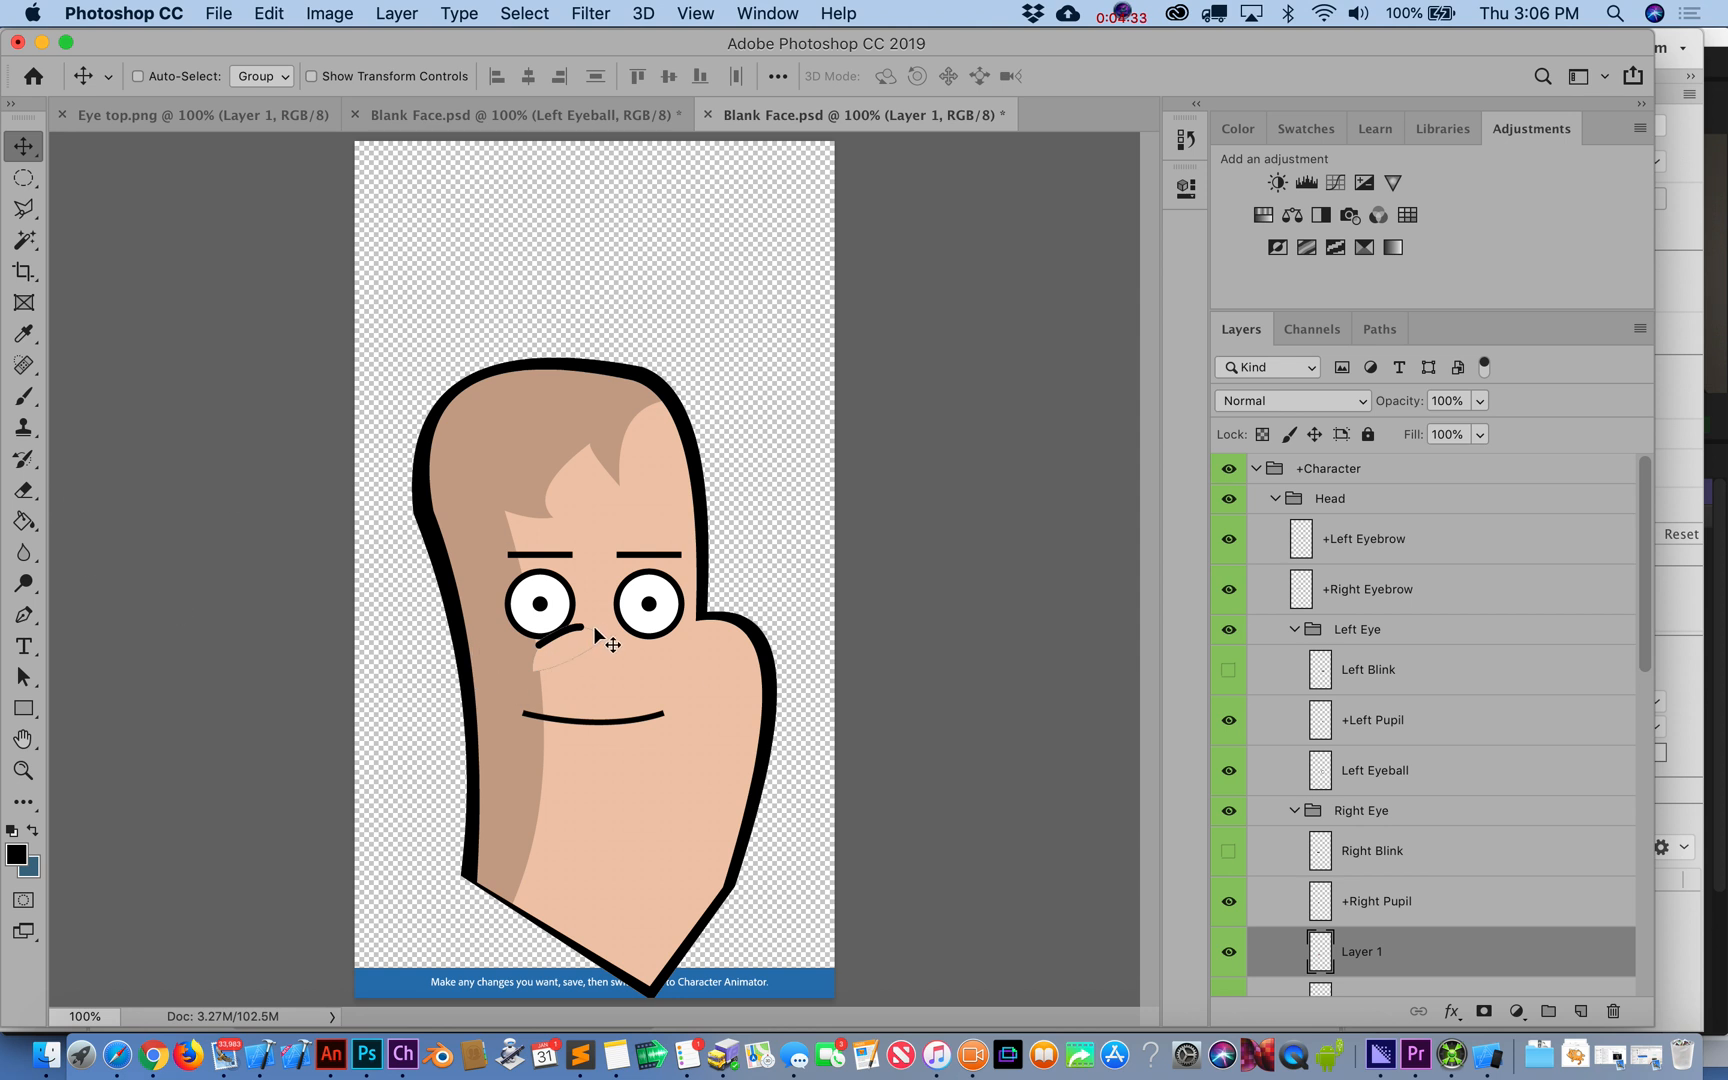
click(22, 770)
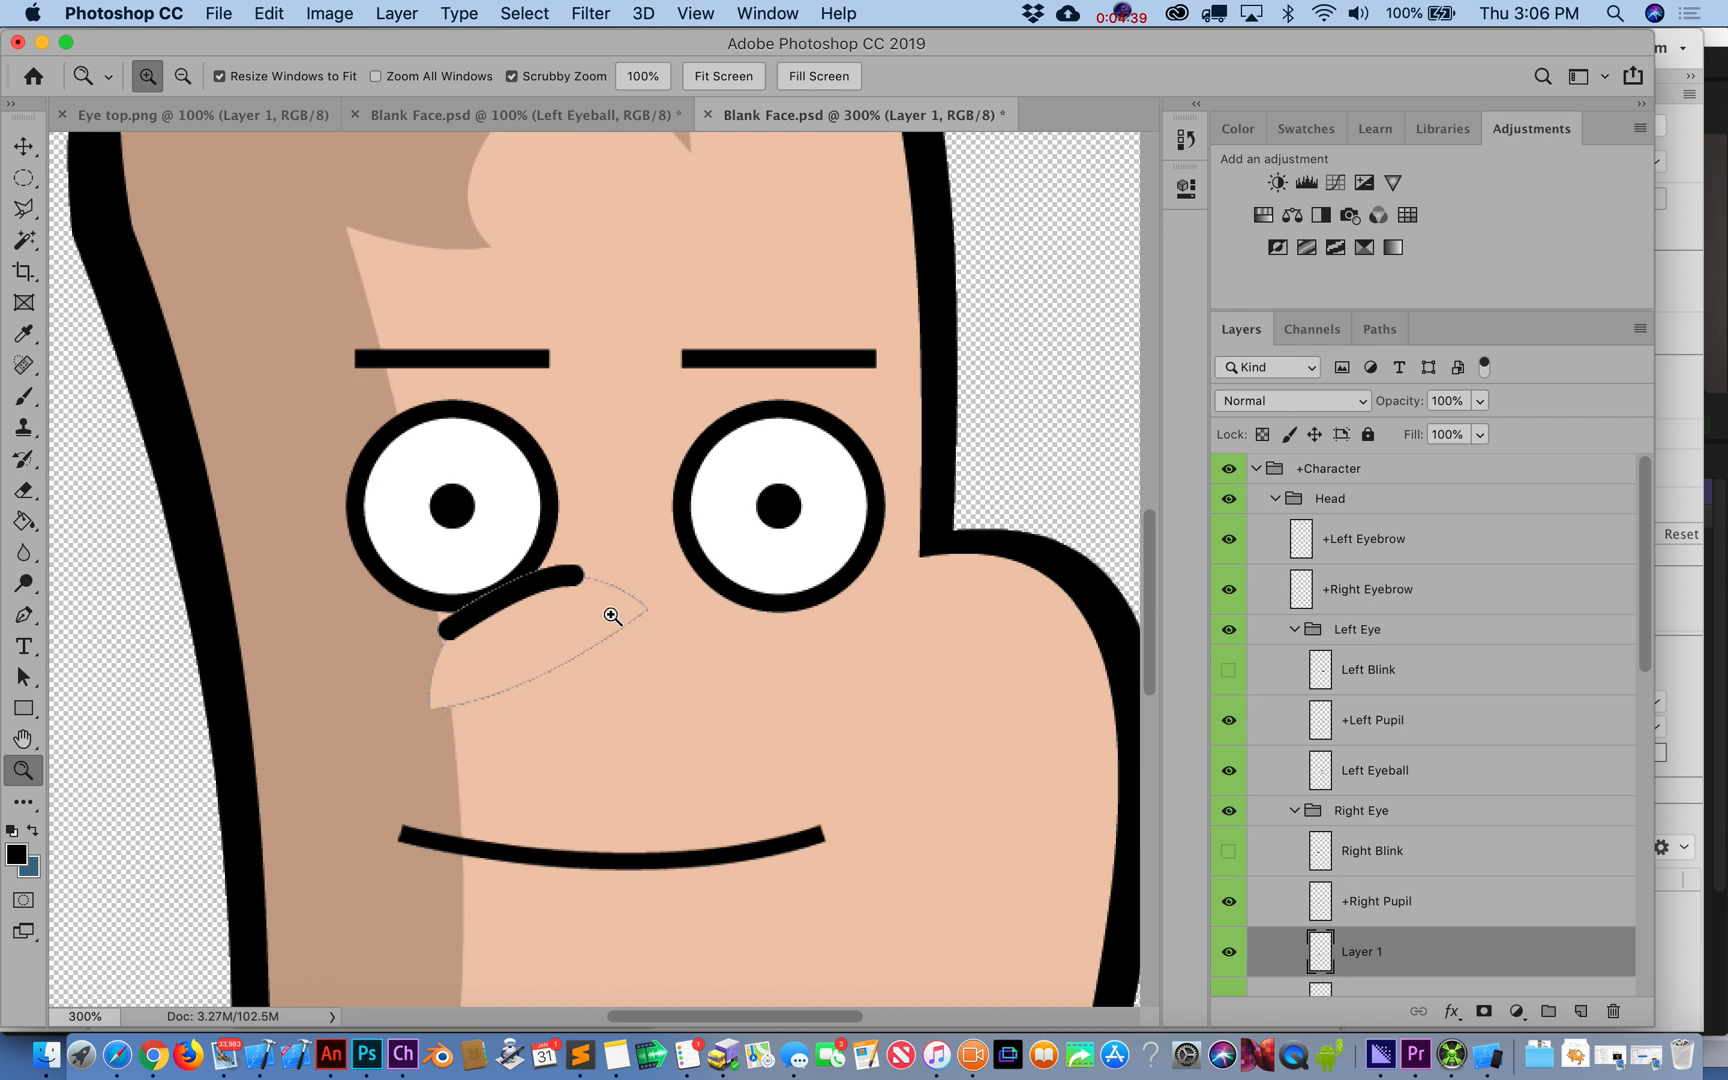
mouse_move(80, 458)
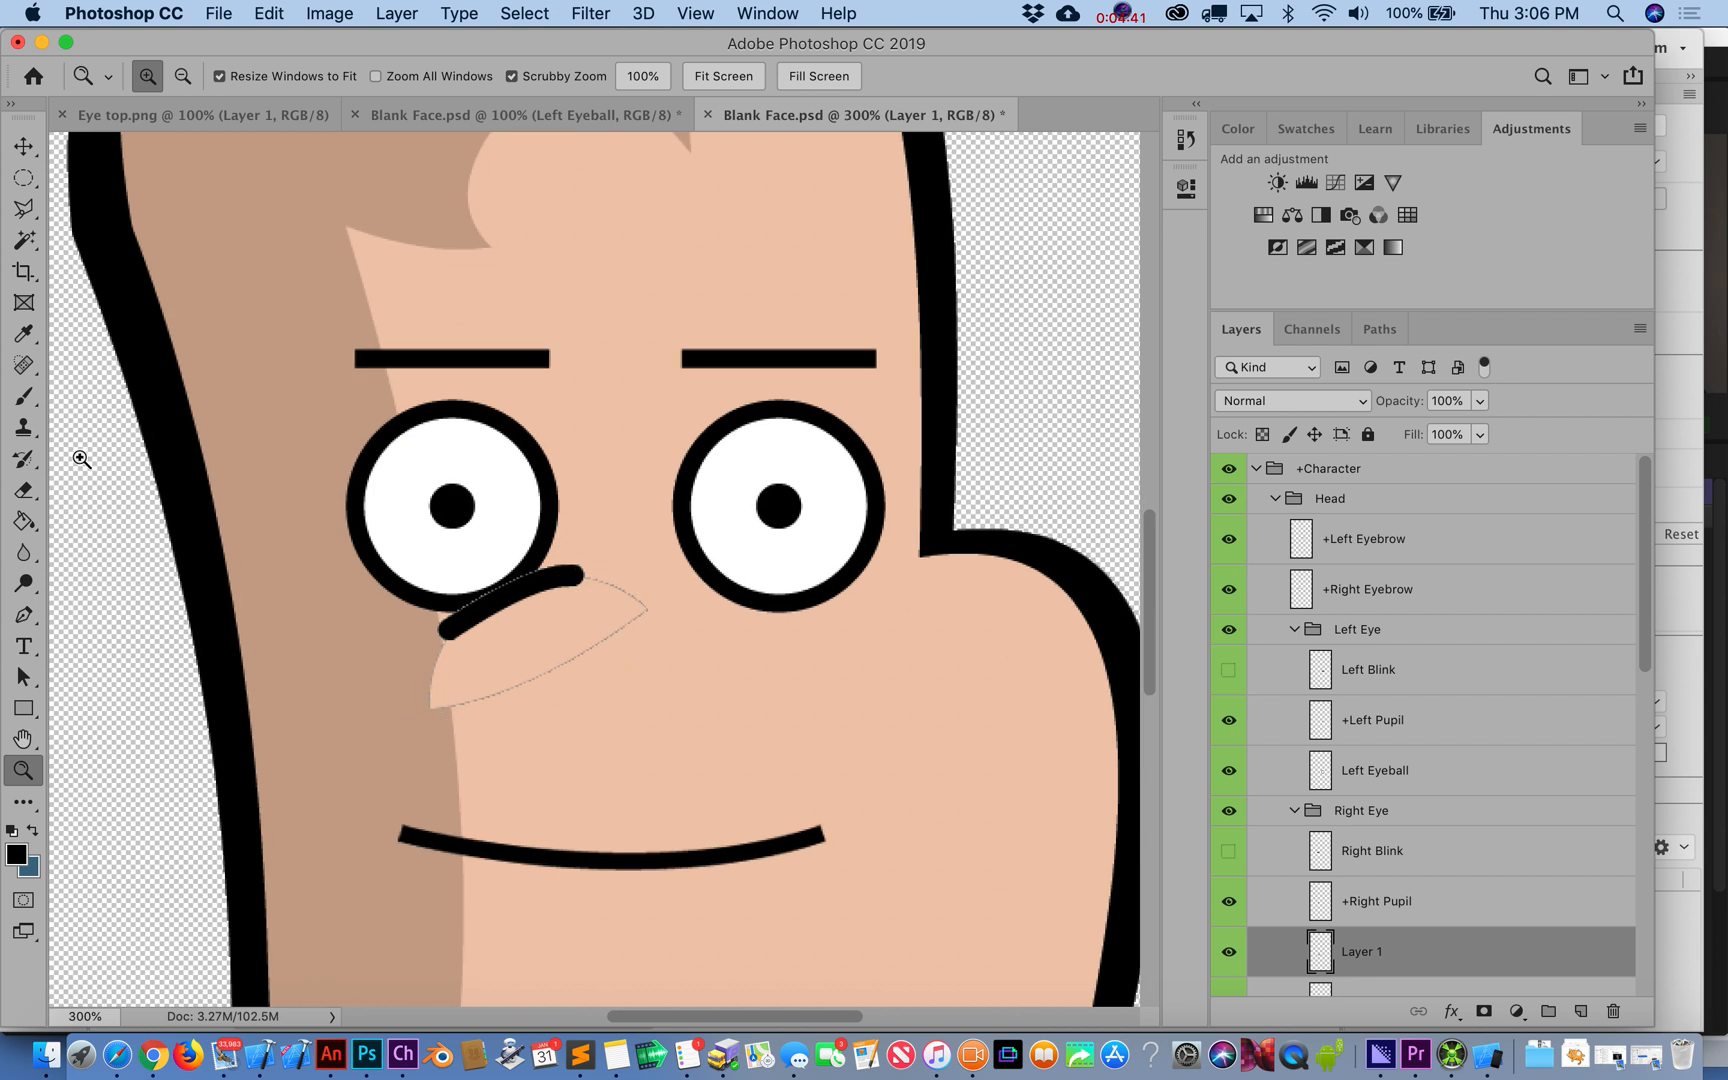
click(24, 208)
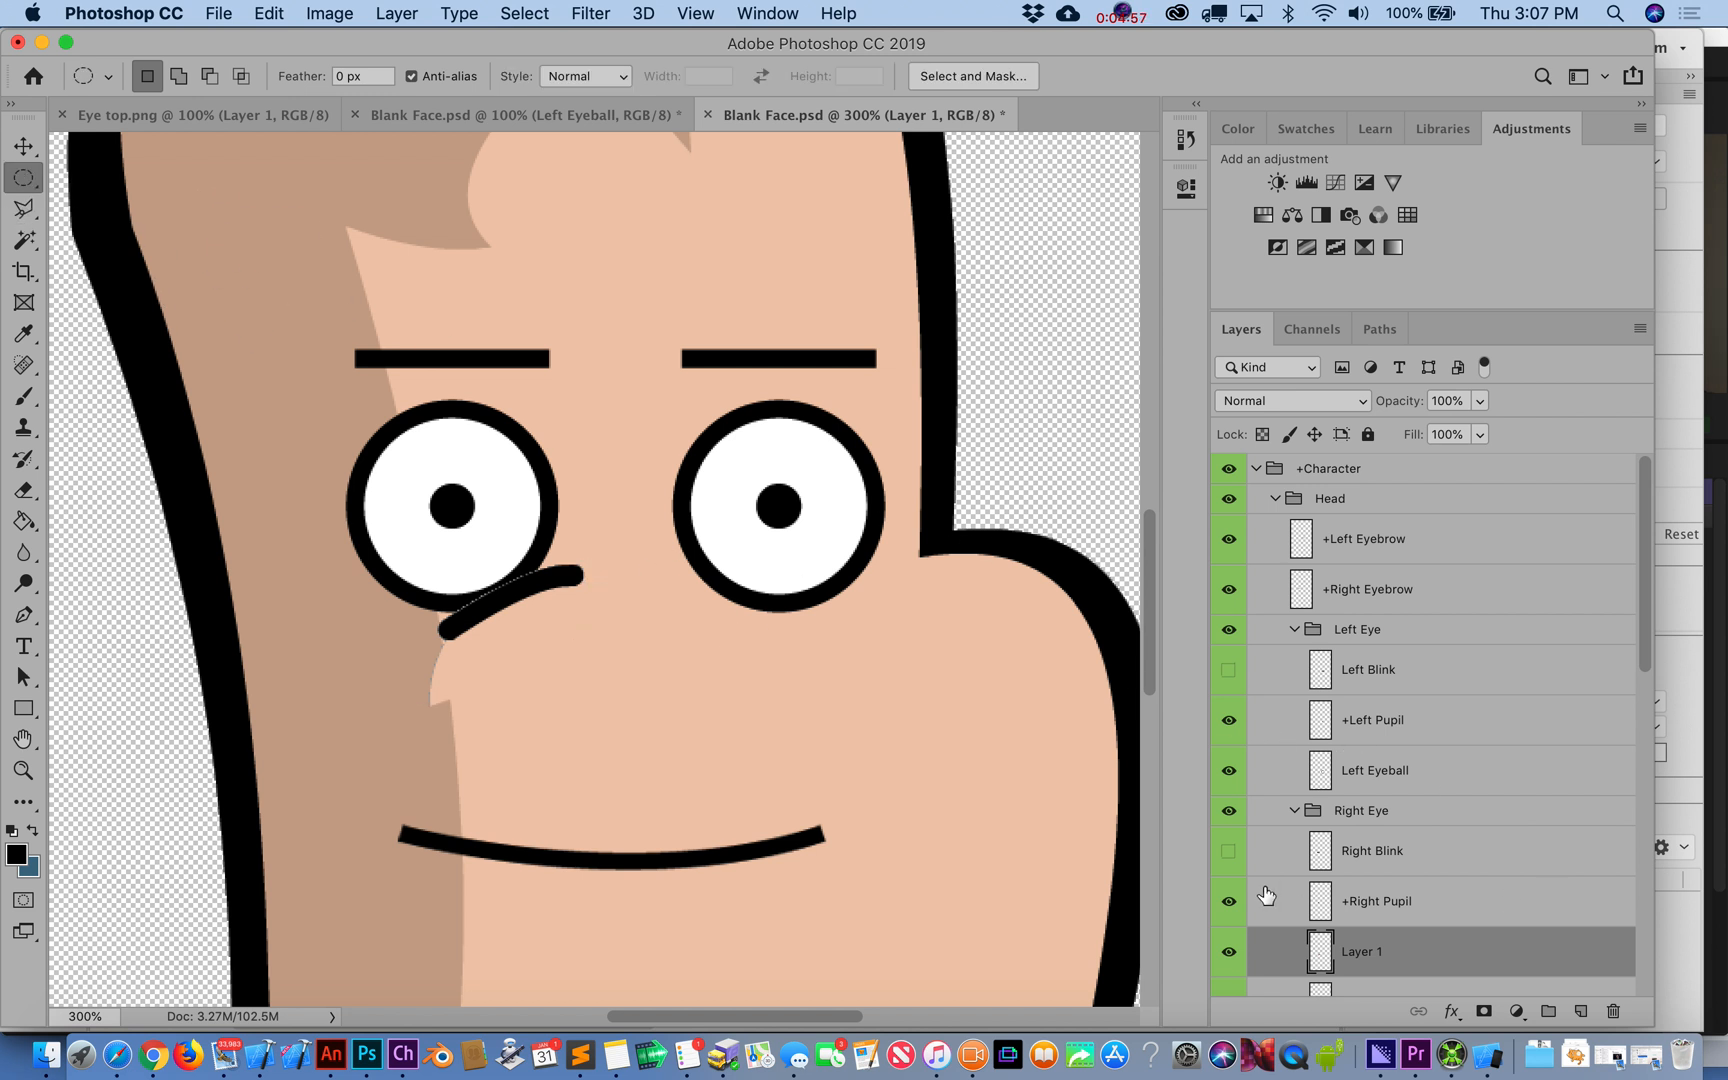
- Delete the duplicated Right Eyeball layer, leaving only the pupil, and select +Right Pupil
click(1378, 818)
text(Right Eyeball)
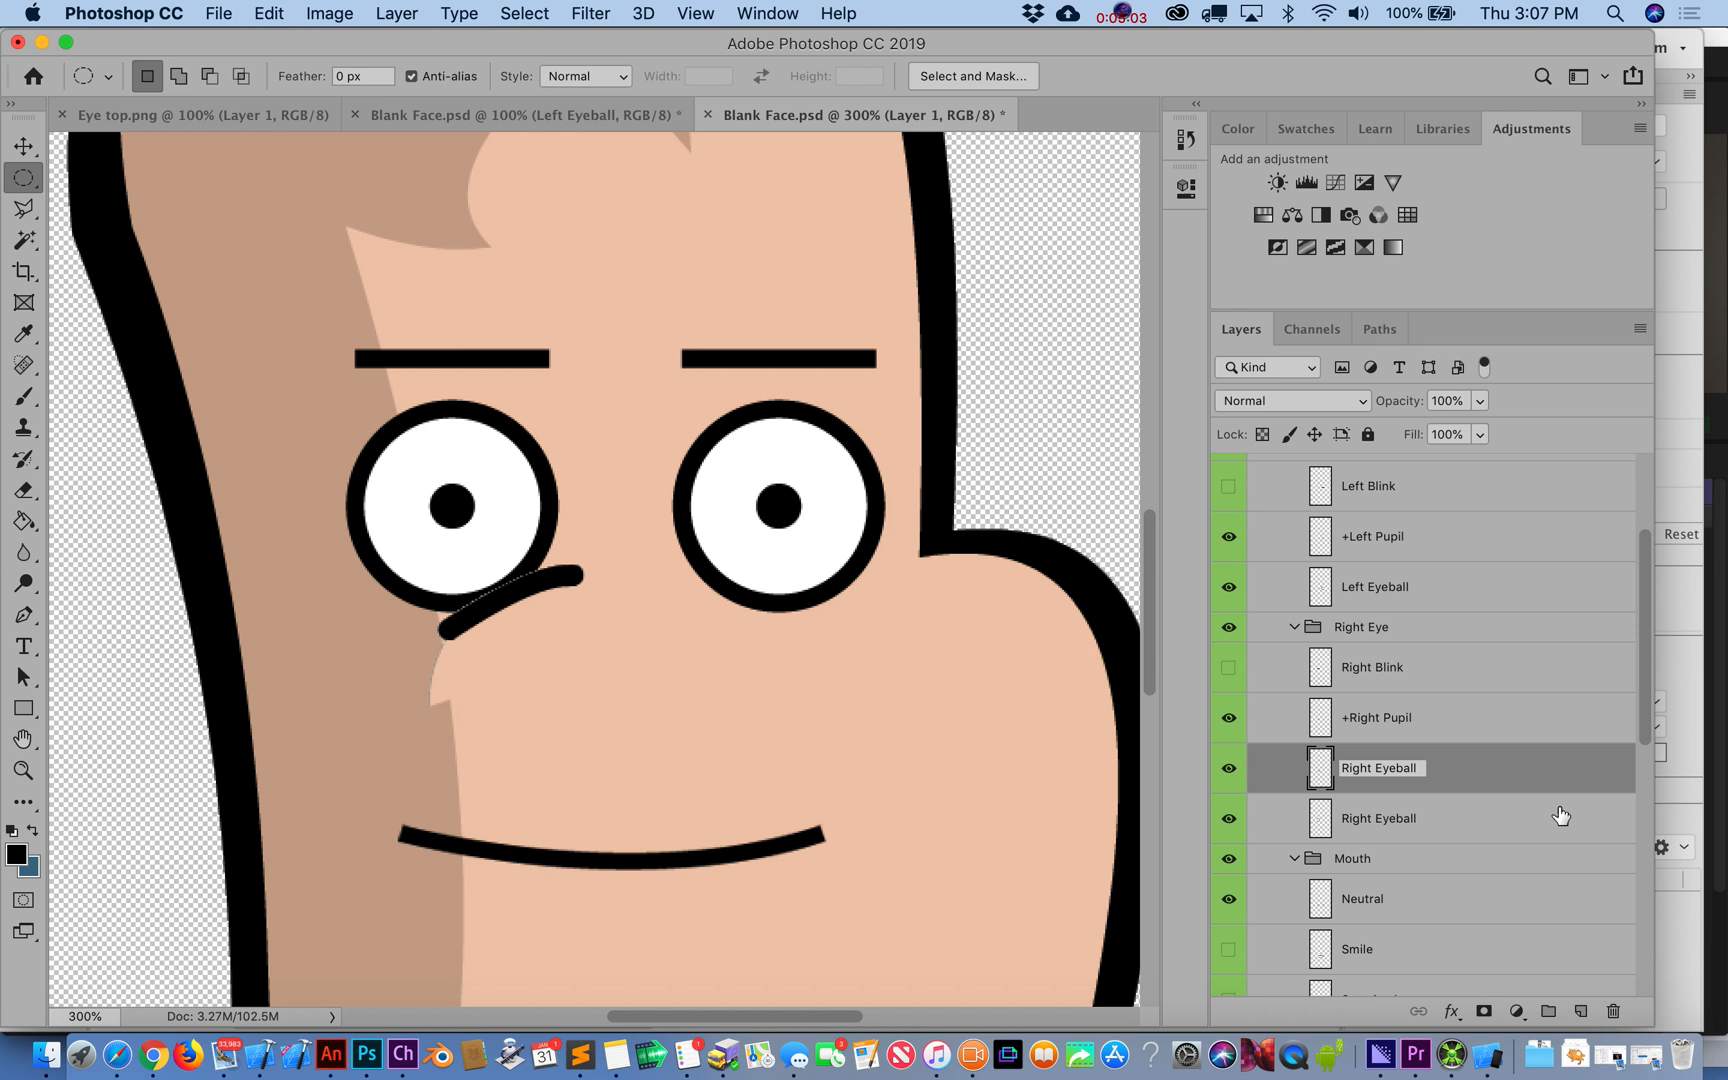
click(1378, 818)
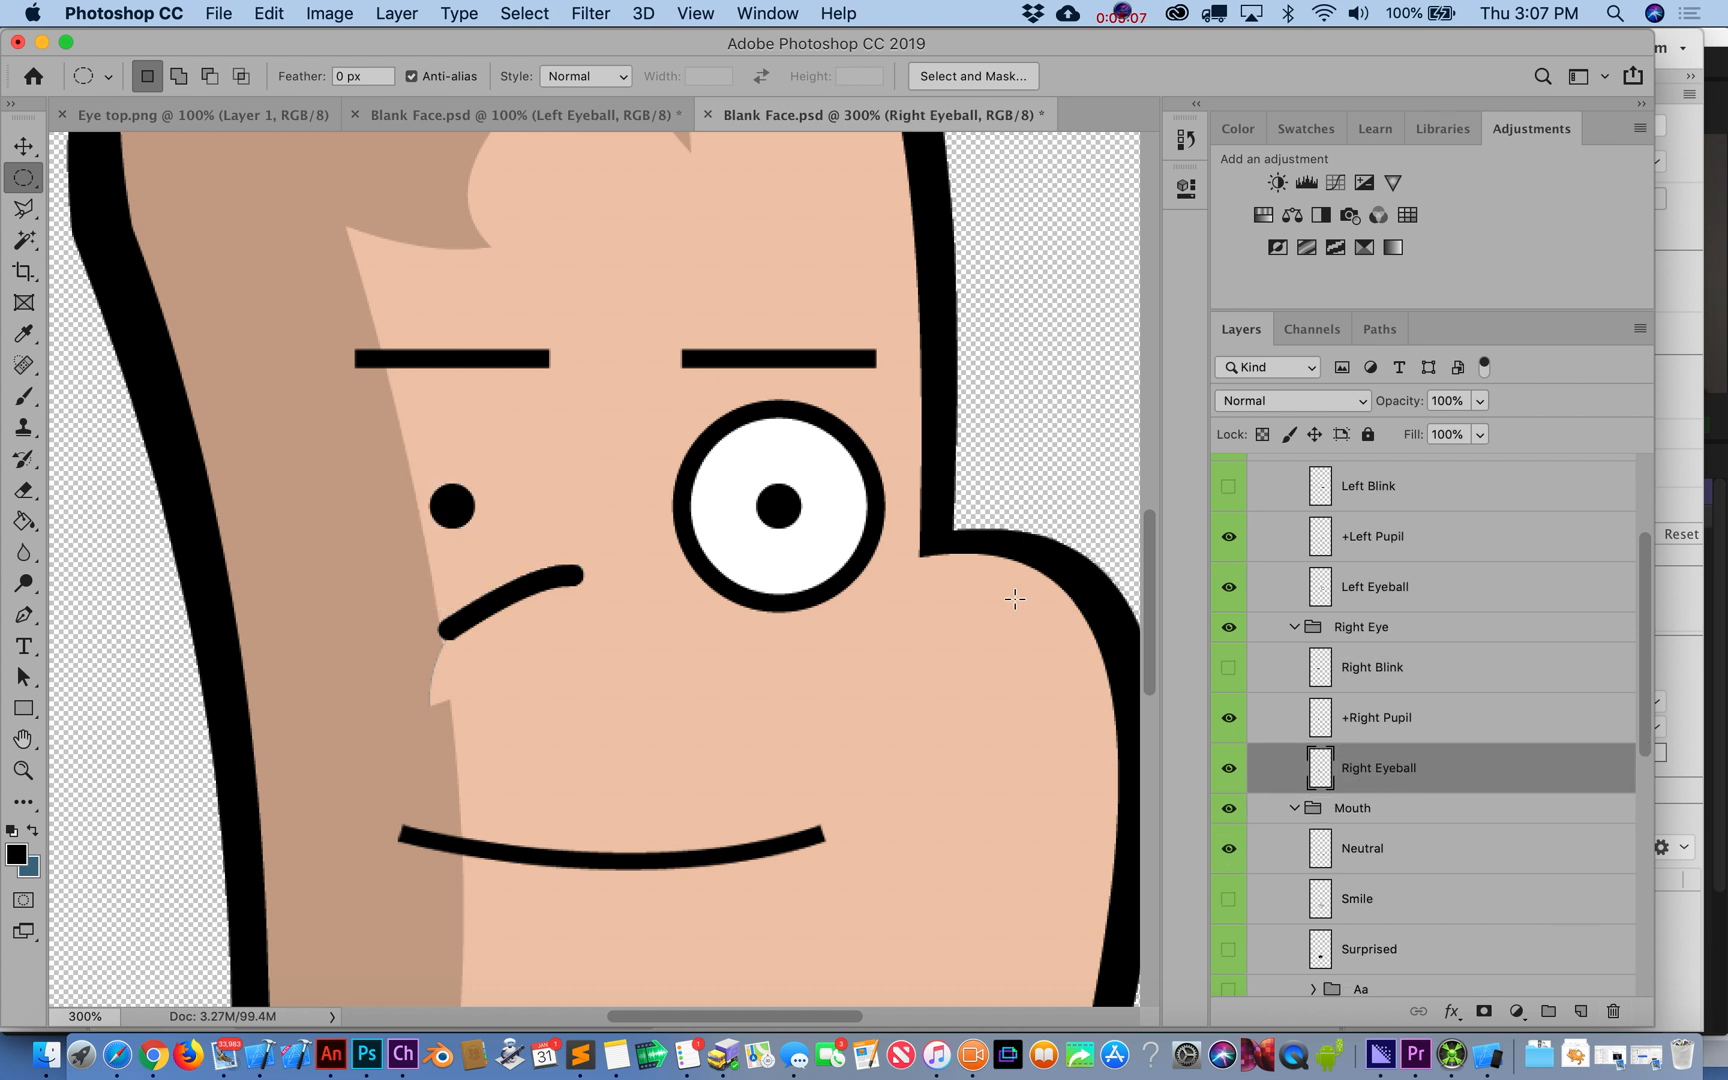
click(1376, 718)
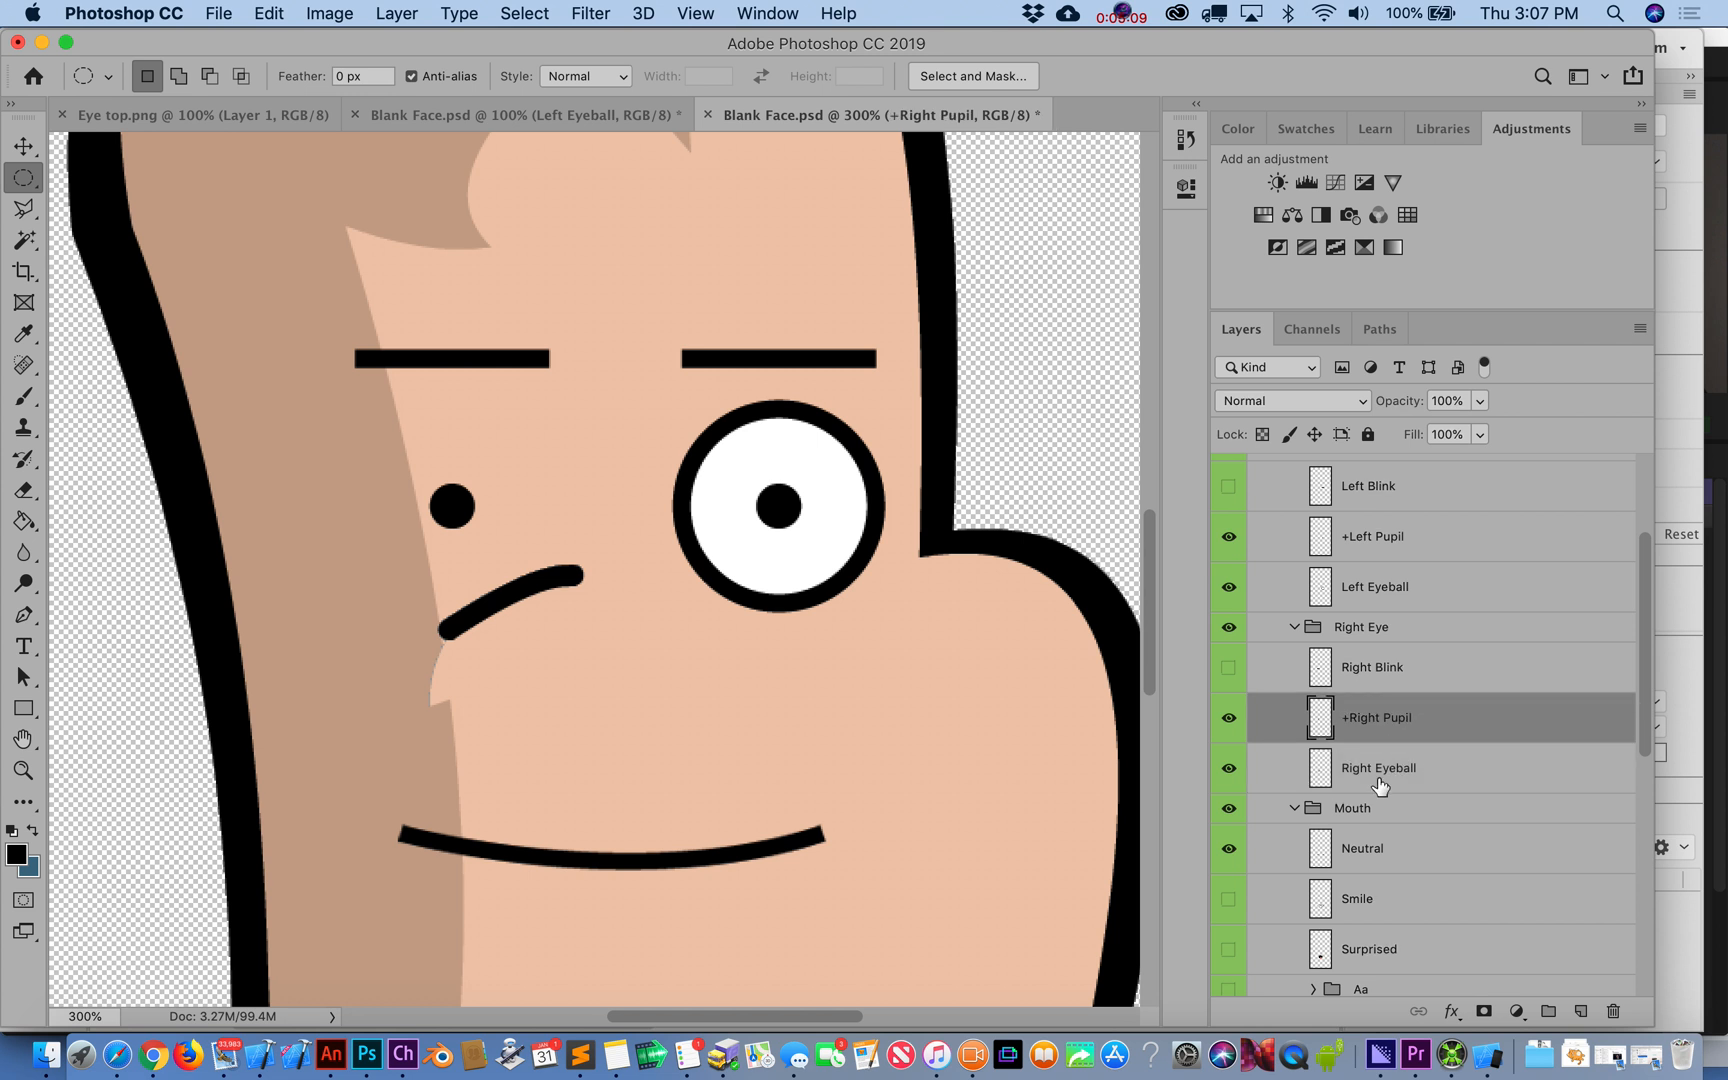
click(1378, 768)
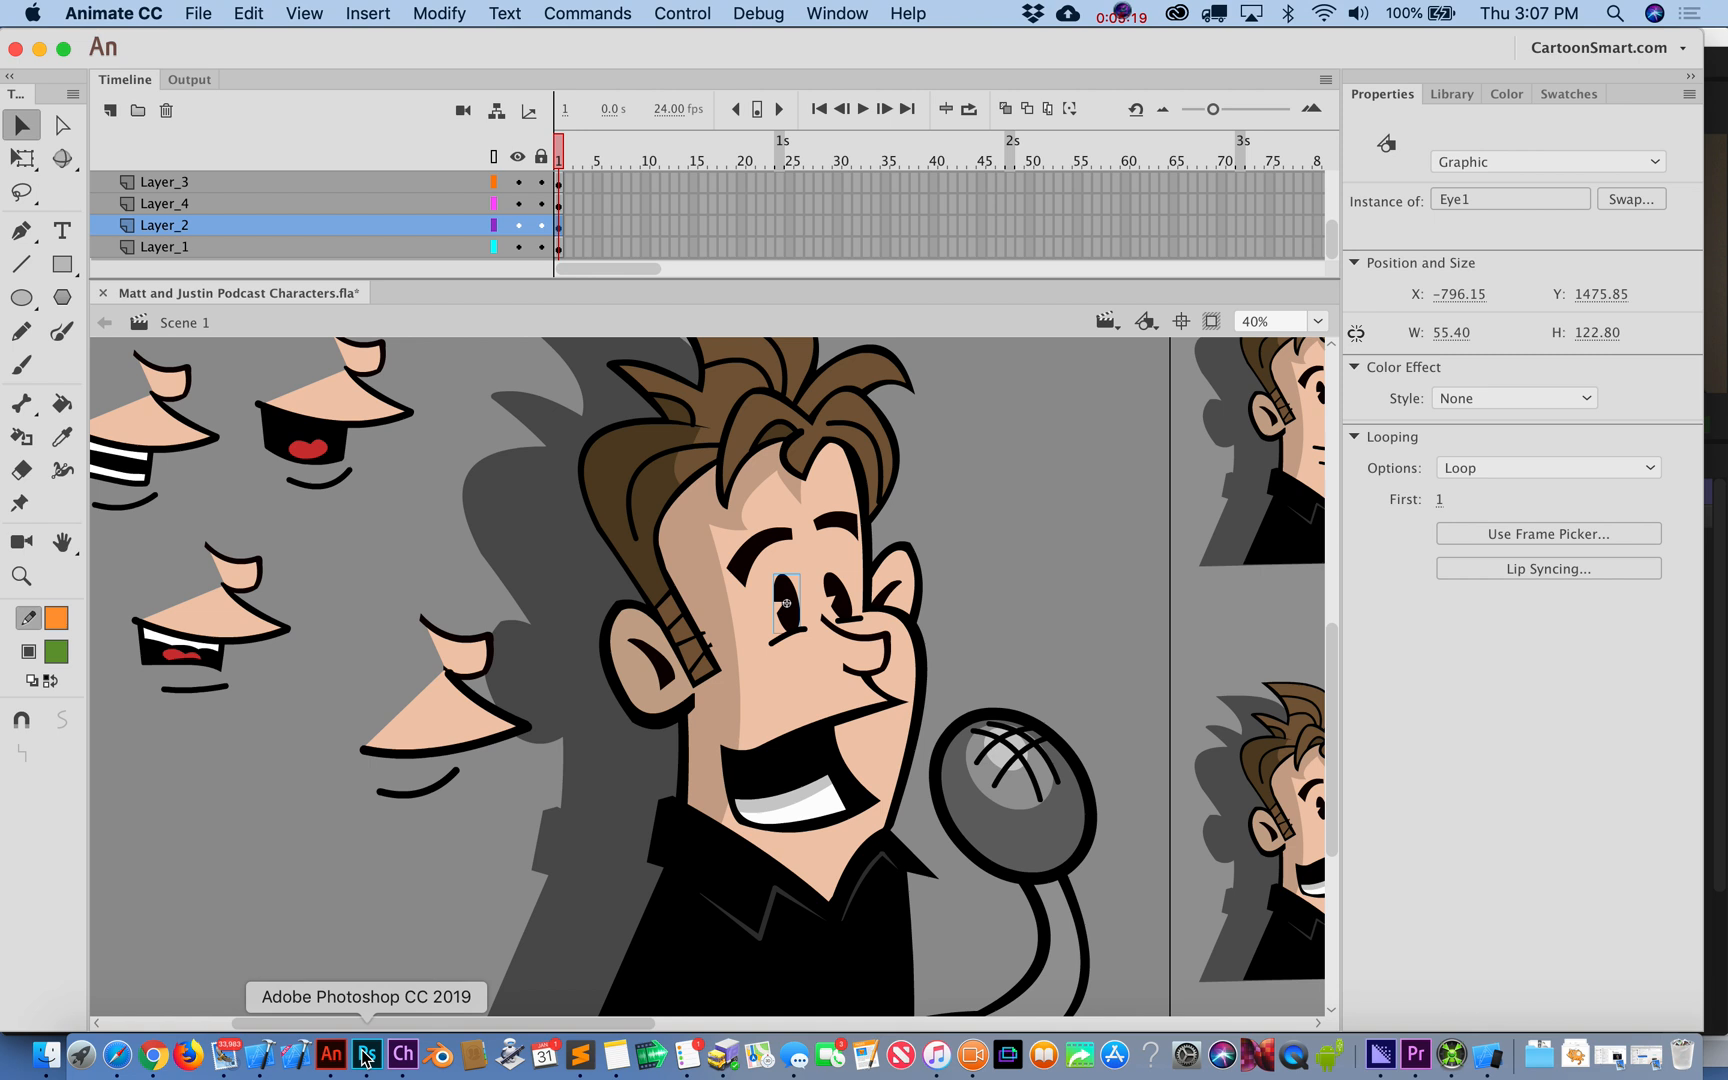
- Paste the dark oval into Photoshop over the left eye and rename its layer +Right Pupil
click(364, 1056)
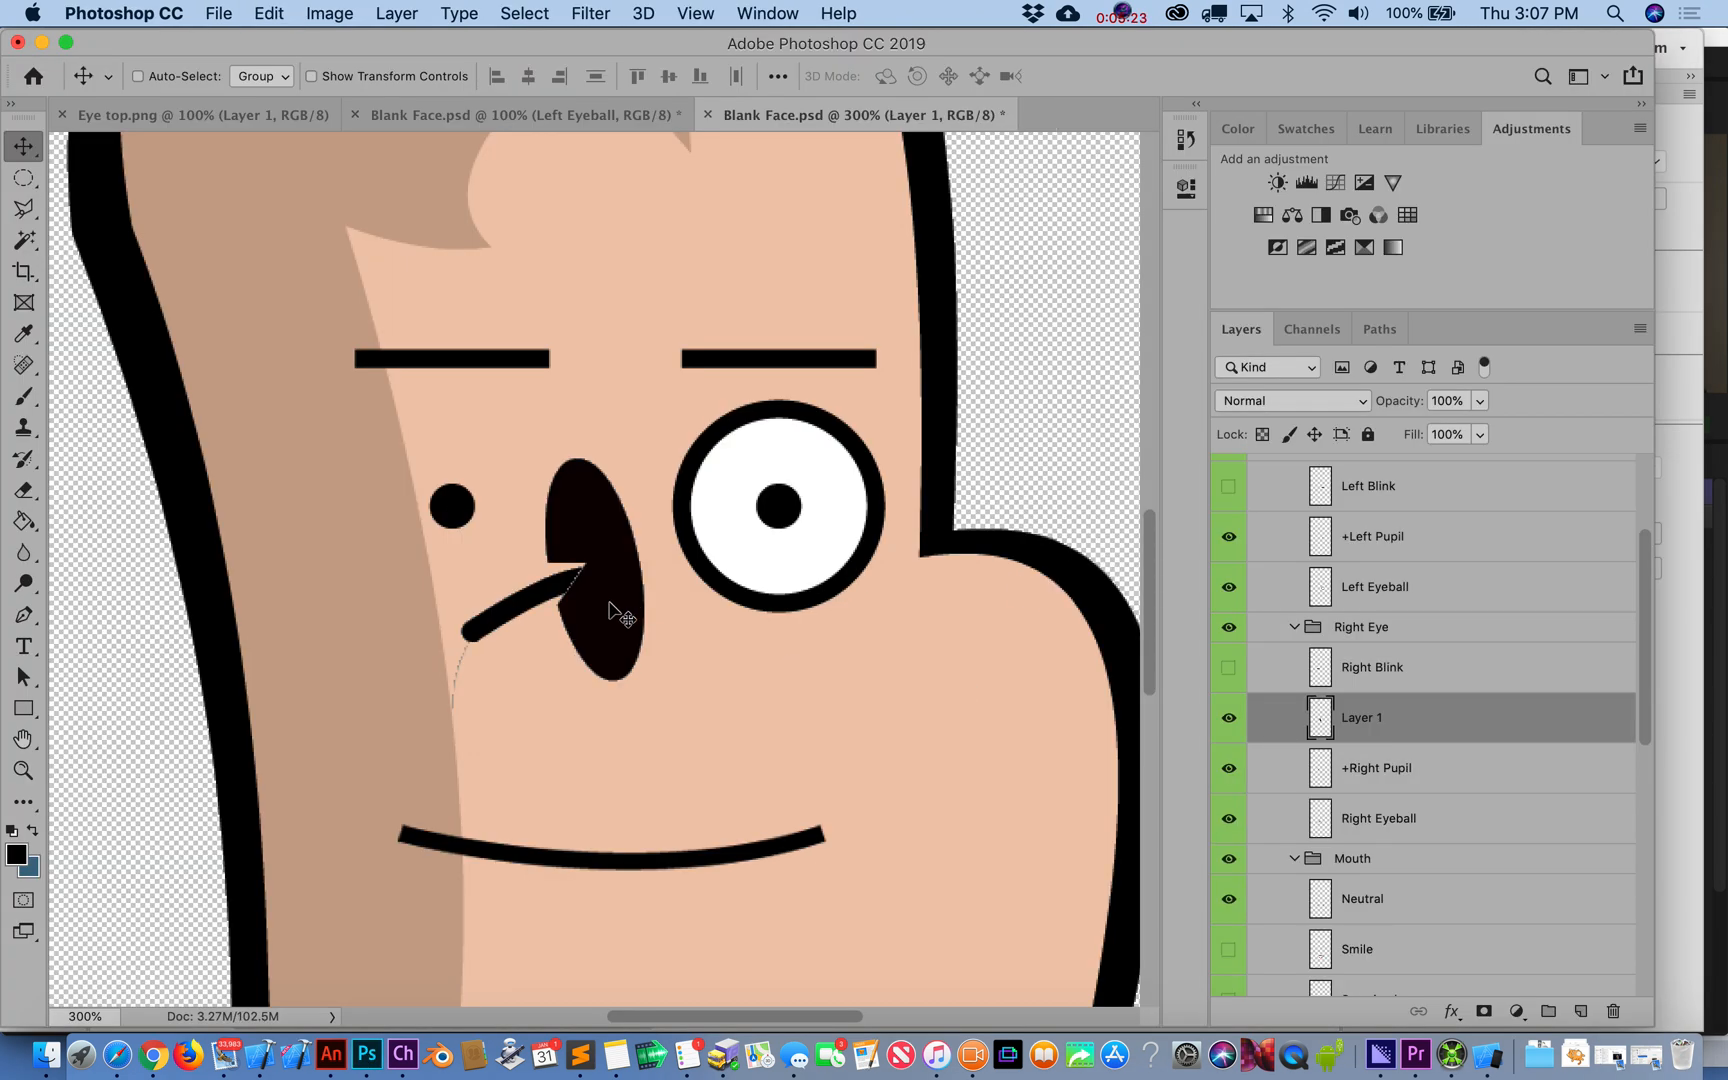
drag(584, 584, 528, 528)
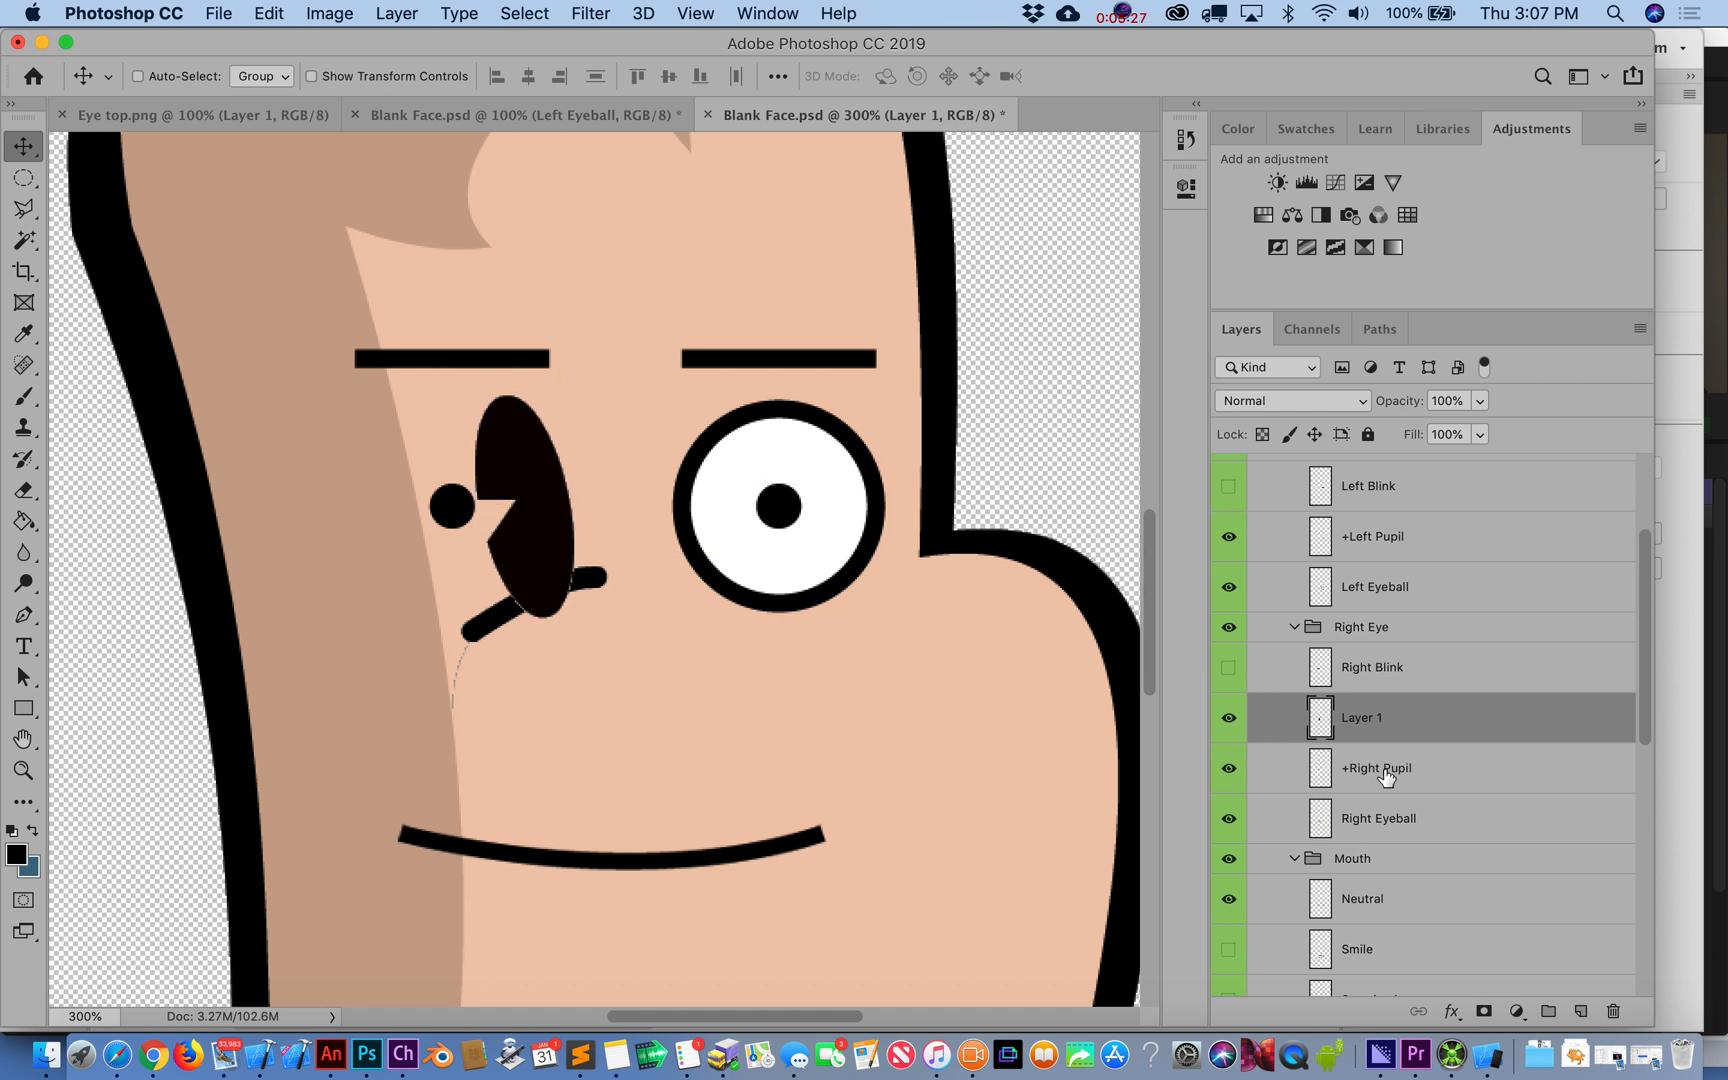
click(1376, 768)
text(+Right Pupil)
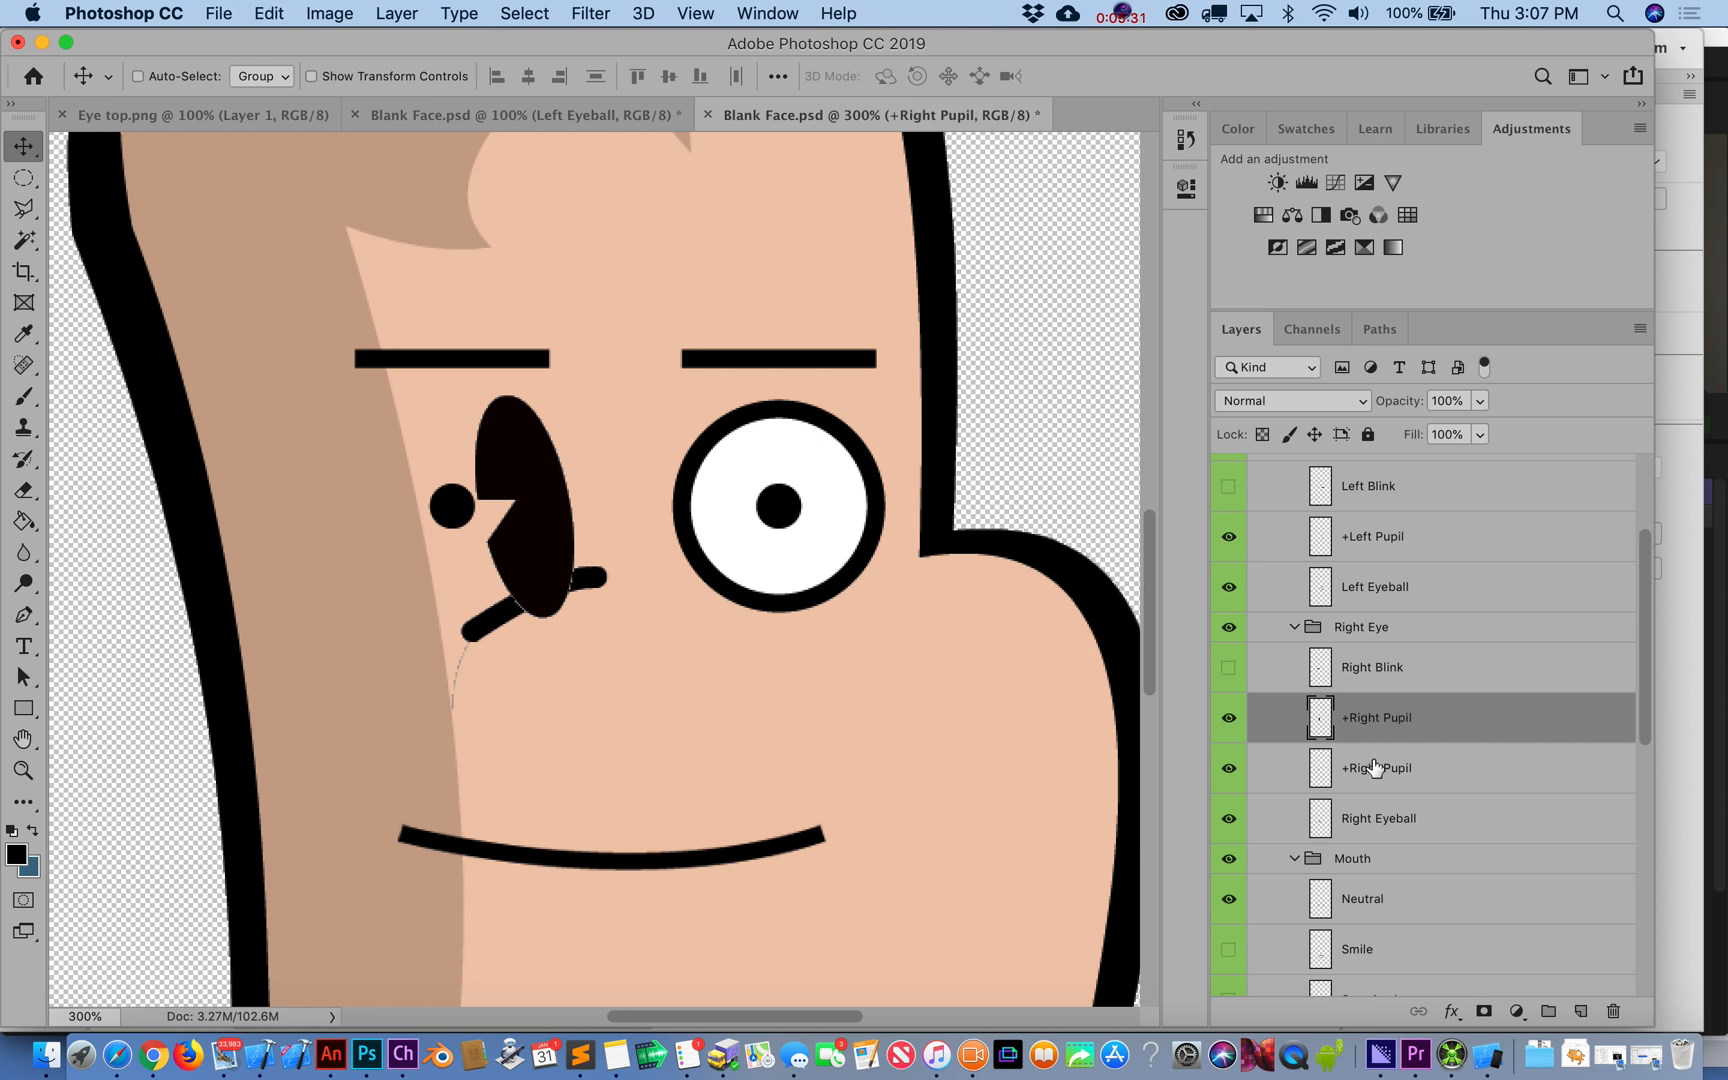
click(1376, 768)
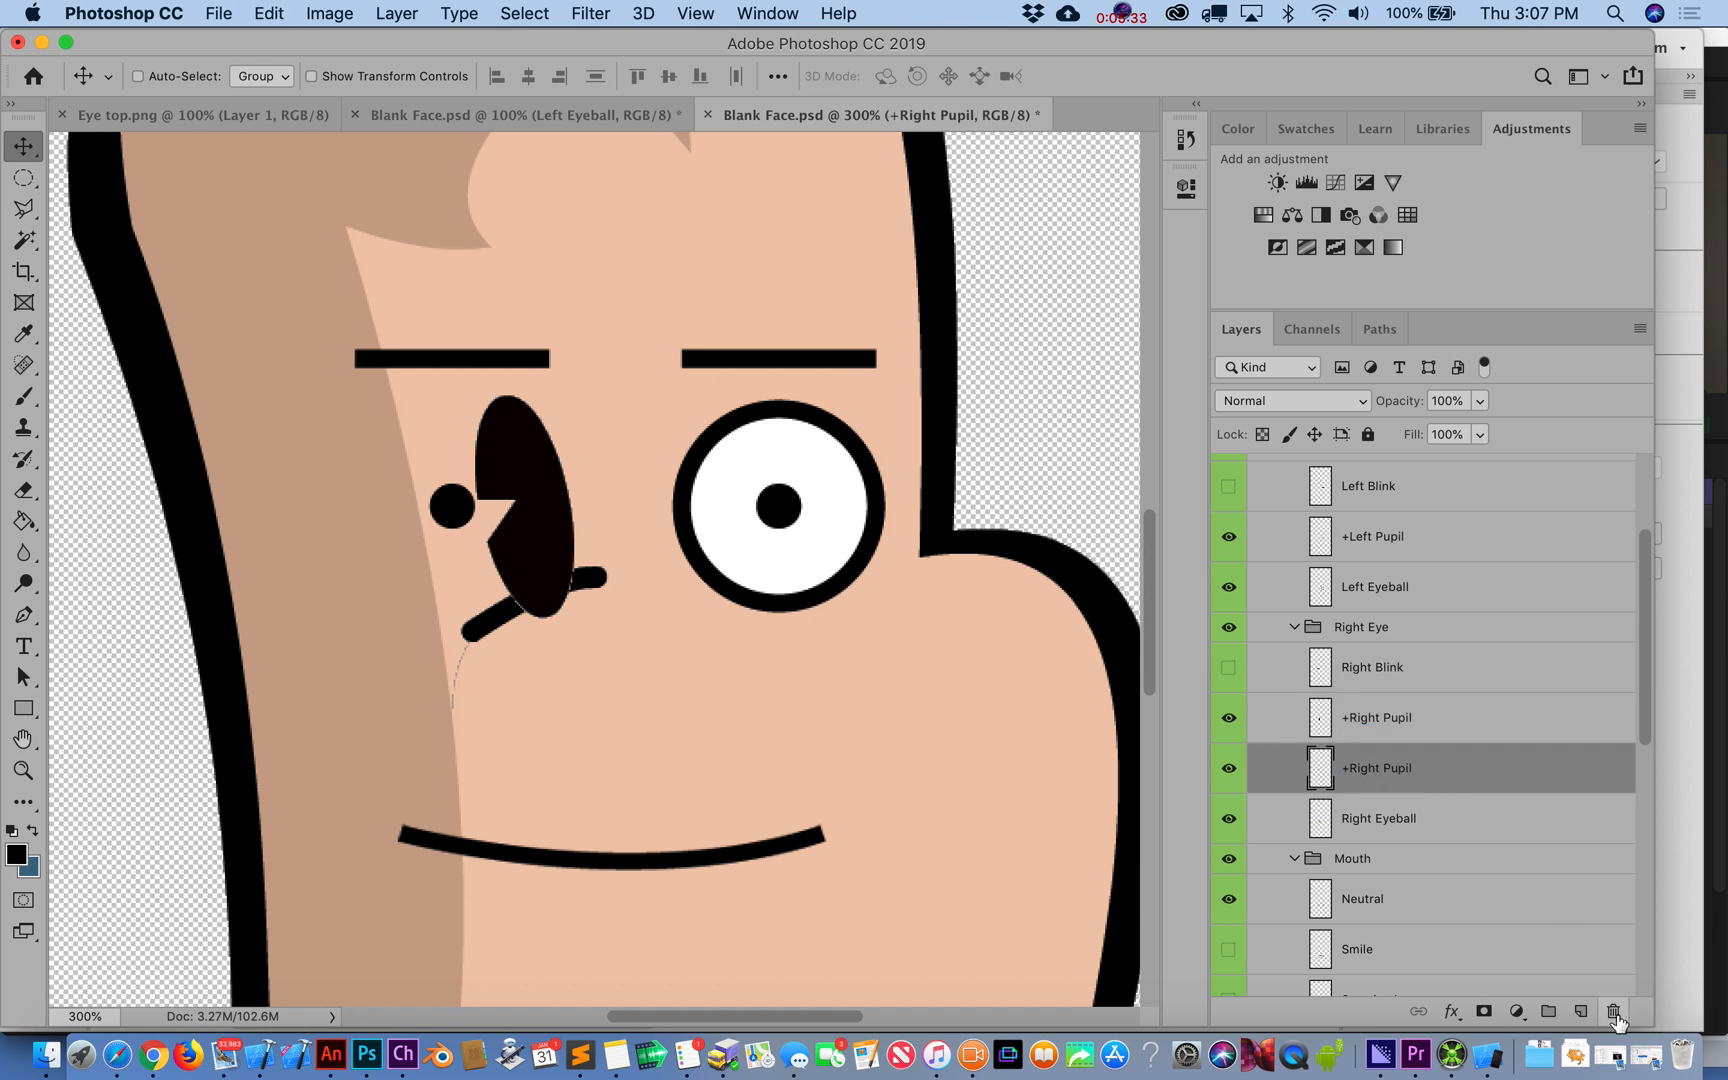
mouse_move(1616, 1012)
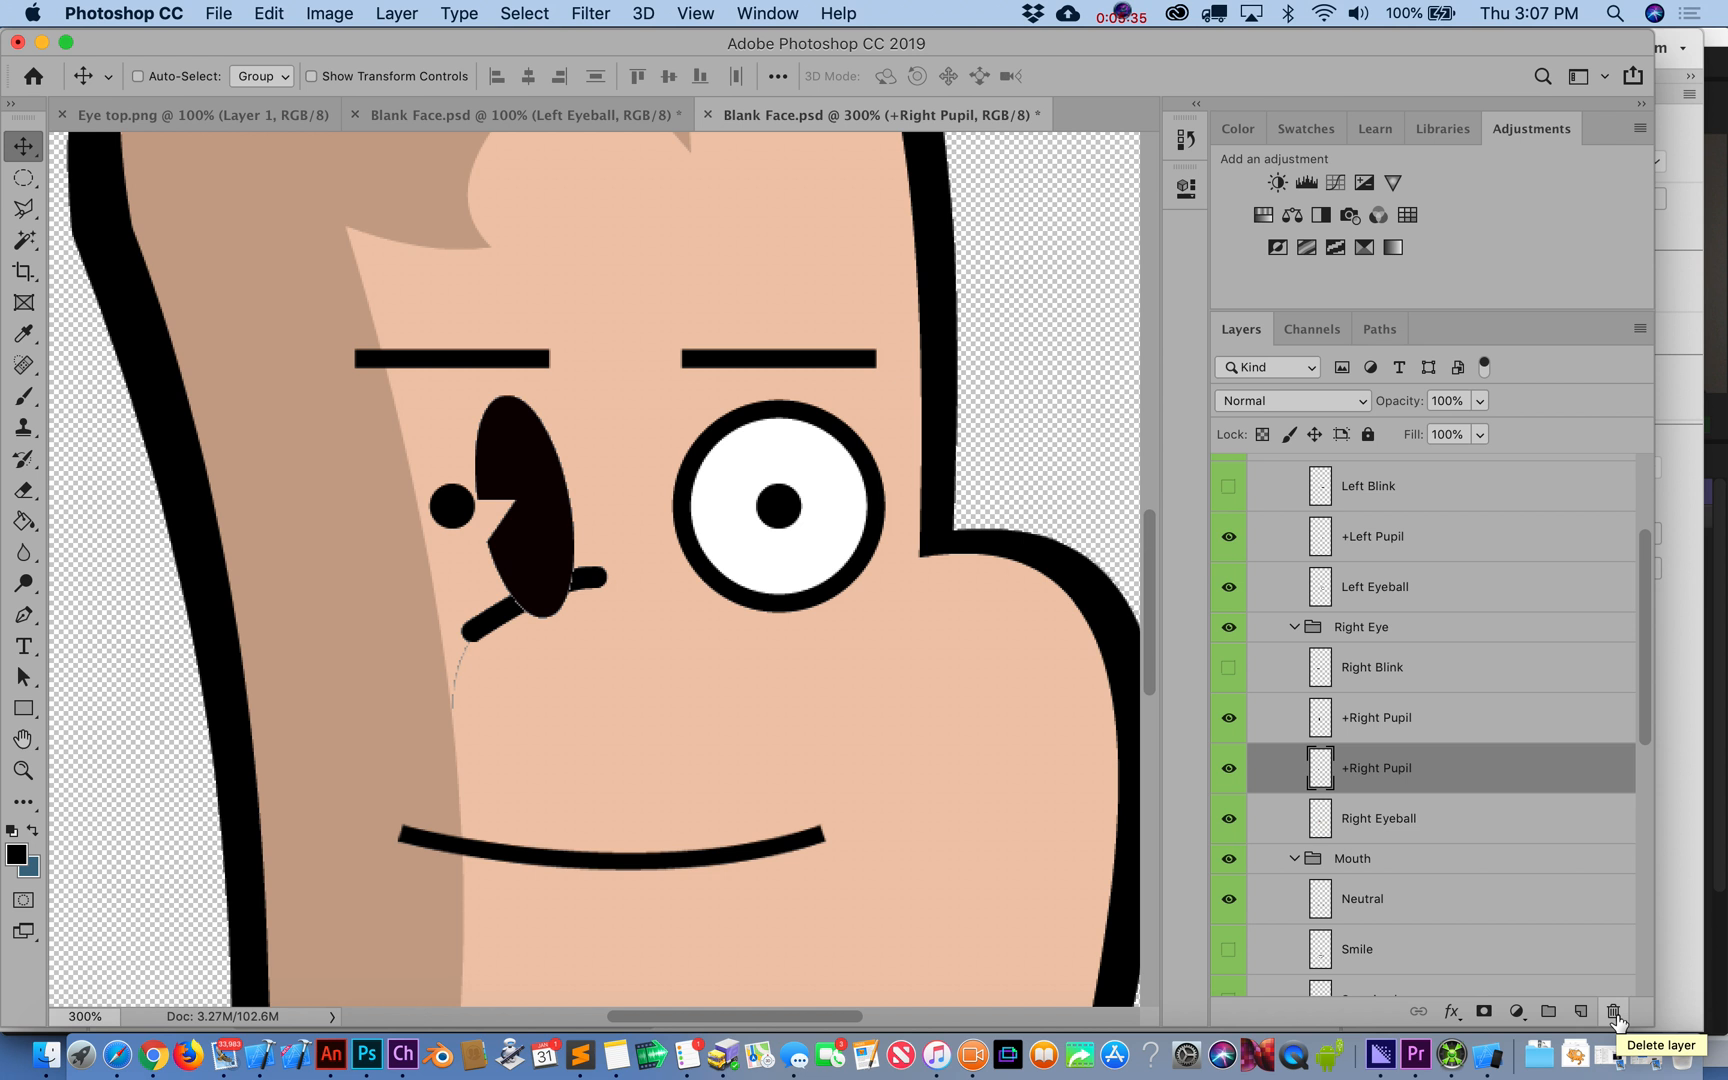
mouse_move(496, 540)
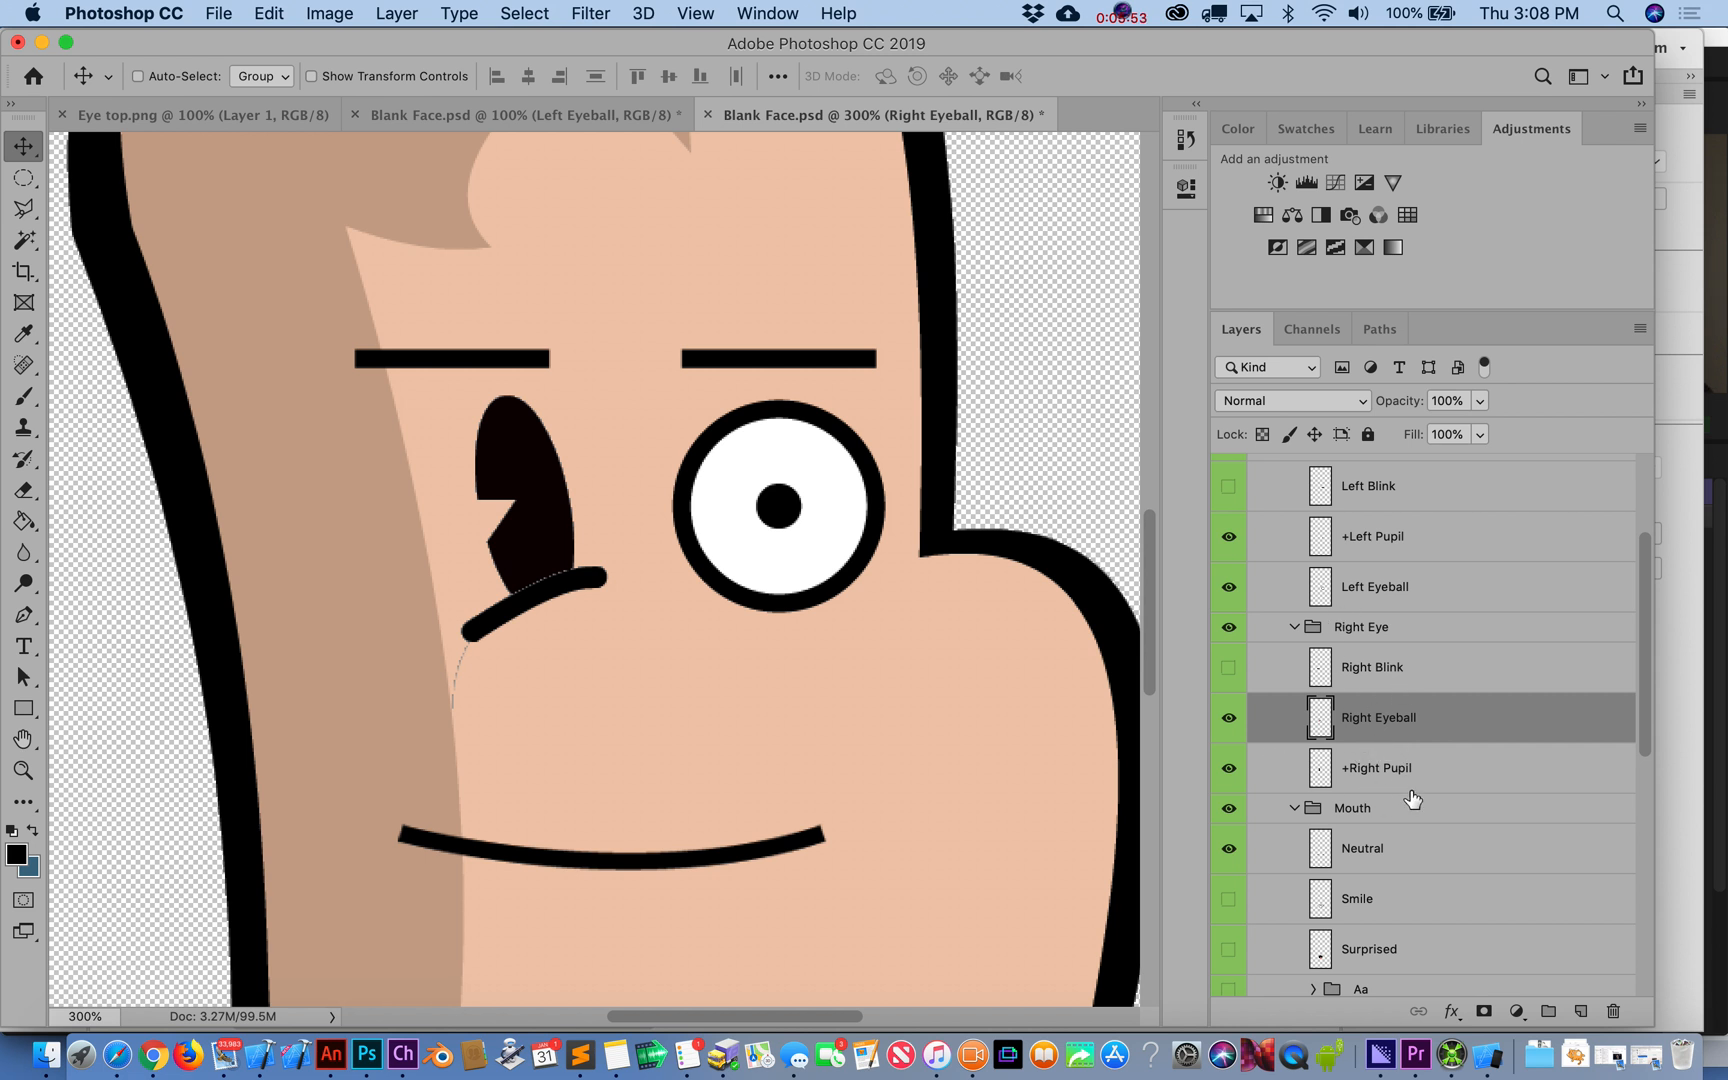
mouse_move(1392, 752)
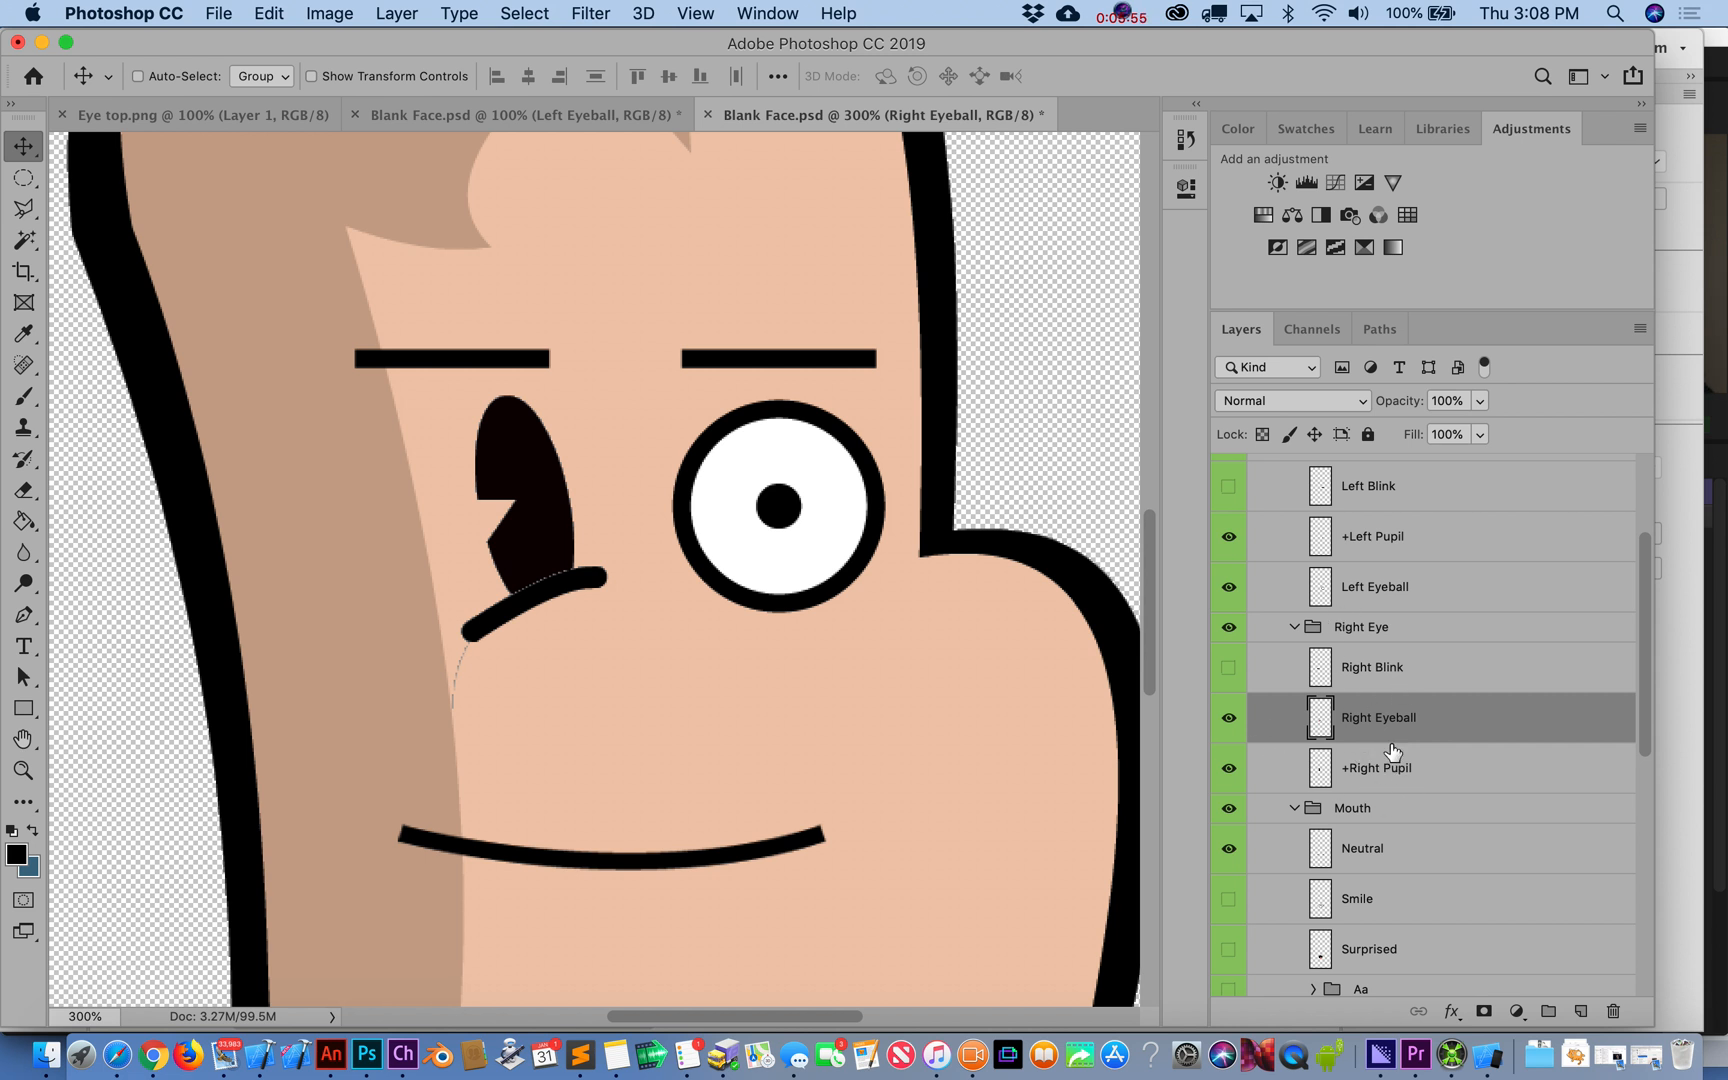
mouse_move(1374, 790)
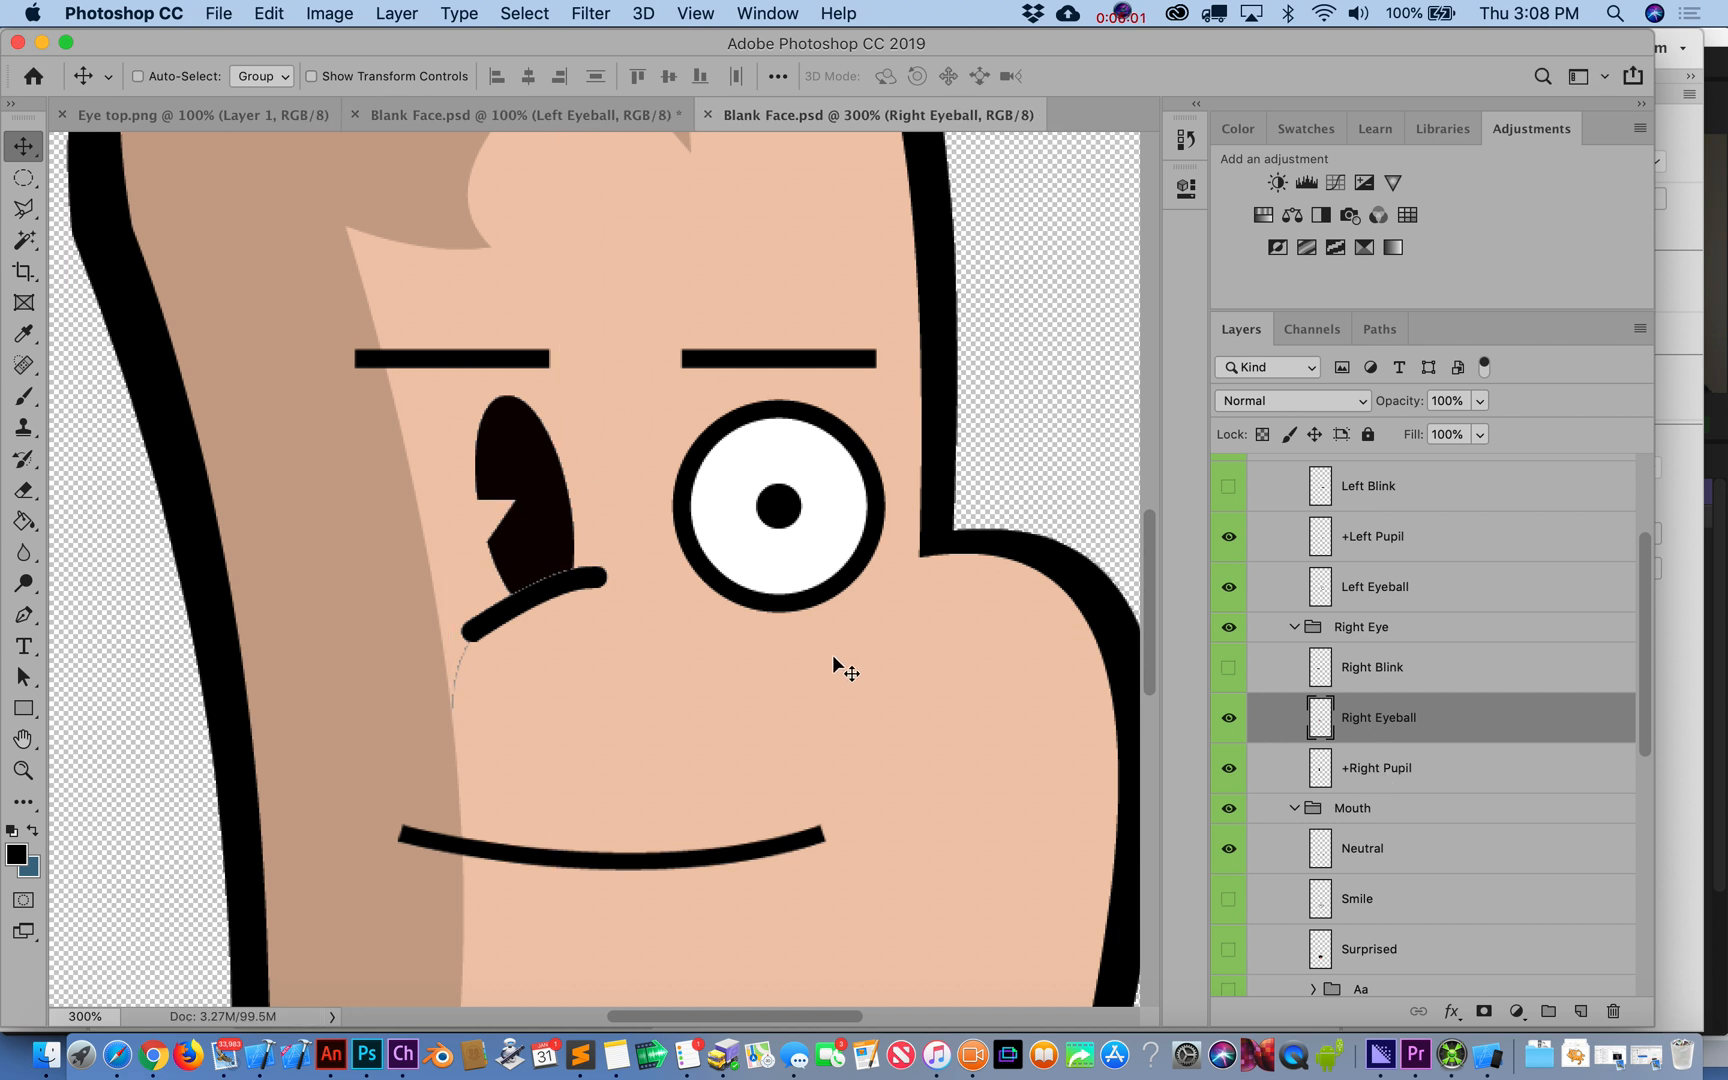
mouse_move(396, 1054)
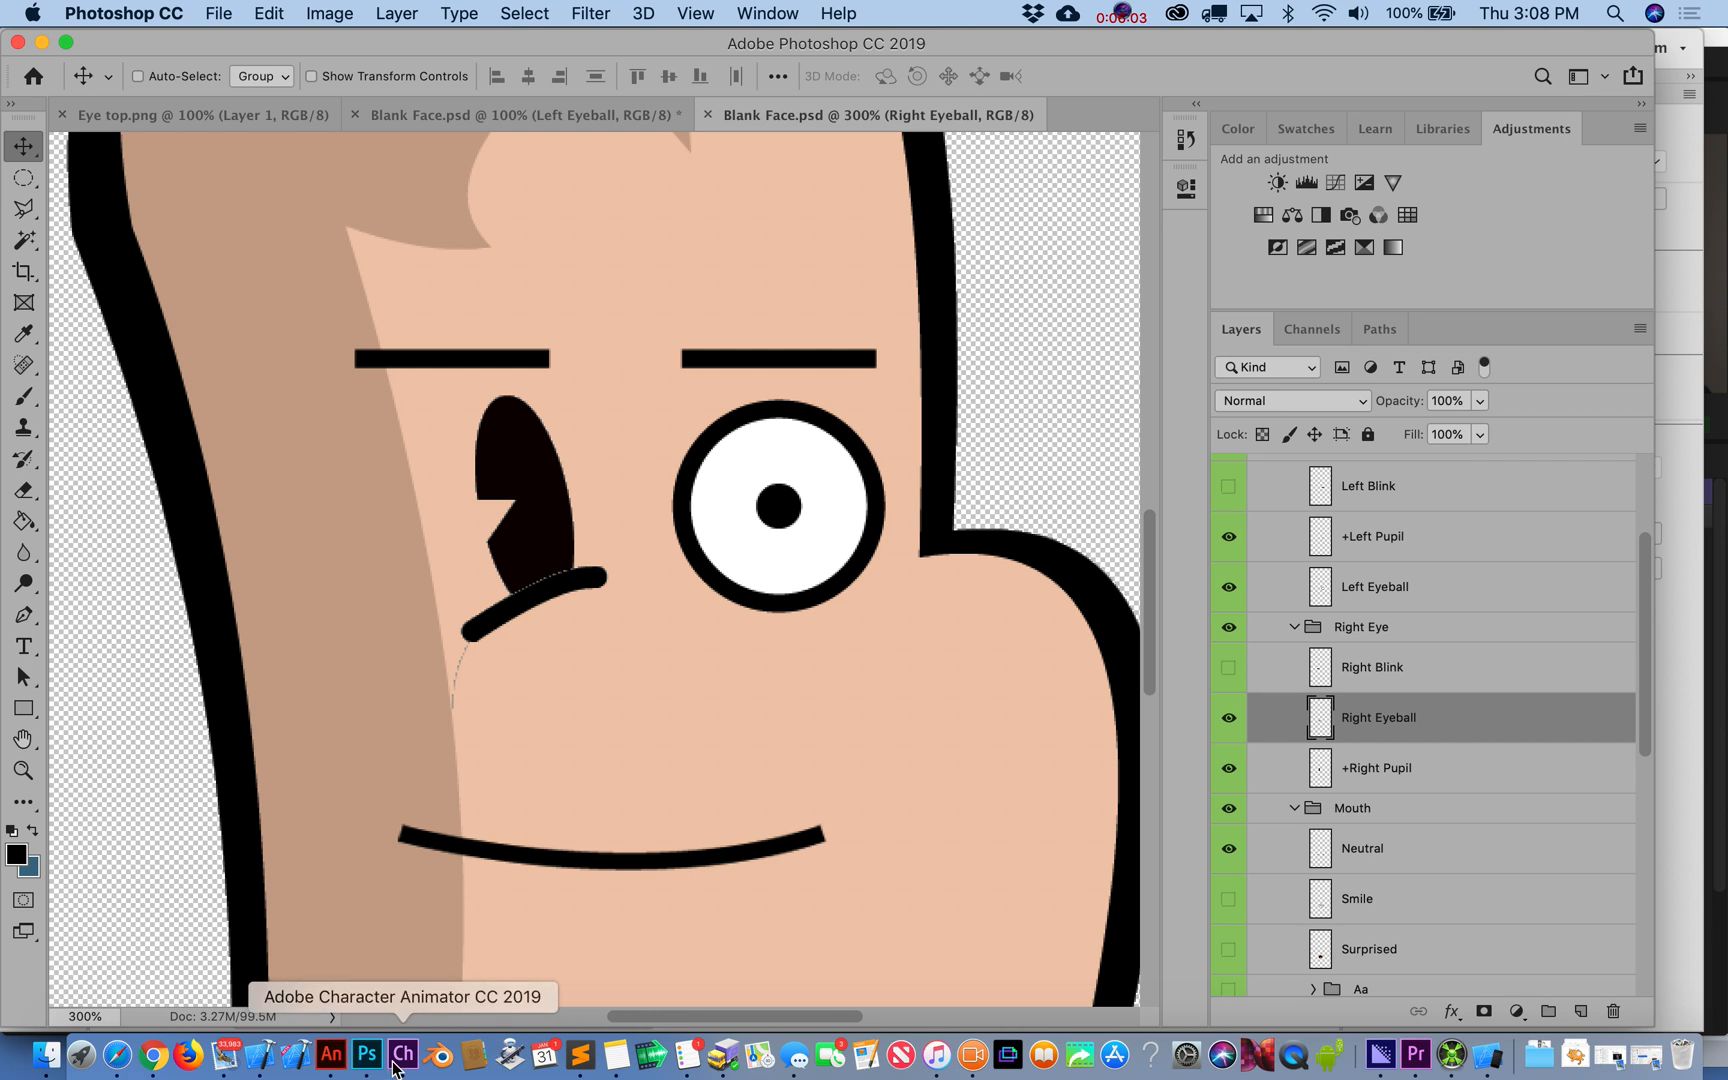
- Switch to Character Animator so the puppet picks up the dark eye and eyelid edits
click(402, 1056)
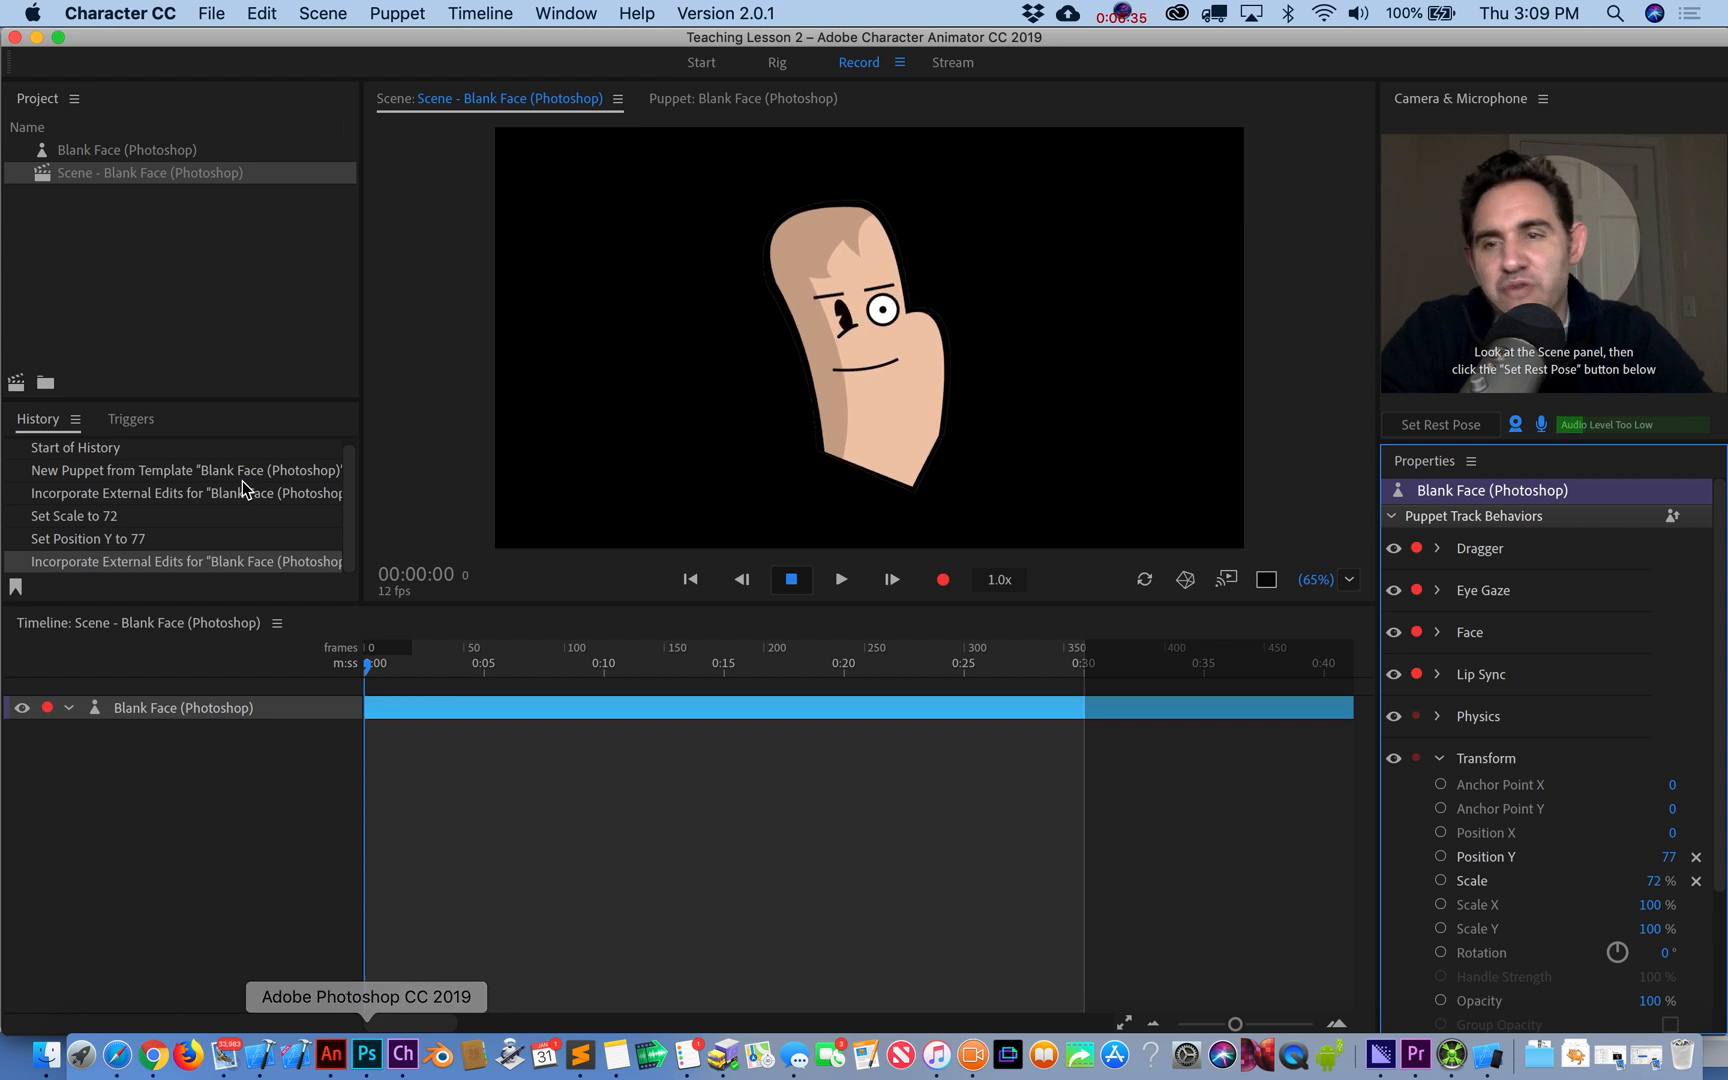
- Enter the Blank Face puppet rig and select its Right Eyeball layer
click(126, 148)
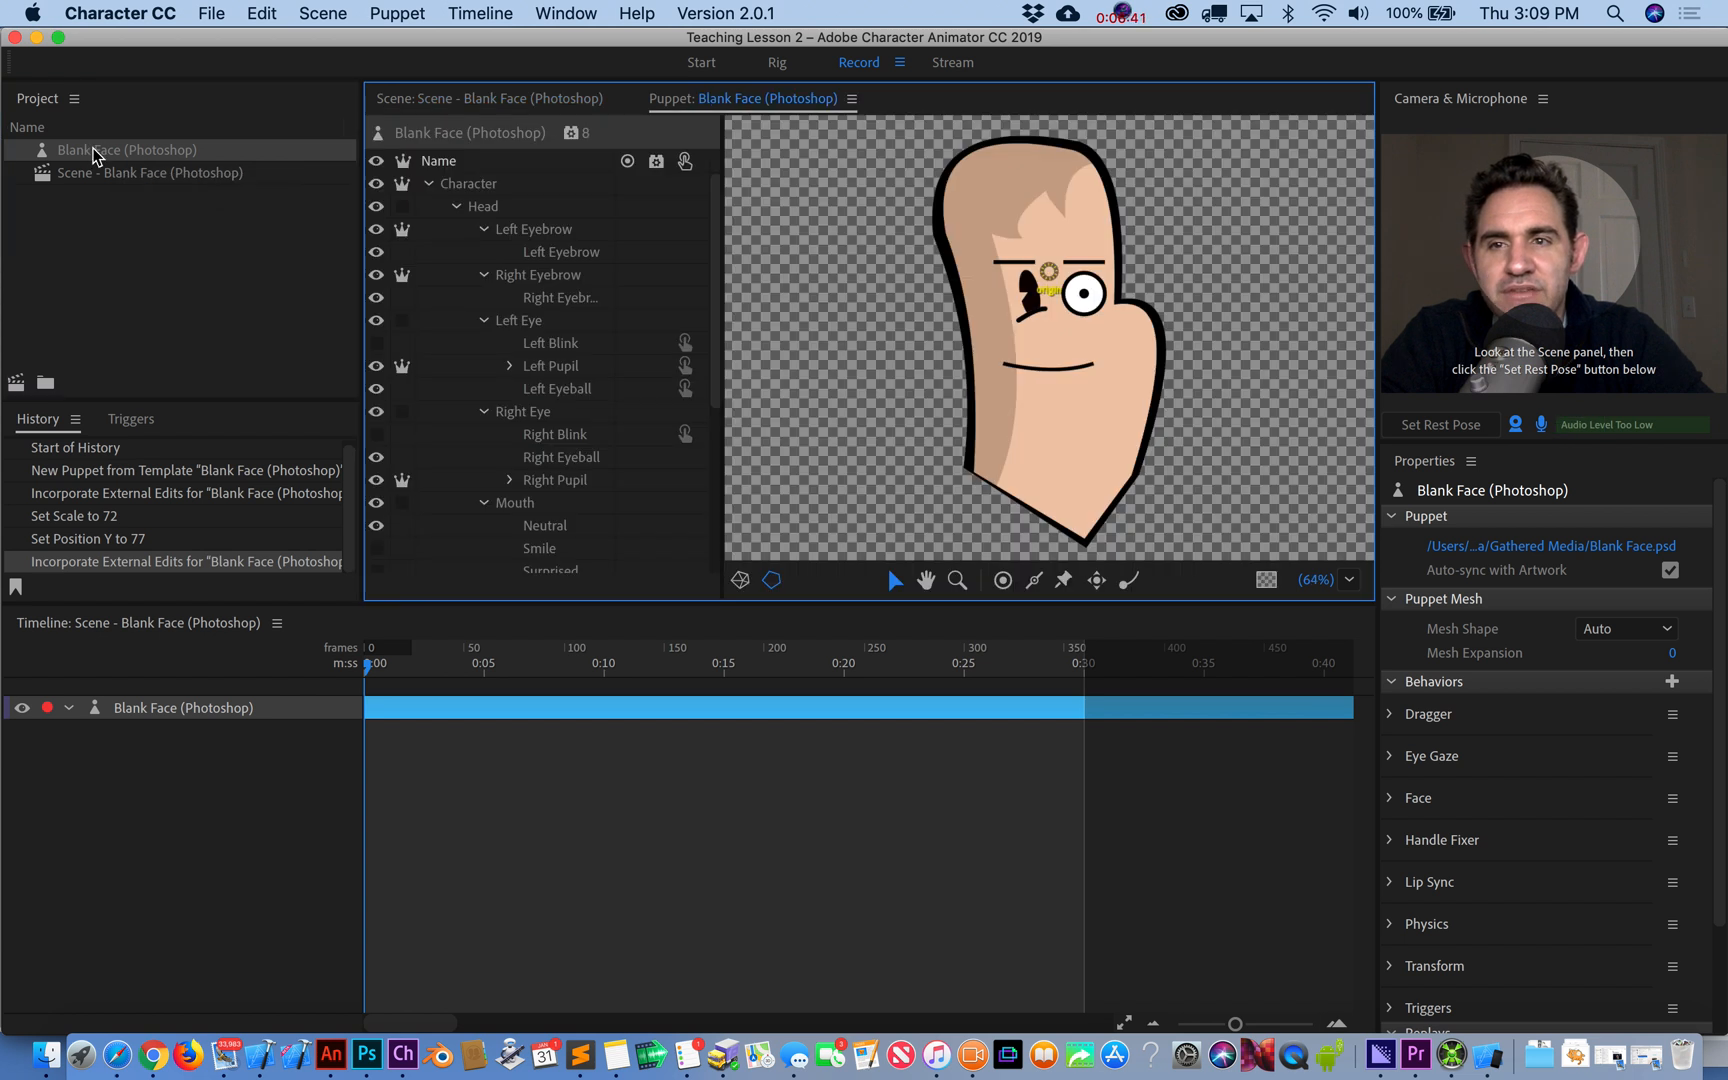
mouse_move(116, 174)
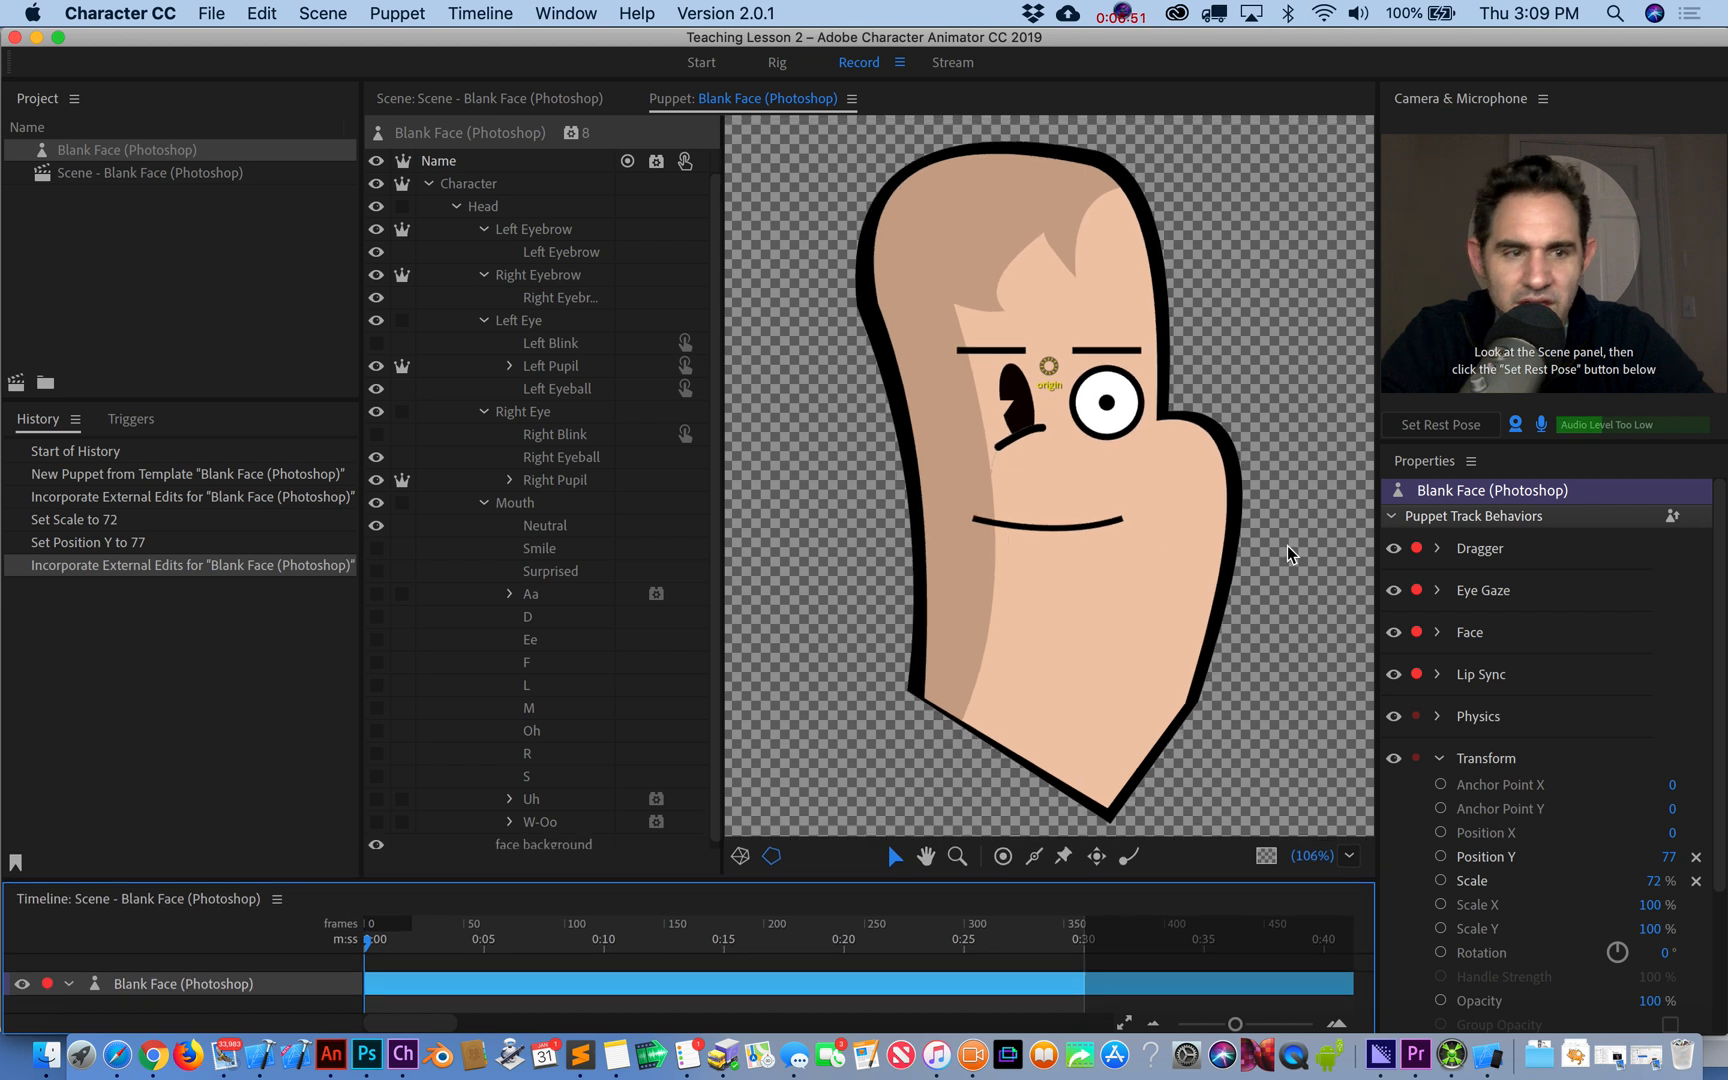
mouse_move(1470, 472)
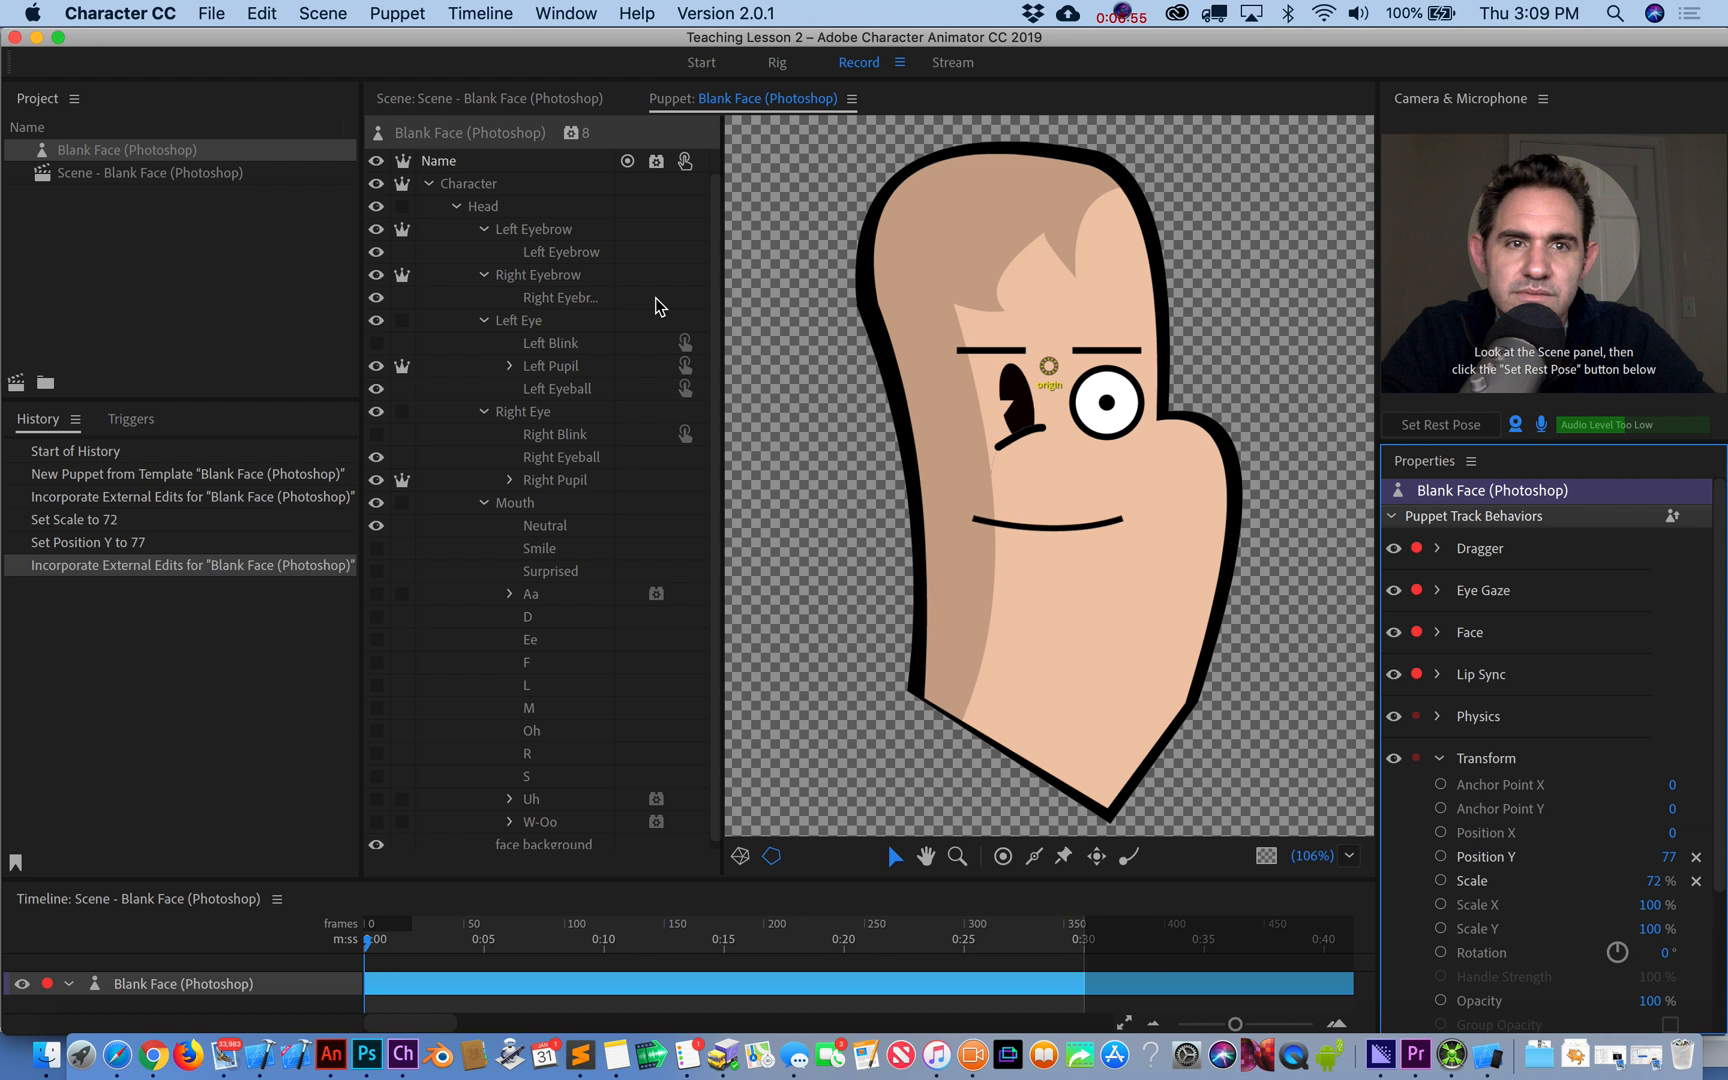
click(560, 456)
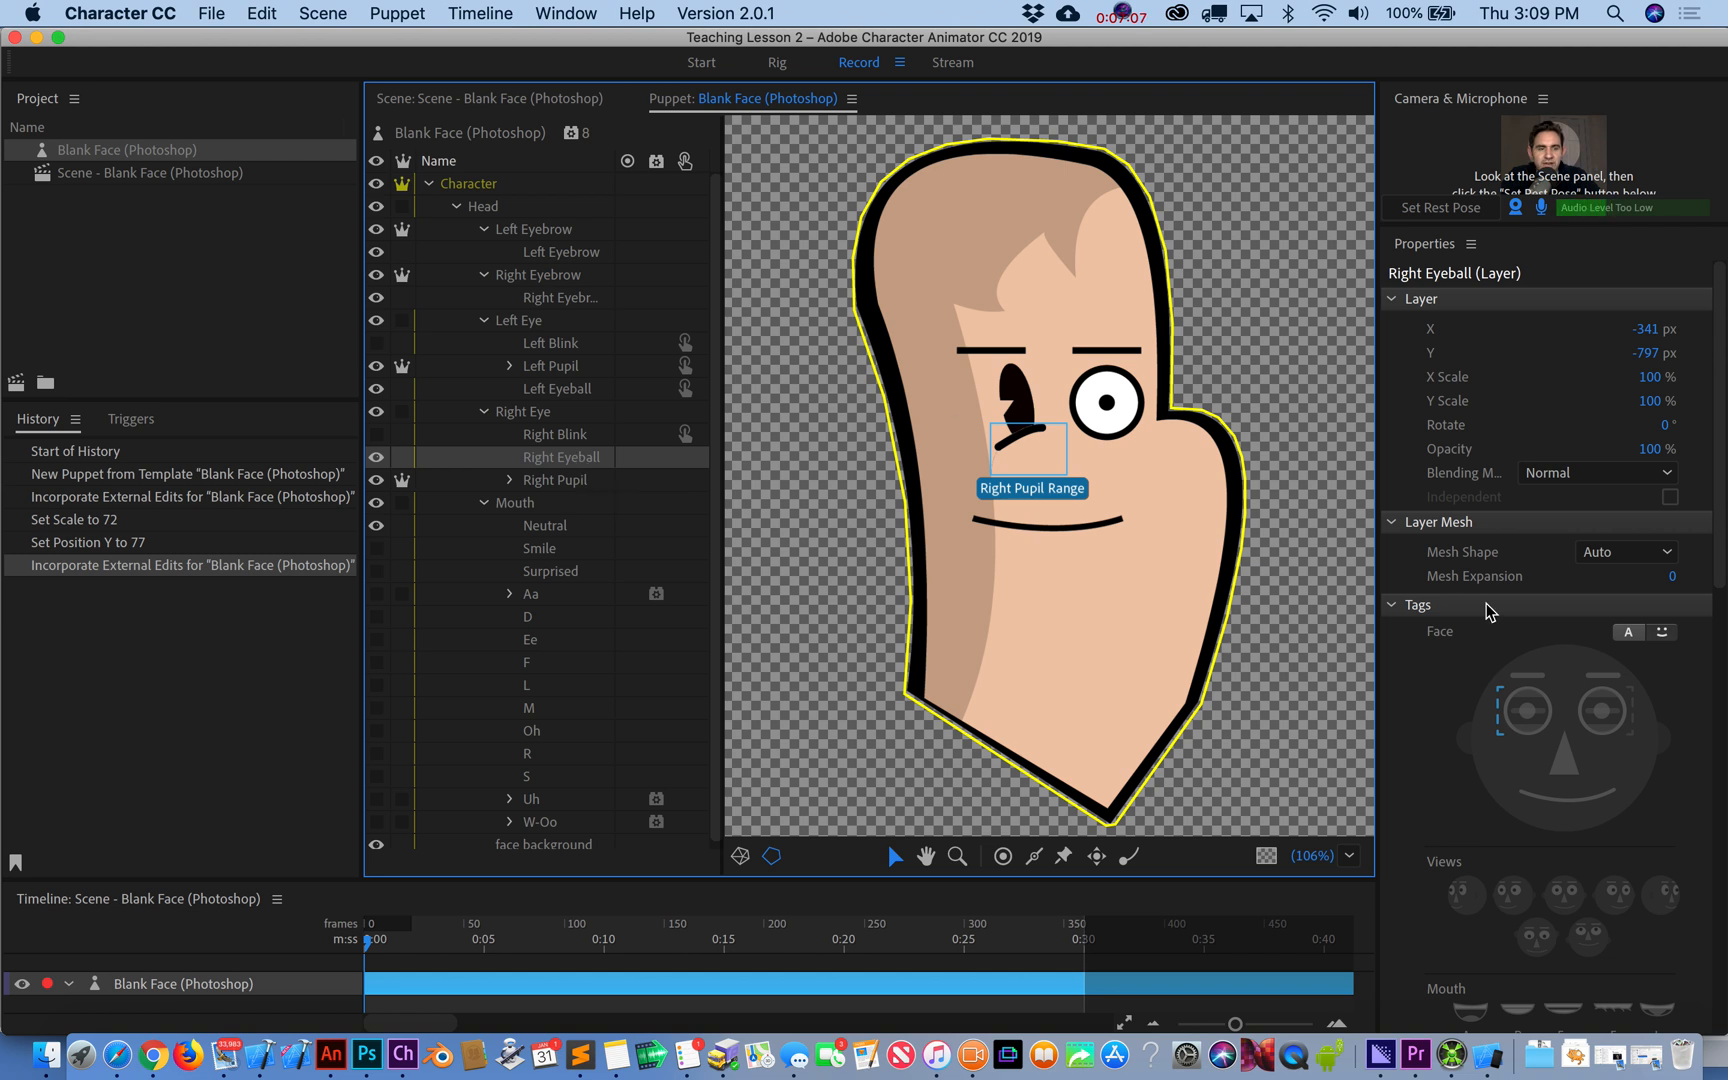
scroll(down, 3)
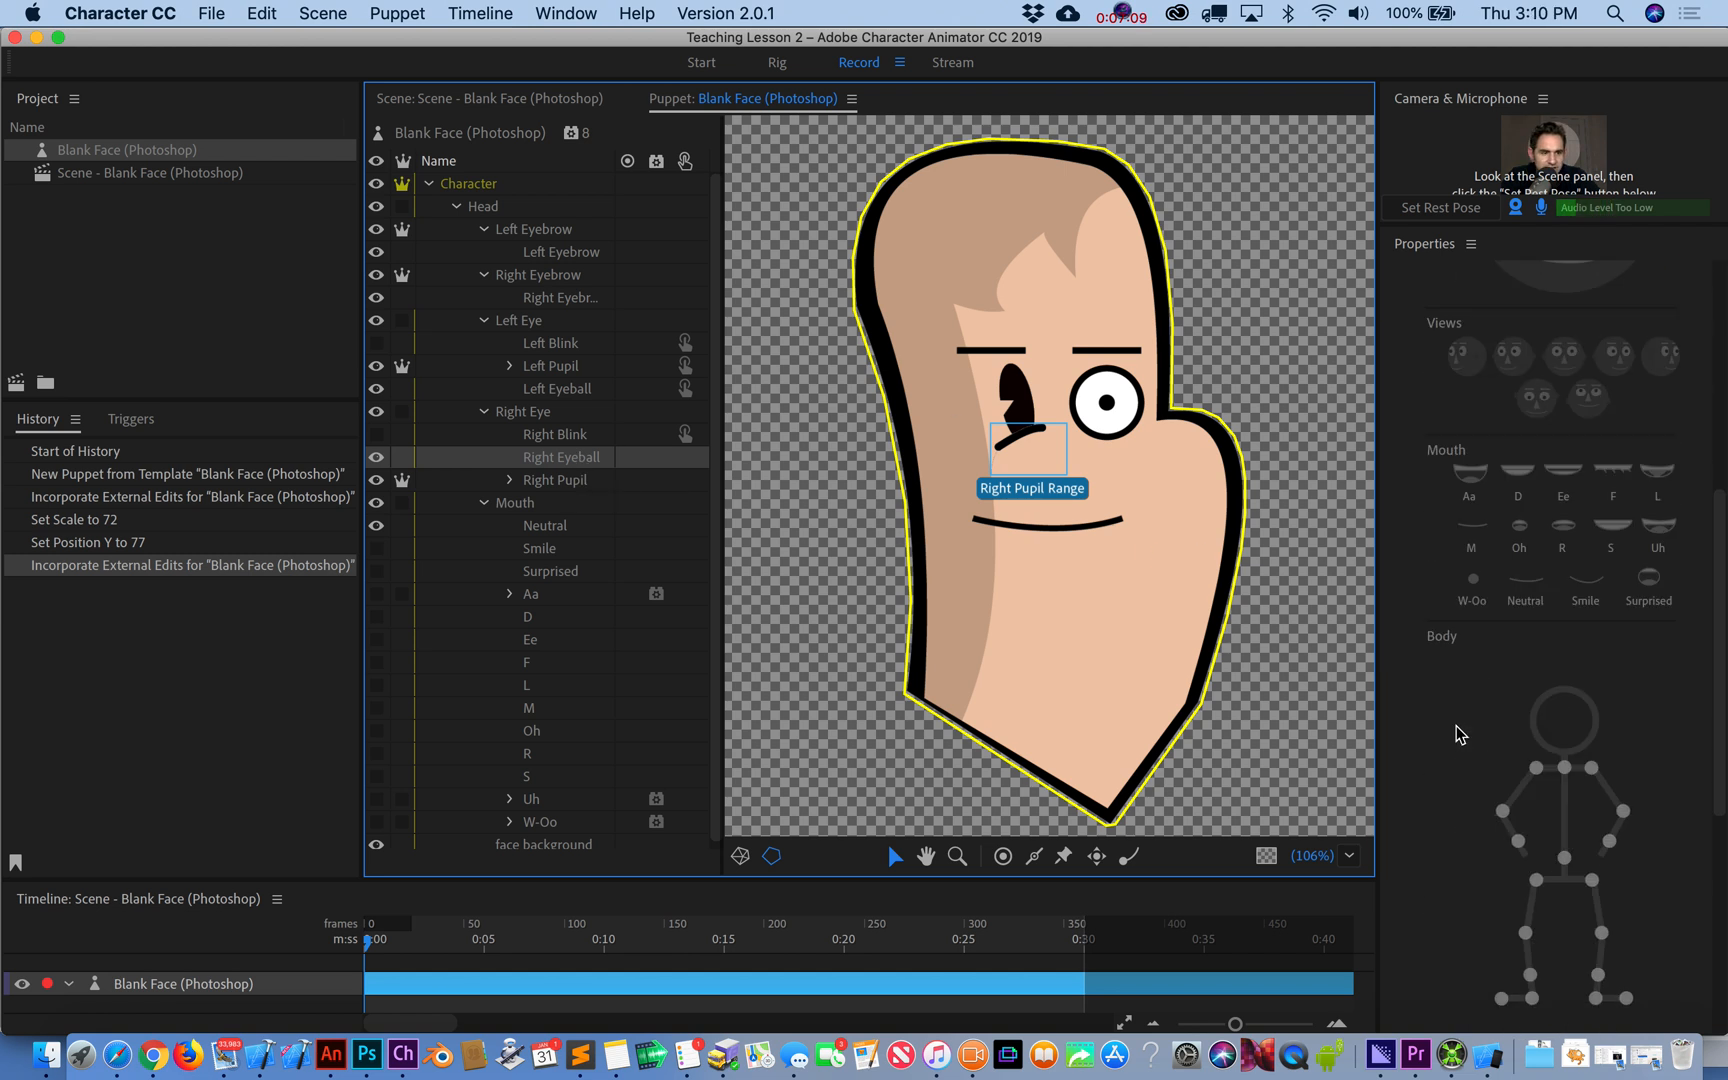
click(562, 456)
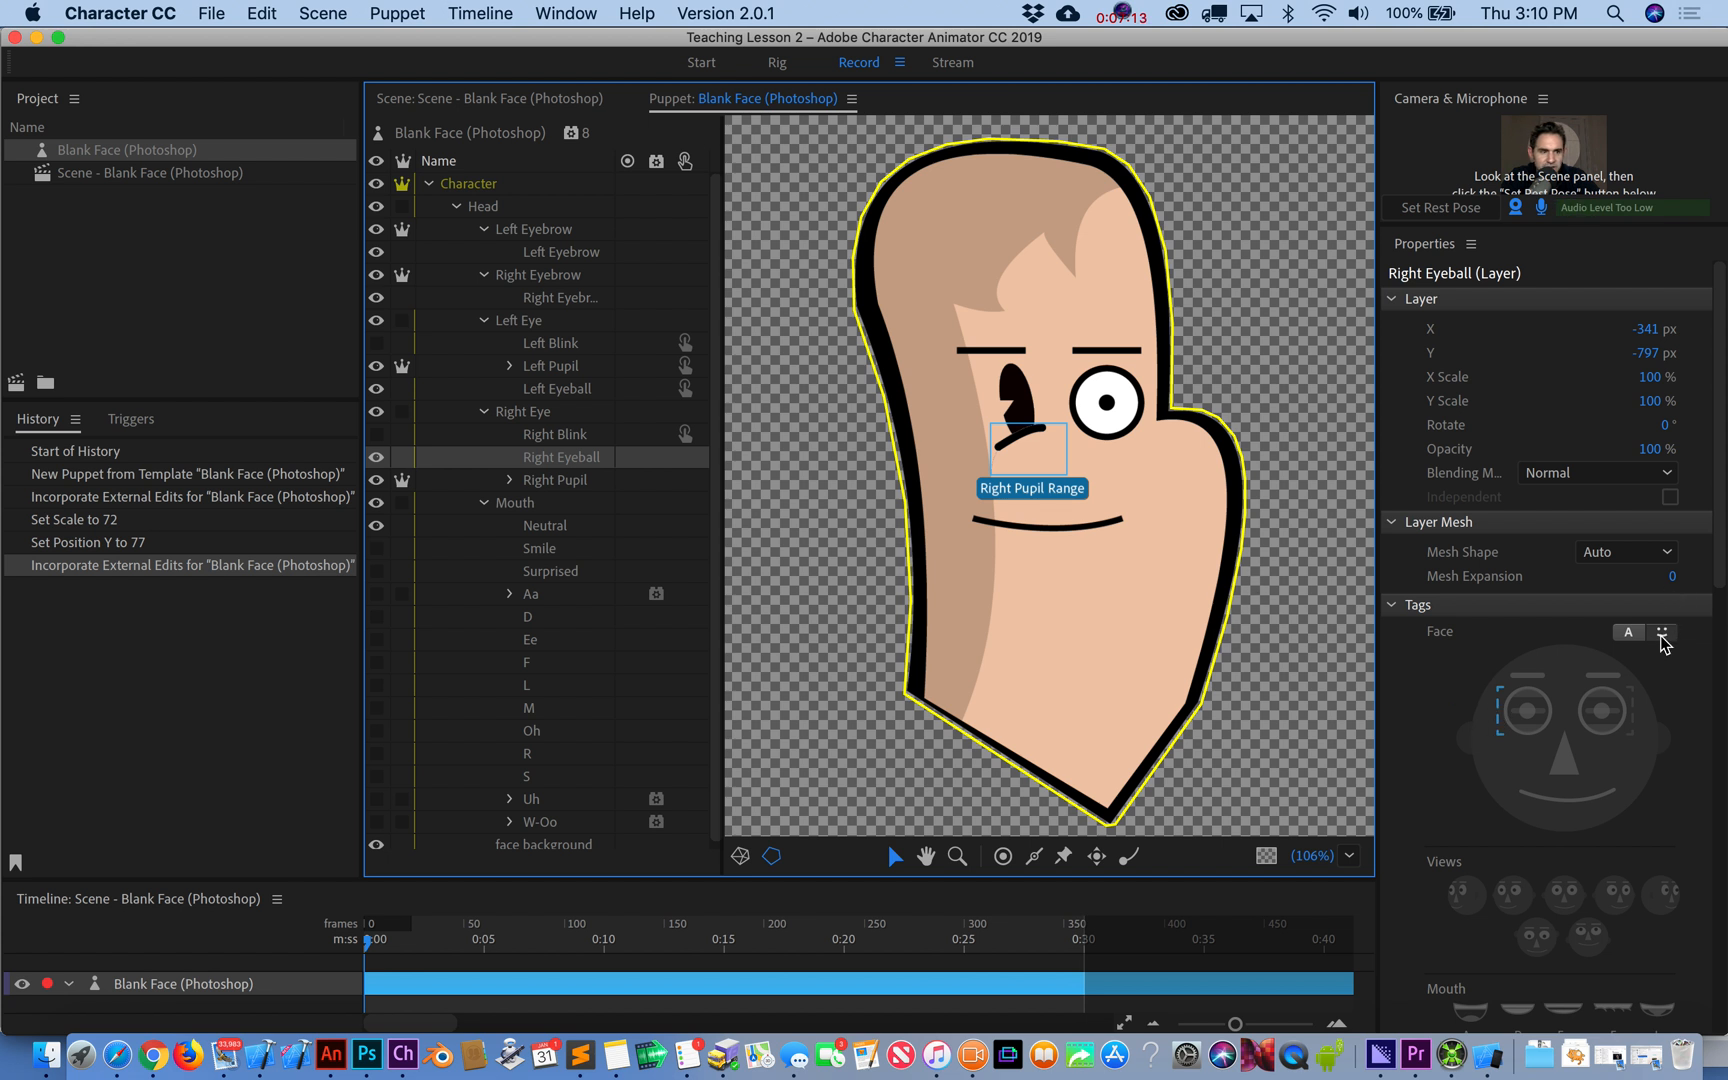
- Show tags as text to read the Right Pupil Range tag on Right Eyeball, then revert the view
click(1662, 632)
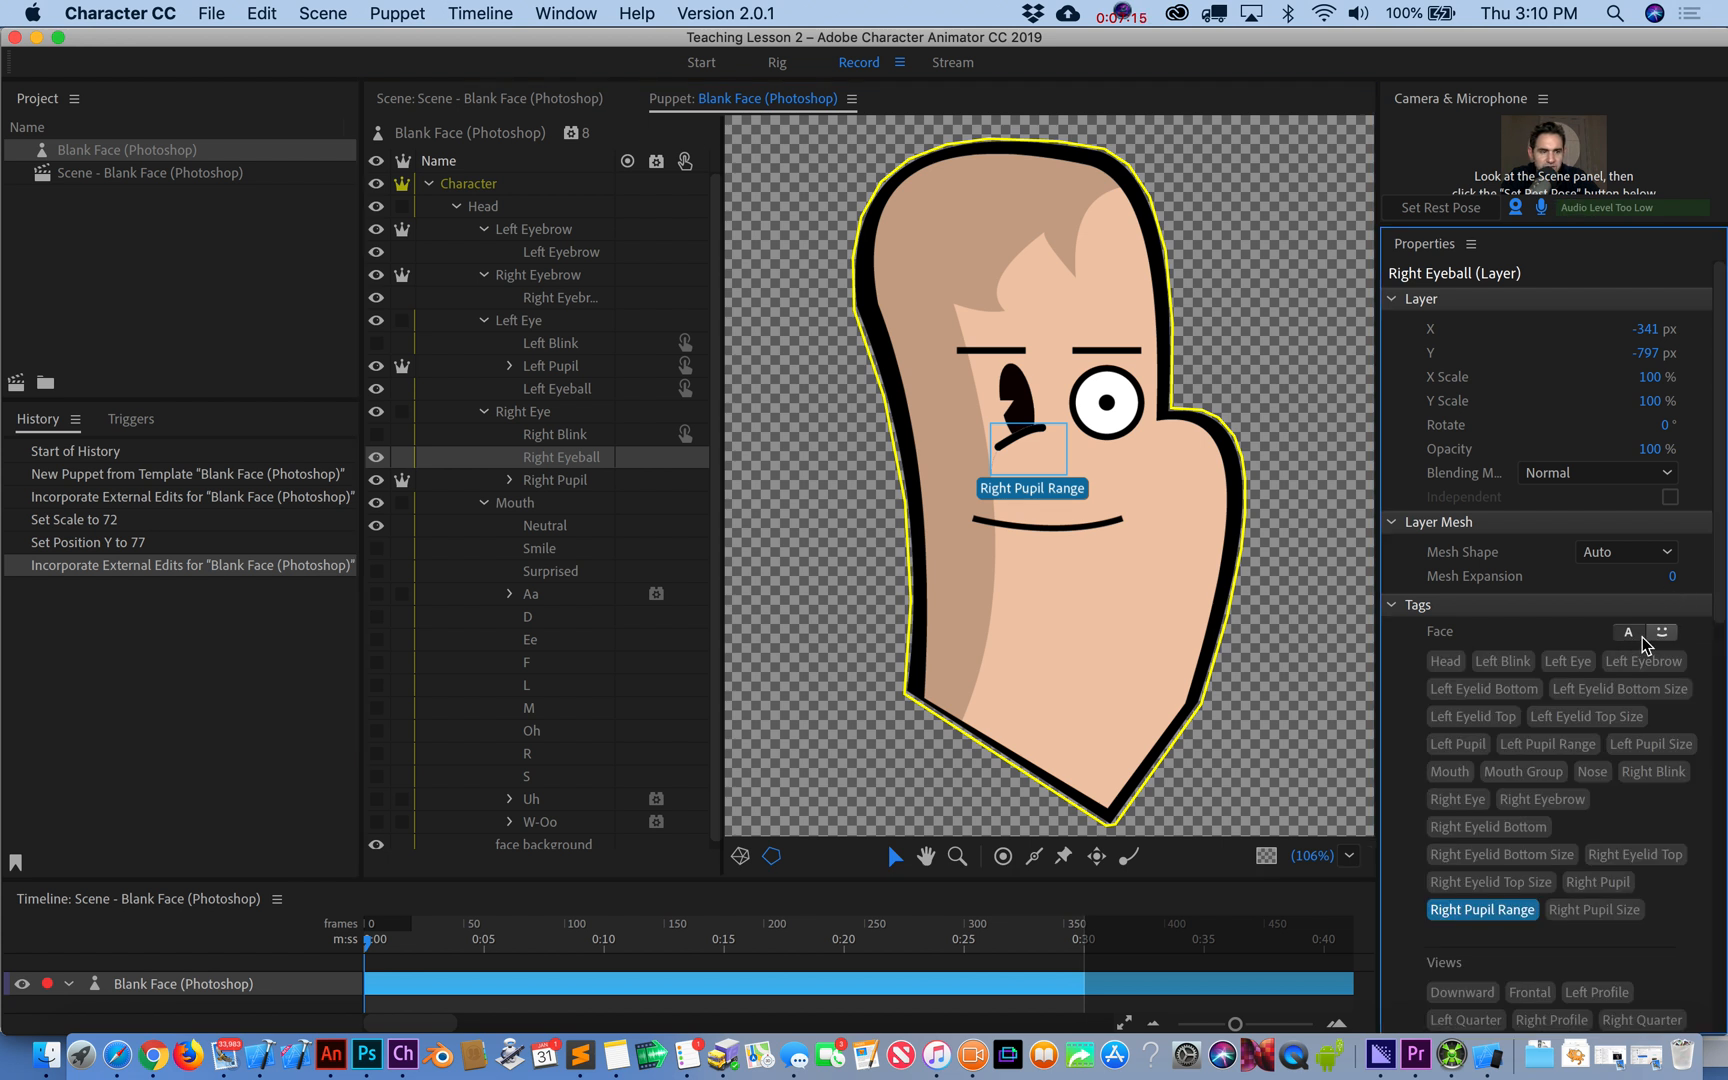
mouse_move(1628, 632)
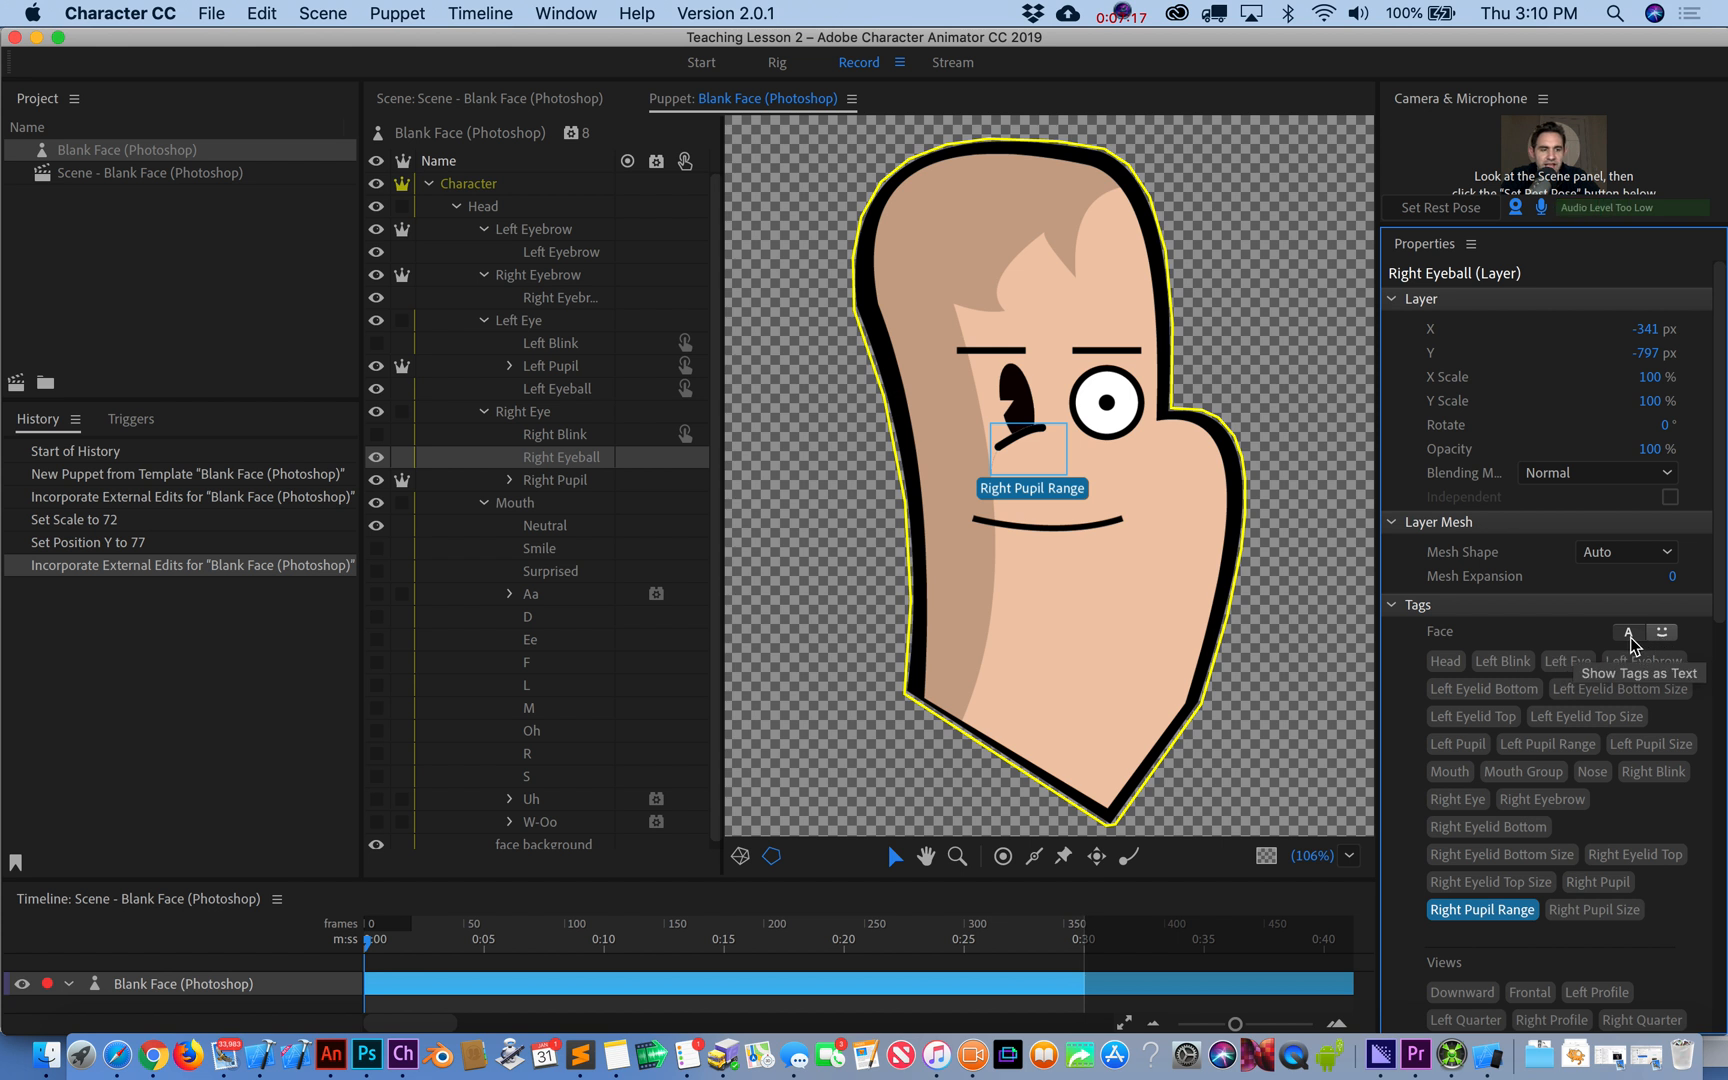
mouse_move(1482, 910)
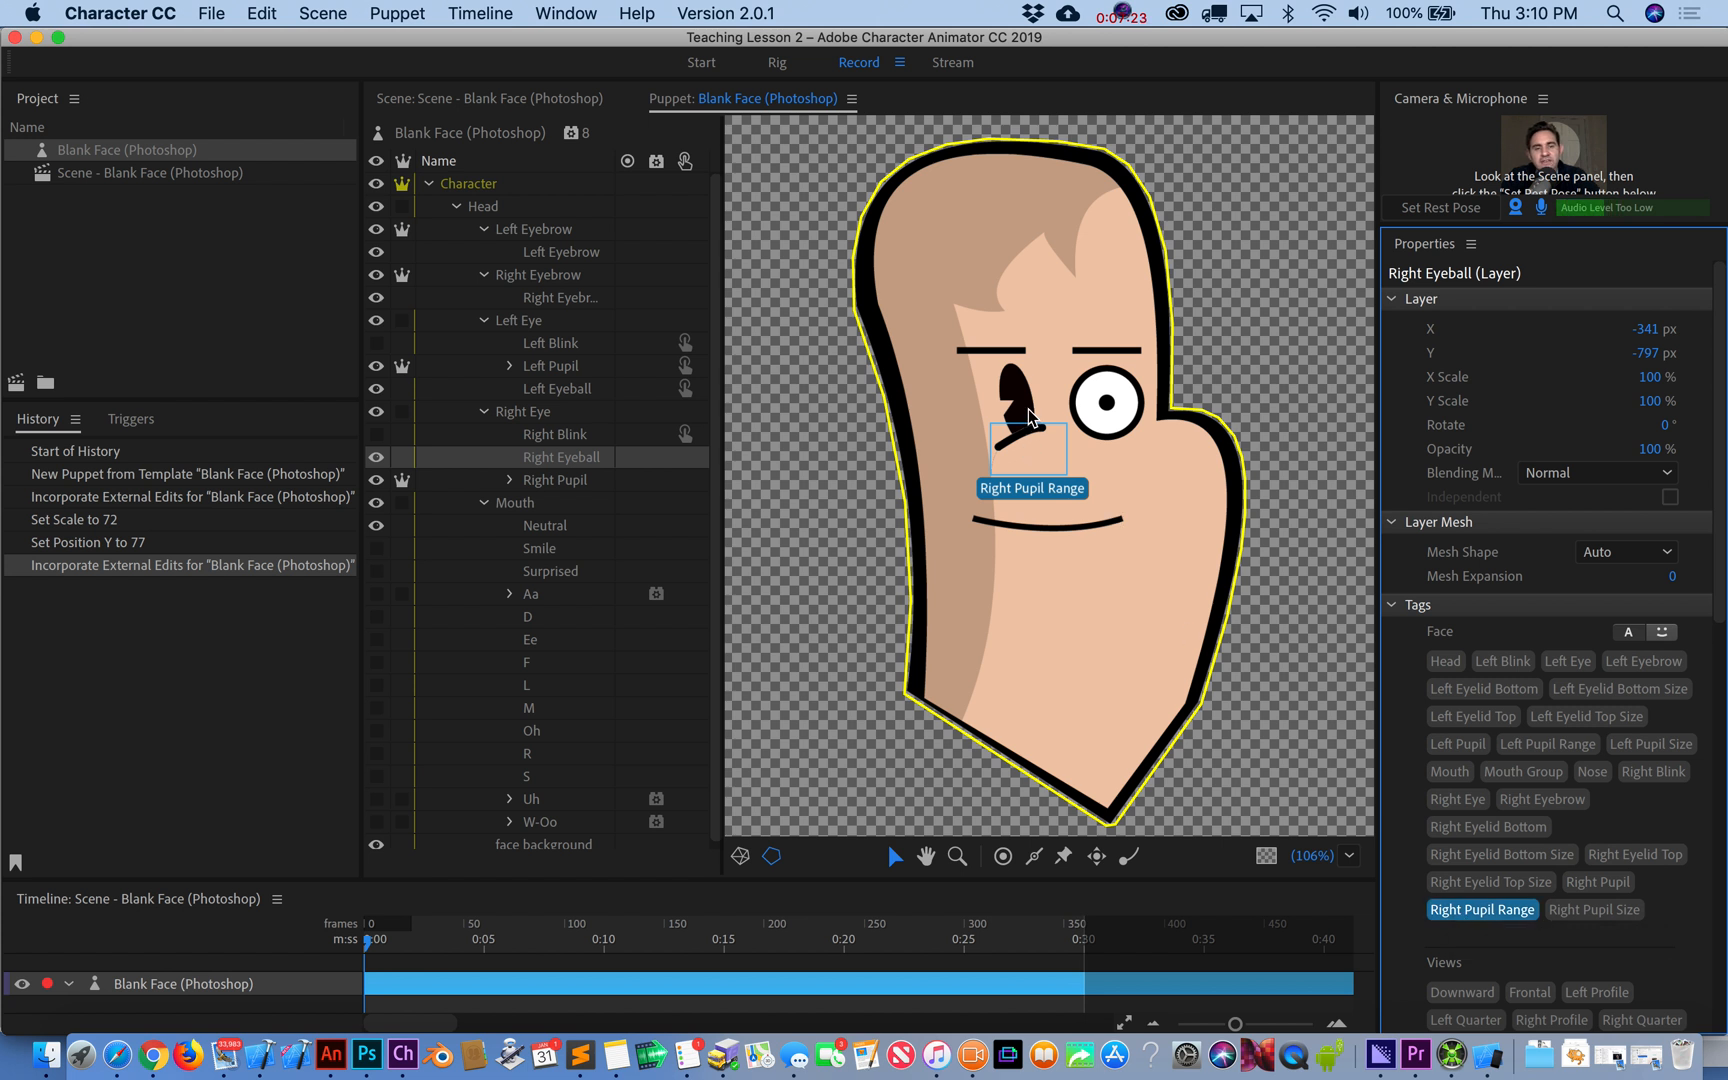
mouse_move(1022, 506)
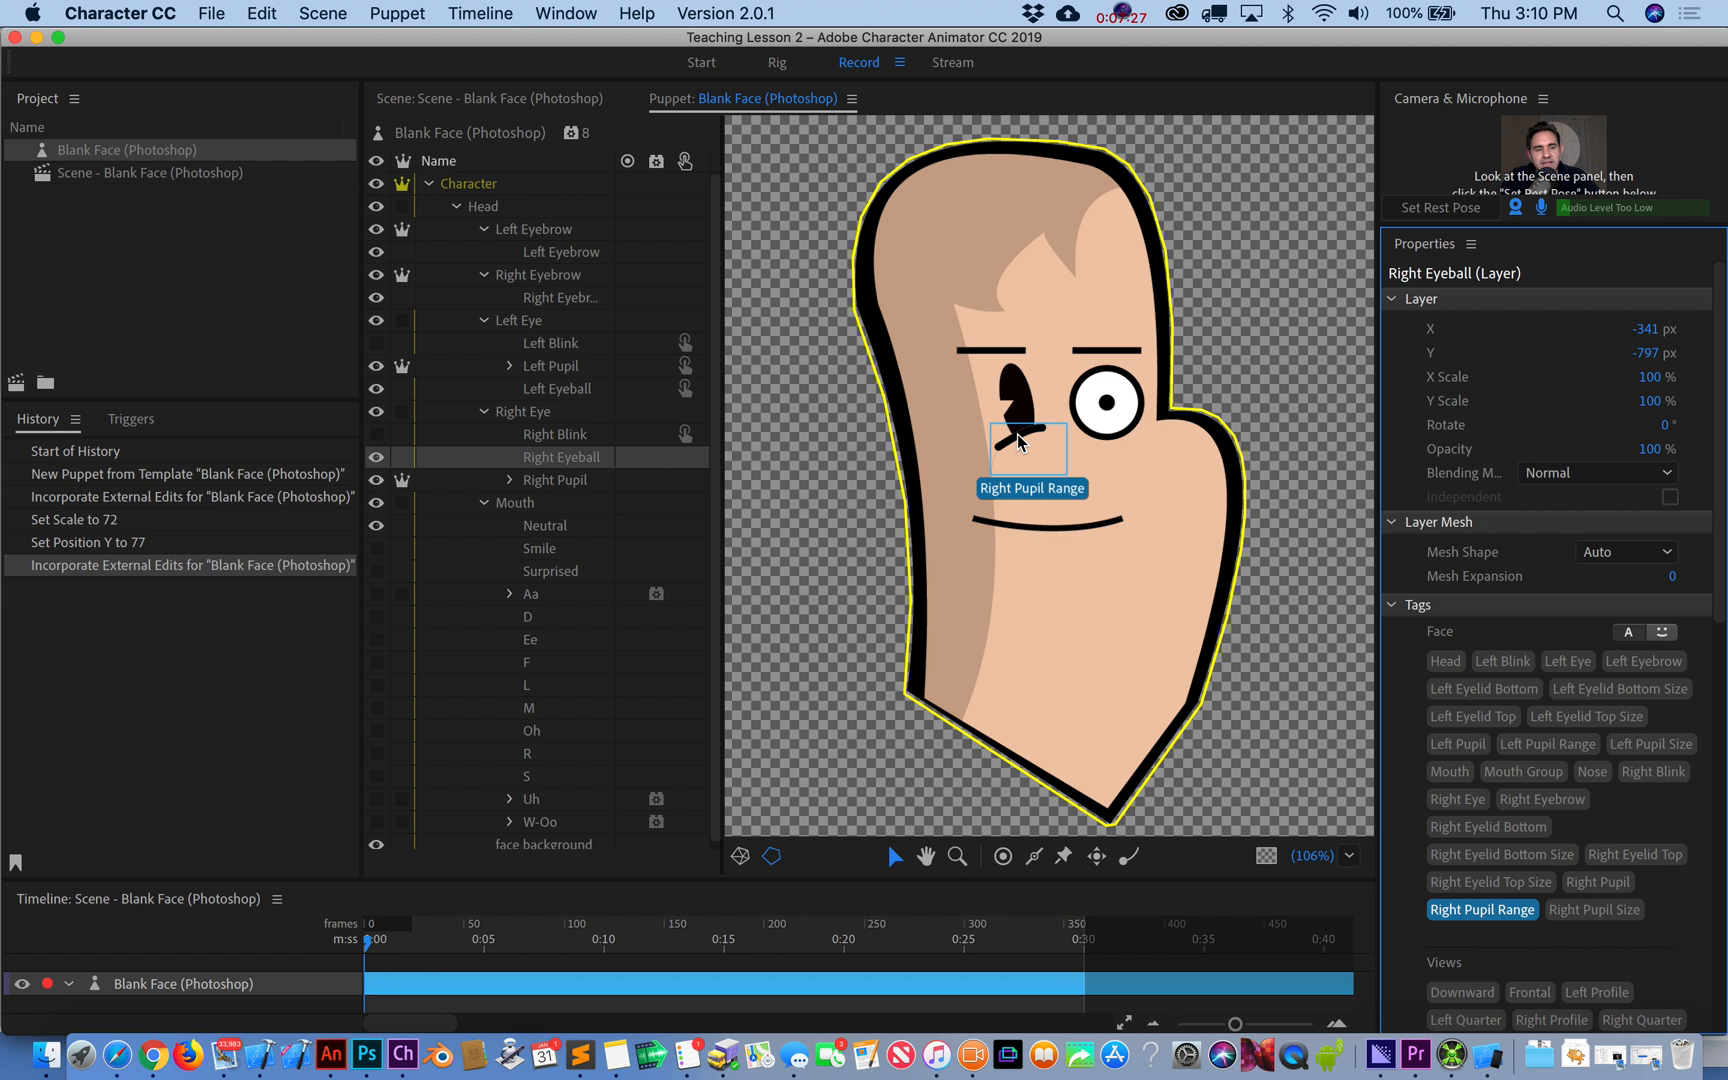
click(1662, 632)
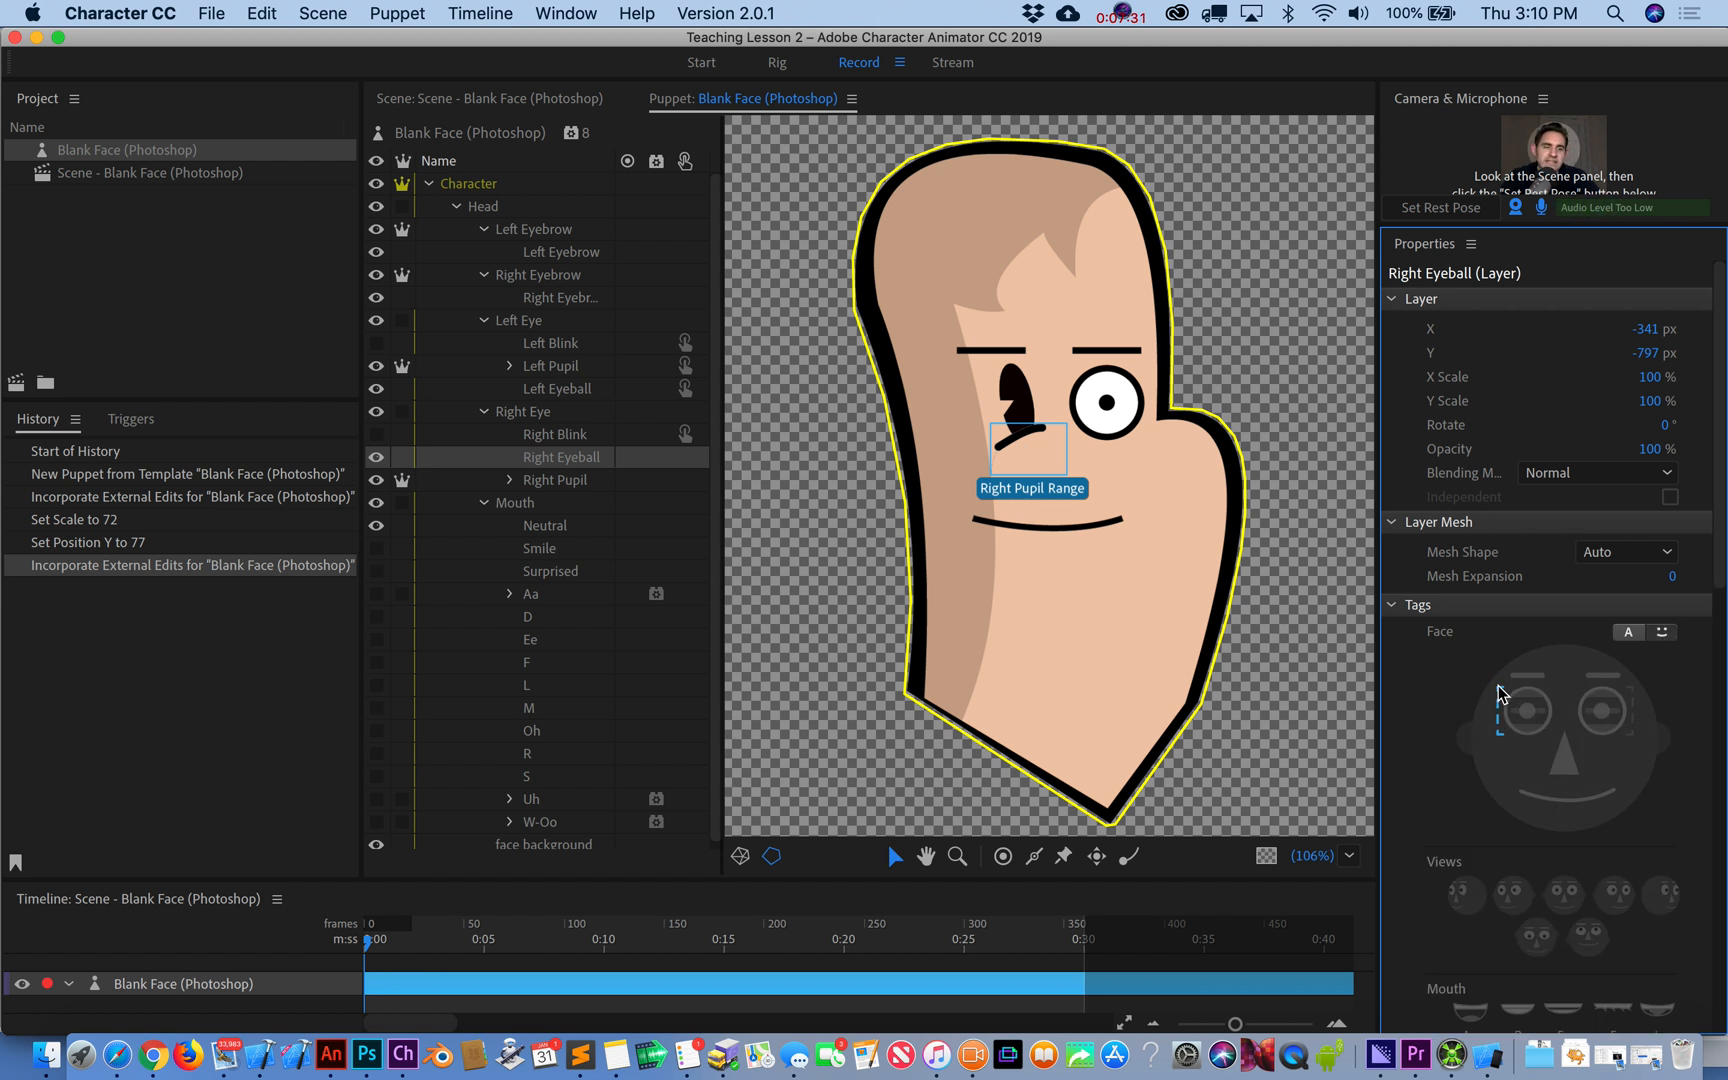
mouse_move(1508, 686)
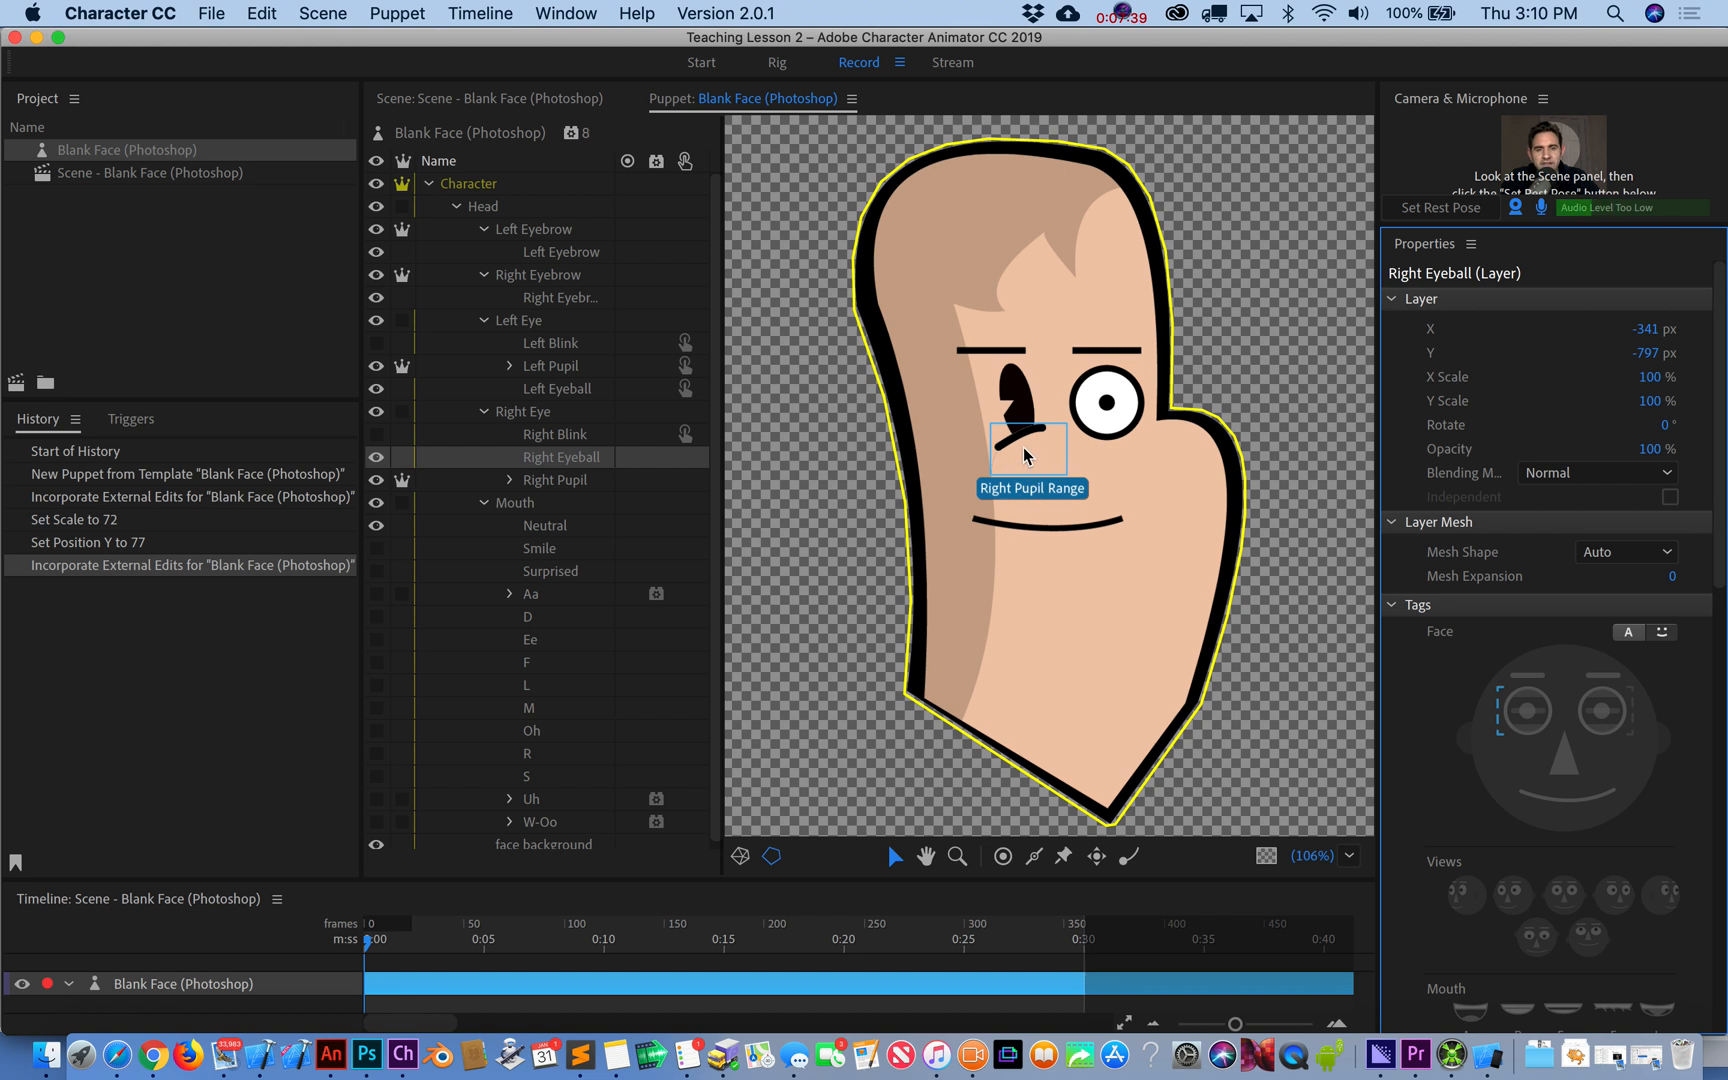
mouse_move(368, 1054)
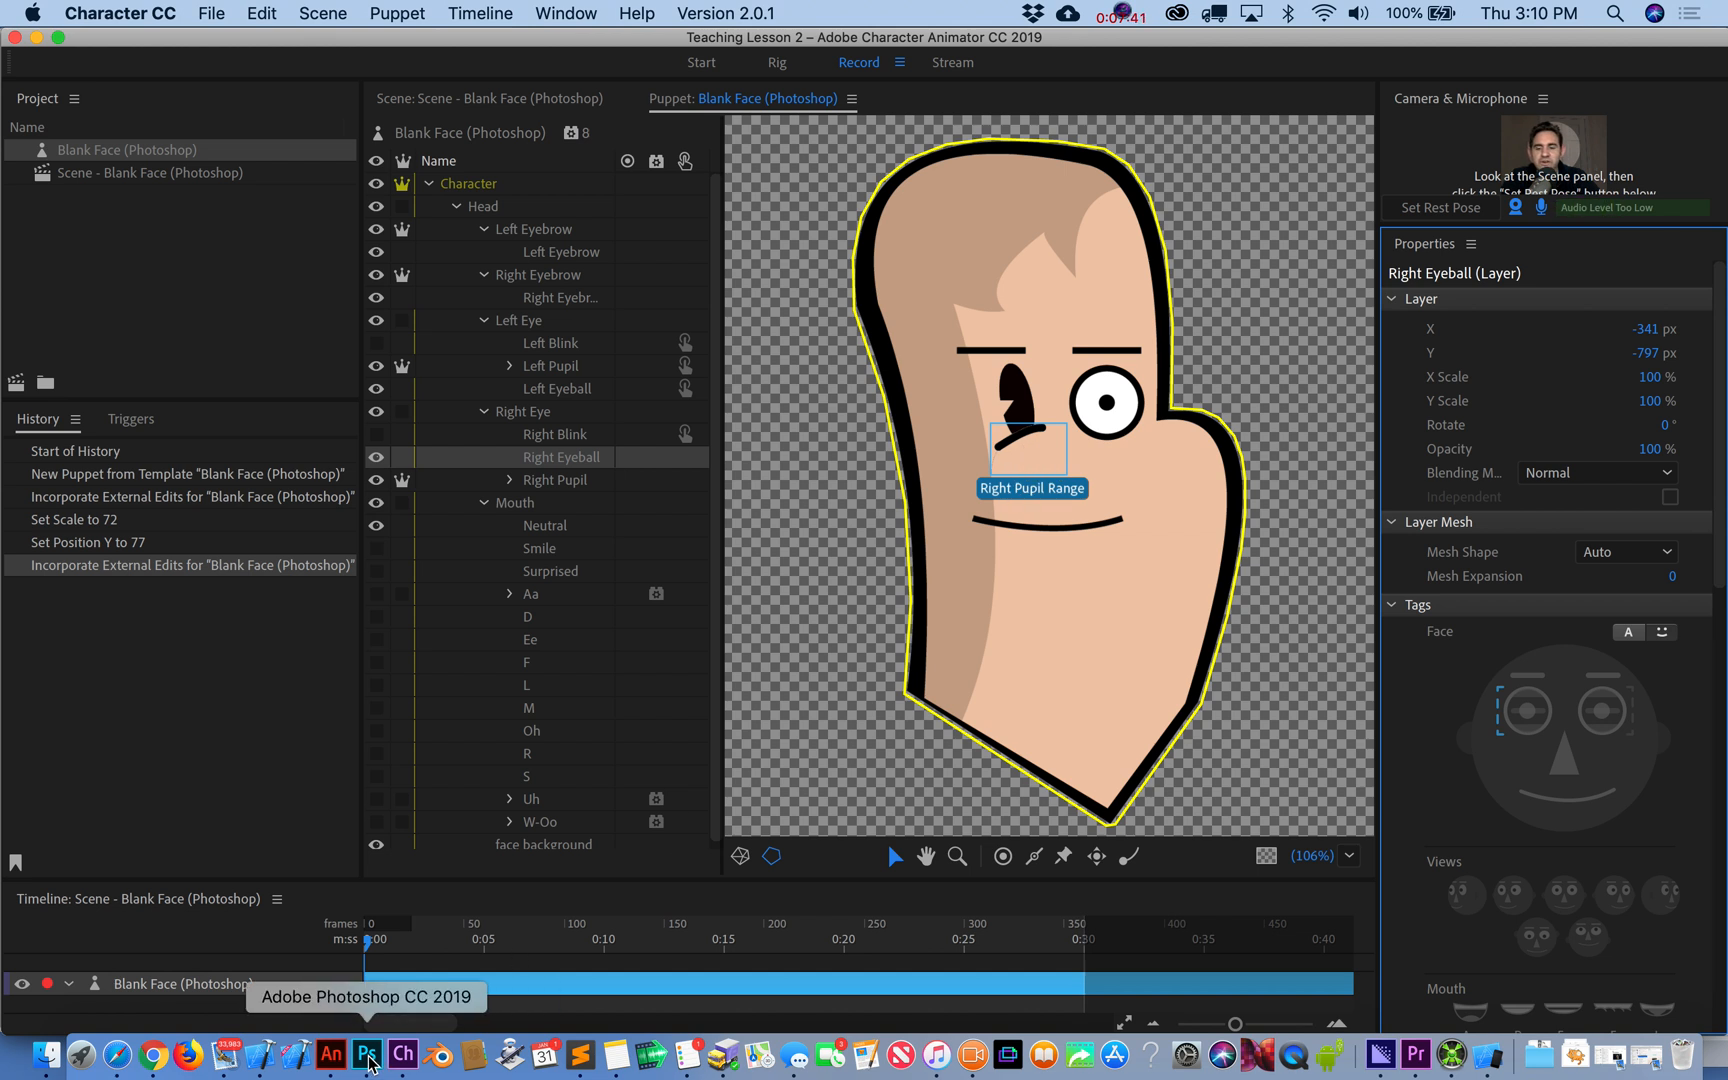
- In Photoshop, add a 'Right Range' layer and fill an oval selection over the dark eye
click(366, 1056)
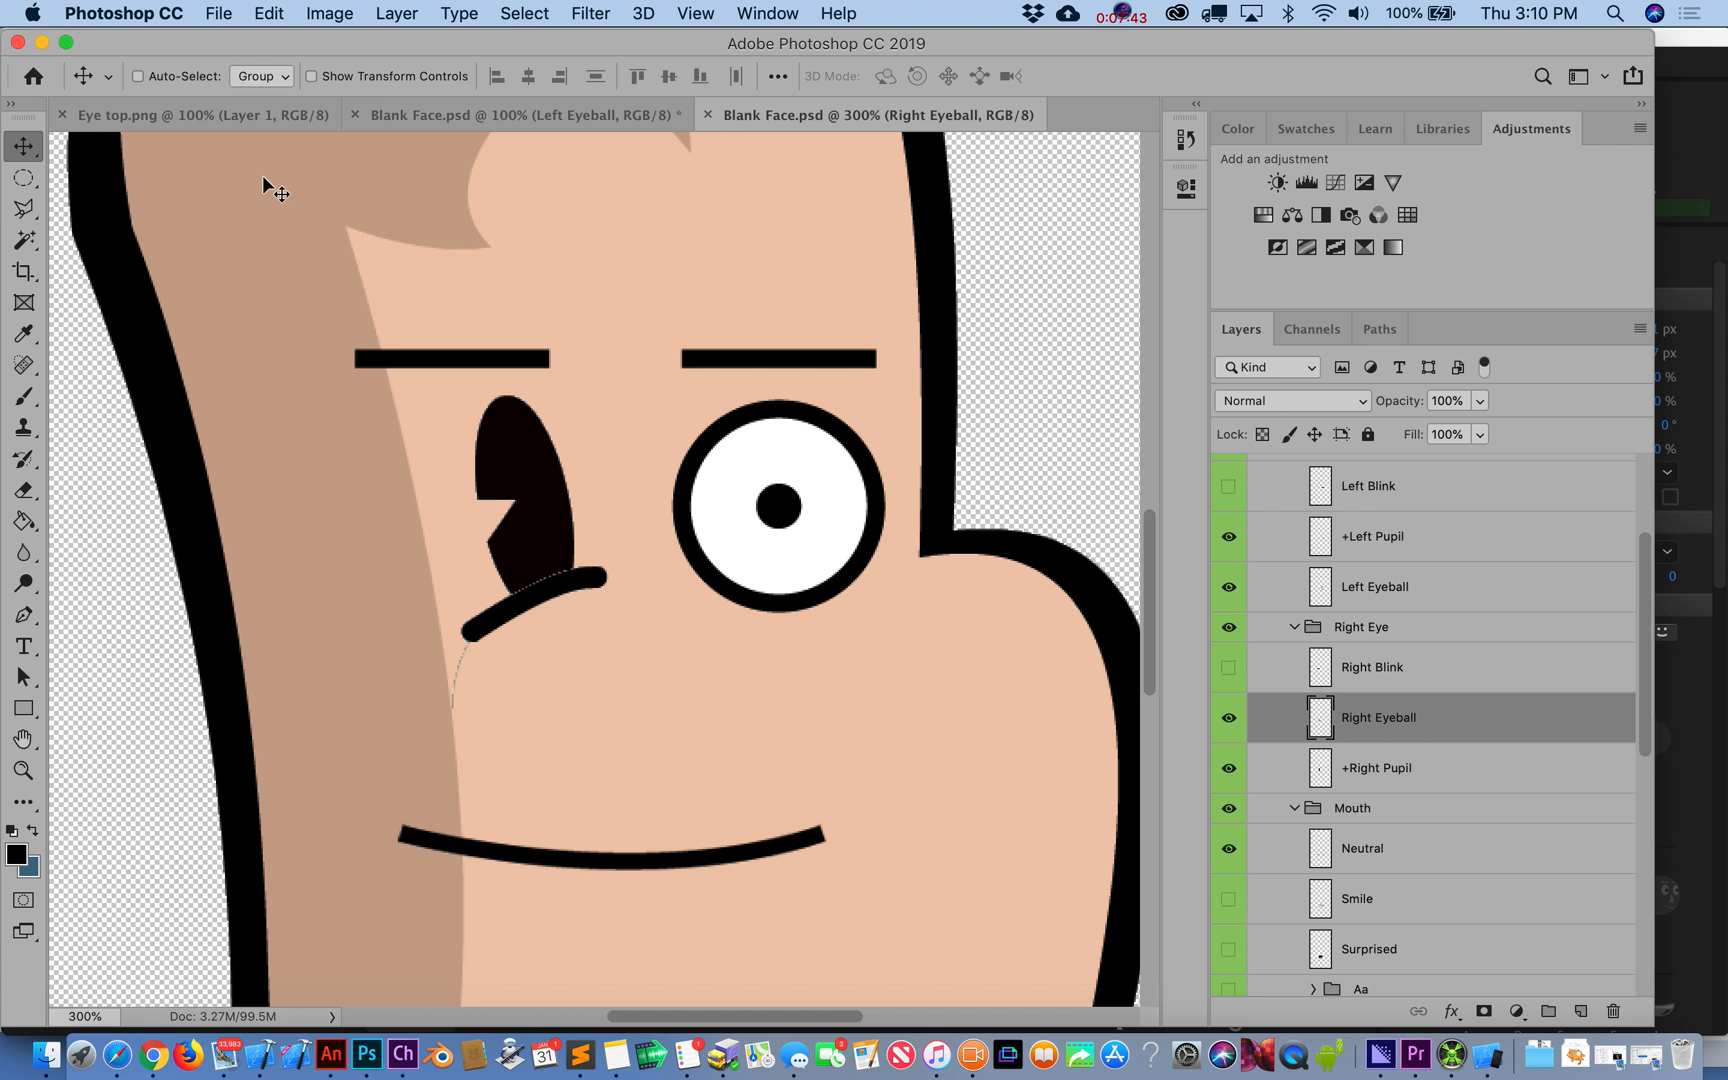
click(24, 176)
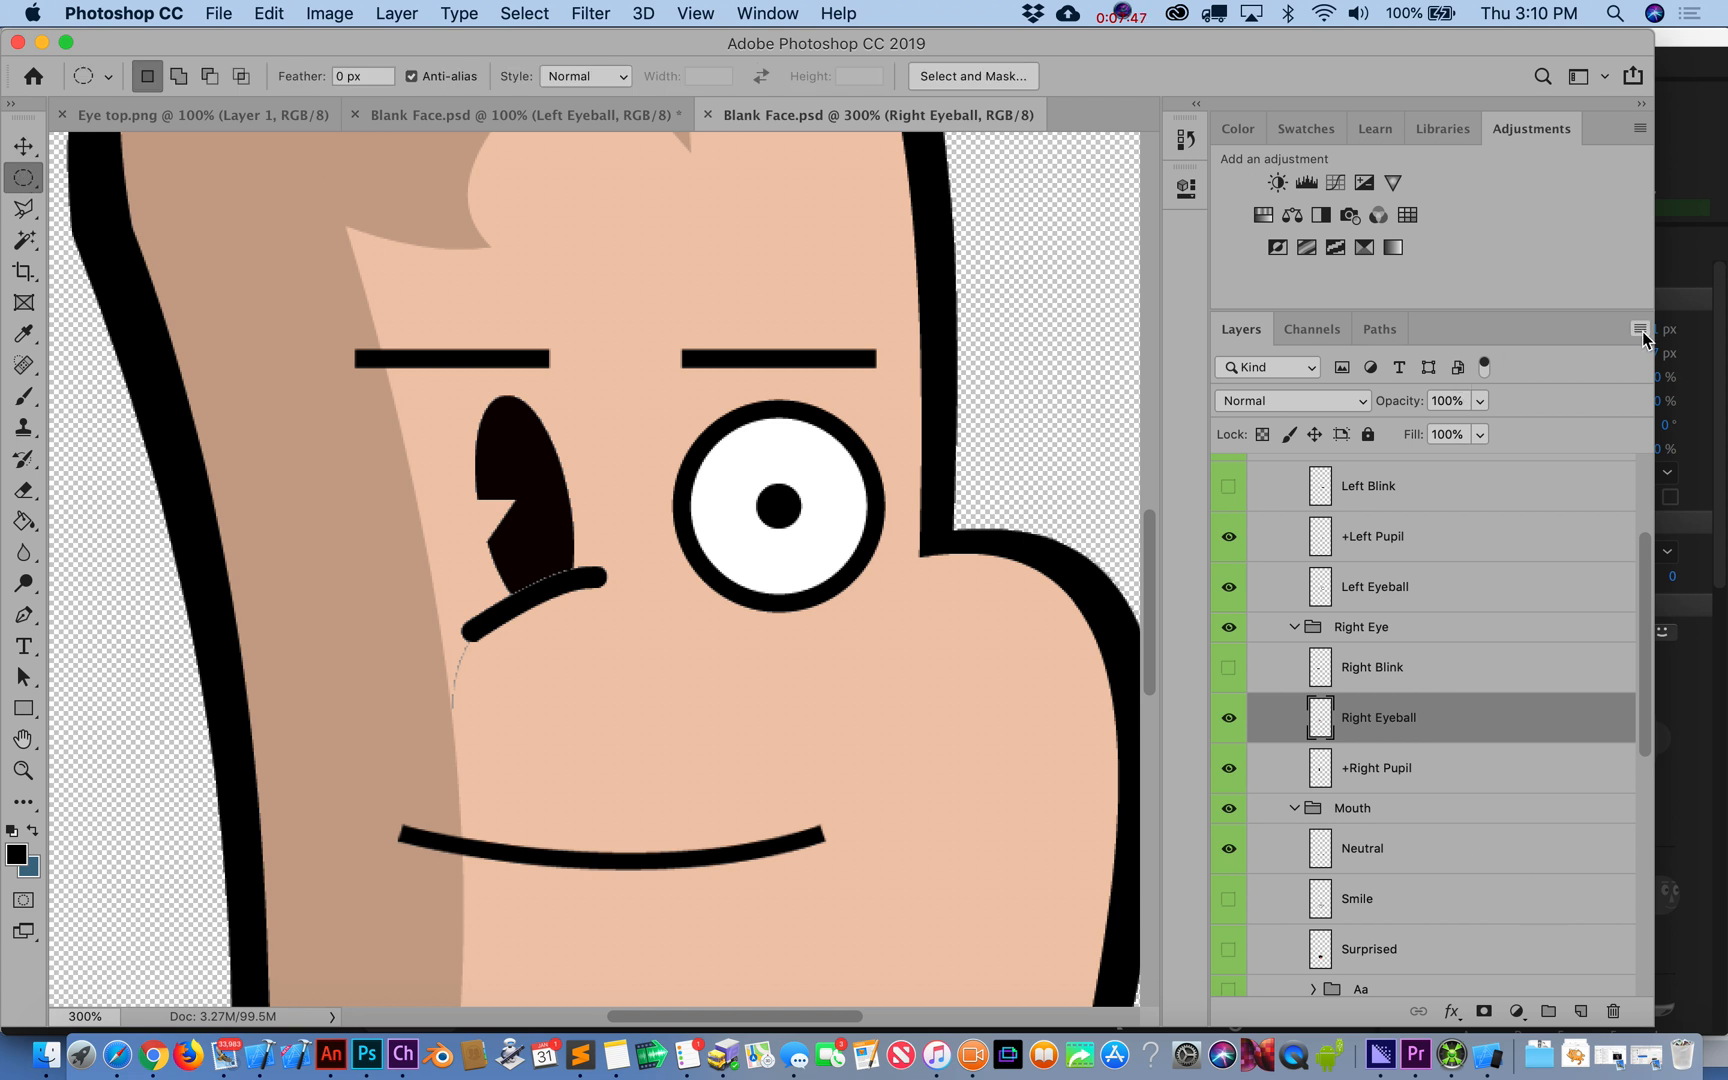
click(1580, 1012)
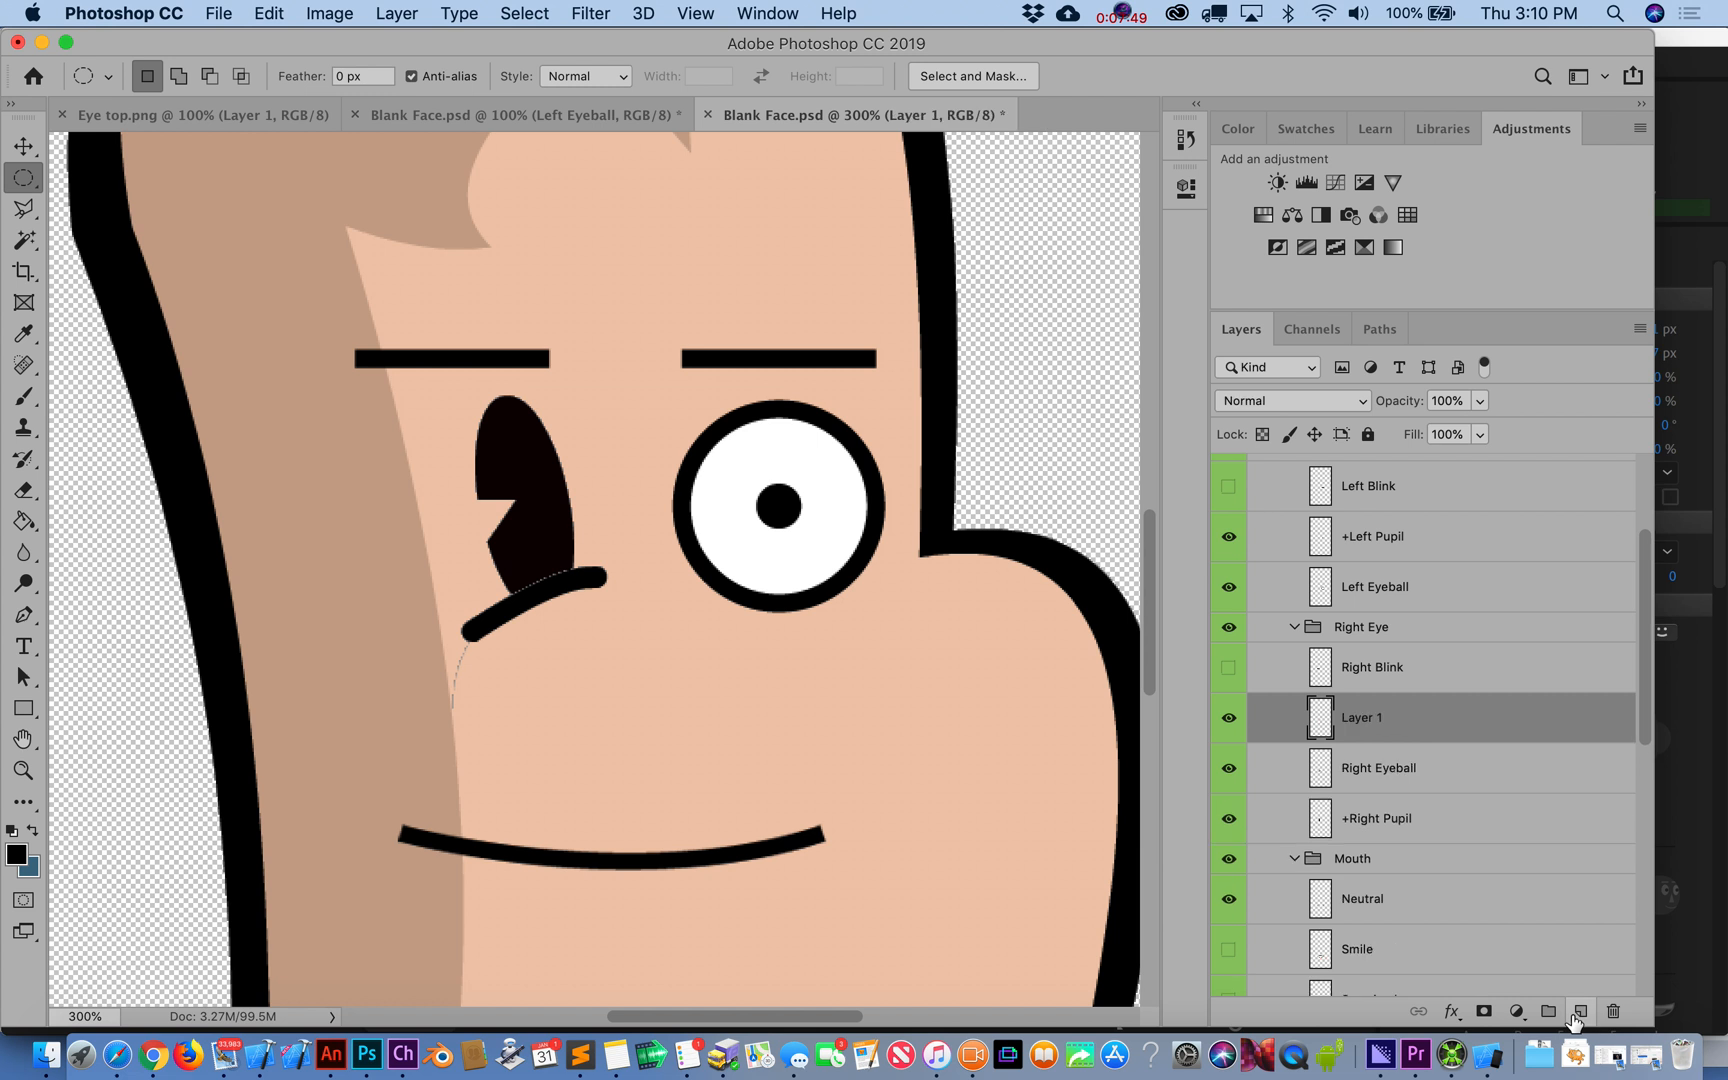
mouse_move(474, 406)
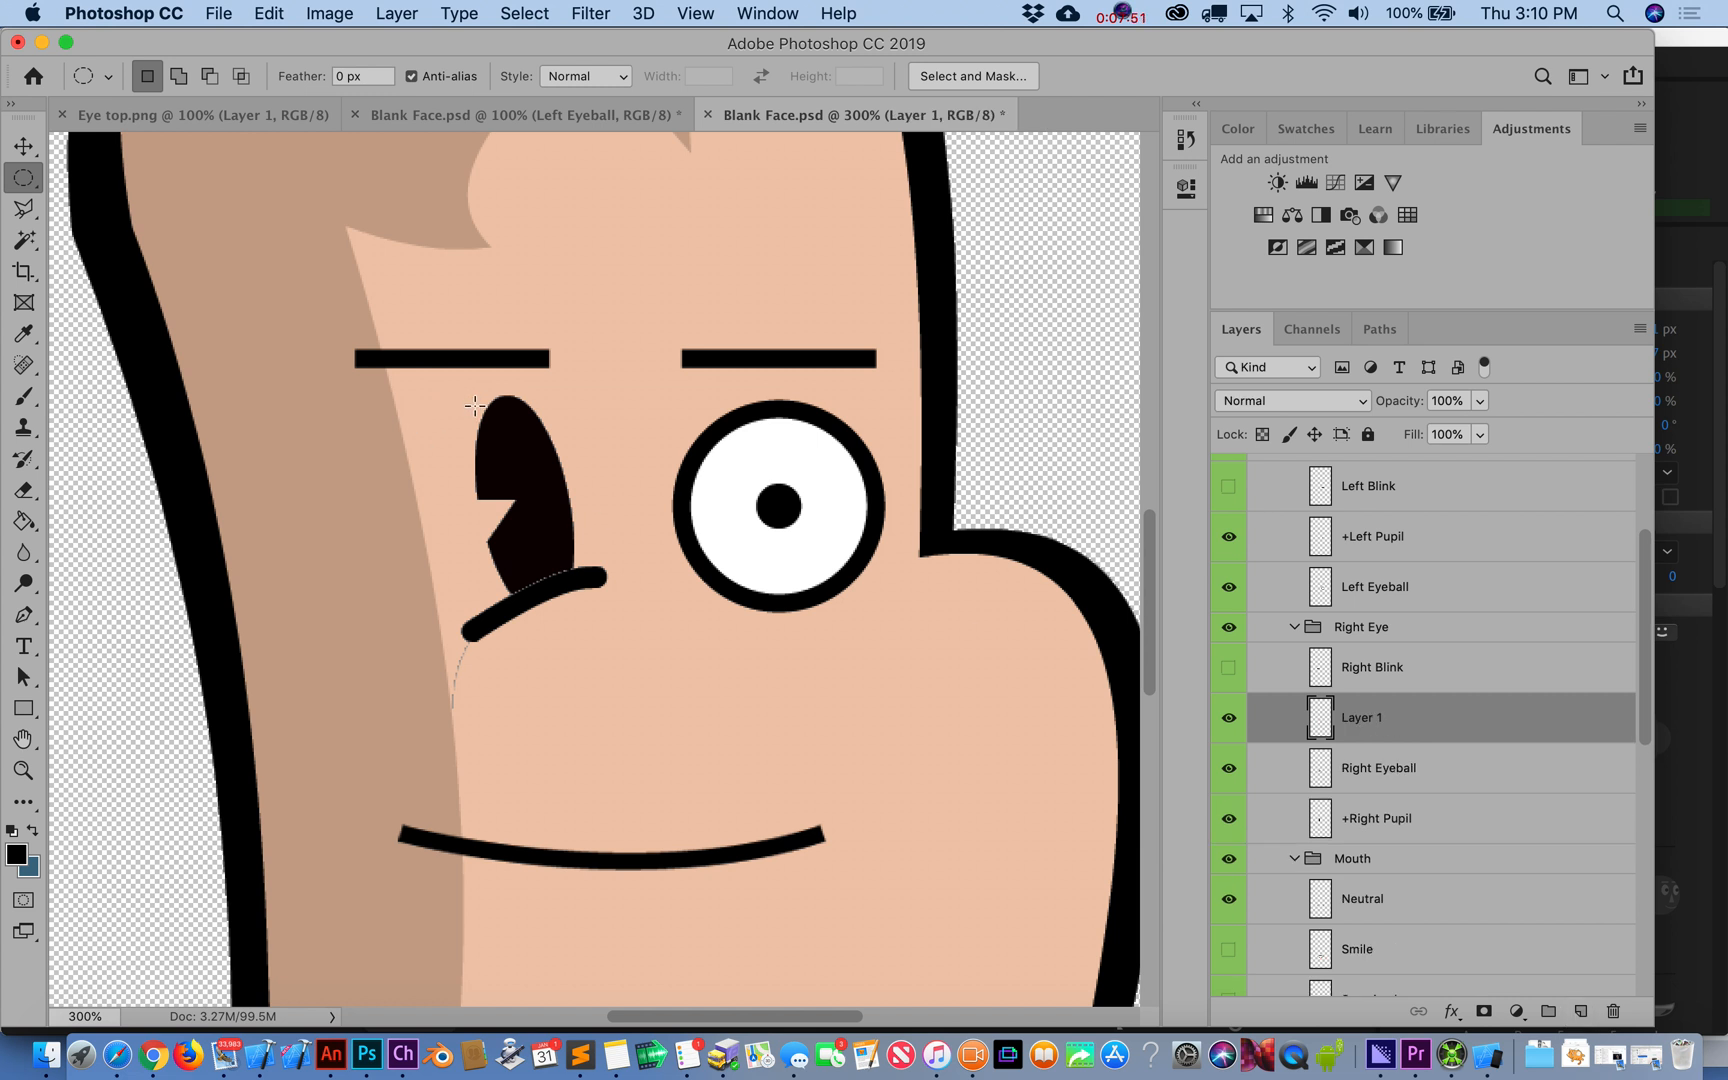
drag(472, 406, 562, 570)
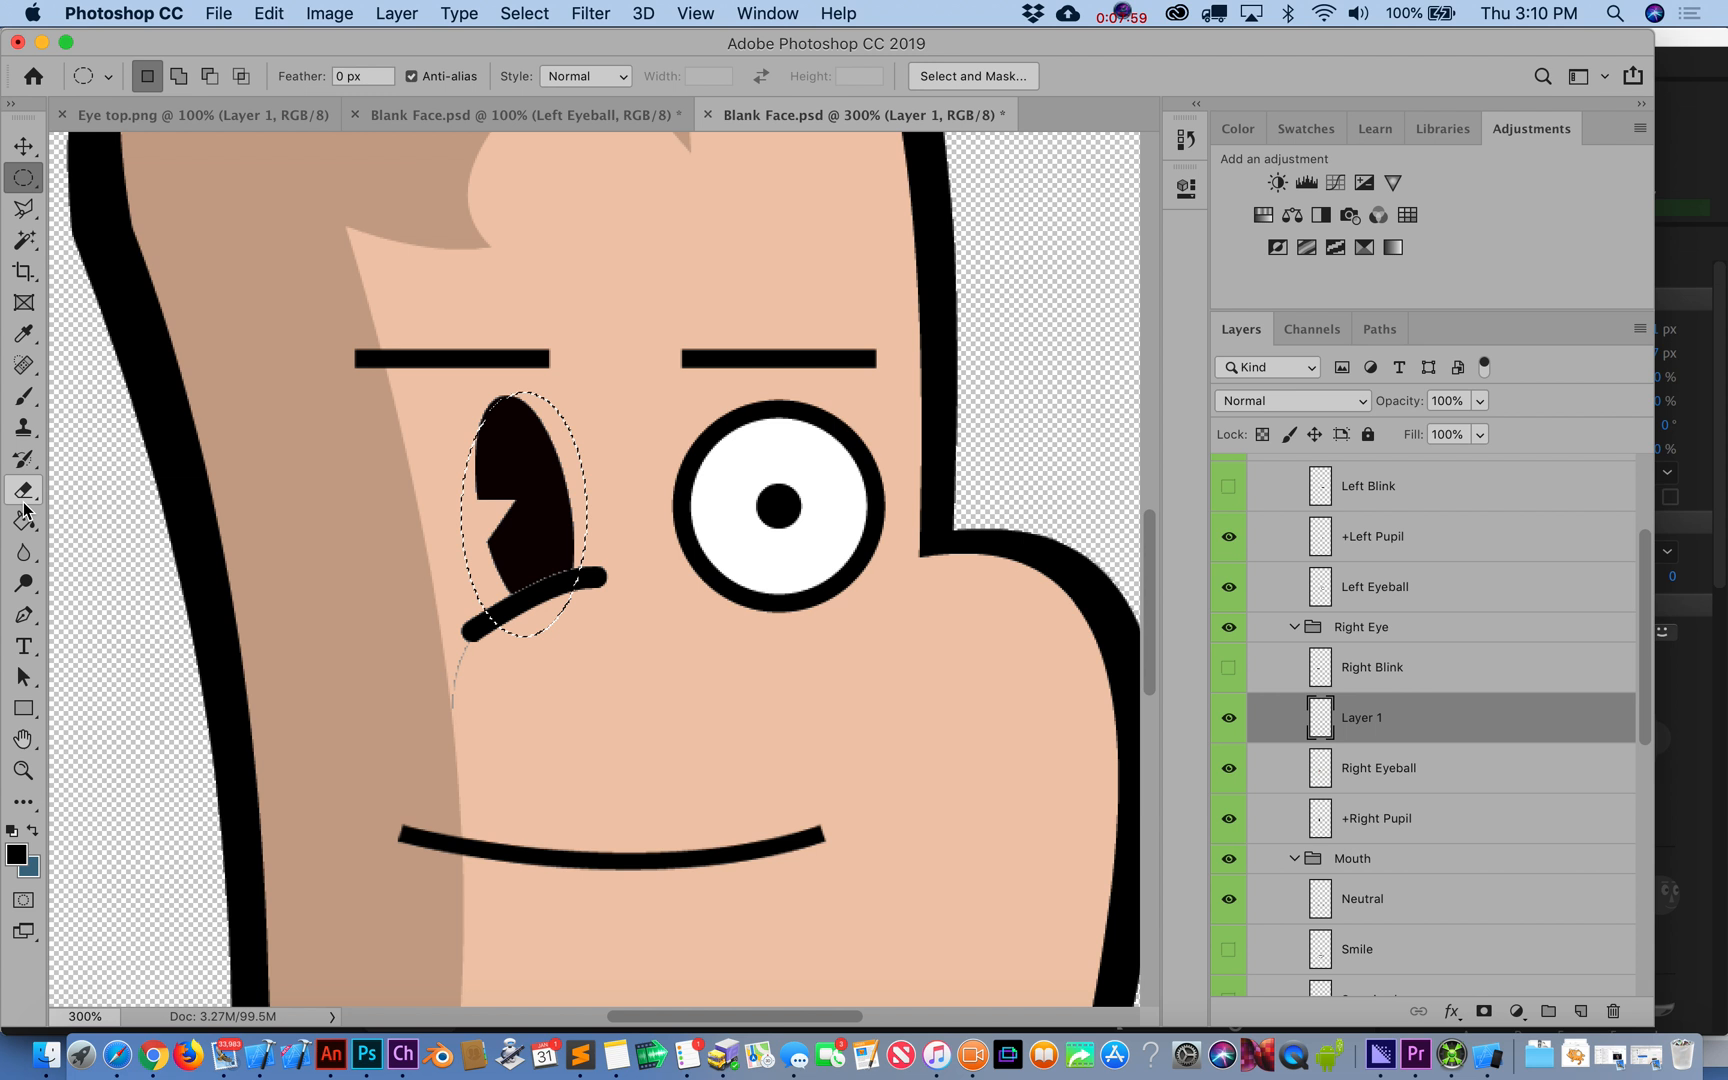
click(24, 522)
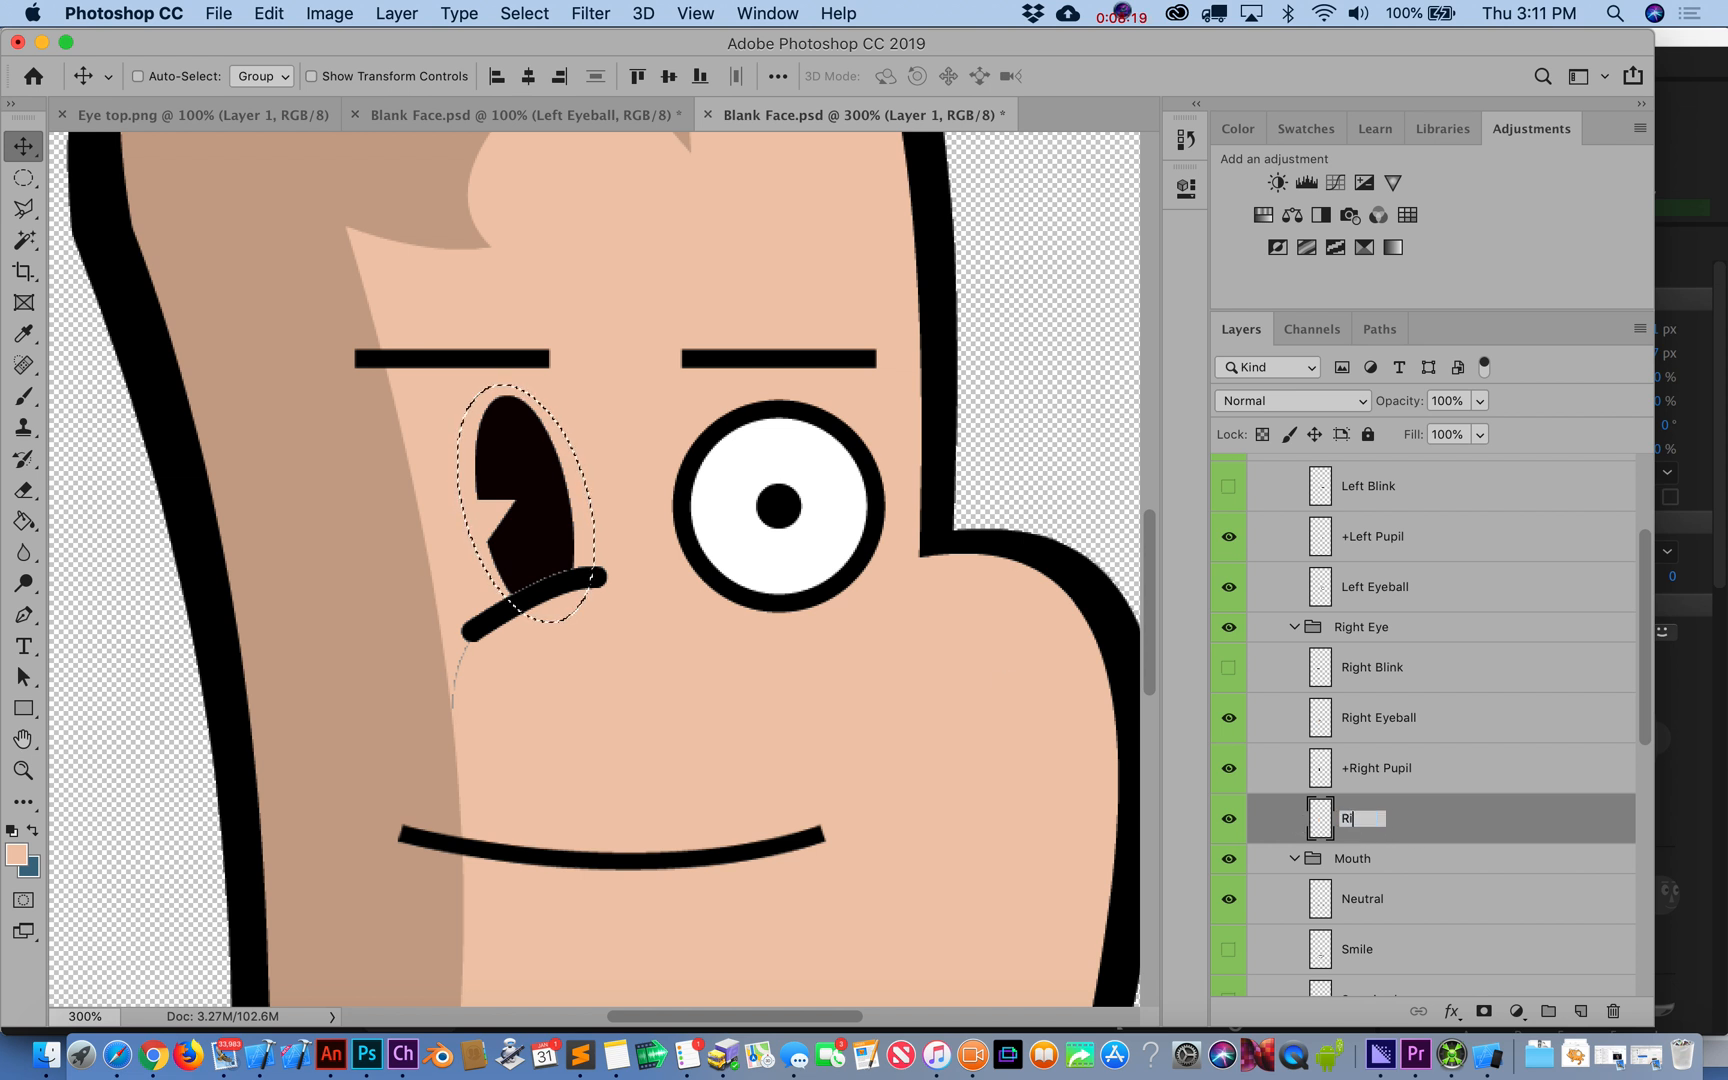
text(Right Range)
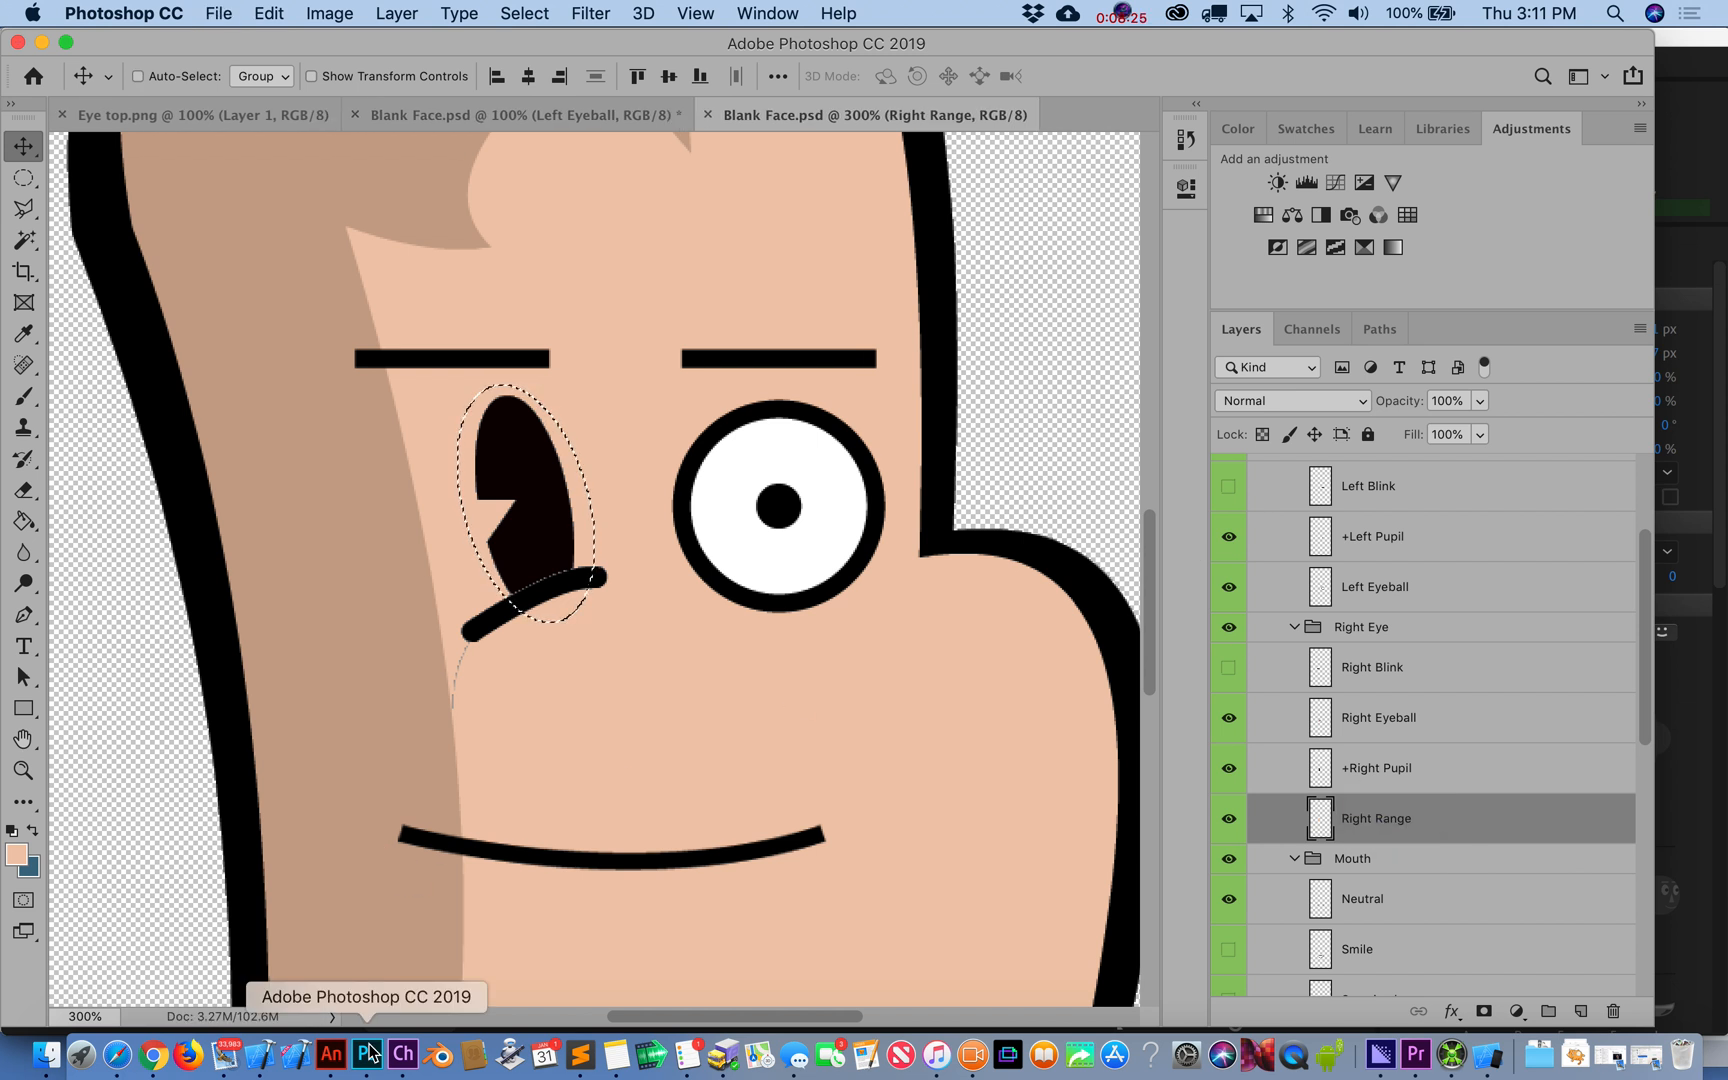
mouse_move(402, 1054)
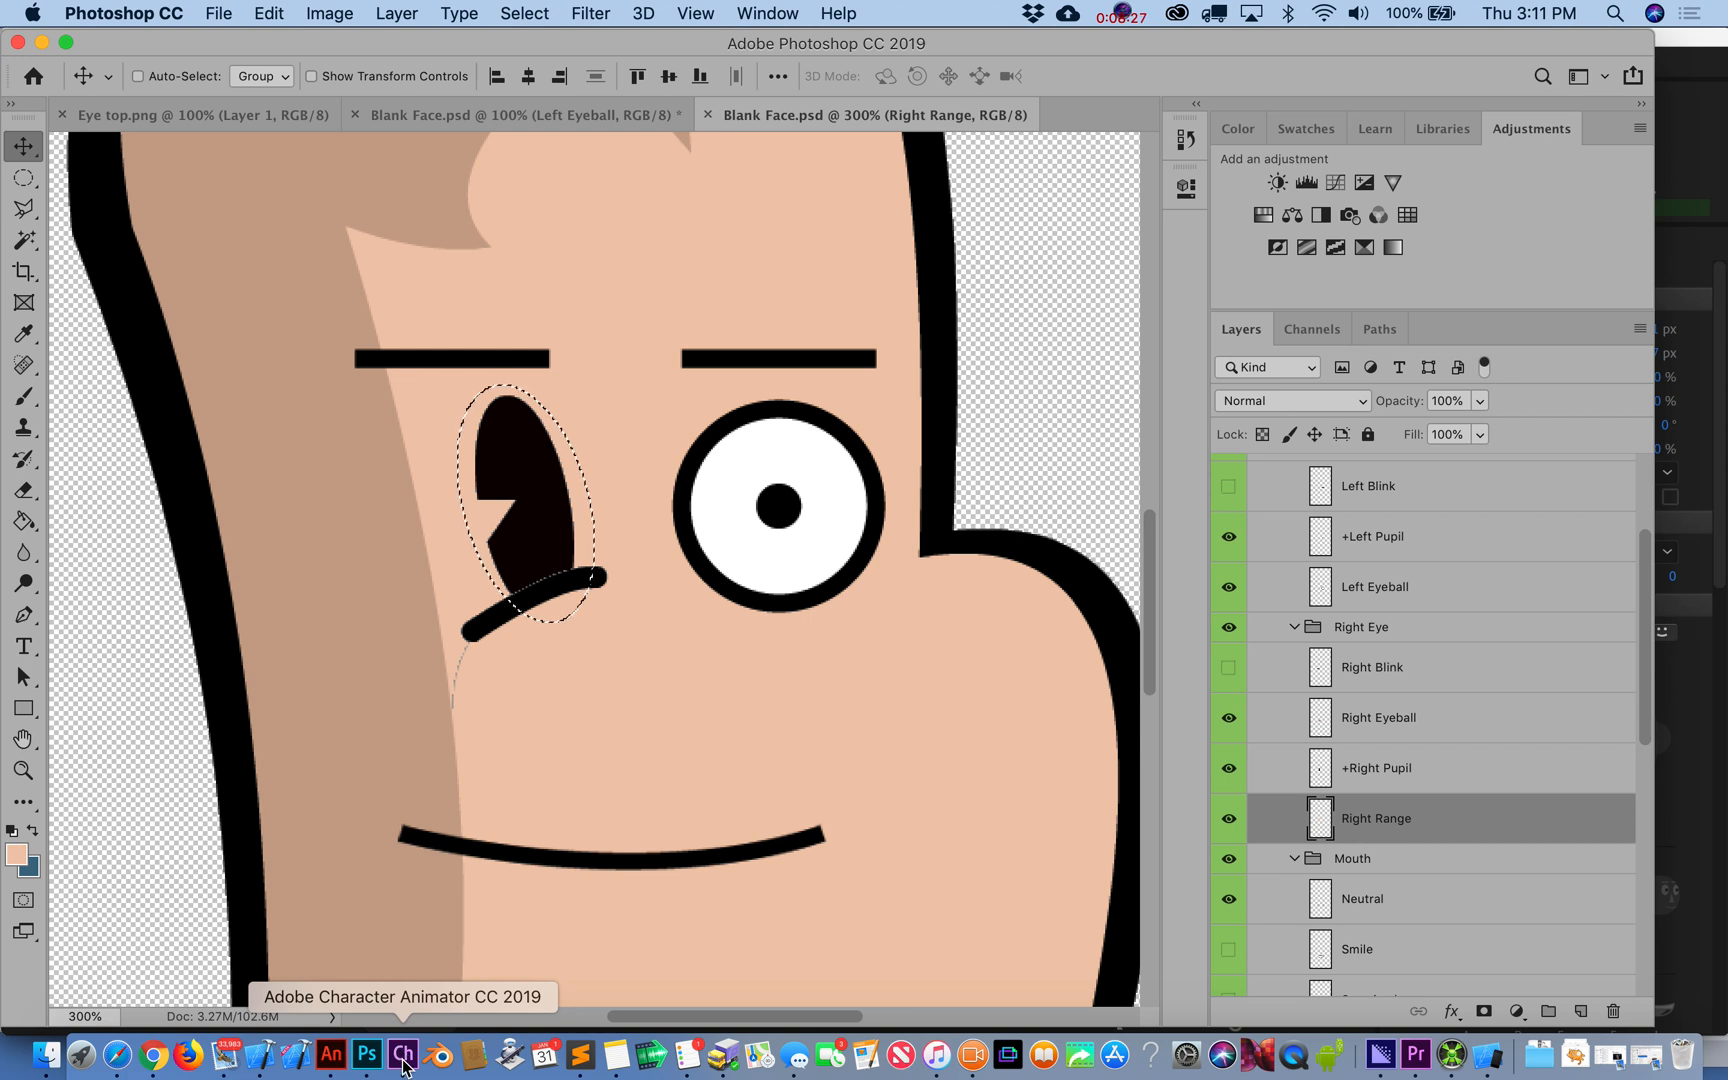
- Back in Character Animator, give the Right Range layer the Right Pupil Range tag instead of Right Eyeball
click(404, 1056)
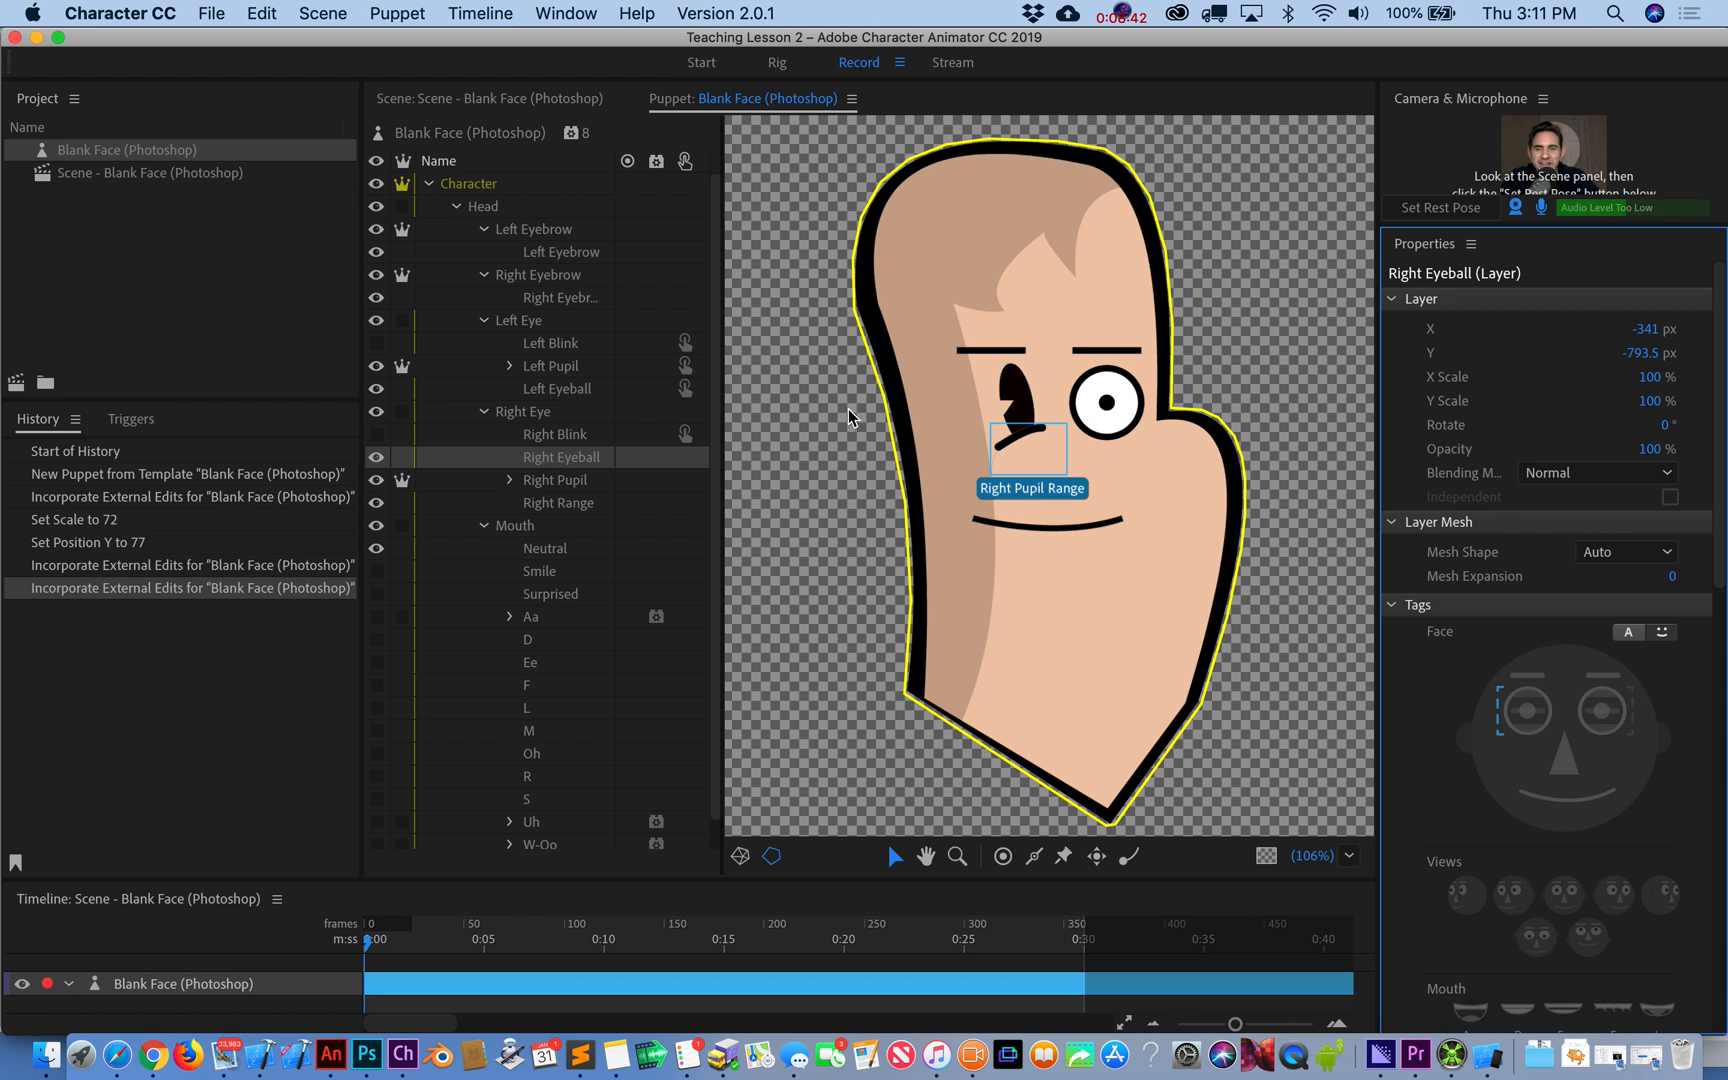
click(558, 502)
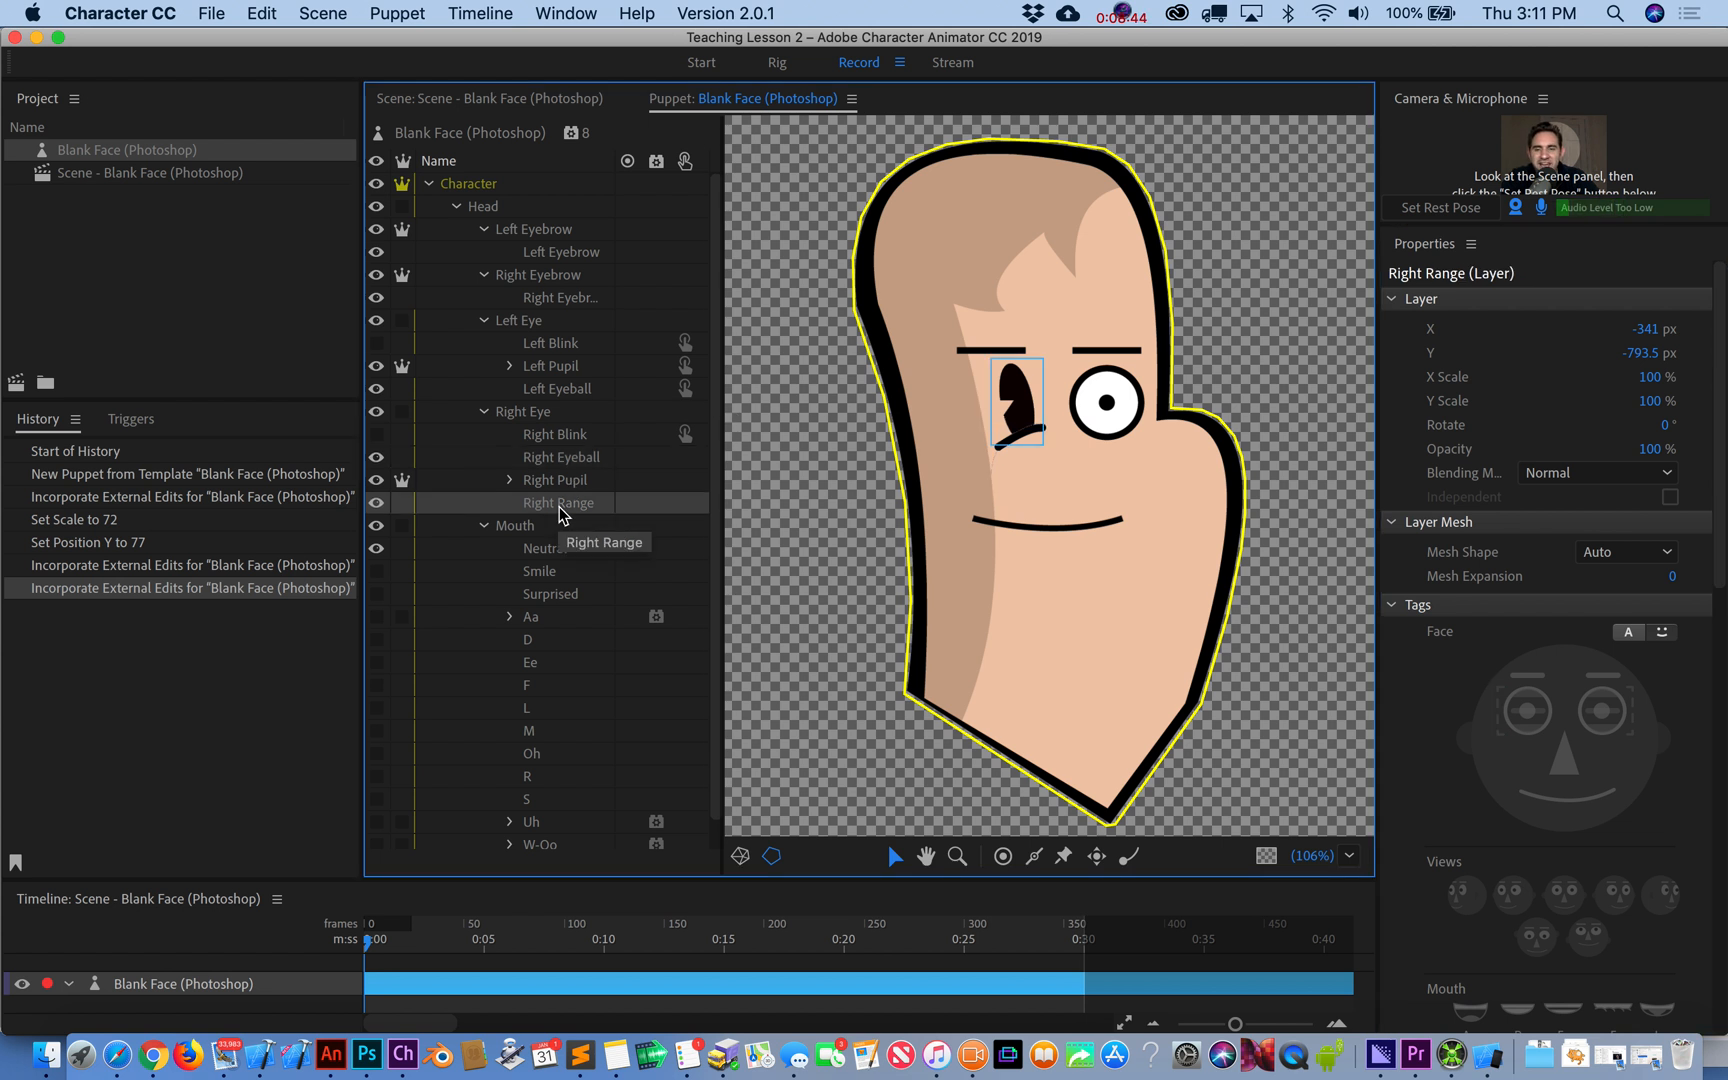
mouse_move(1486, 576)
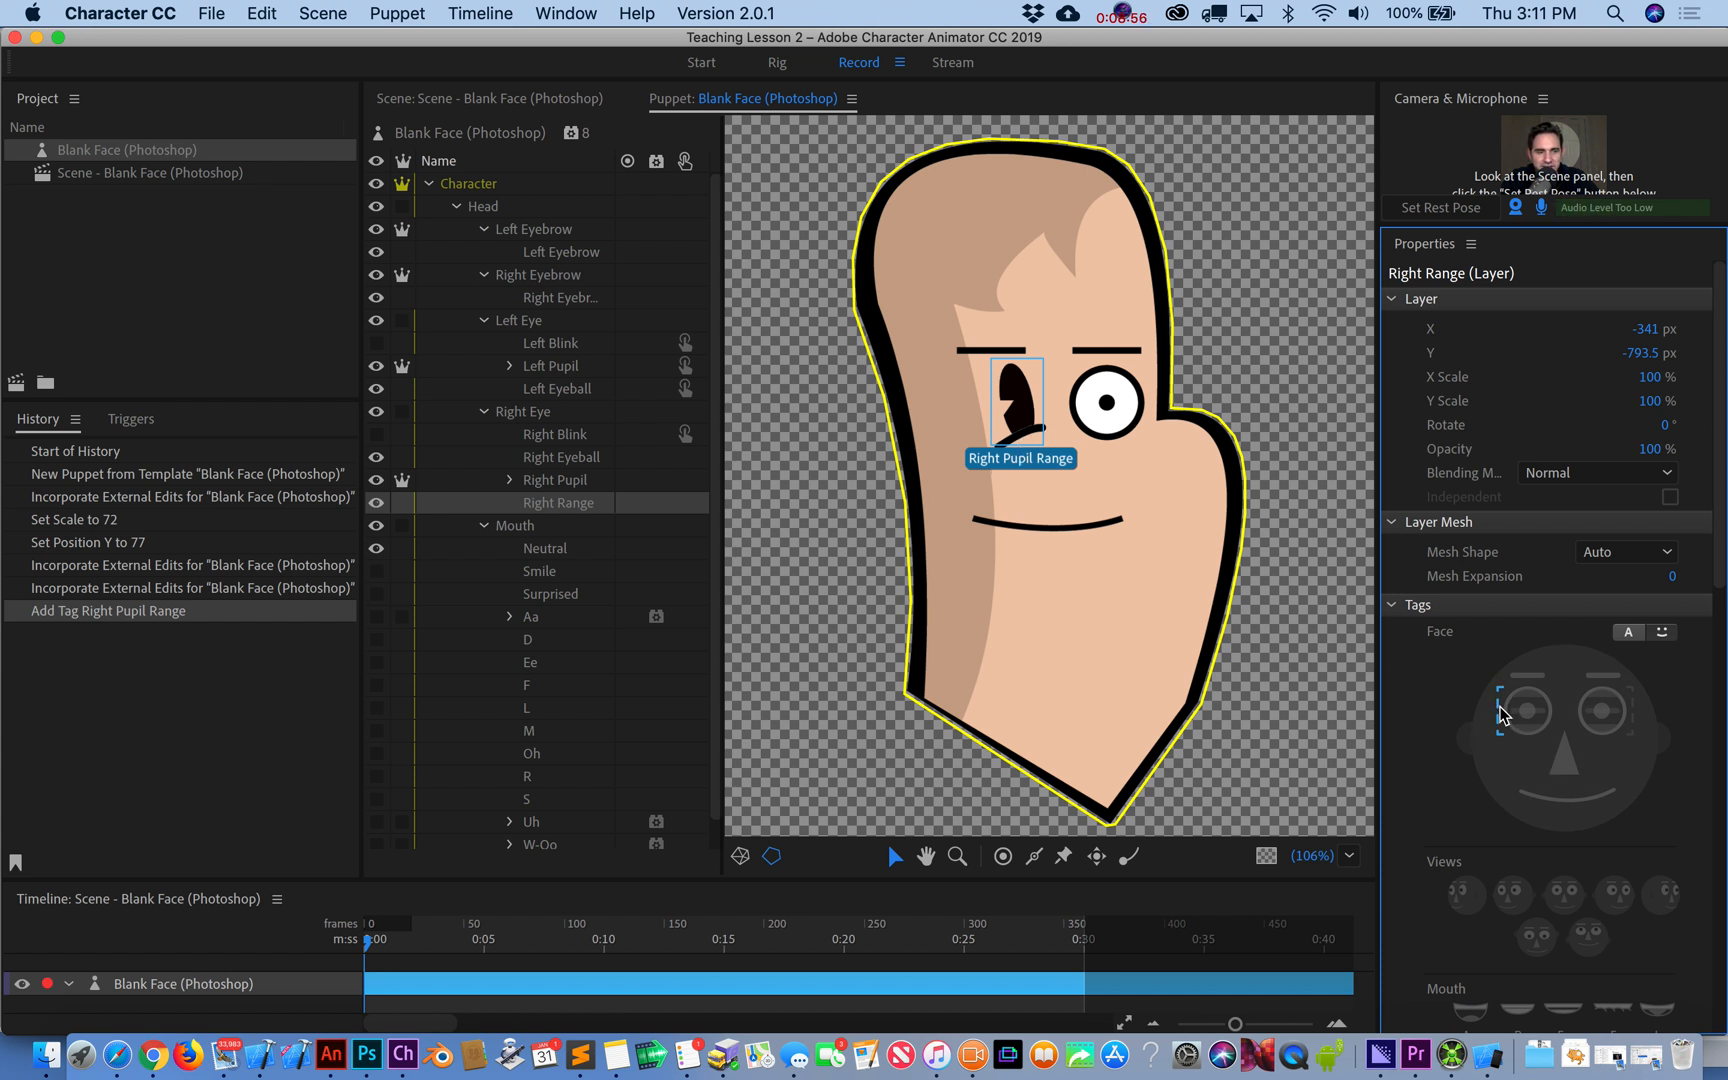
mouse_move(562, 456)
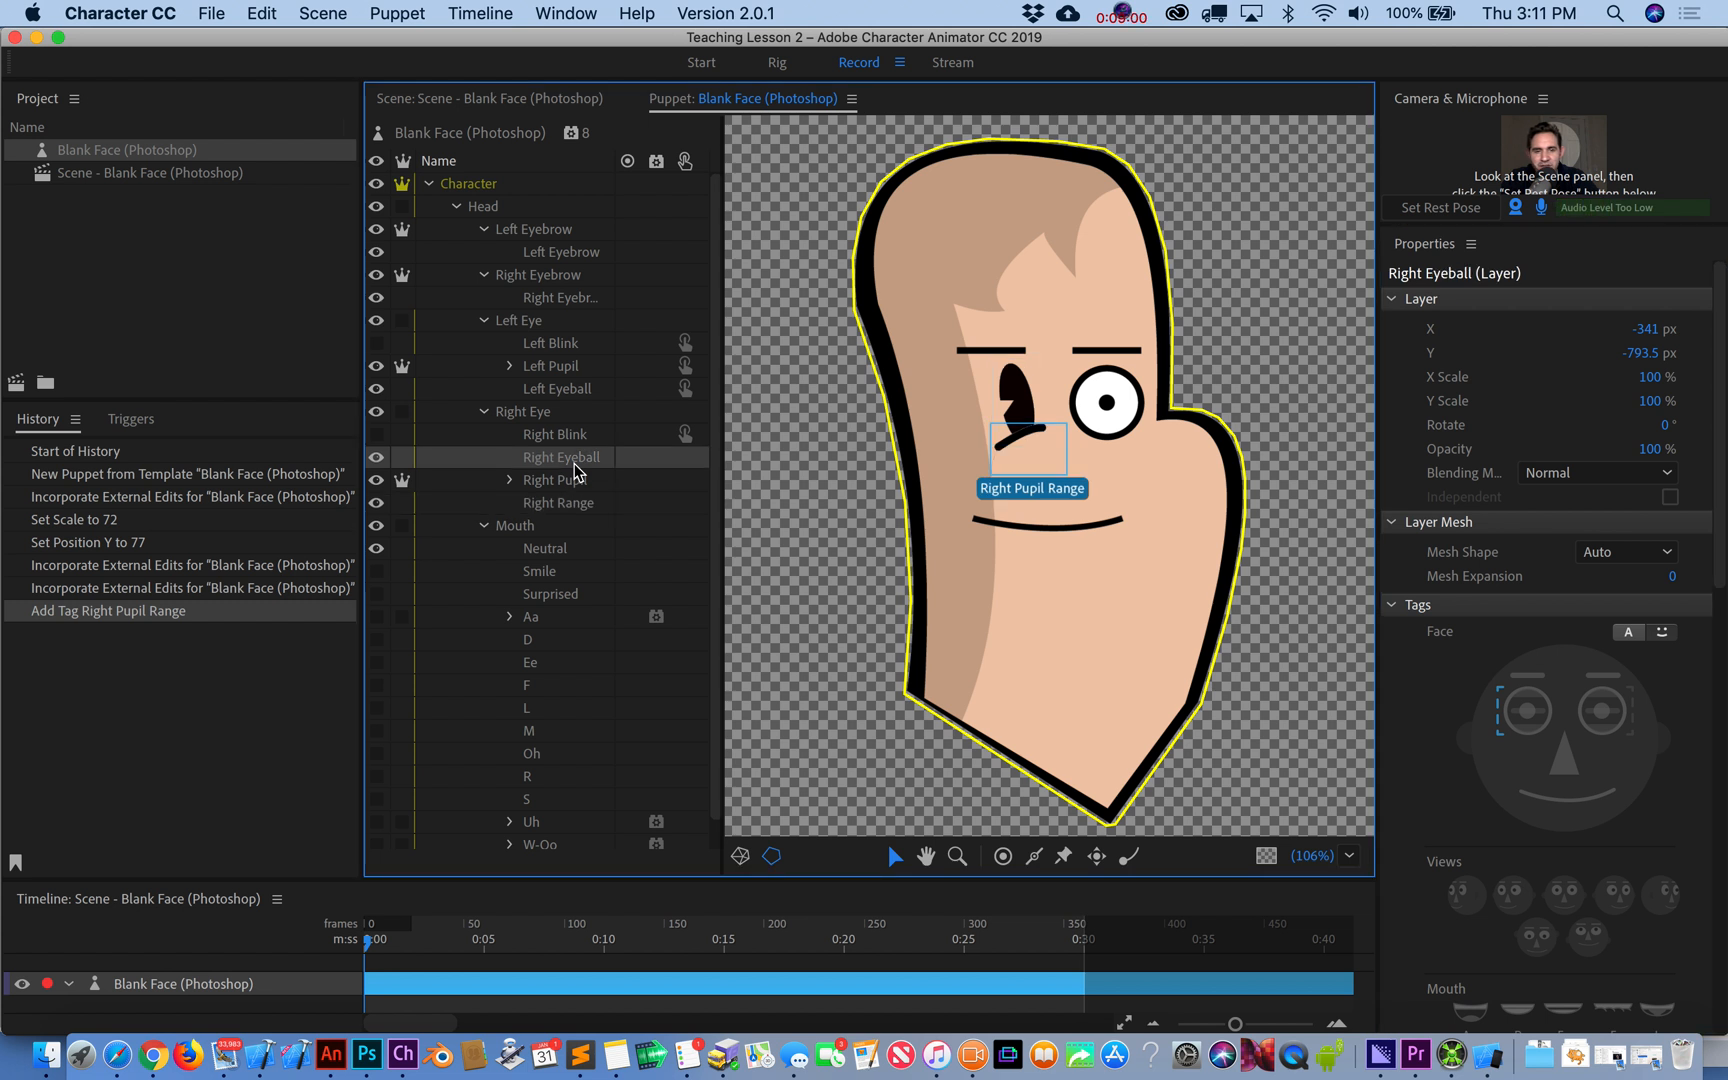
mouse_move(1504, 744)
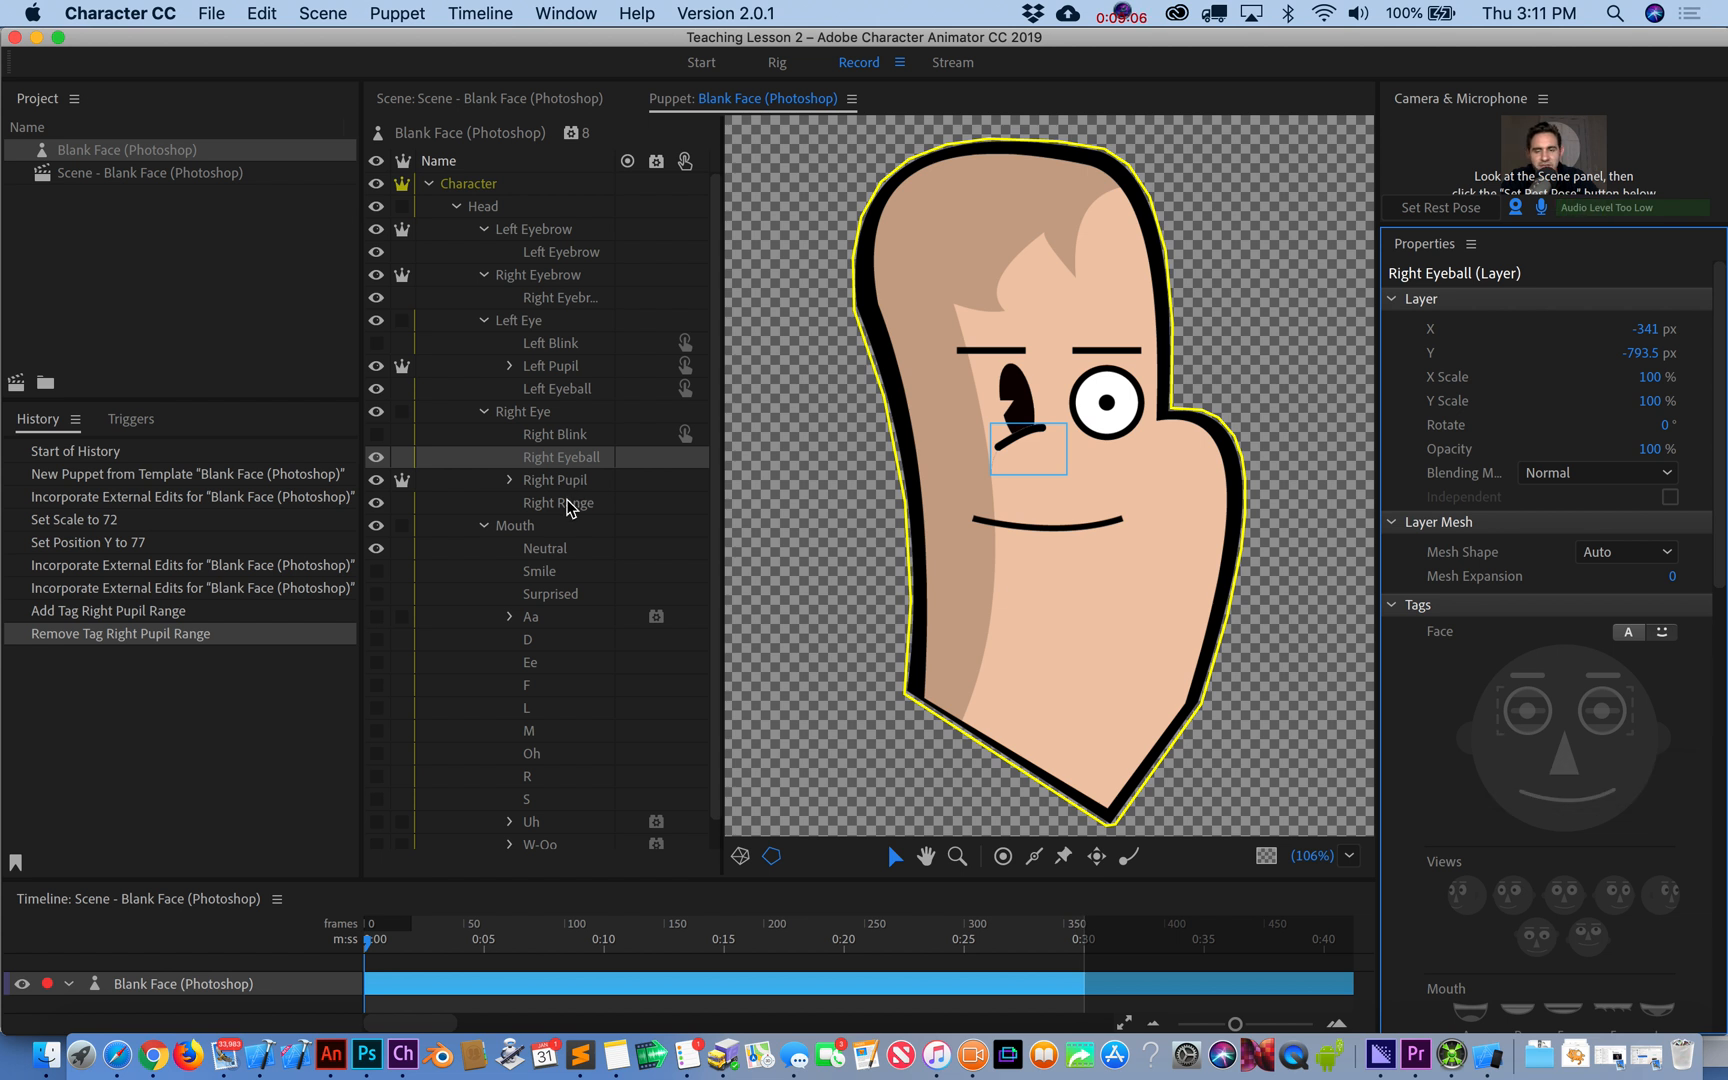
click(558, 502)
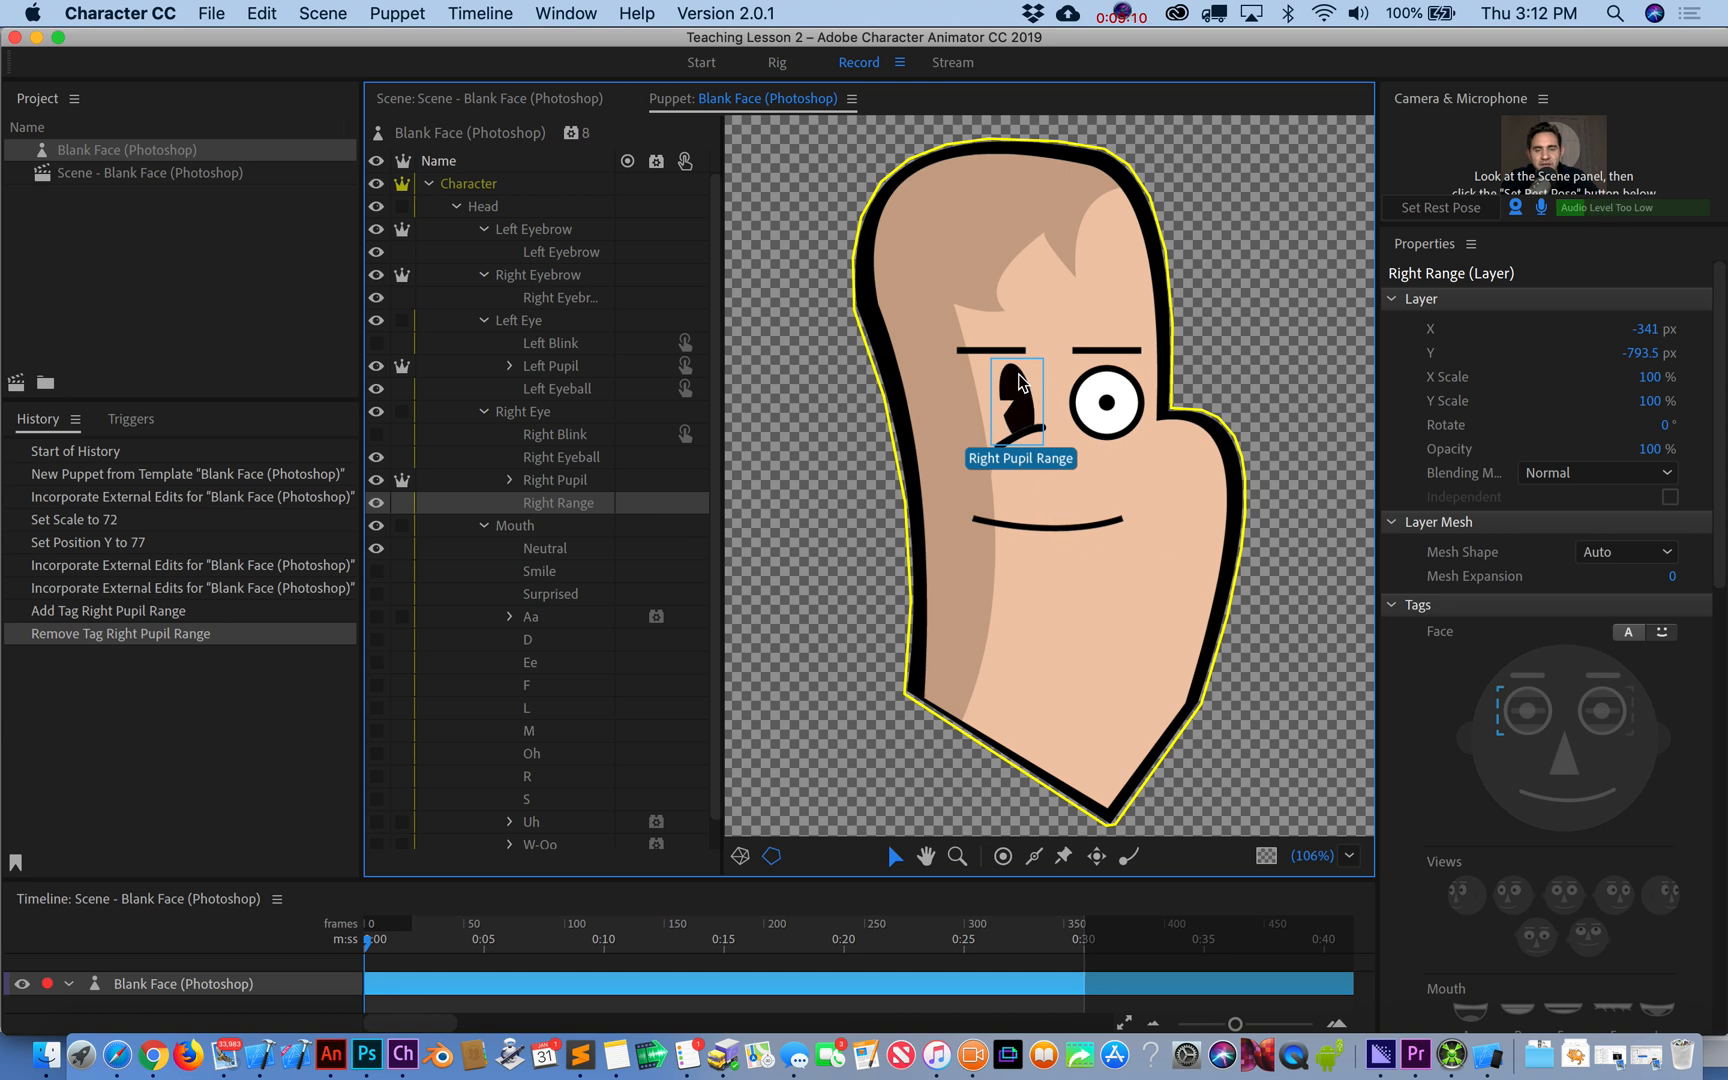
mouse_move(122, 198)
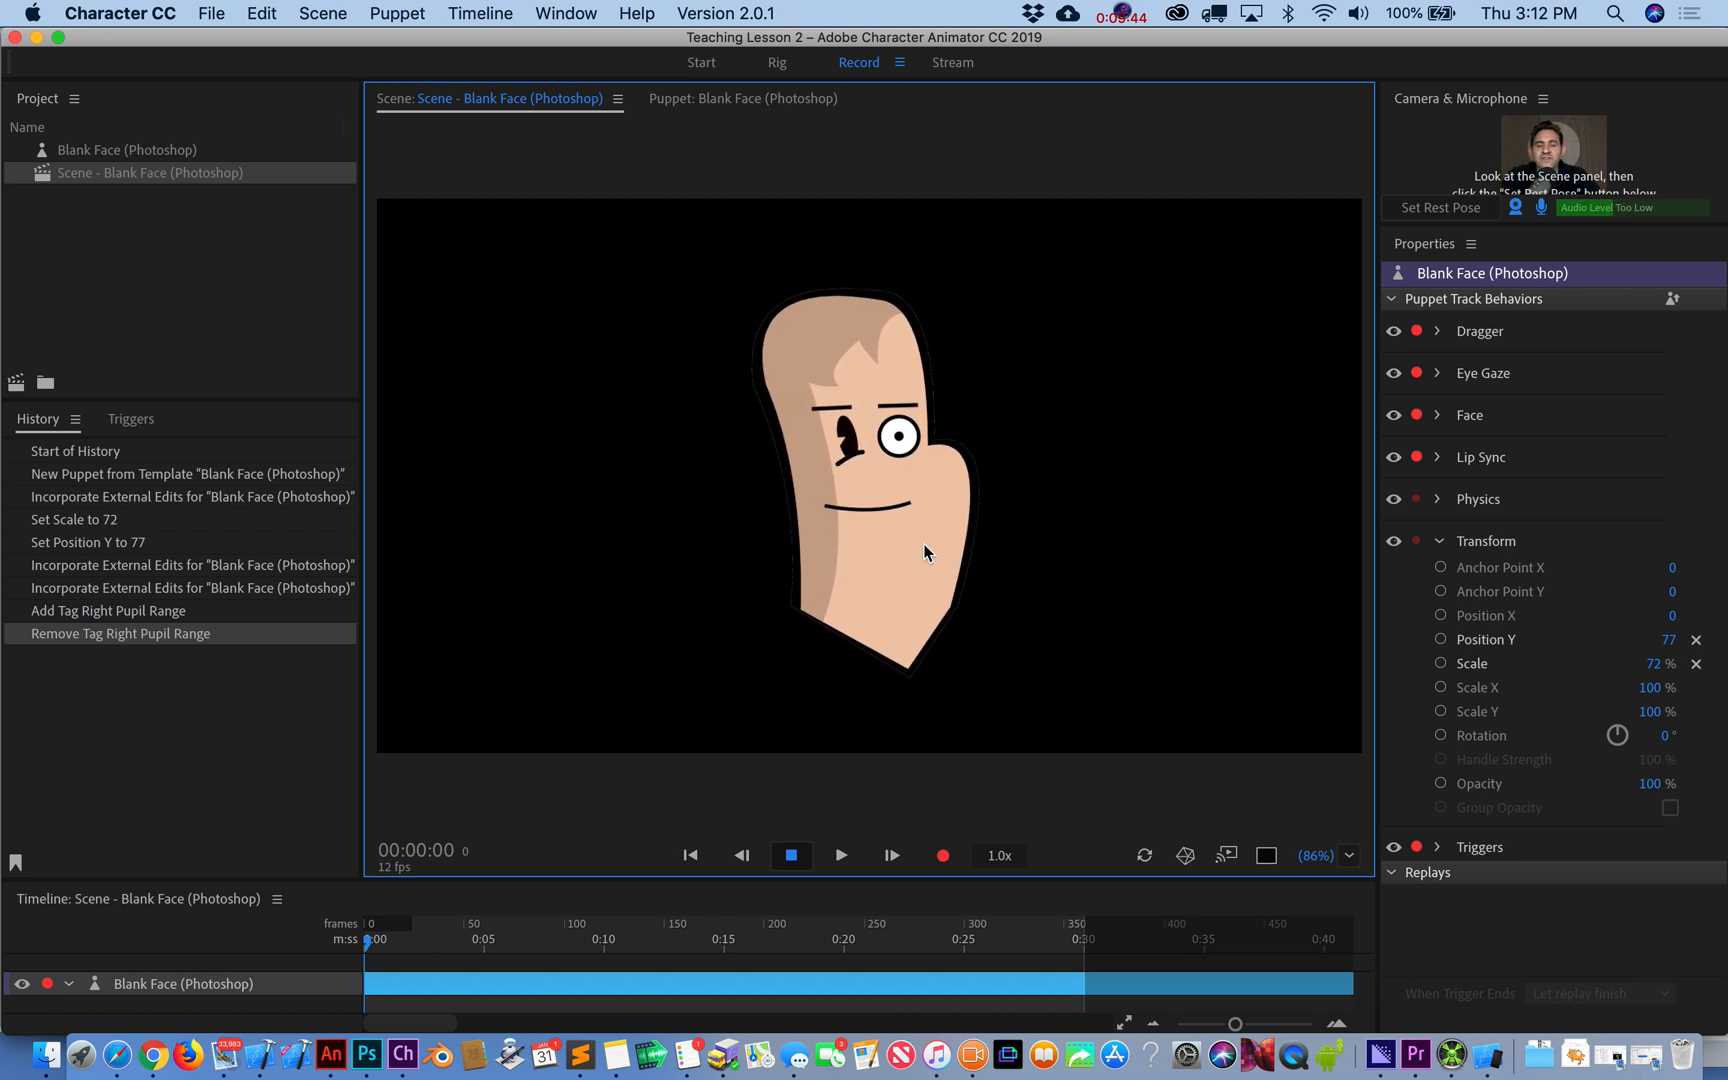
mouse_move(366, 1054)
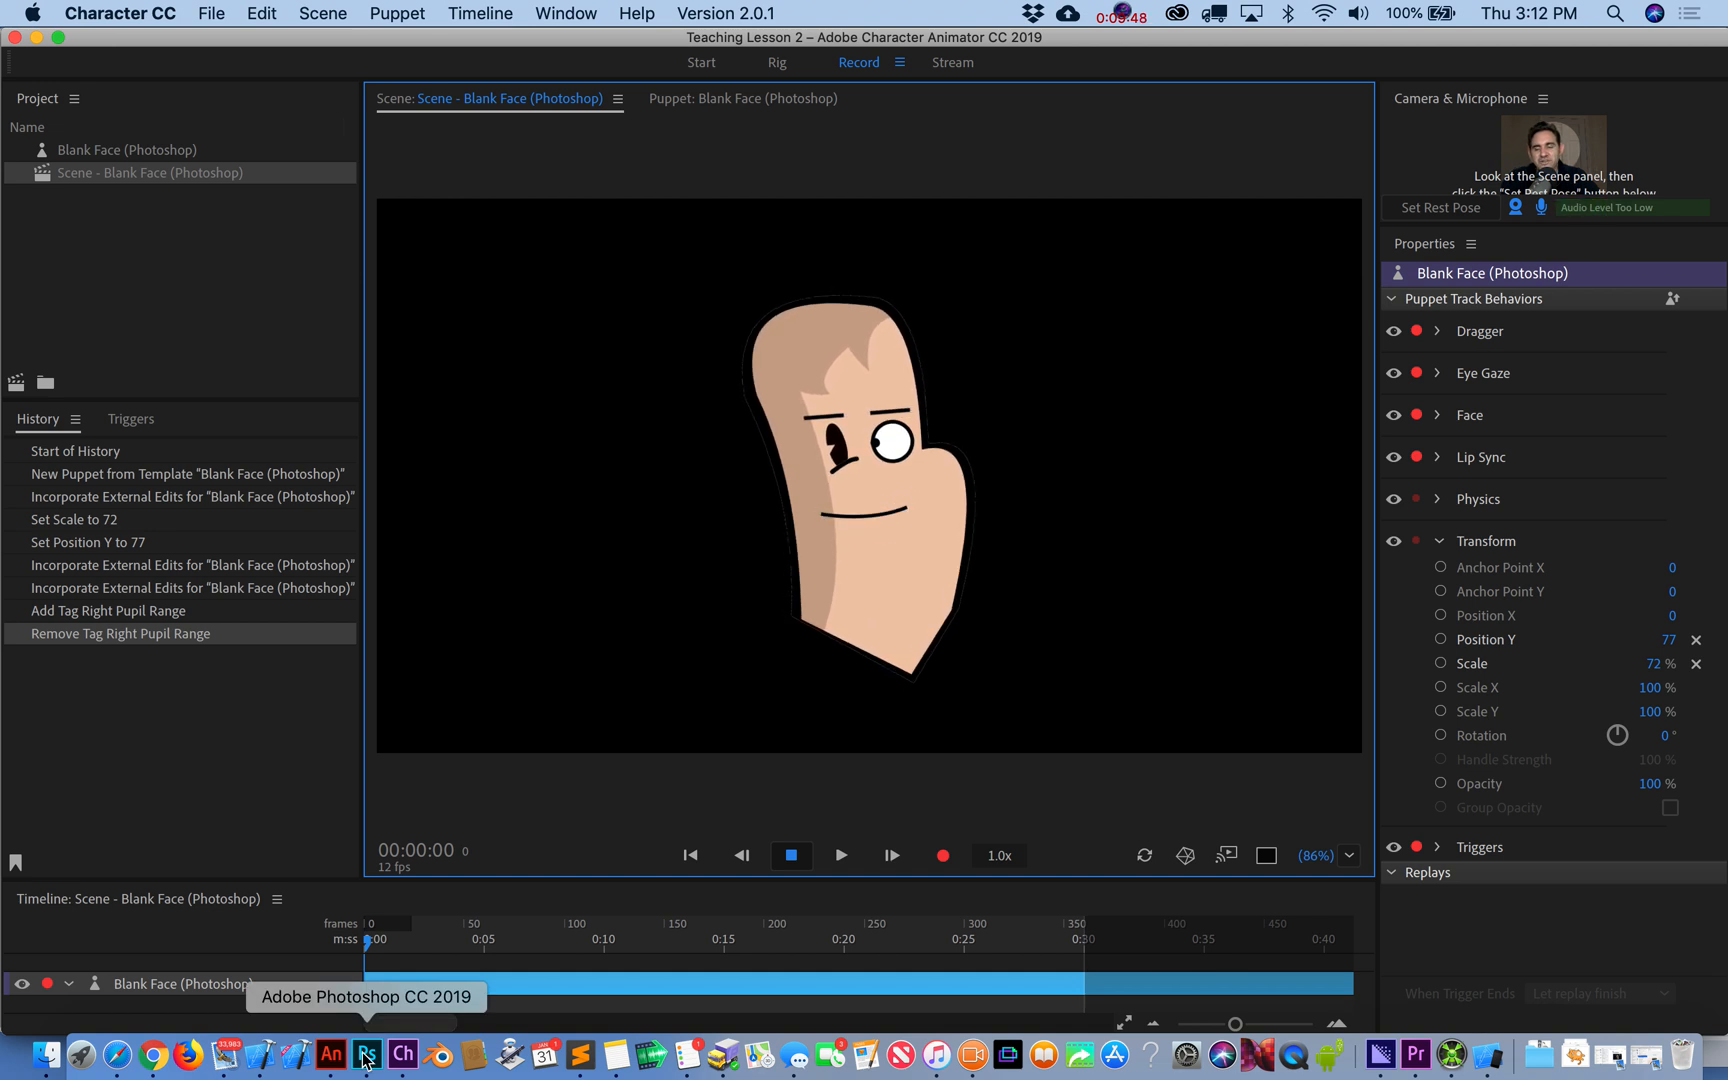
mouse_move(330, 1054)
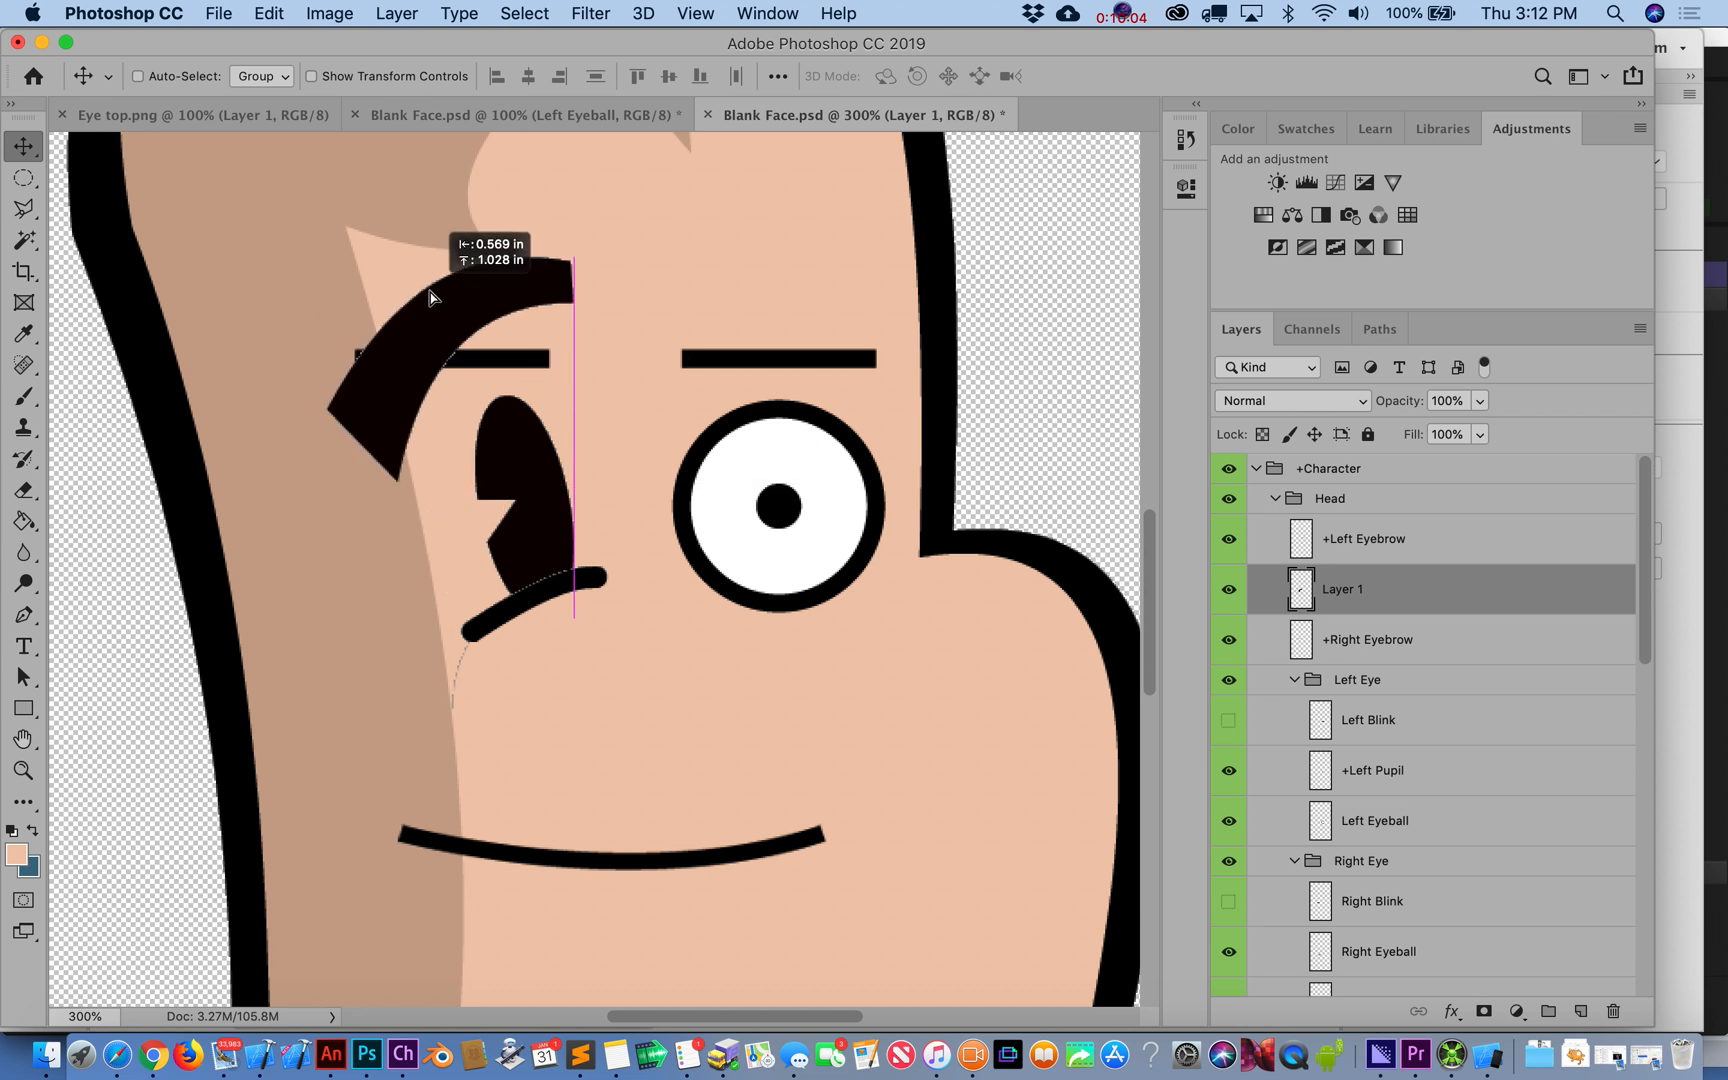
- Commit the arched eyebrow and toggle blink visibility so only the Right Blink line shows
double_click(1366, 640)
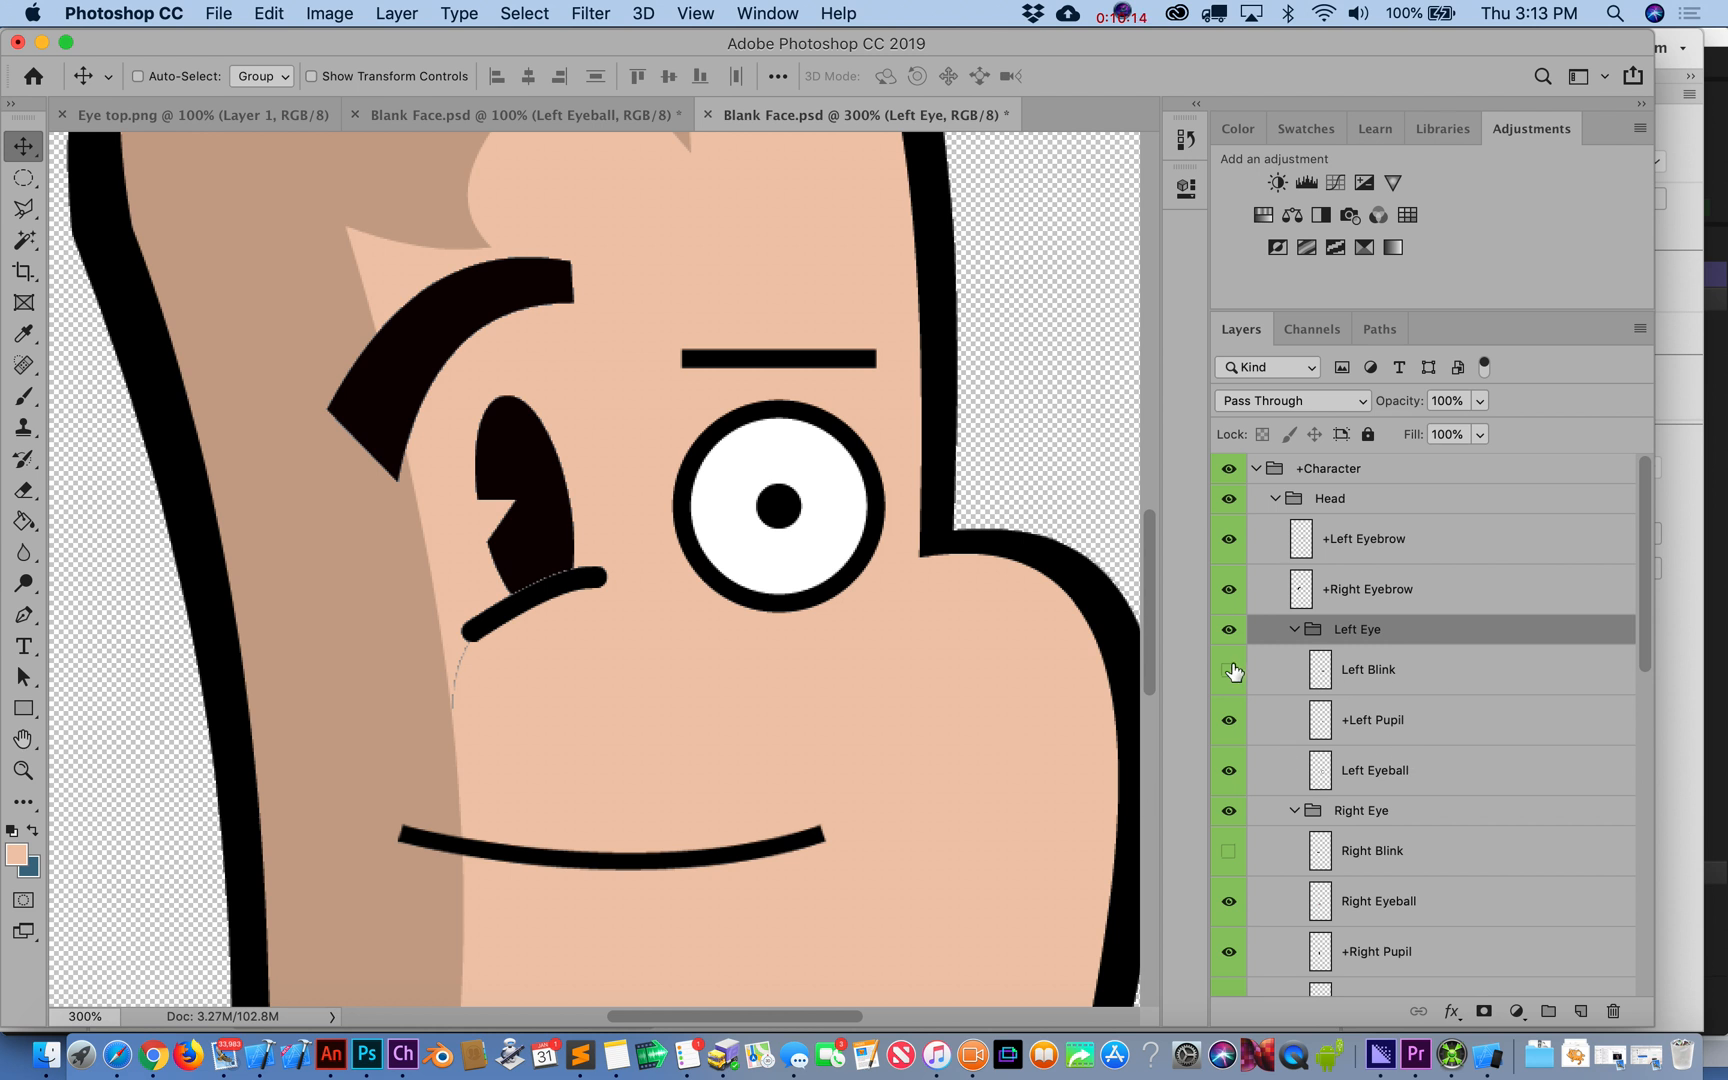
click(1226, 668)
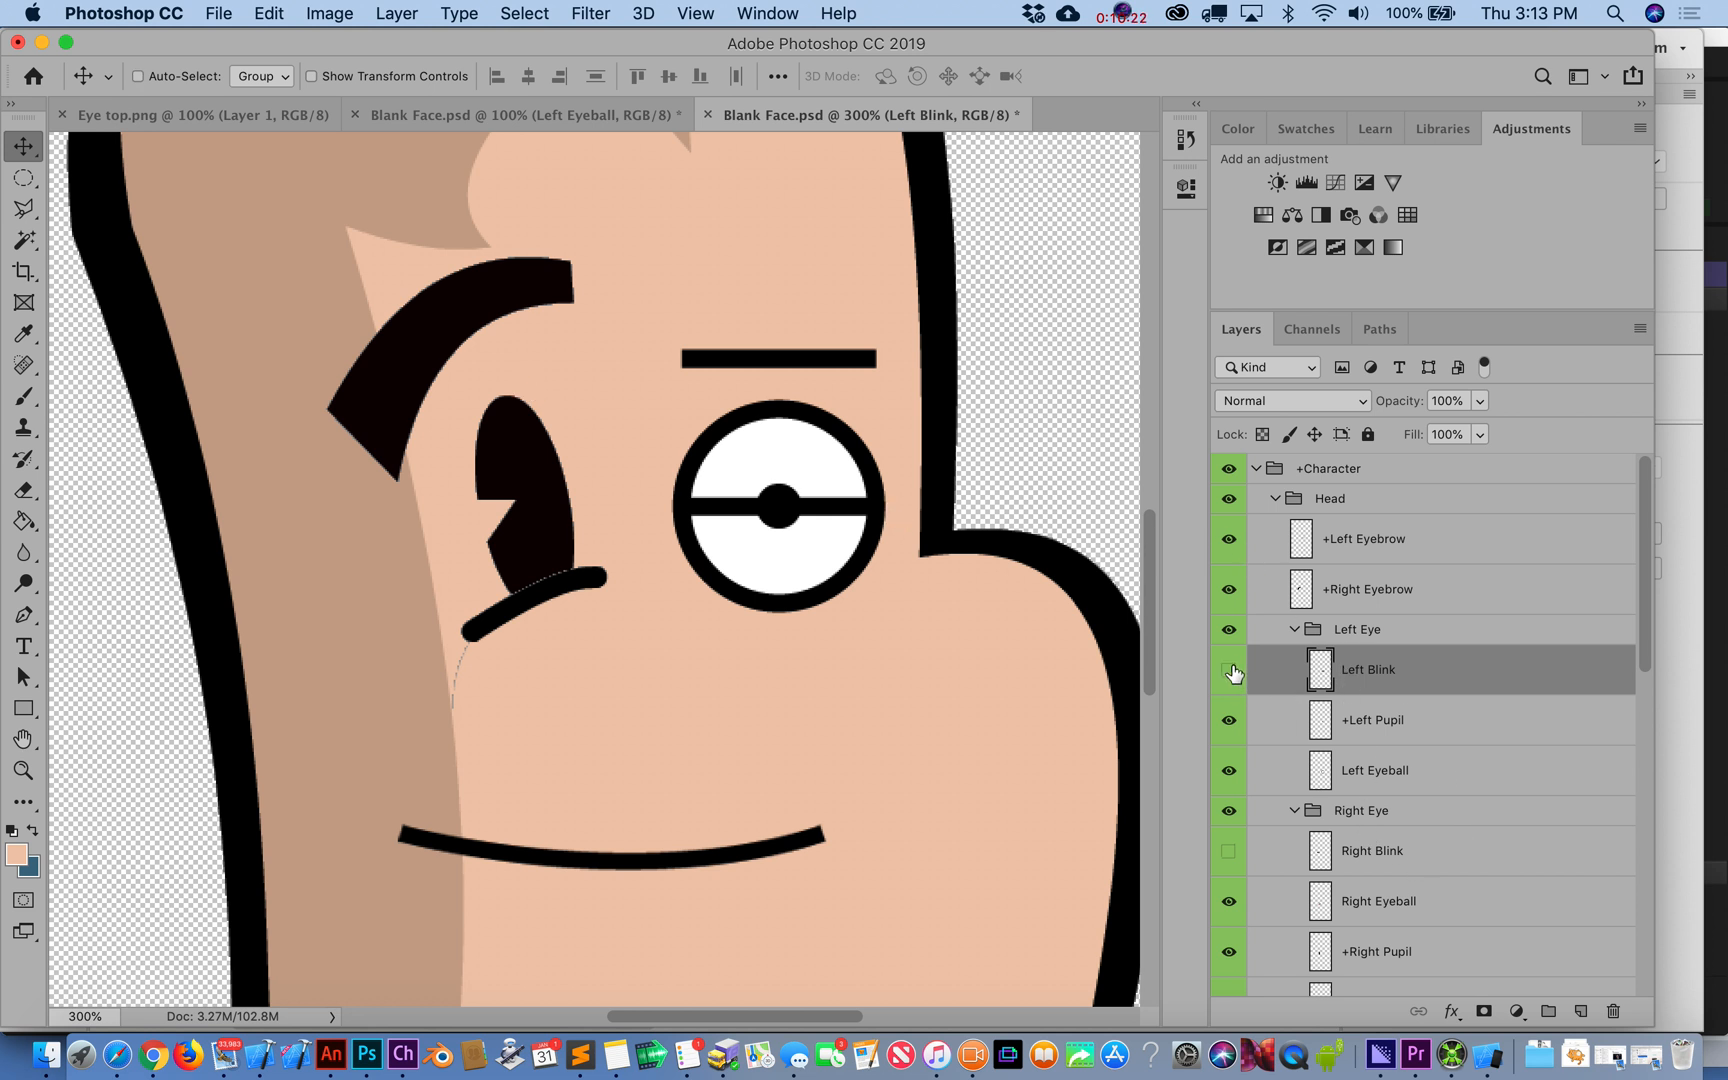
click(1228, 672)
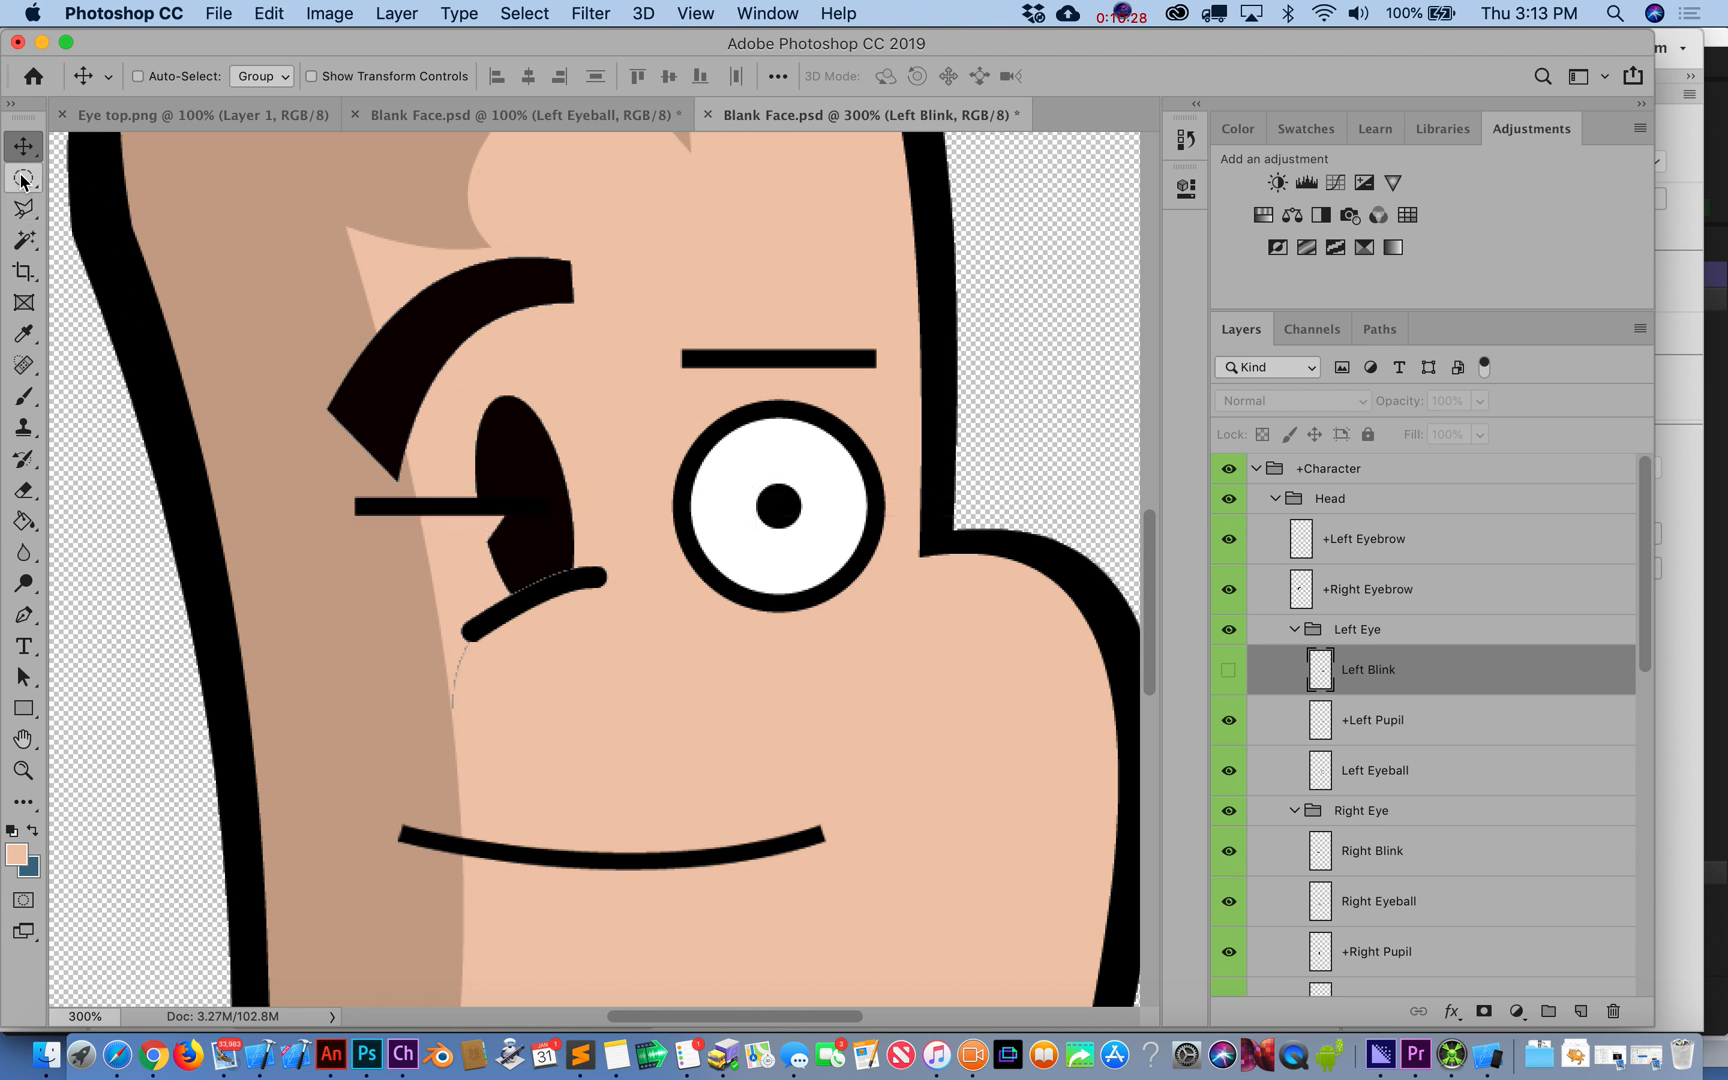
- Free Transform the Right Blink line, tilting and shortening it to fit the dark eye
click(1370, 850)
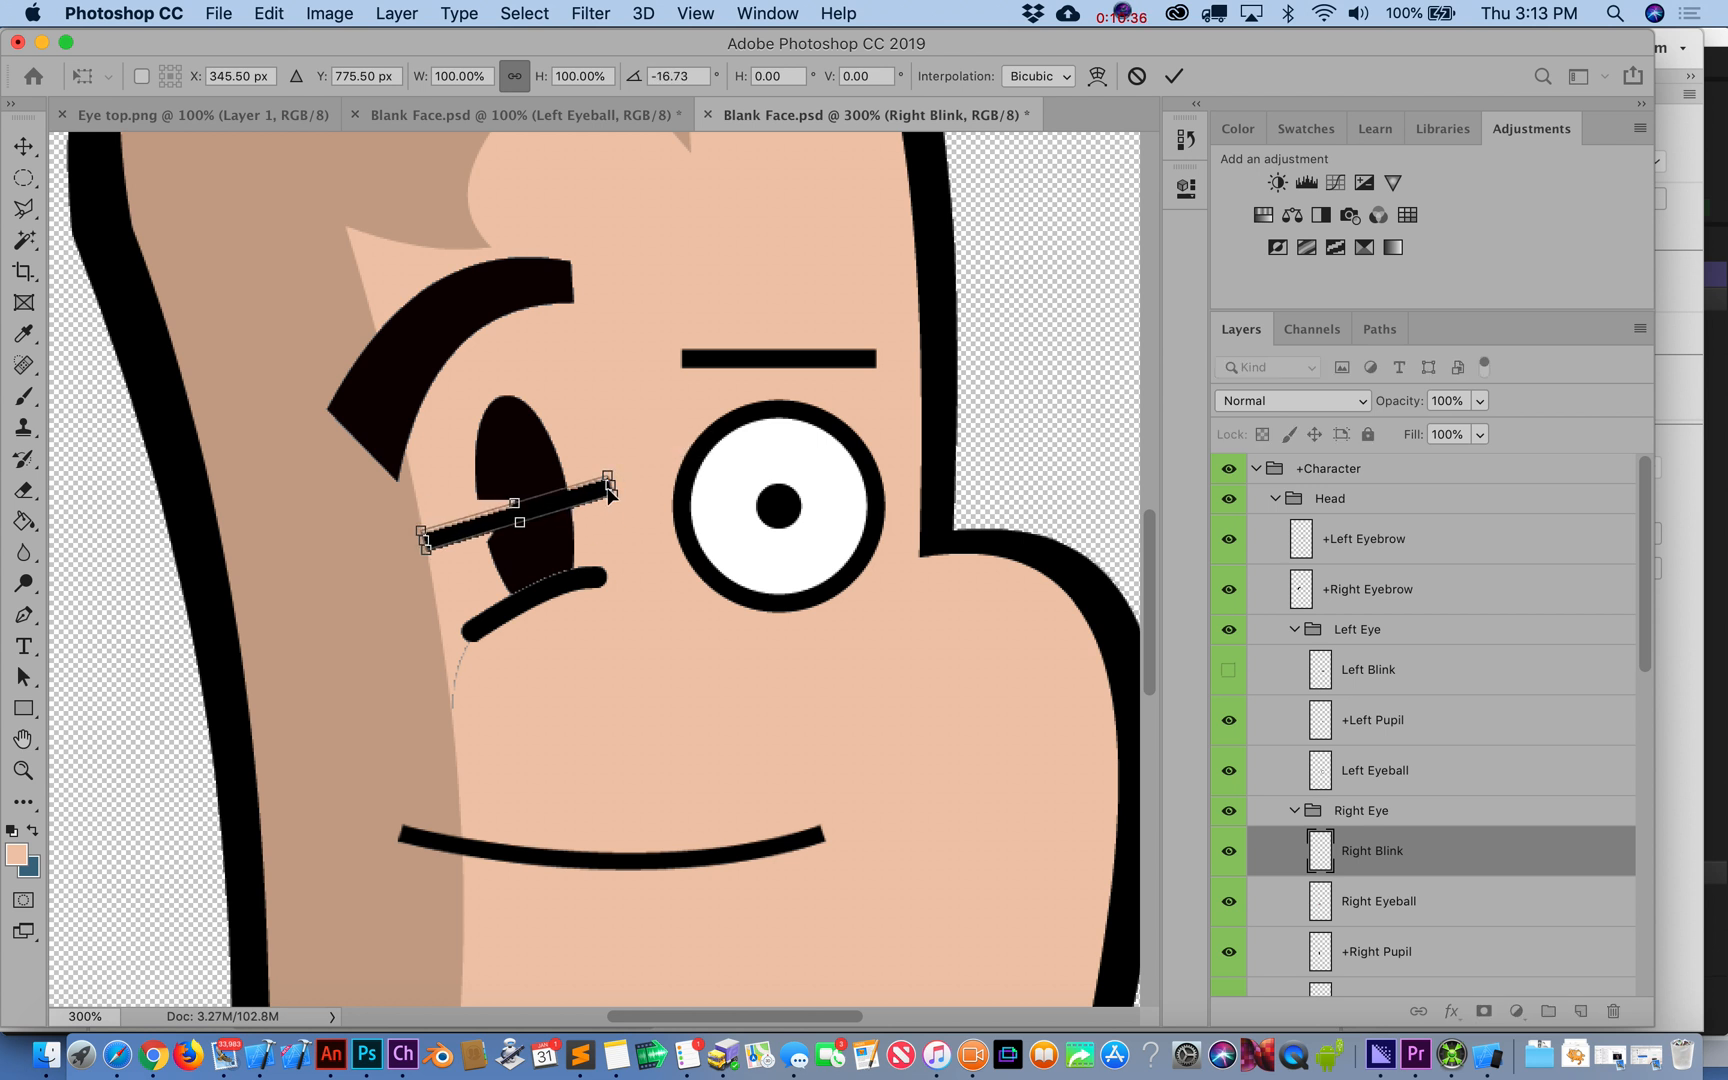
drag(608, 474, 530, 506)
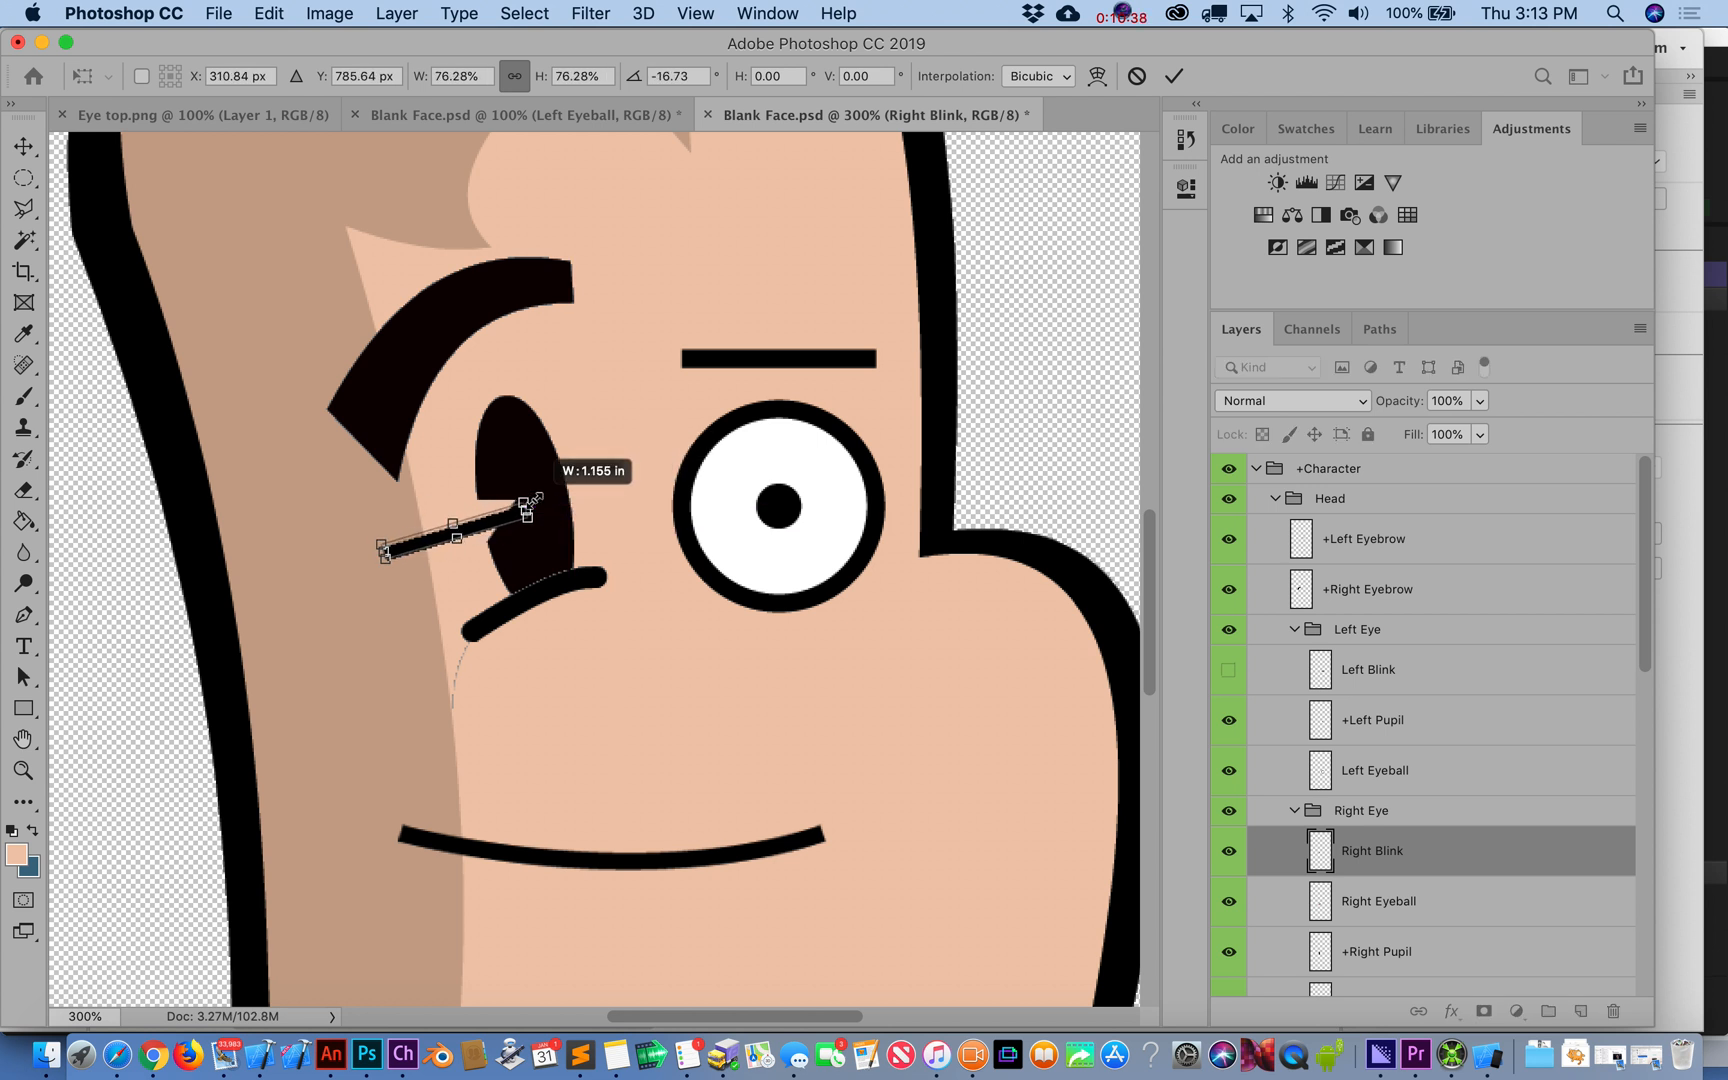
drag(528, 504, 570, 506)
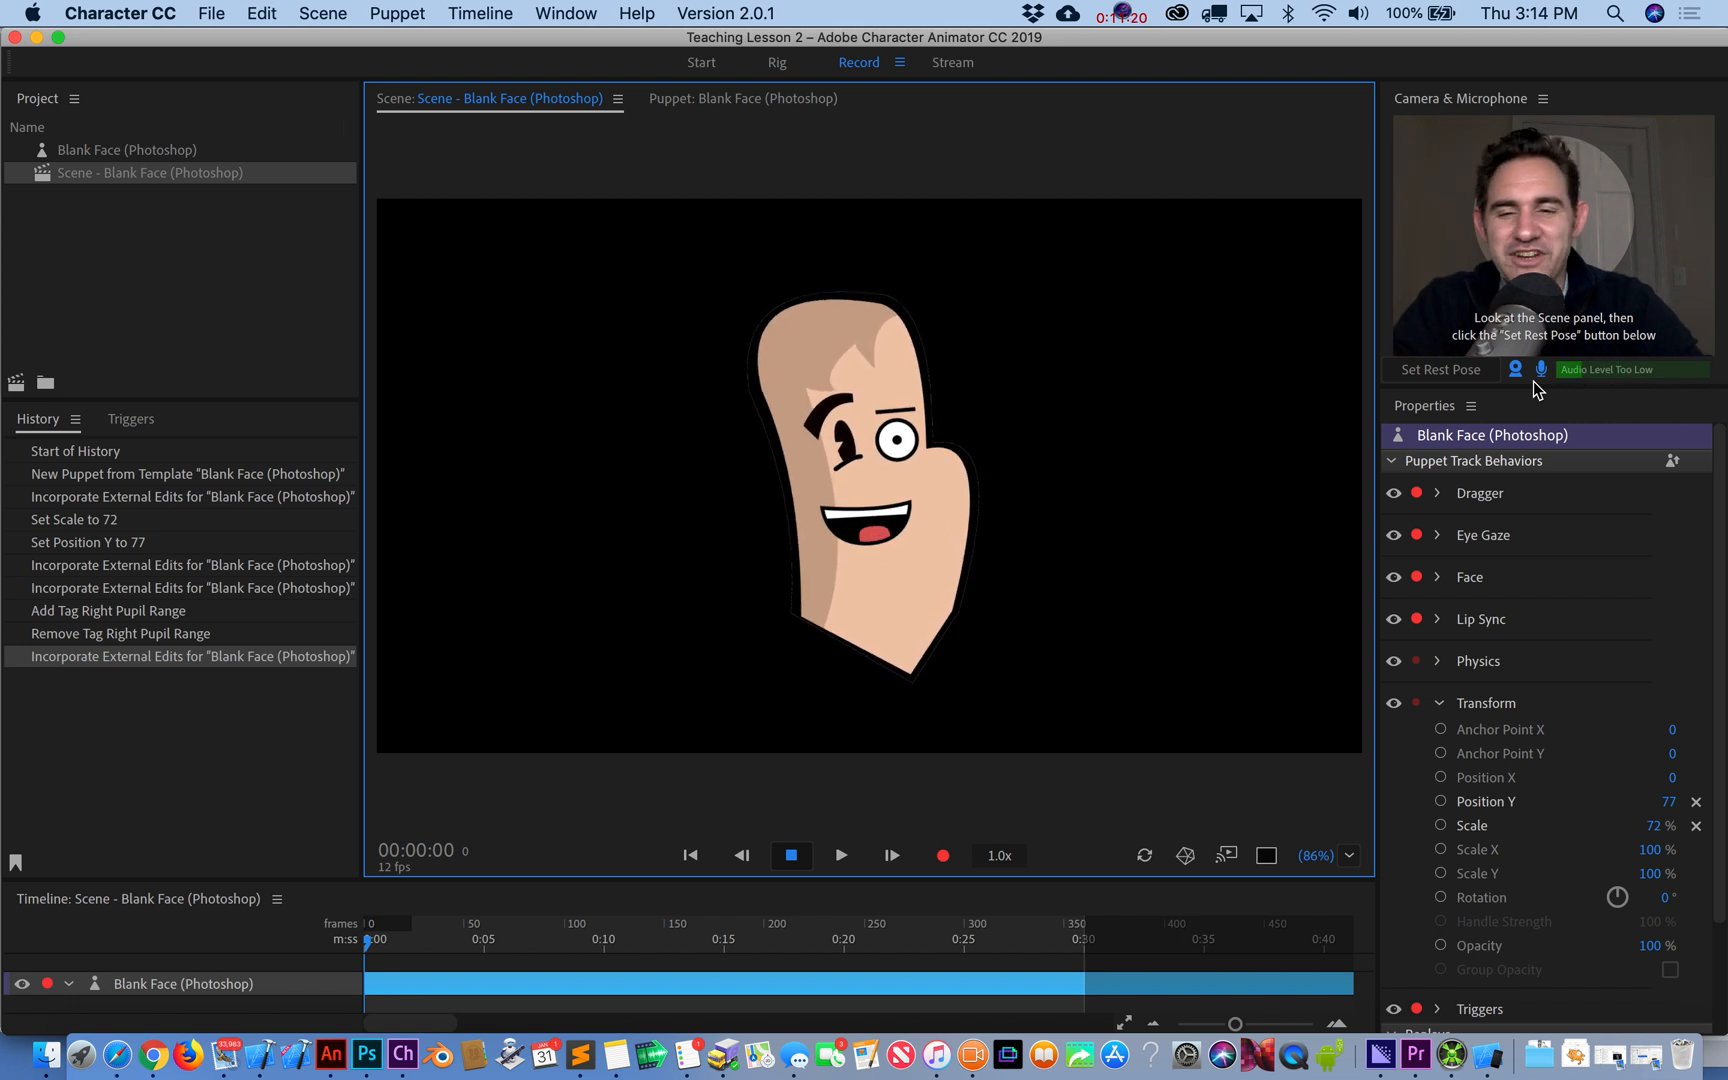
mouse_move(370, 1054)
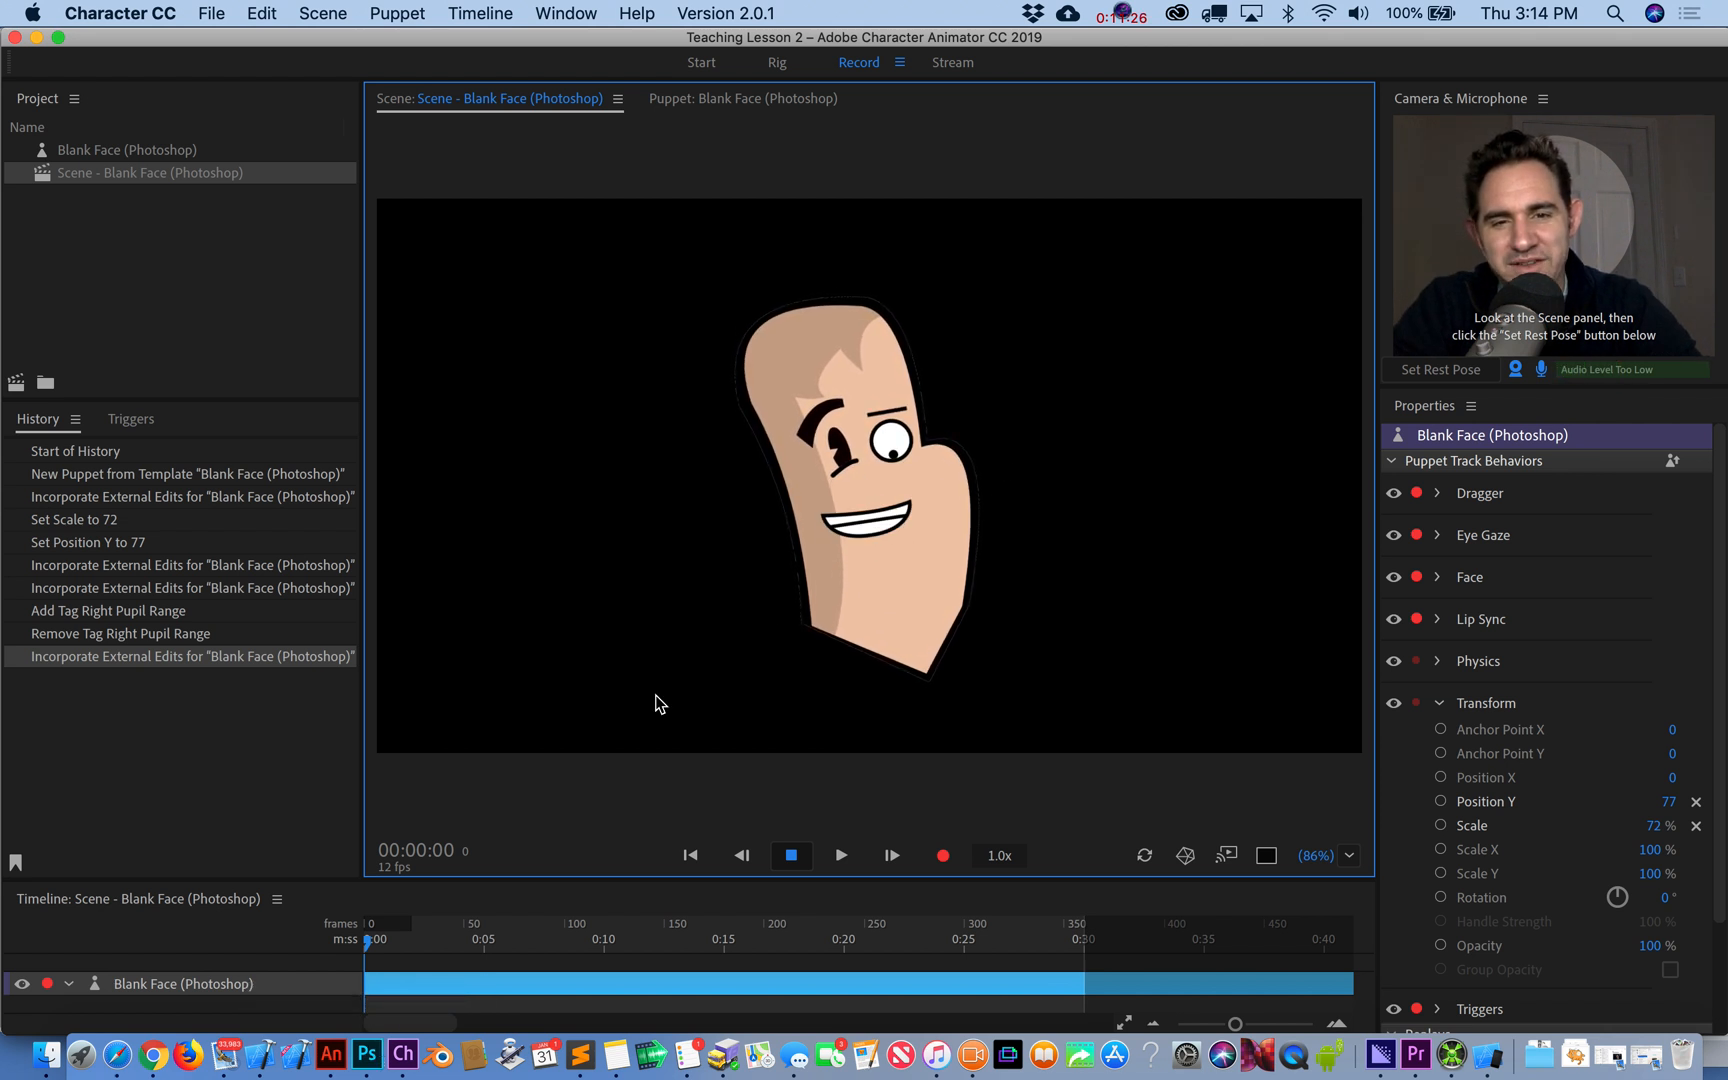
mouse_move(332, 1056)
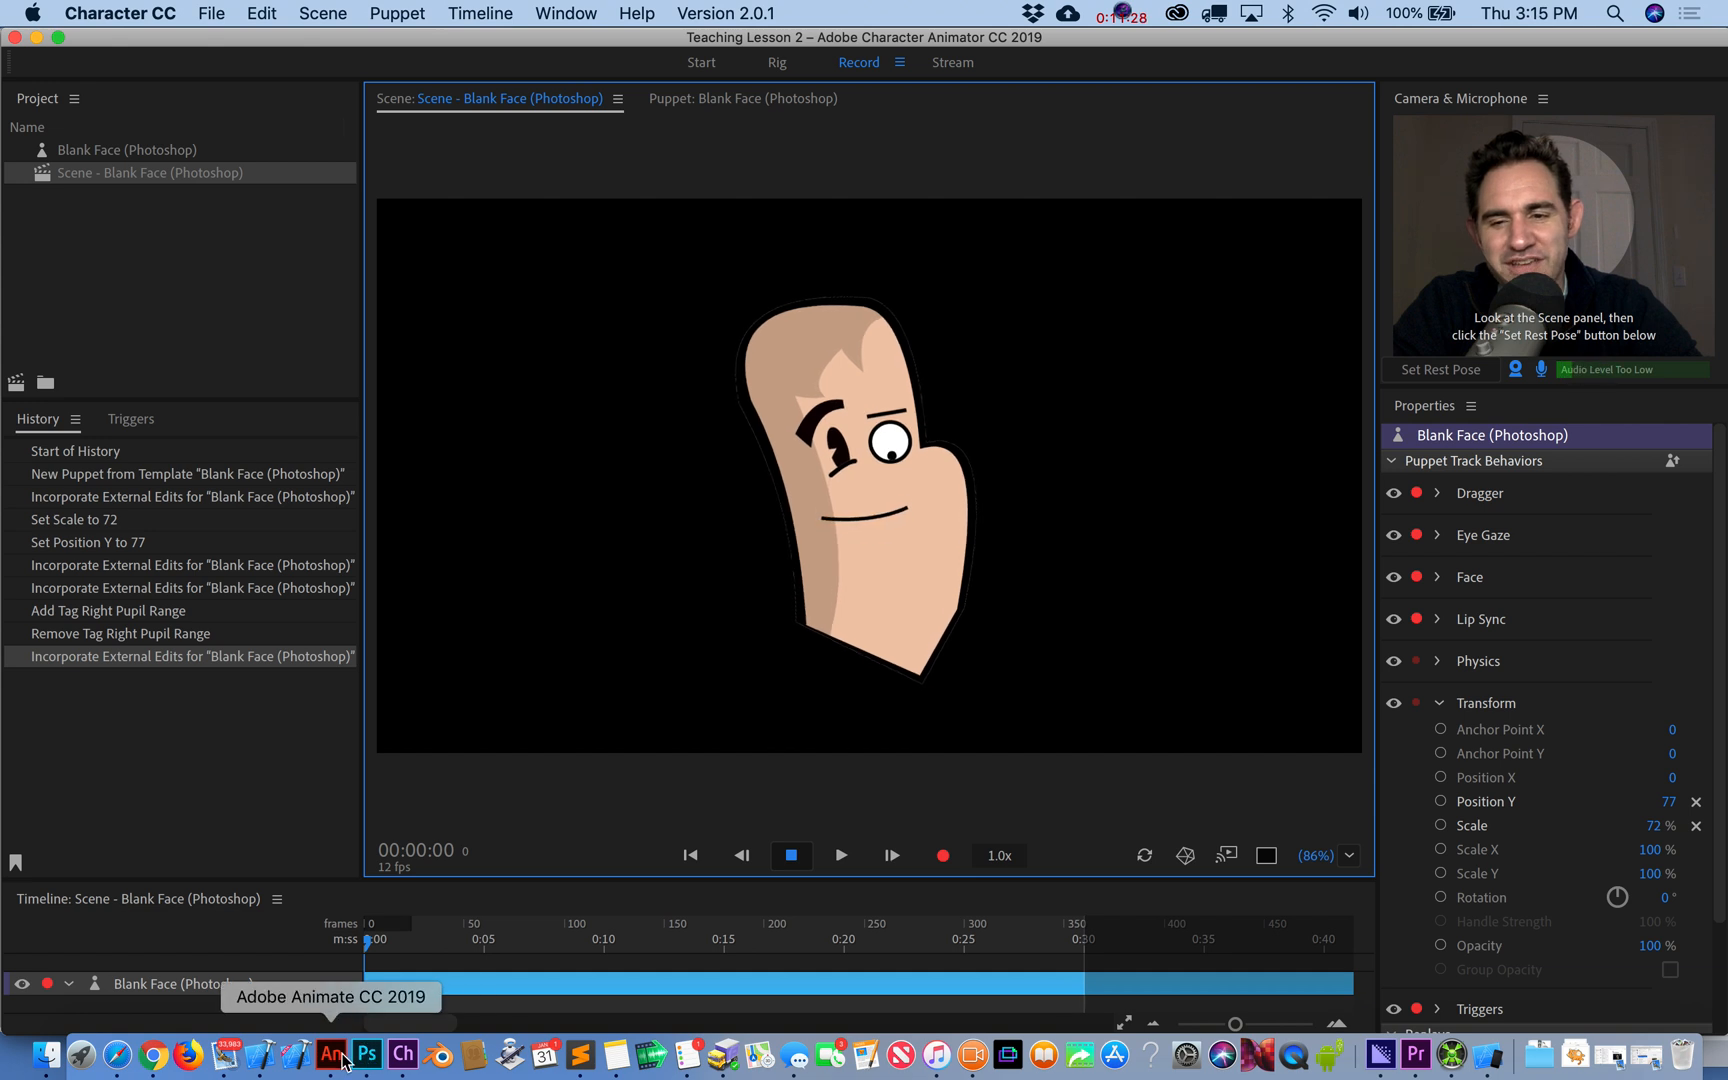
- Review layers across the Blank Face documents and collapse the Head group under Character
click(330, 1056)
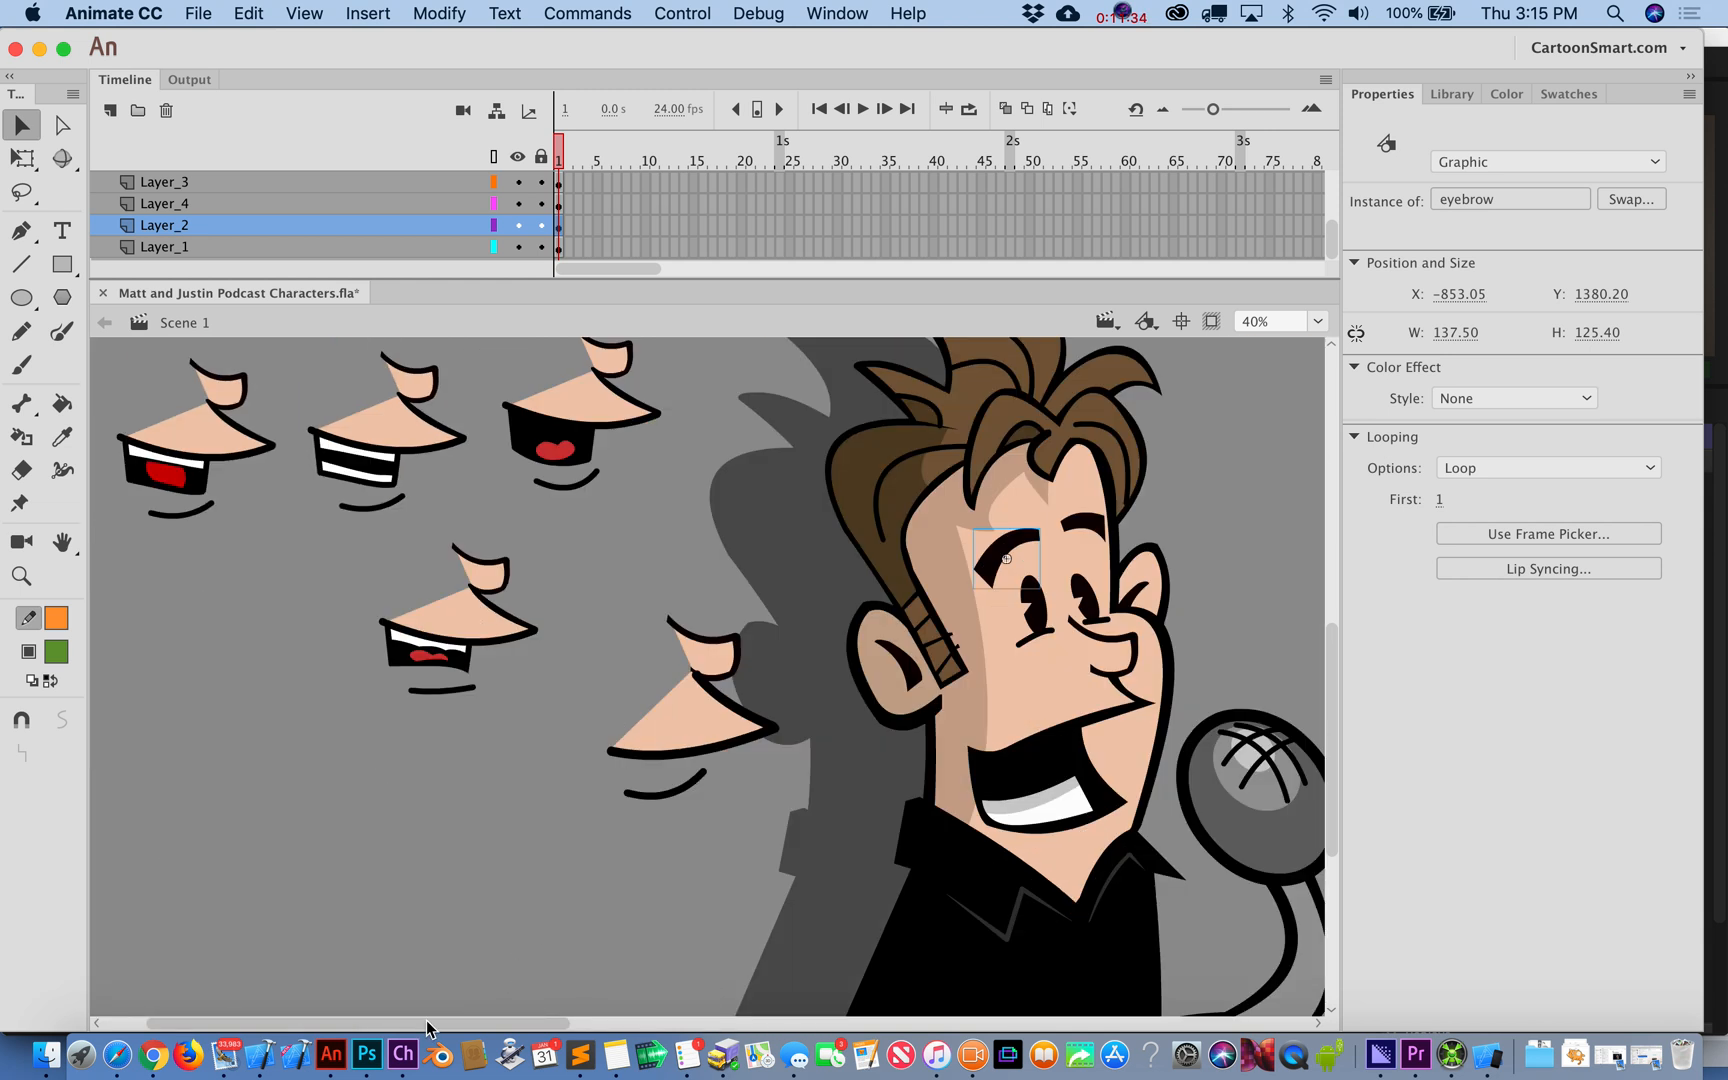
click(366, 1056)
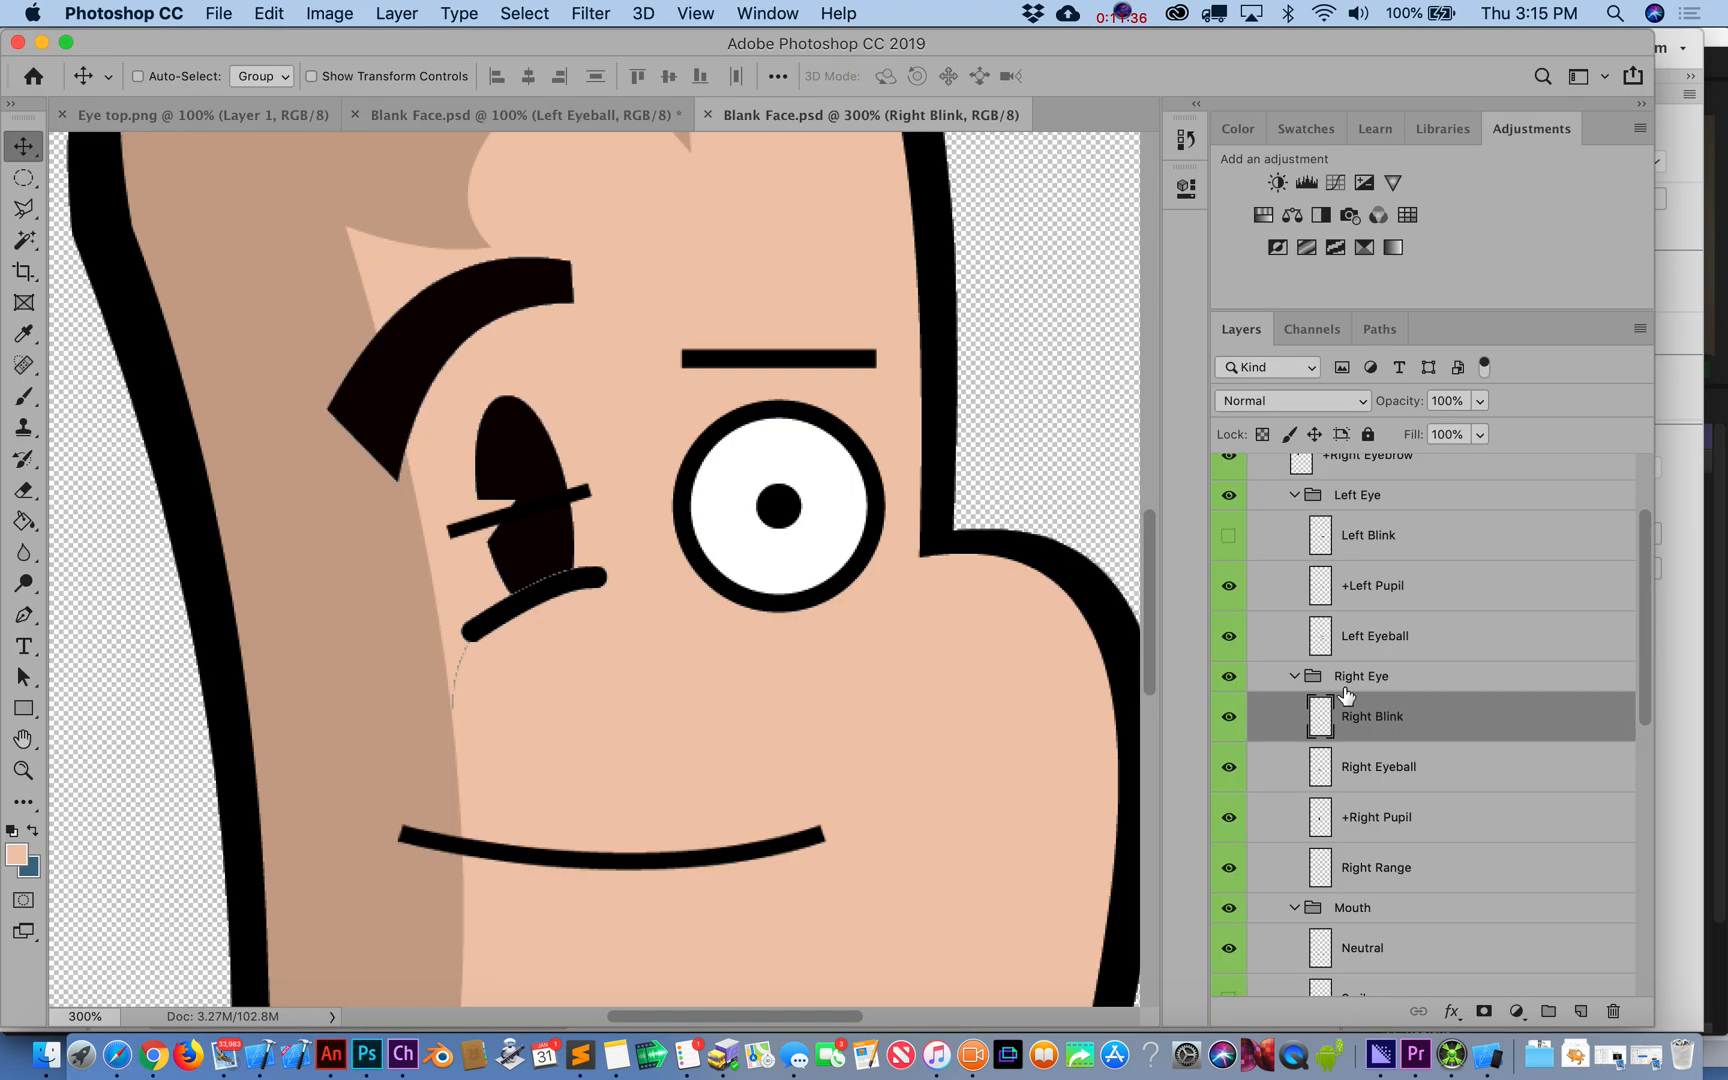
scroll(down, 3)
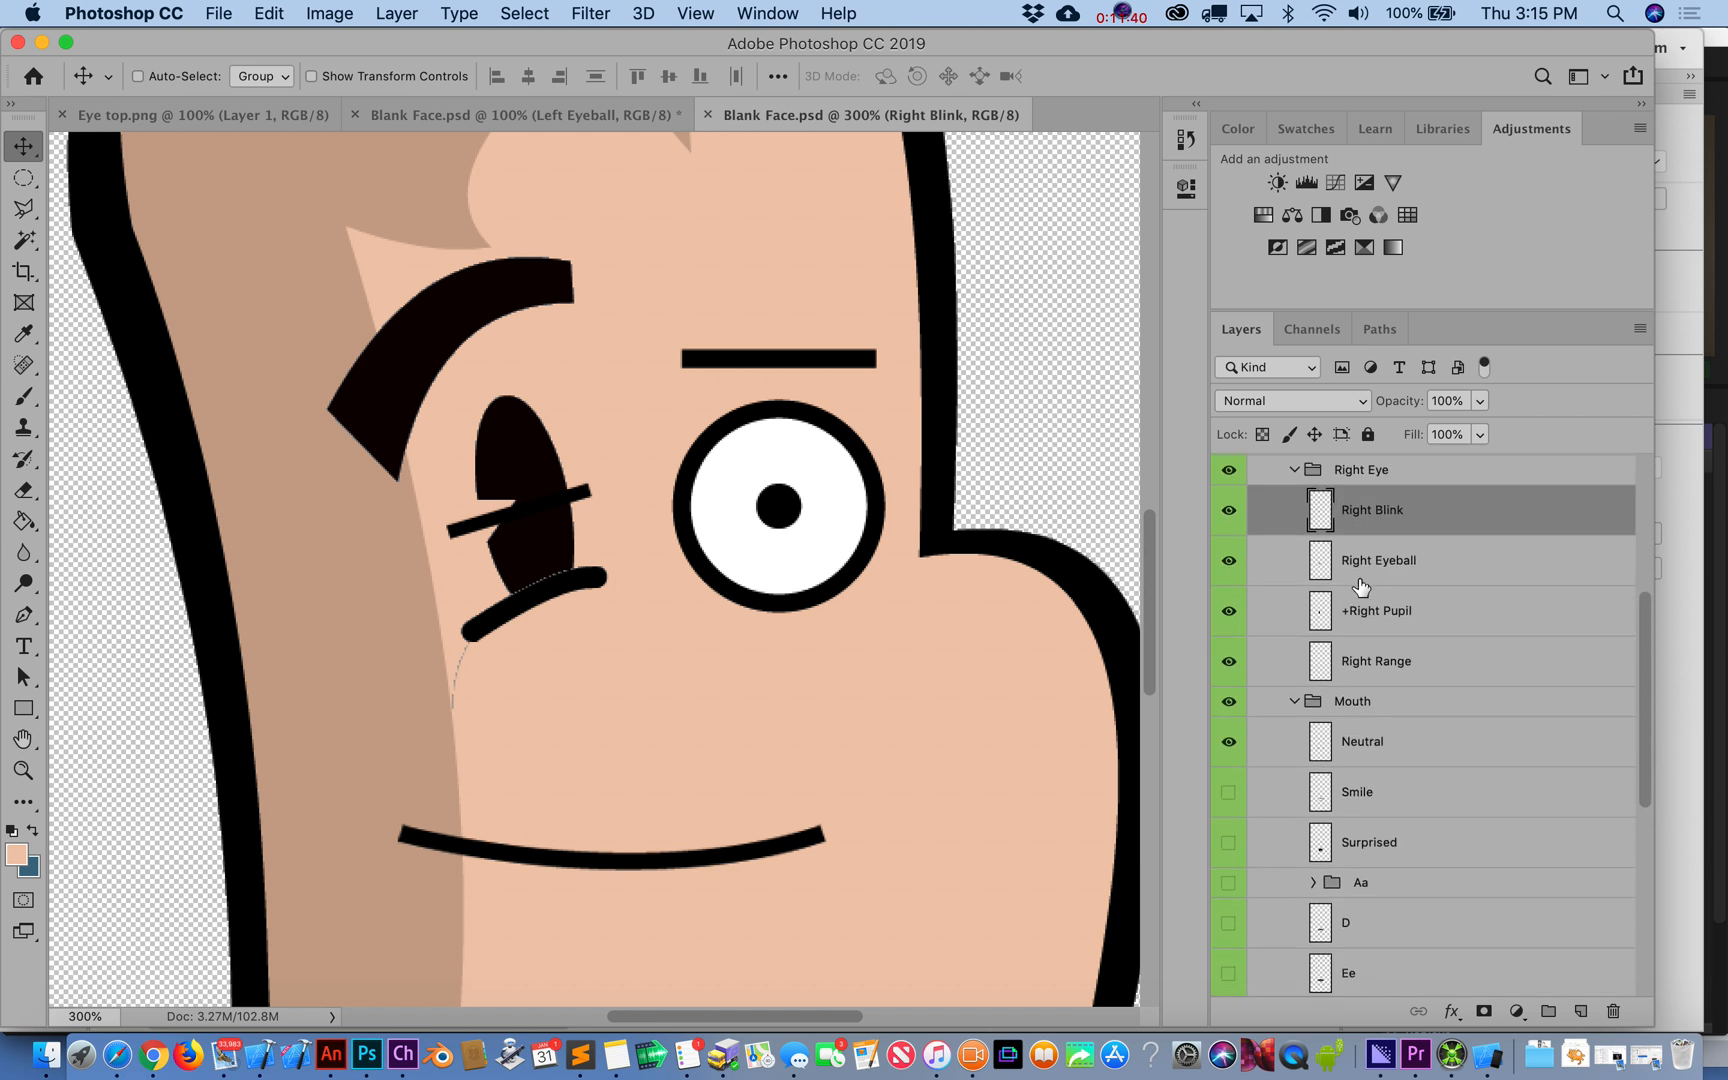
mouse_move(1400, 642)
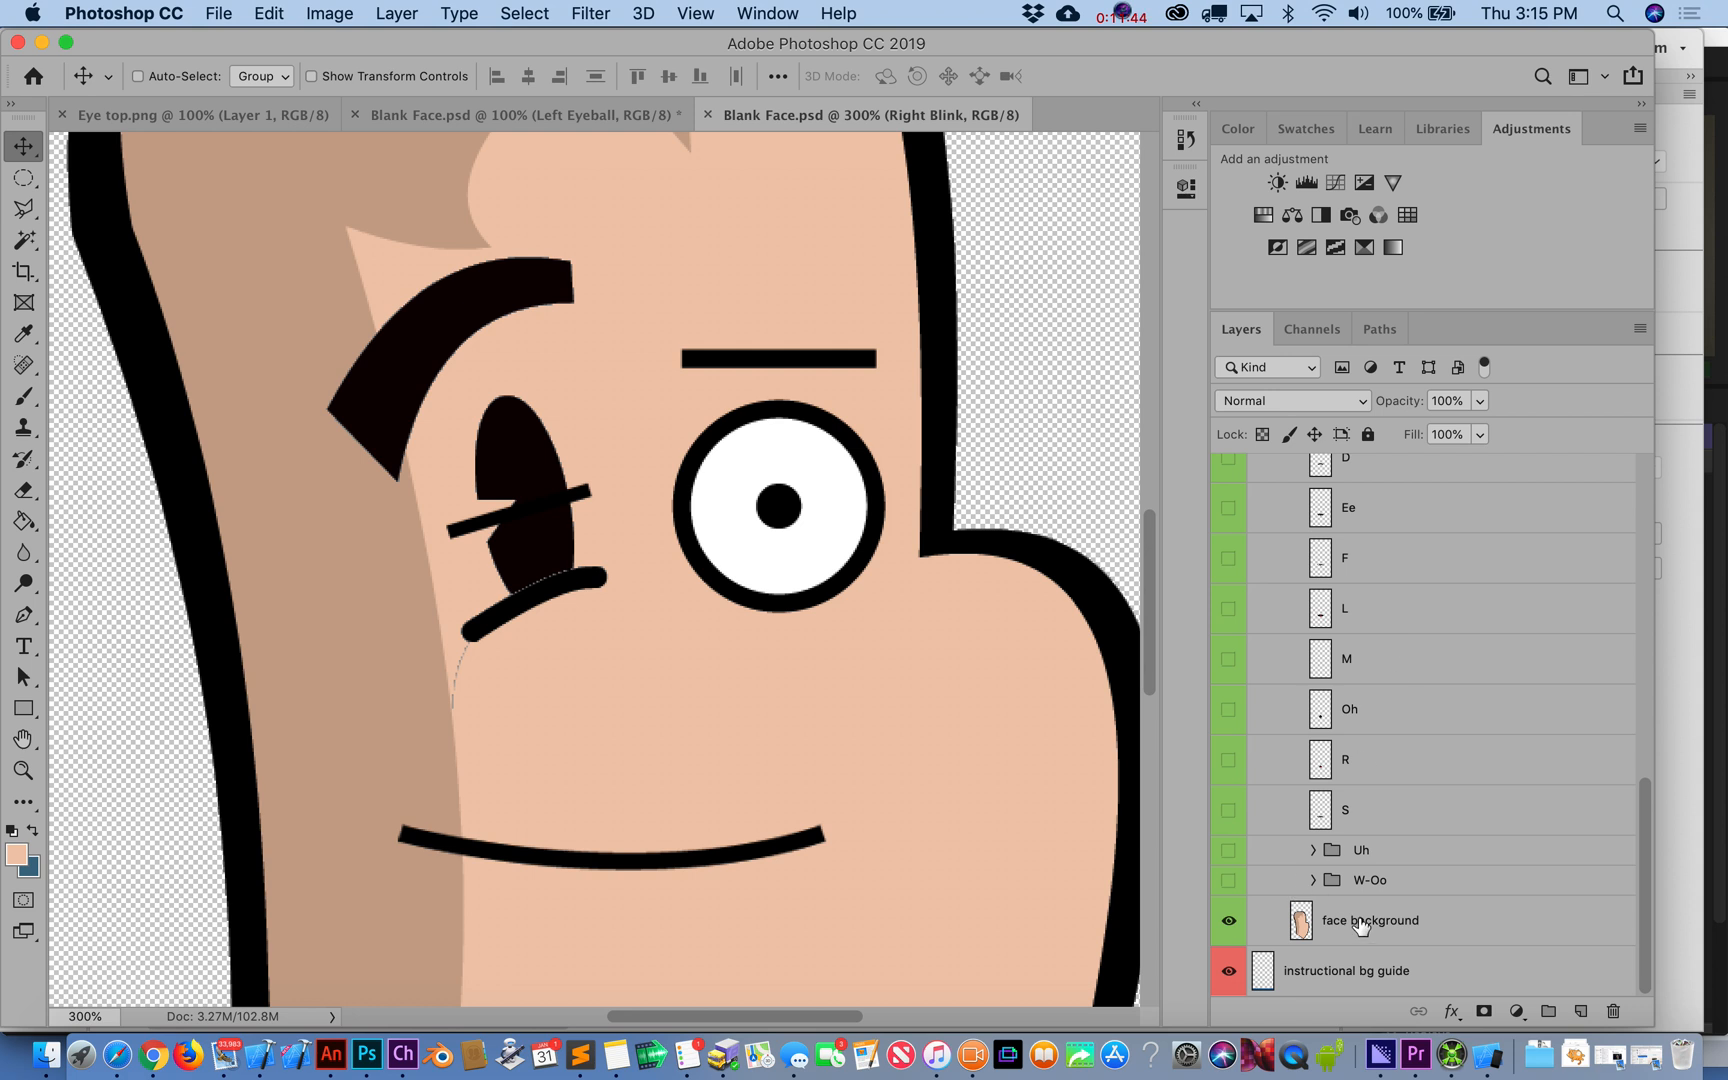
click(1372, 920)
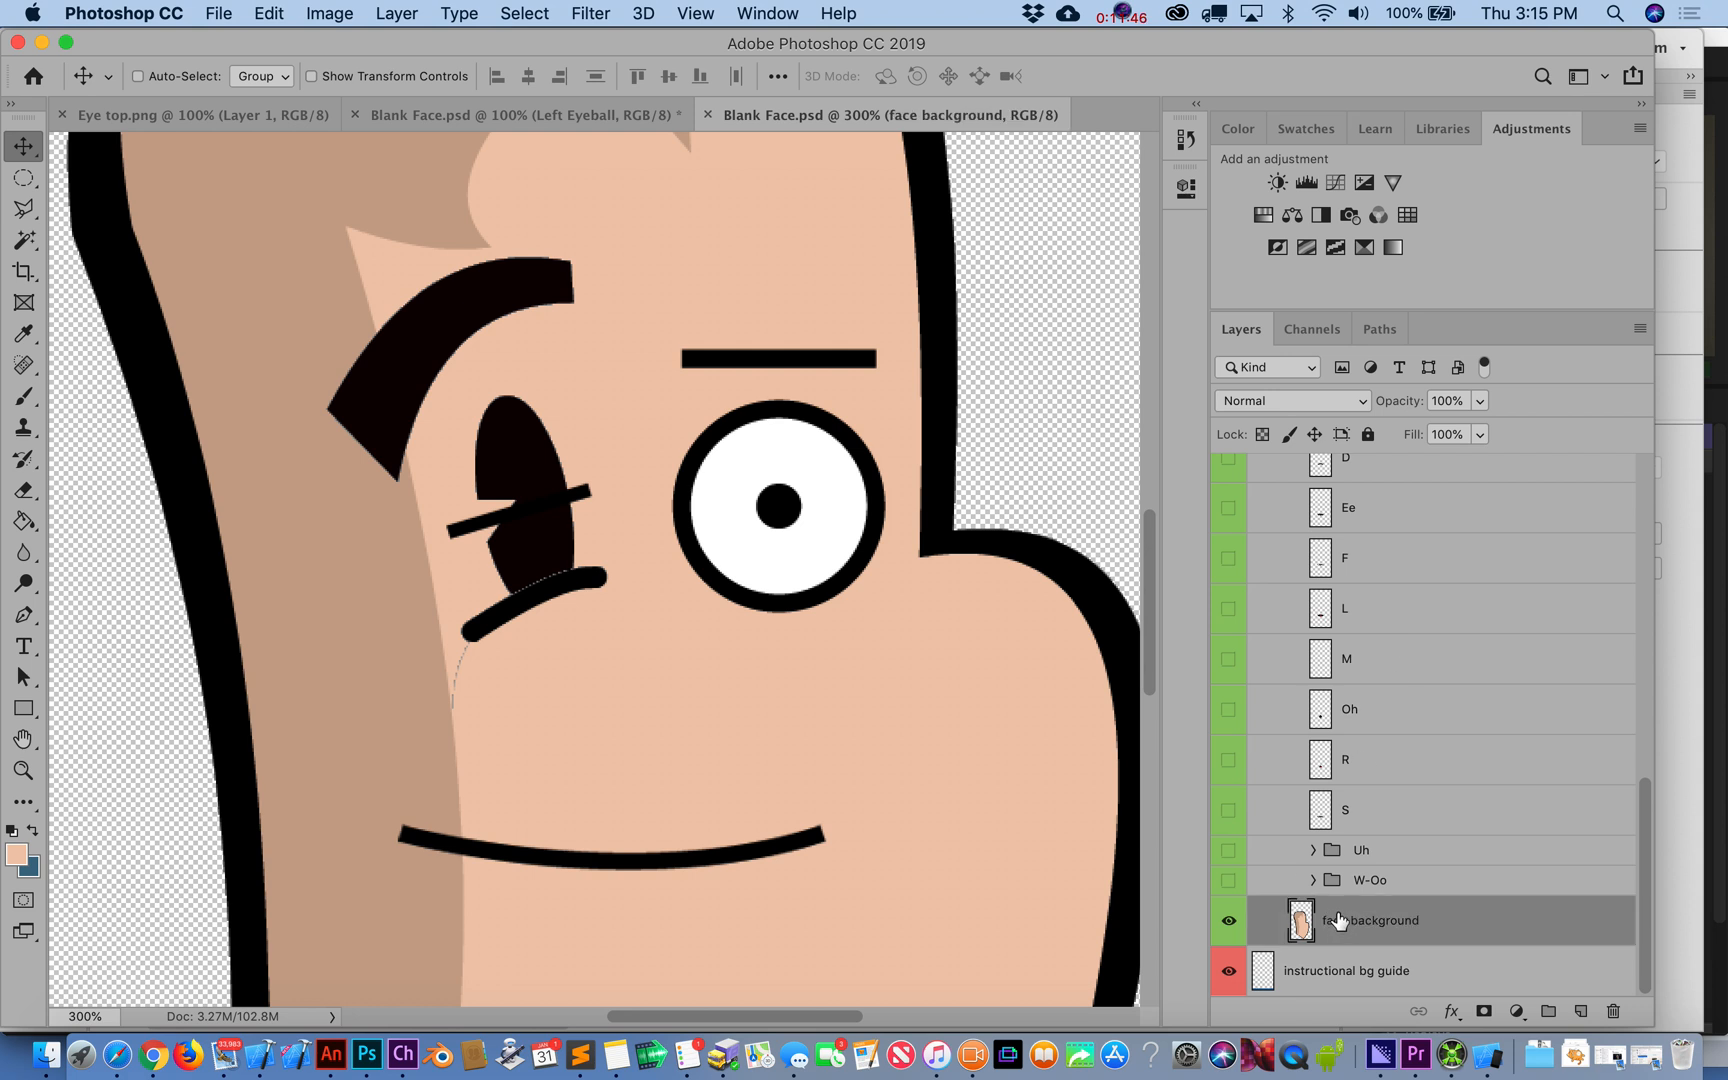
click(518, 114)
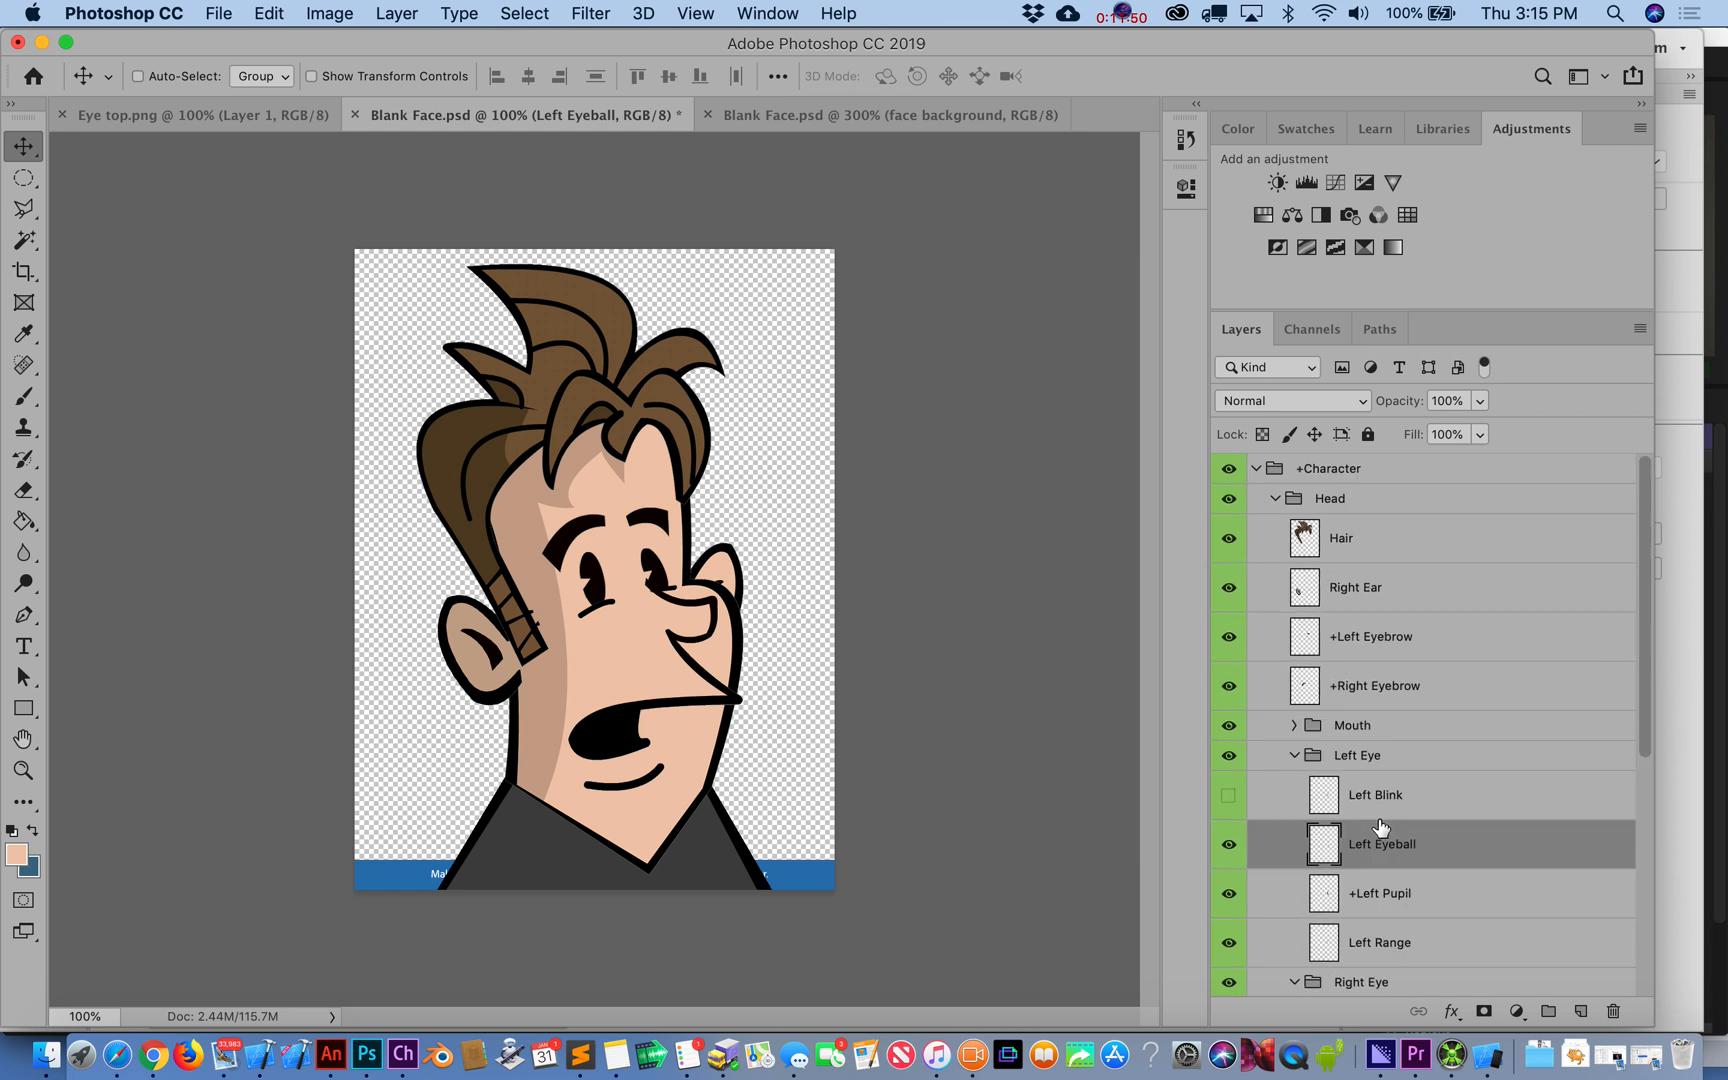
click(1340, 538)
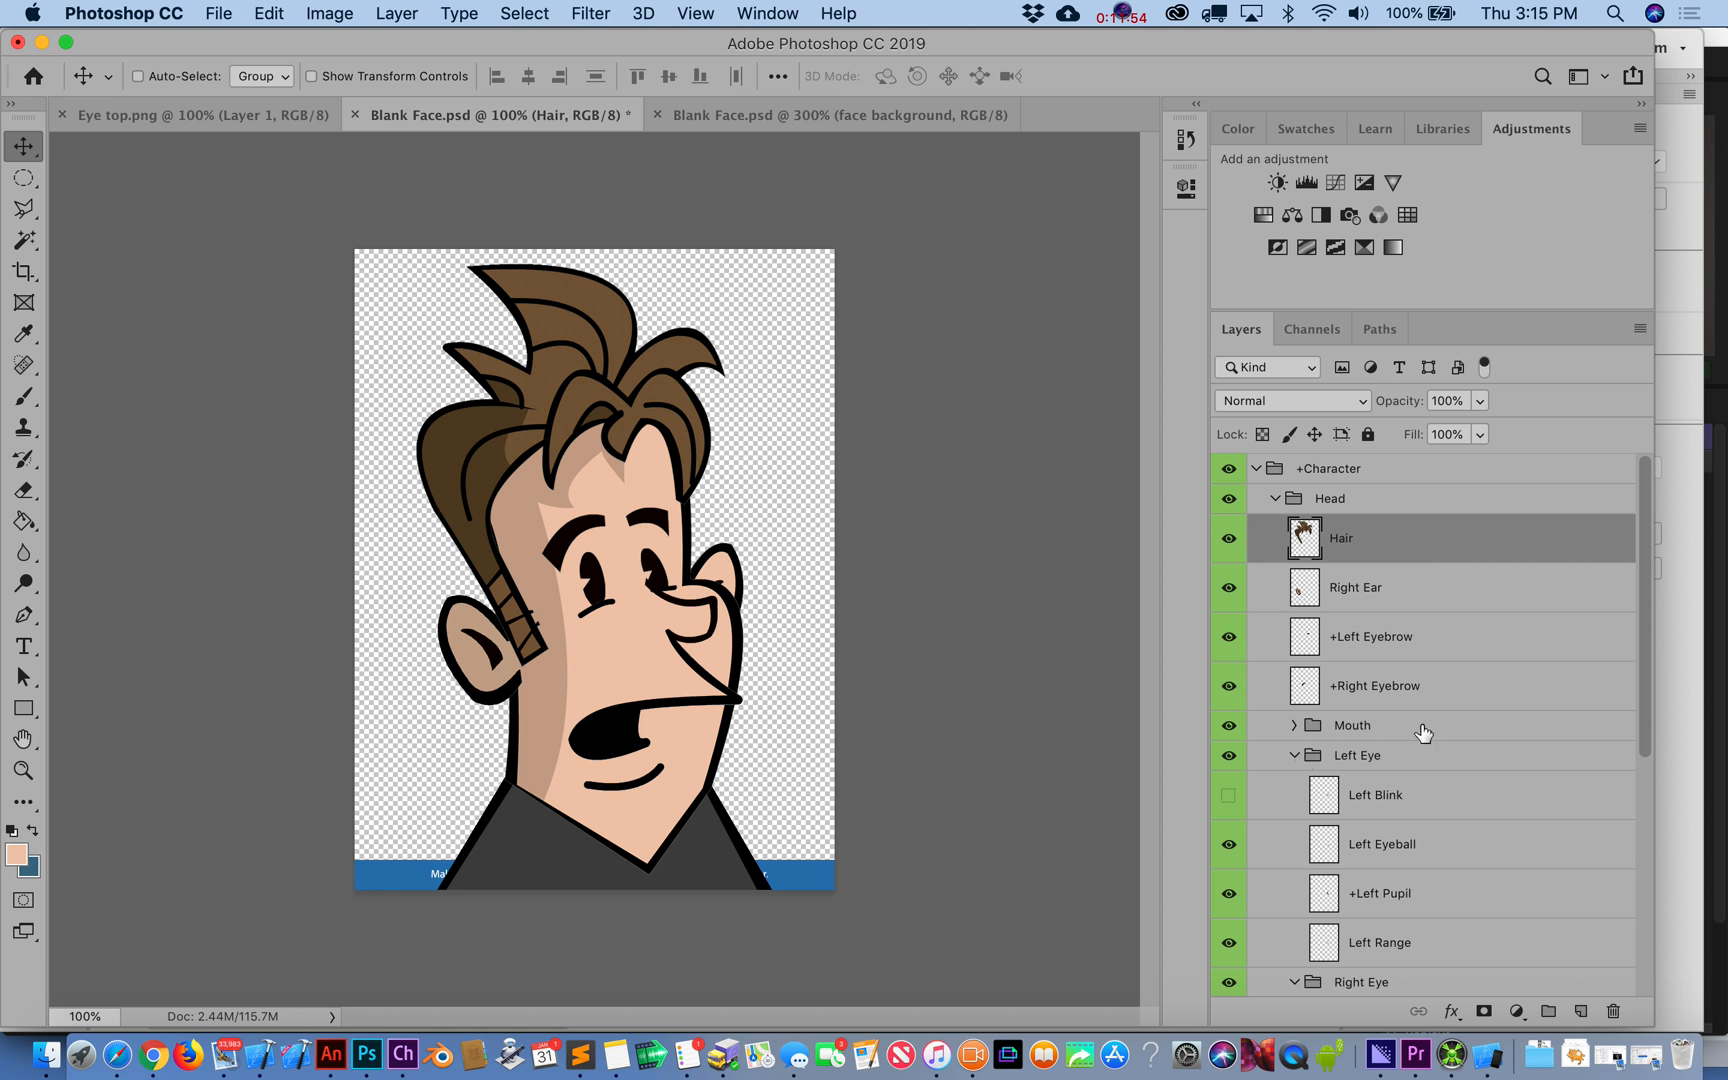
mouse_move(1370, 600)
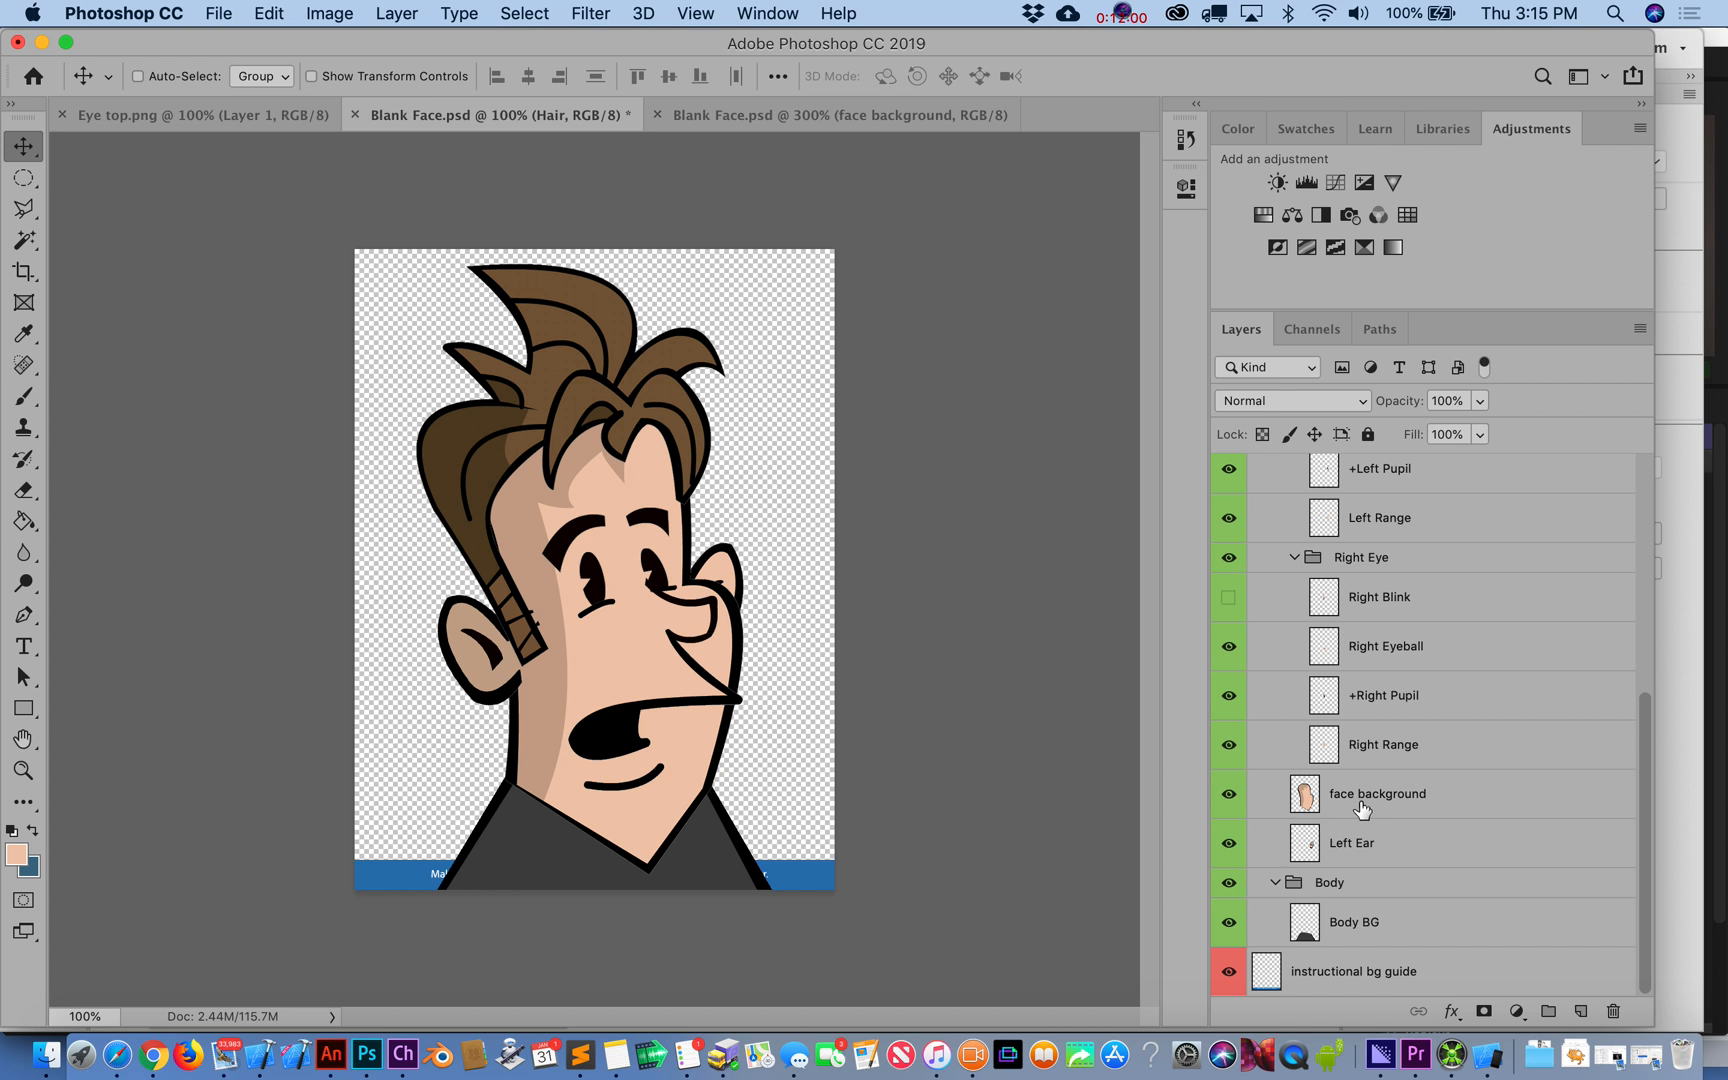
mouse_move(1350, 850)
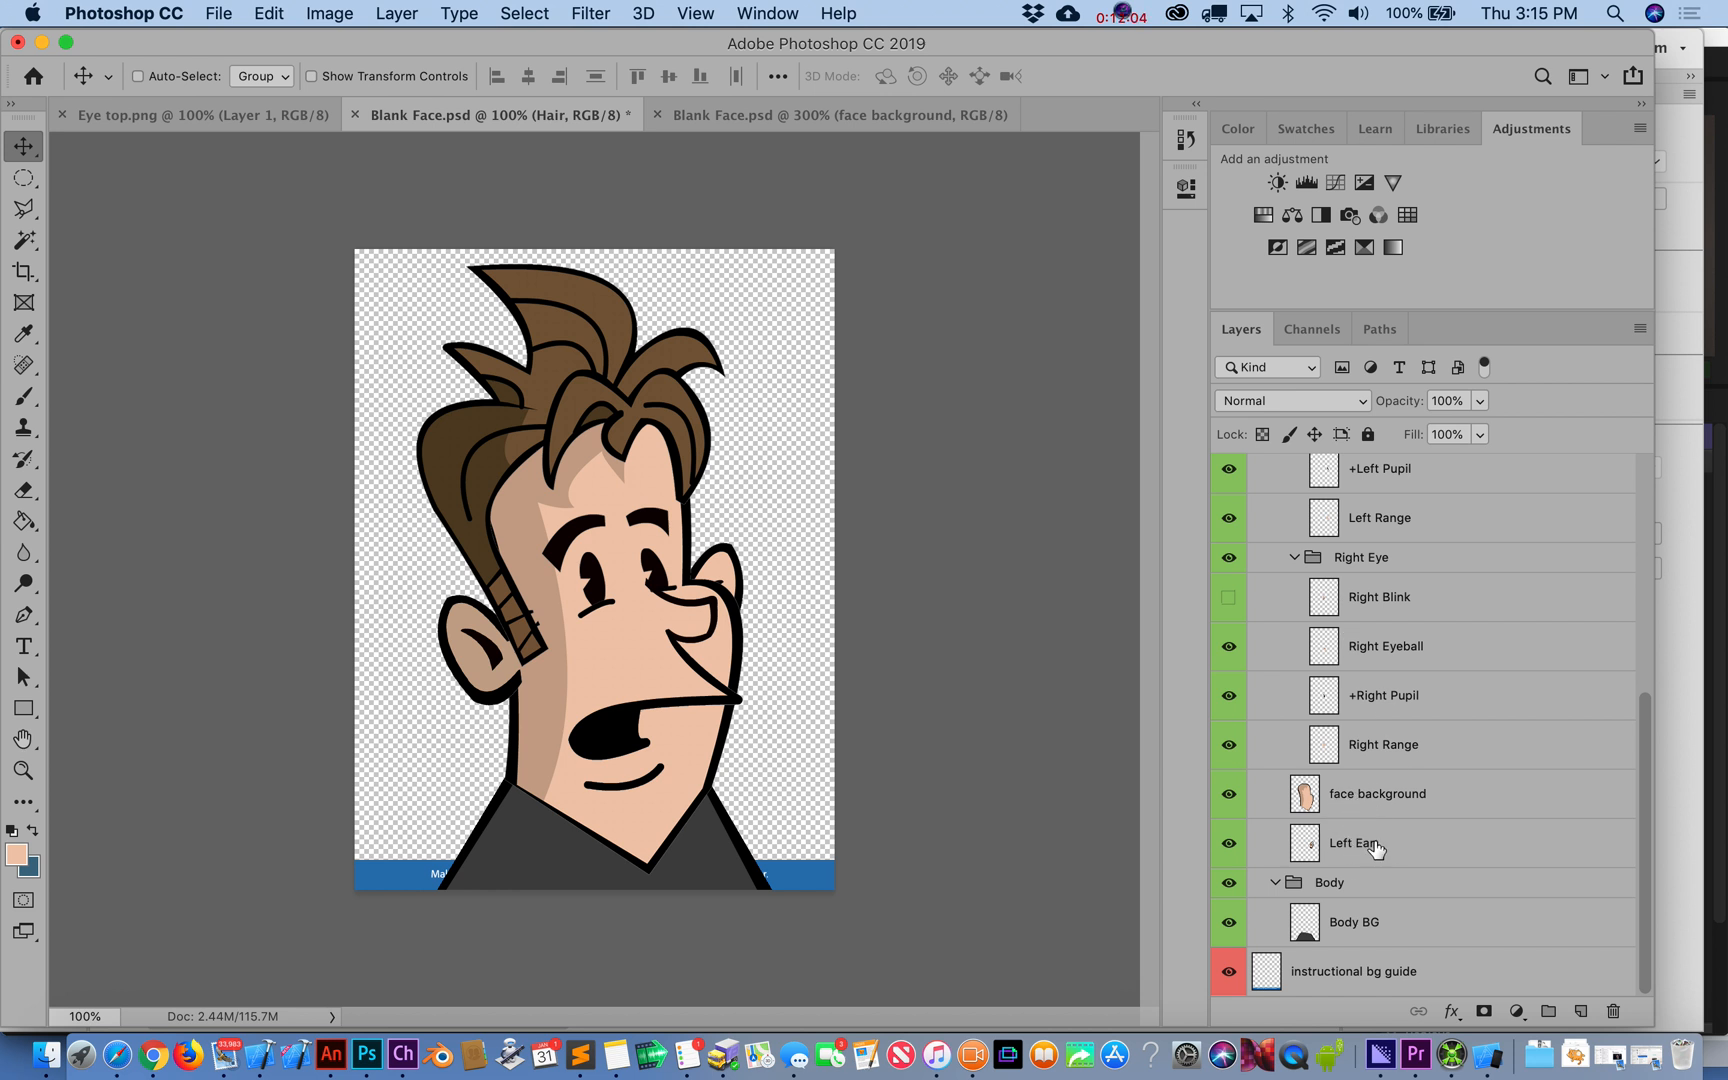
mouse_move(1374, 848)
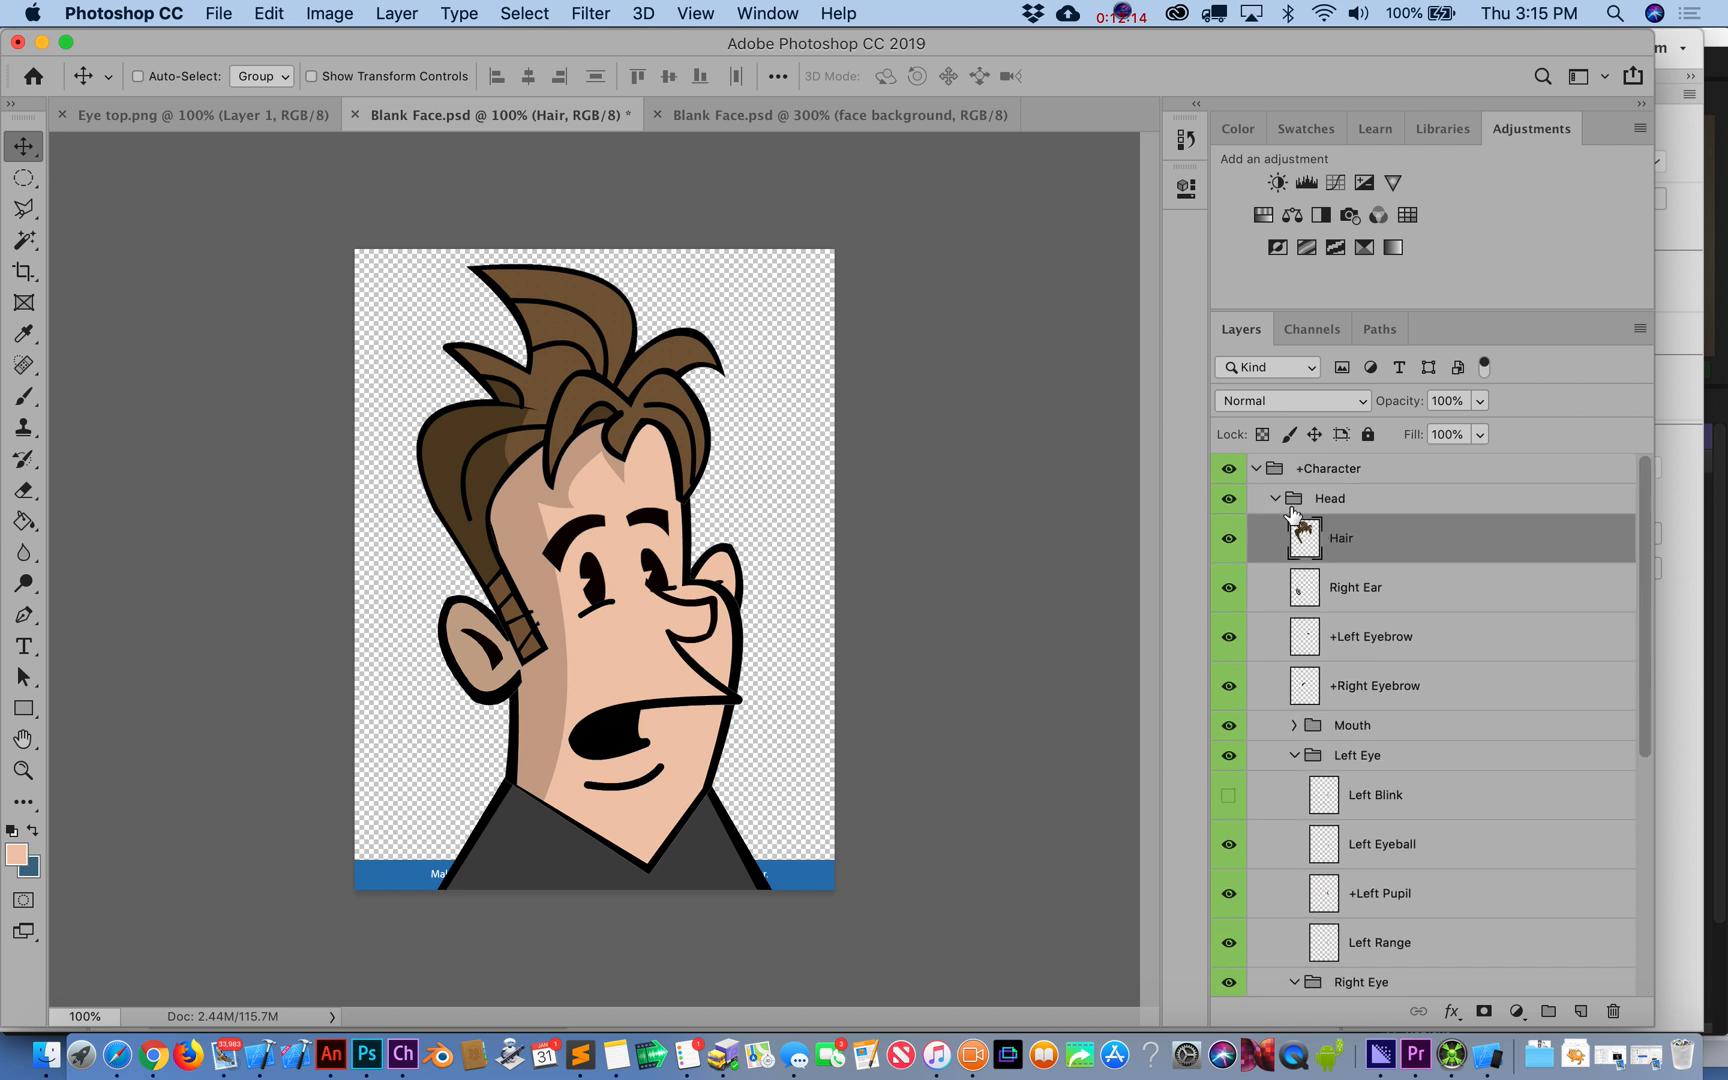
click(1276, 498)
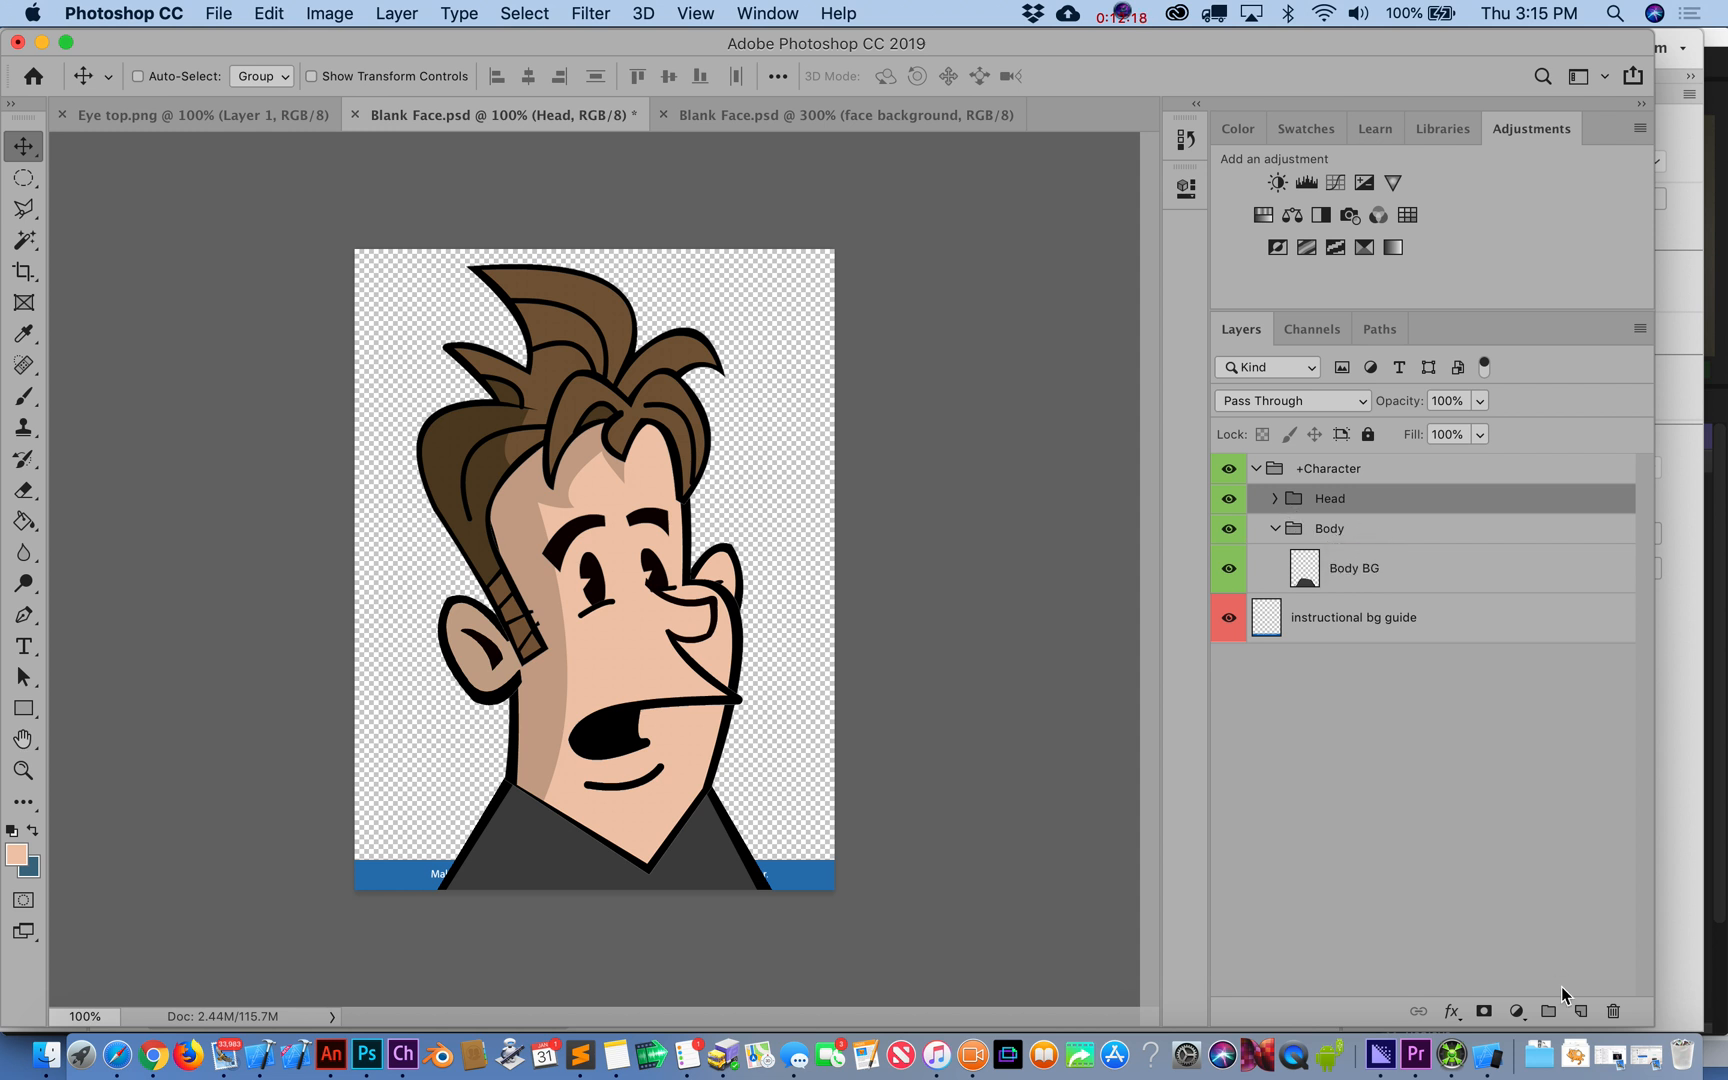
mouse_move(1548, 1010)
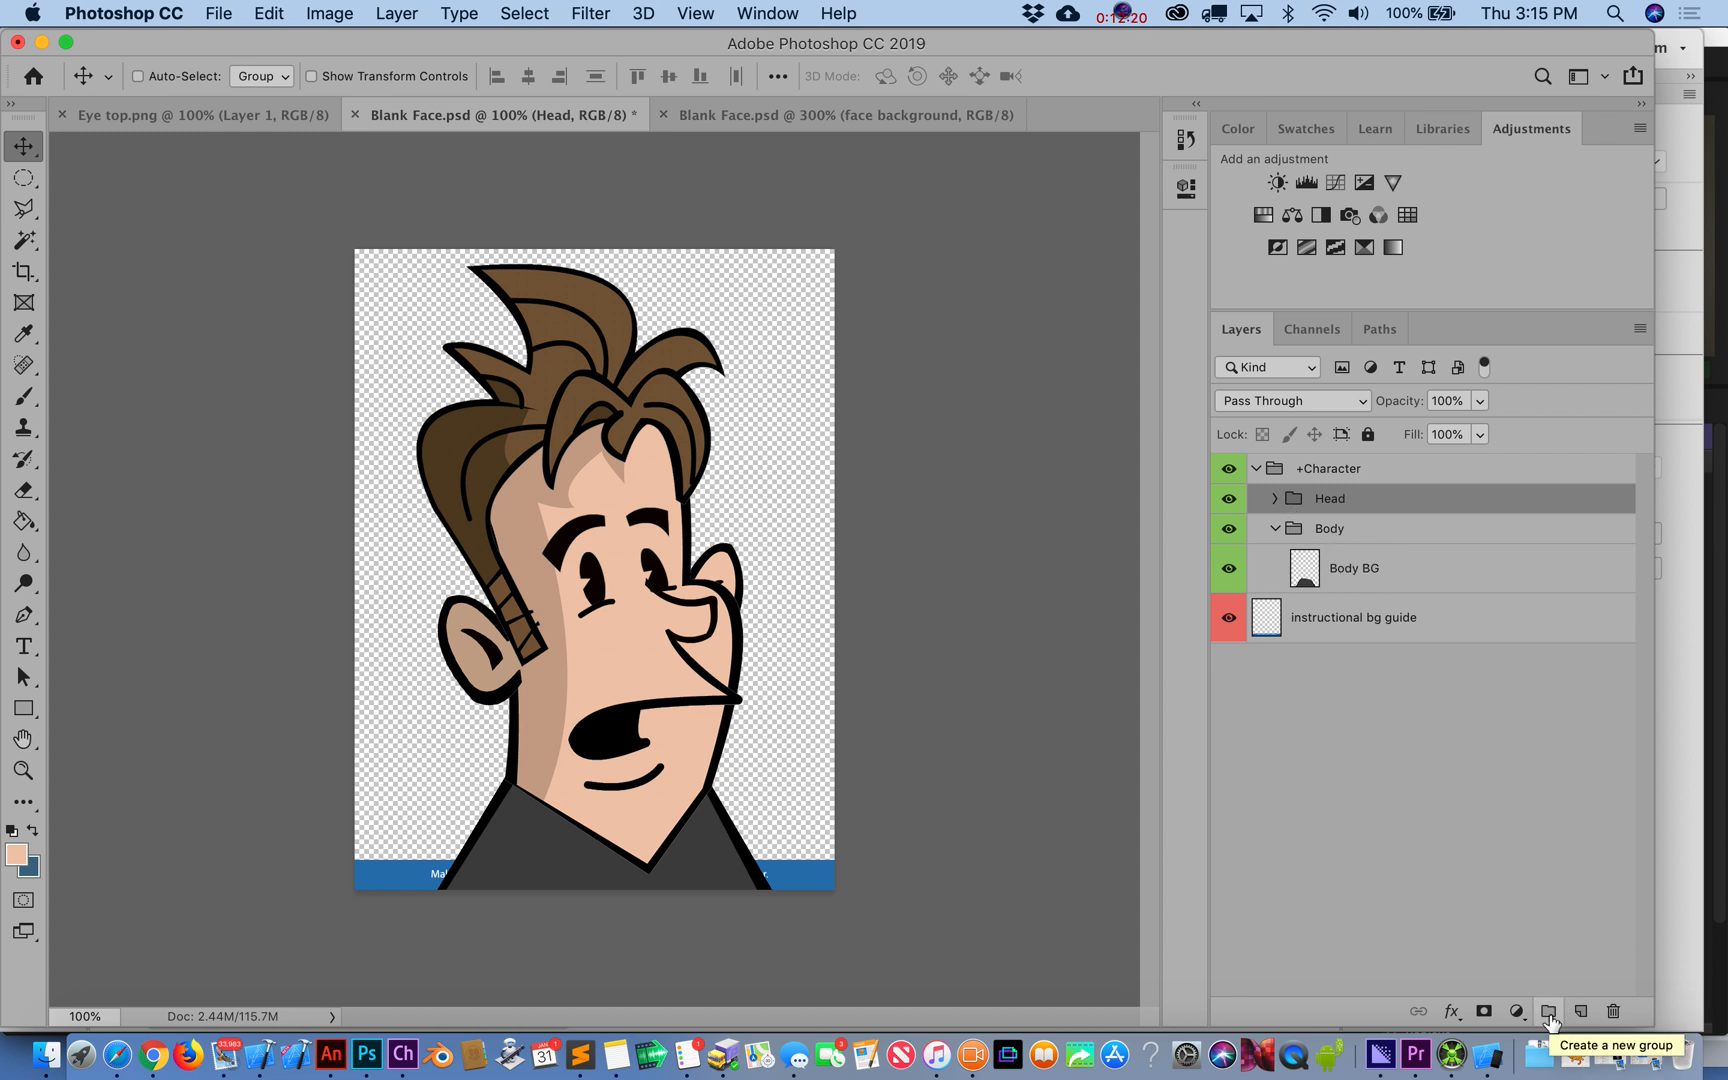
mouse_move(1352, 582)
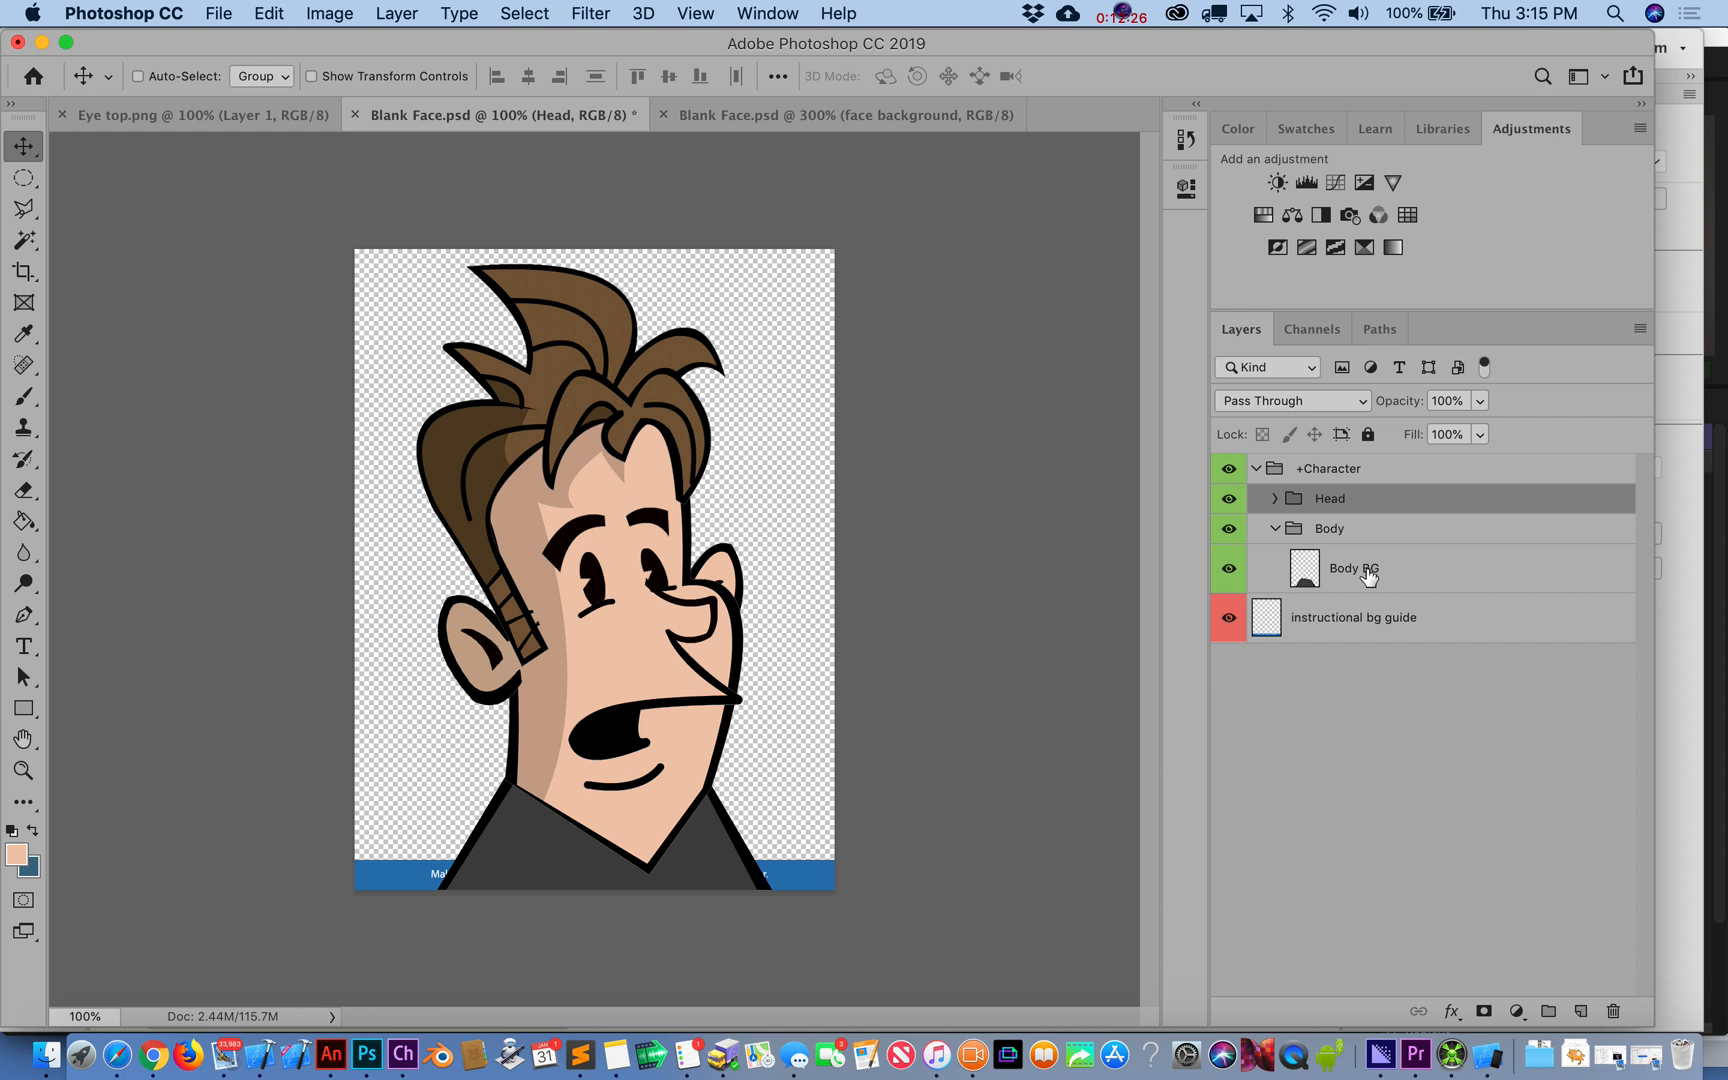
mouse_move(1352, 568)
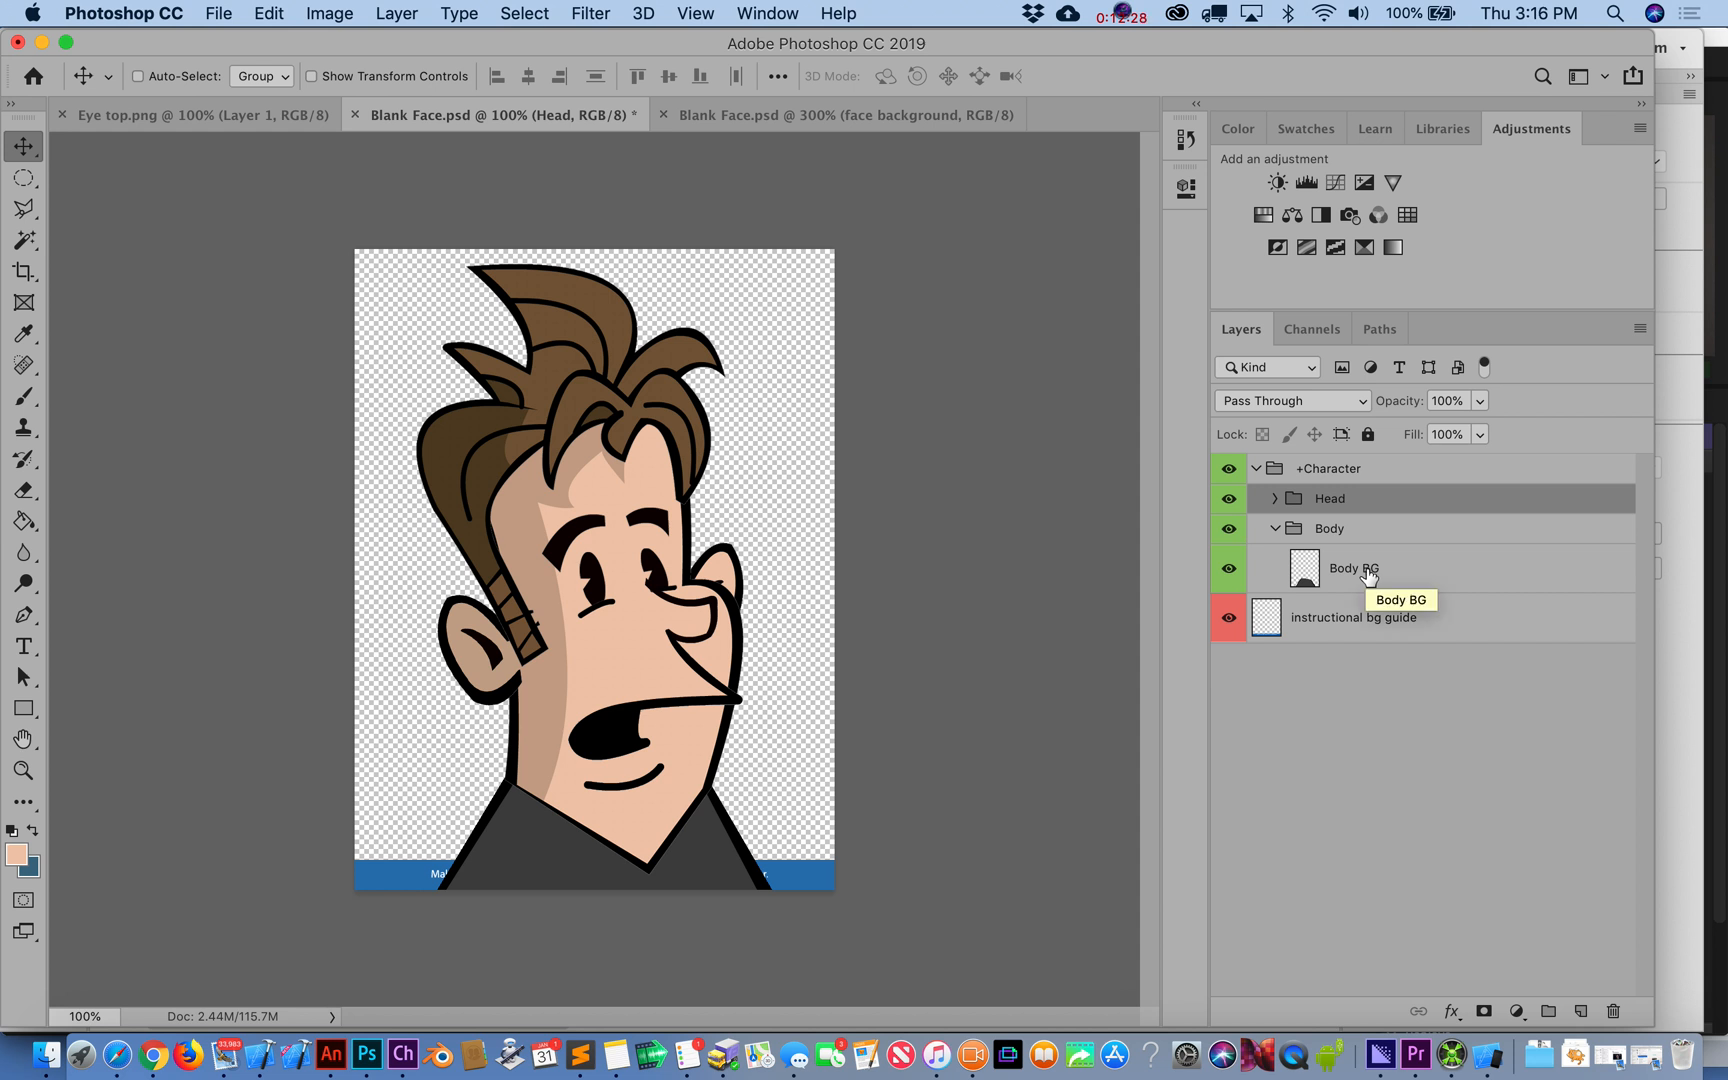
mouse_move(328, 1056)
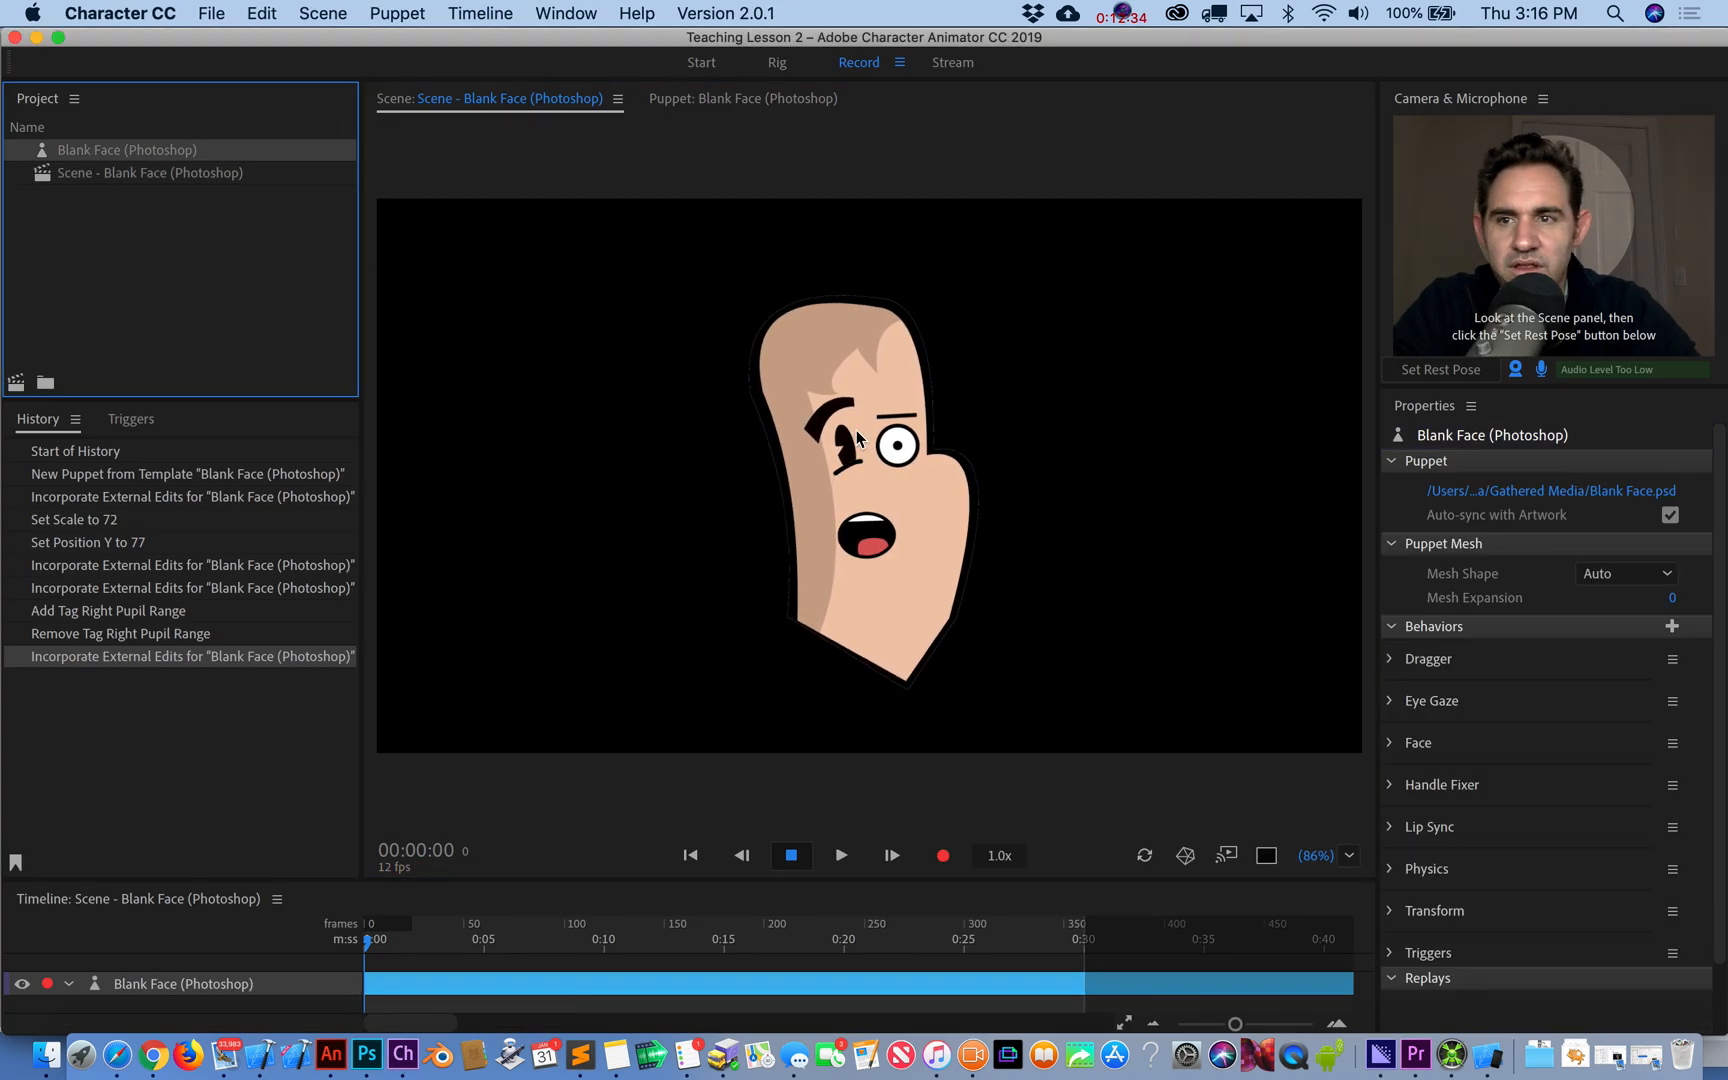
- Switch from the Scene to the Blank Face puppet rig view
click(742, 98)
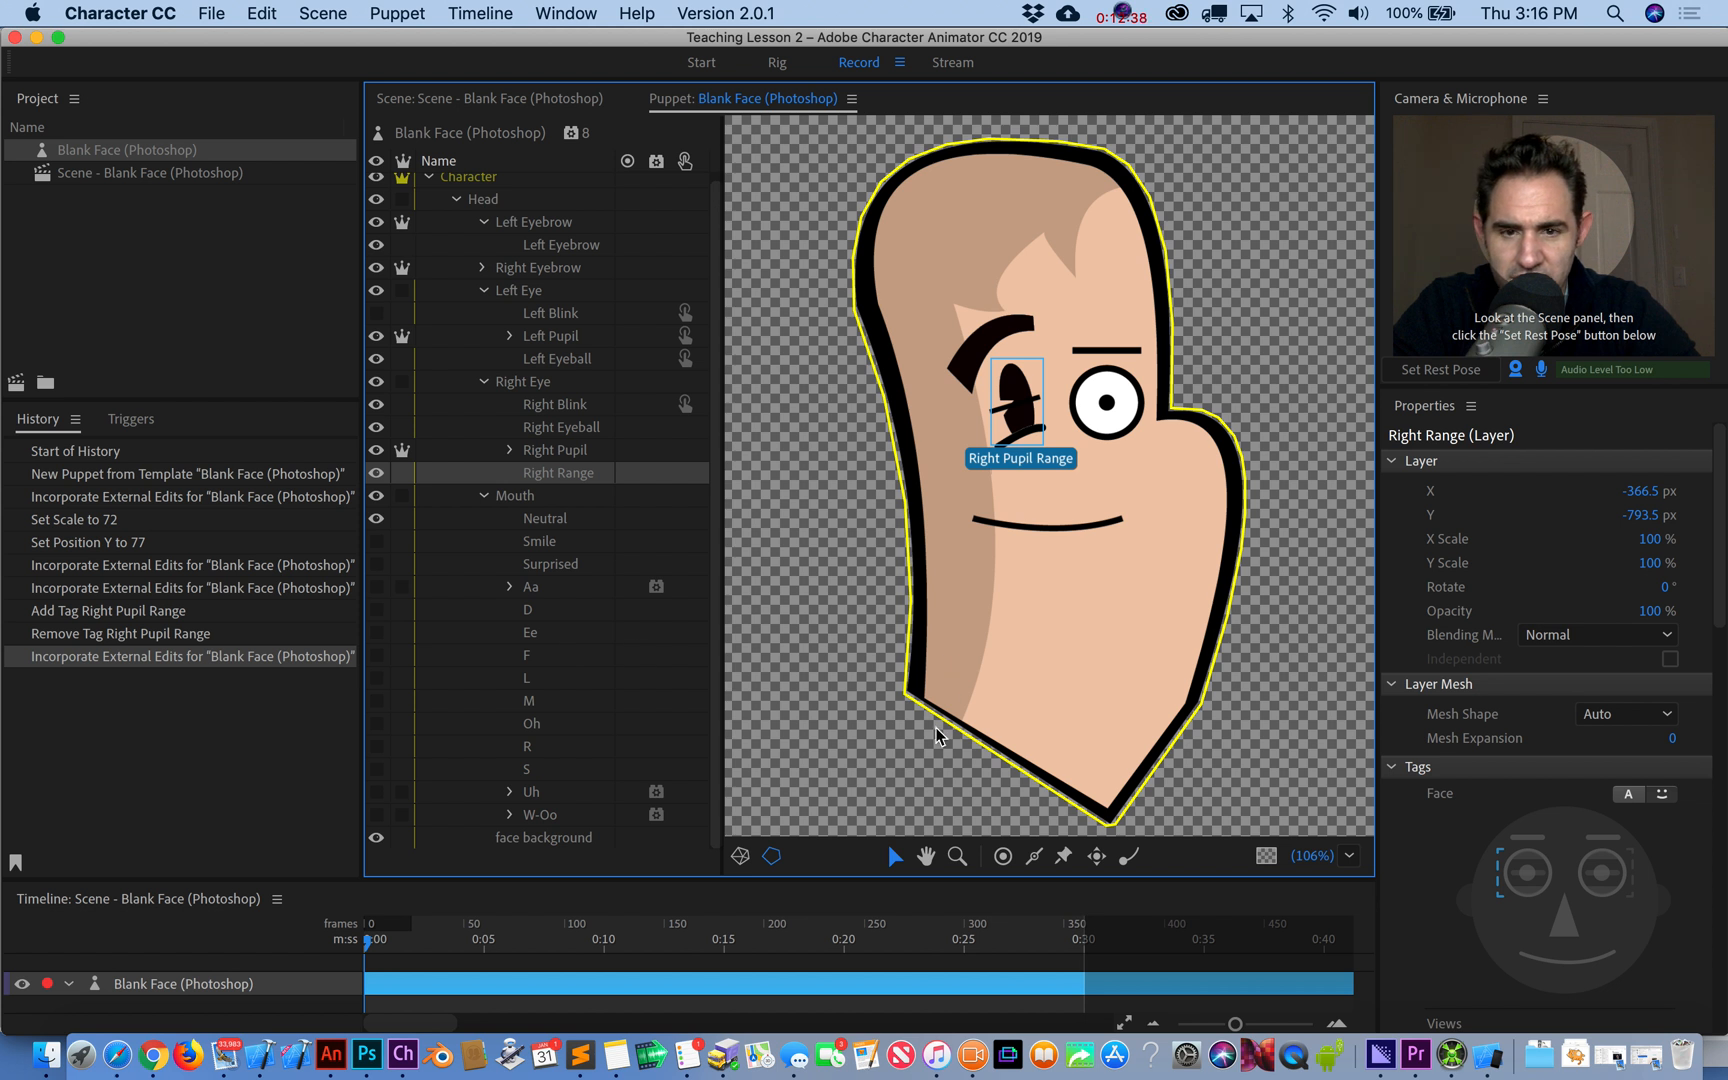
mouse_move(366, 1056)
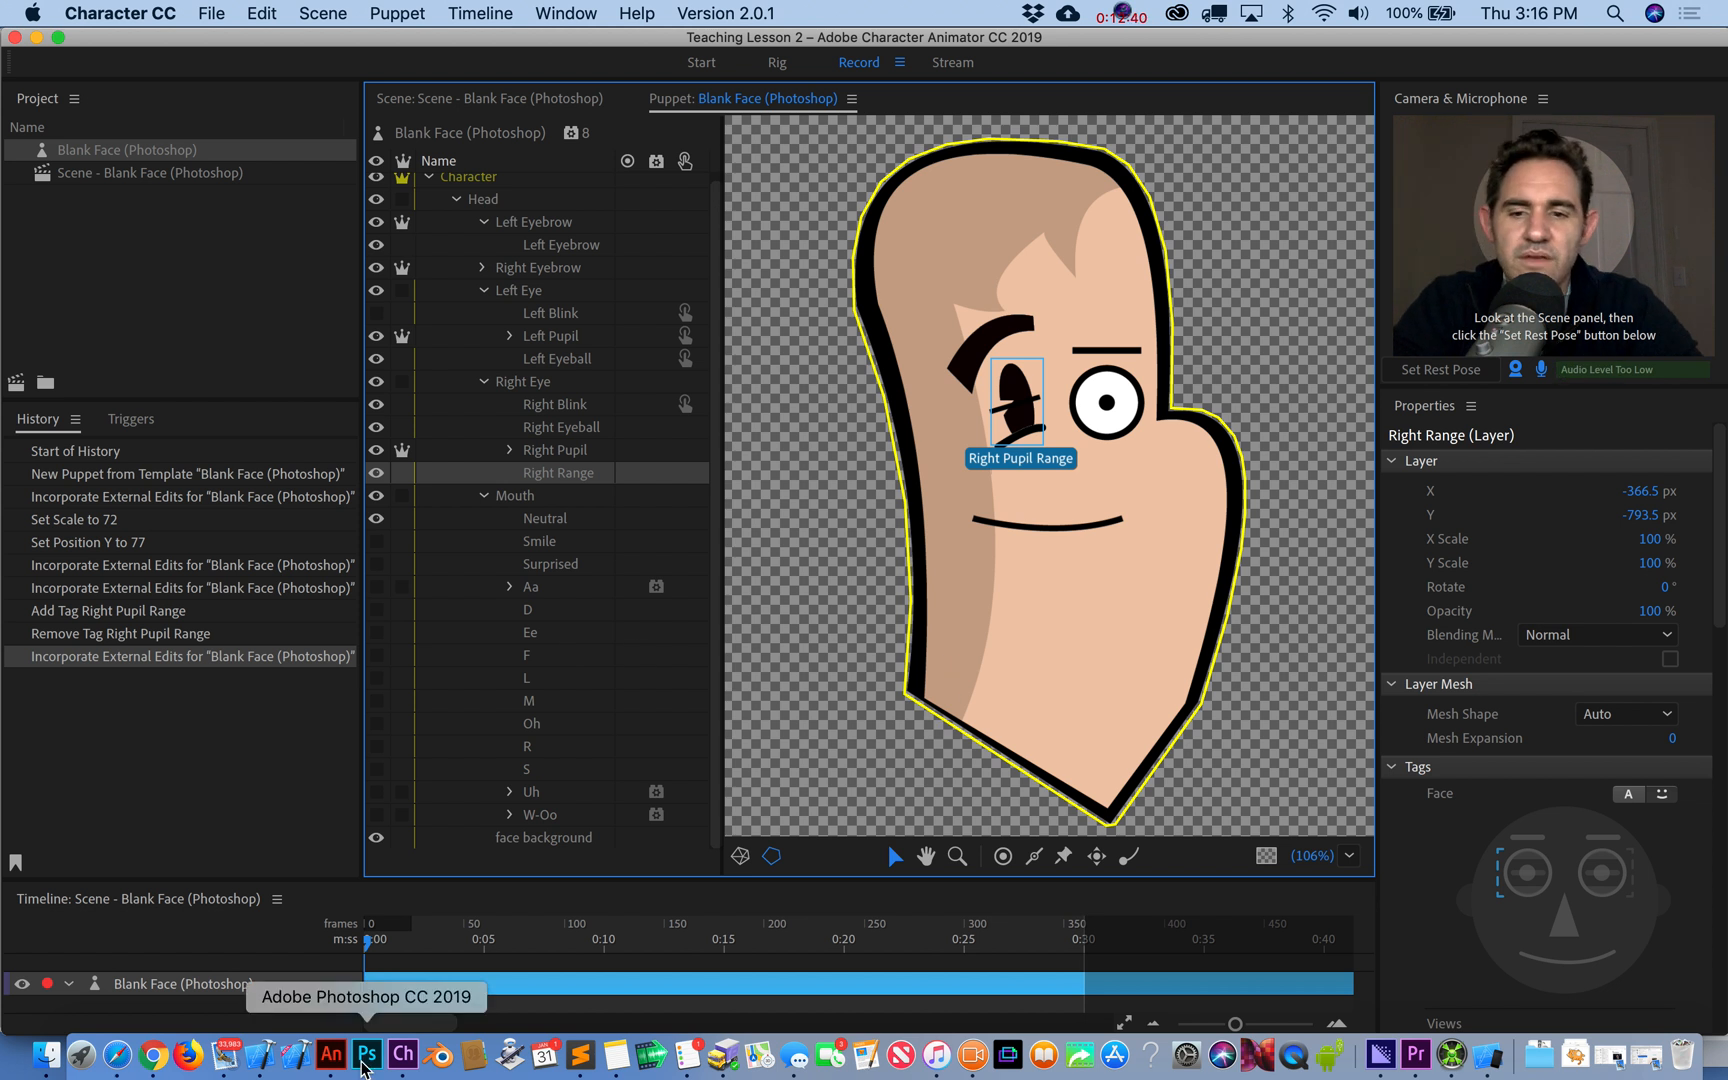
- In Photoshop, copy the Body BG layer into the Blank Face file beneath the Head group
click(366, 1054)
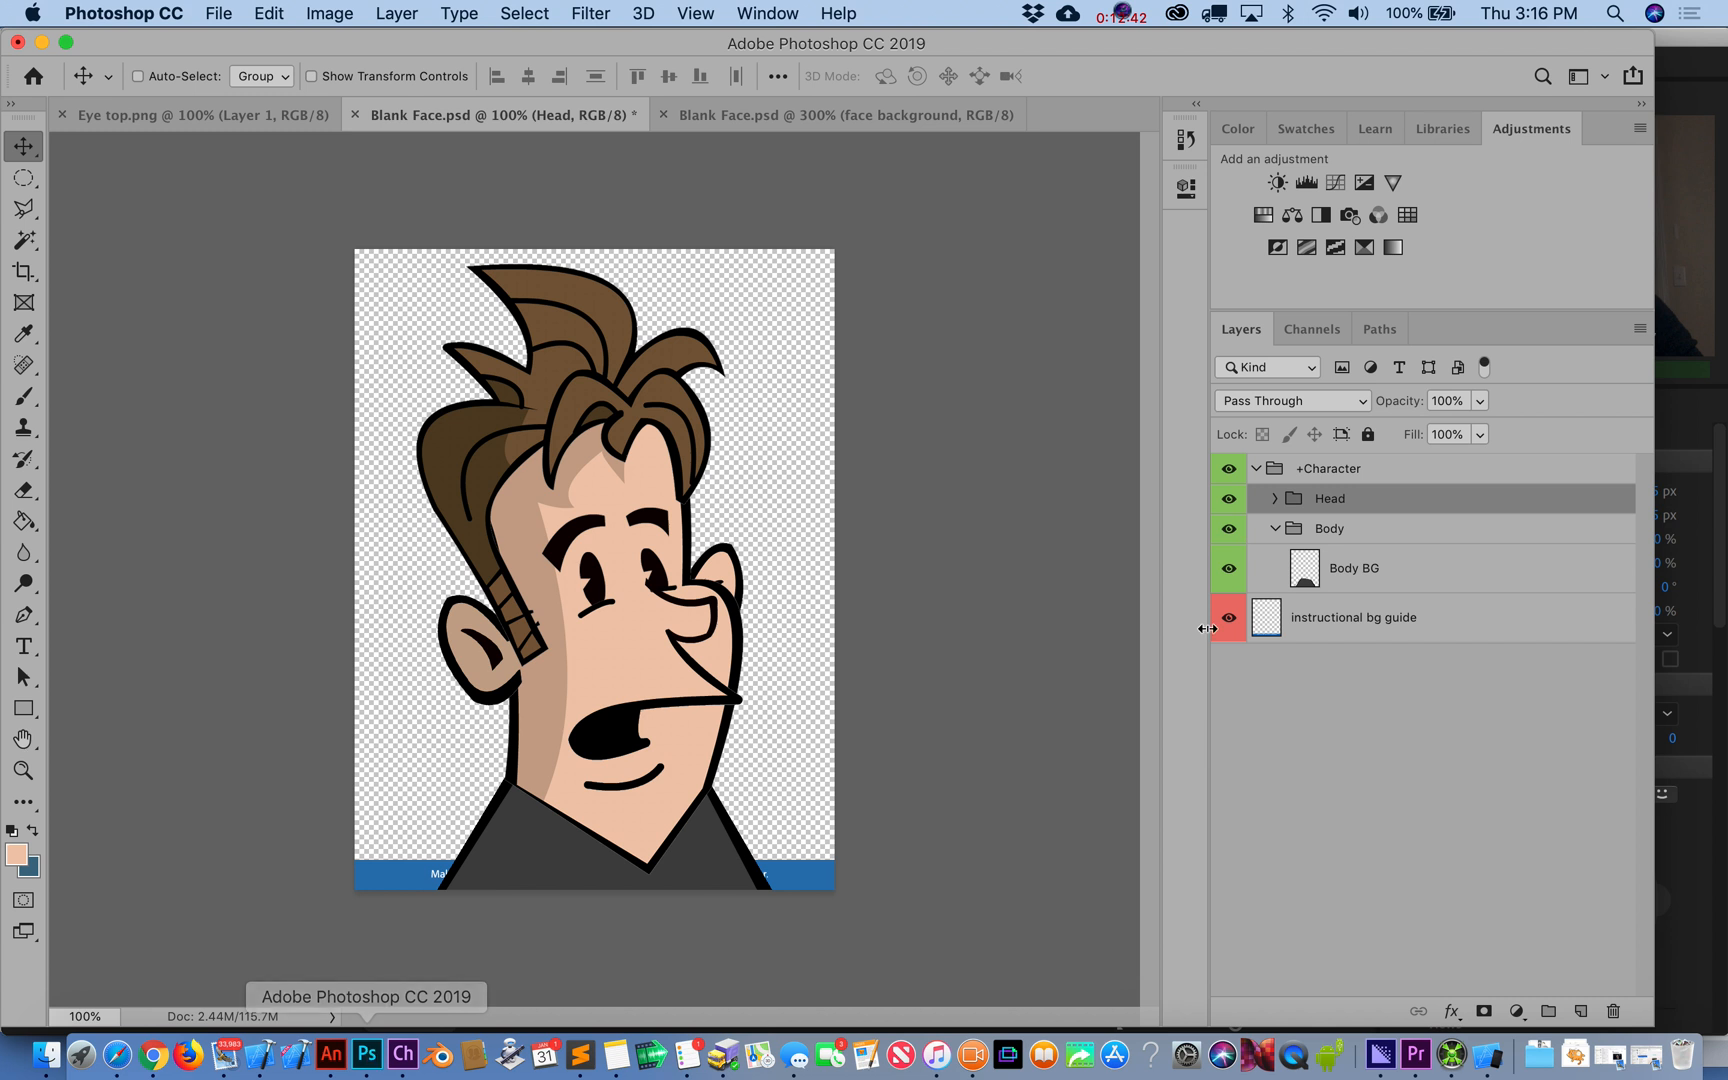
click(1328, 528)
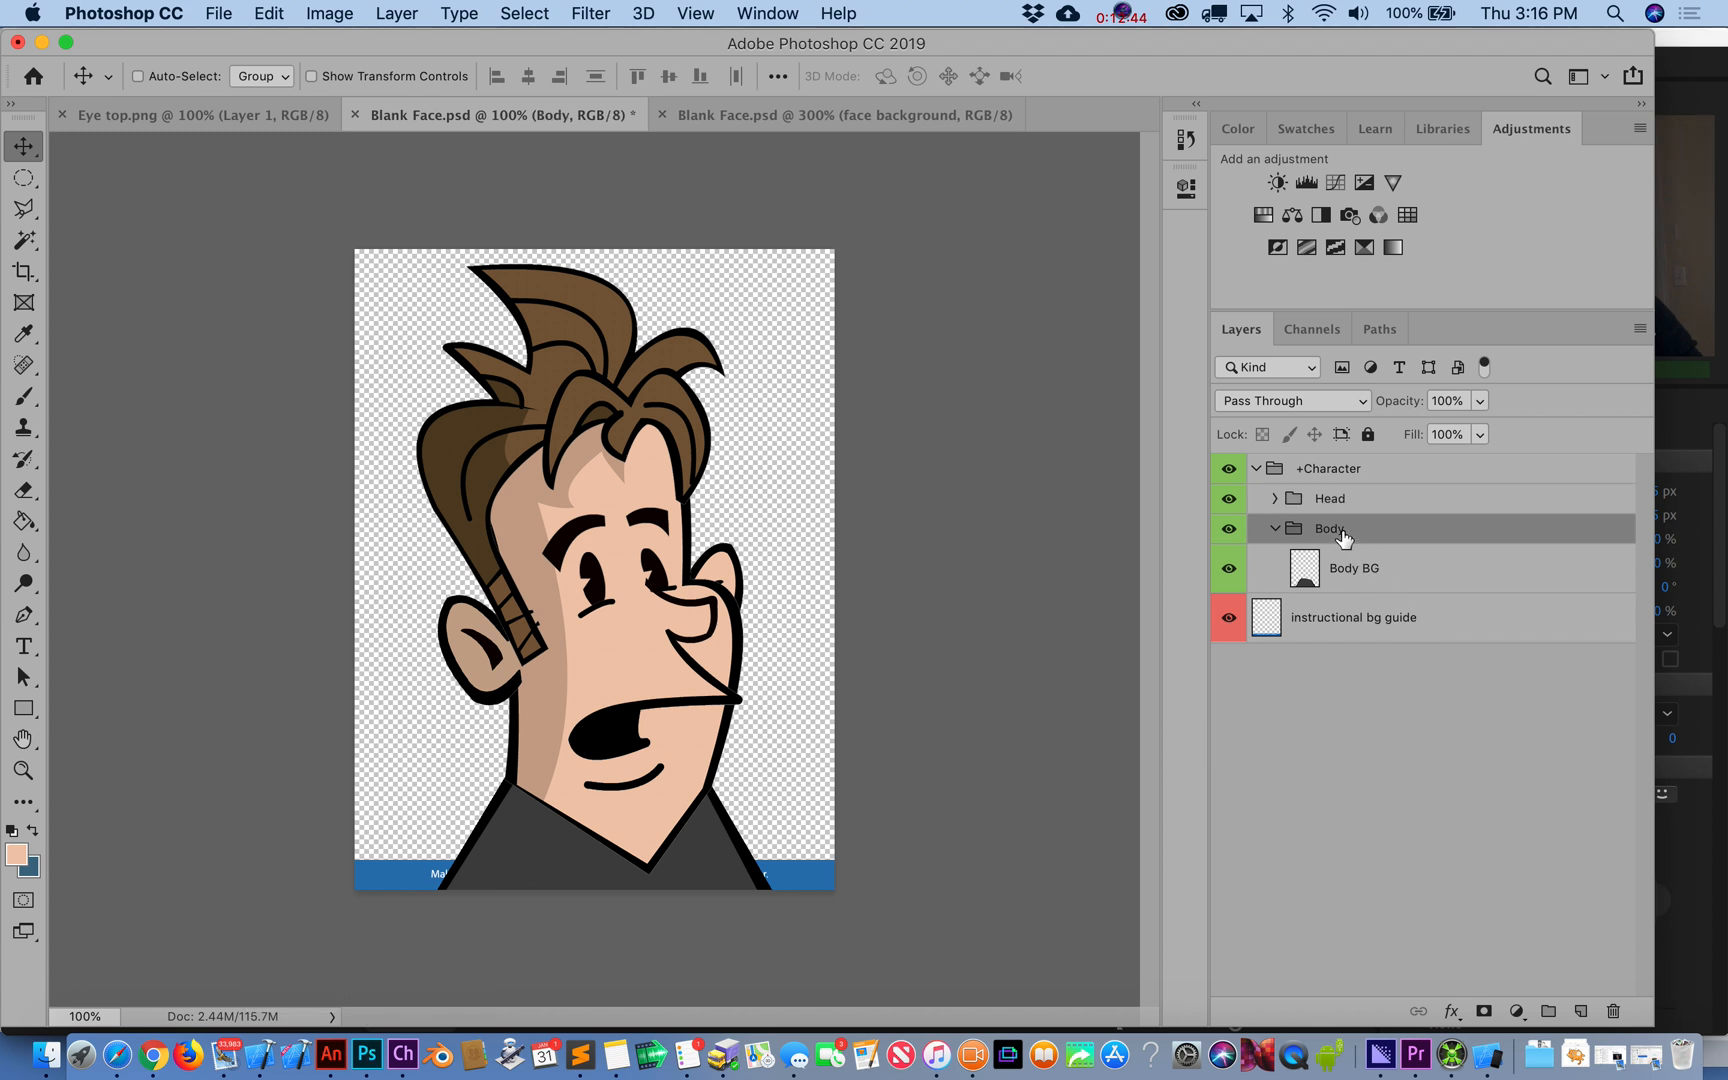
right_click(1328, 528)
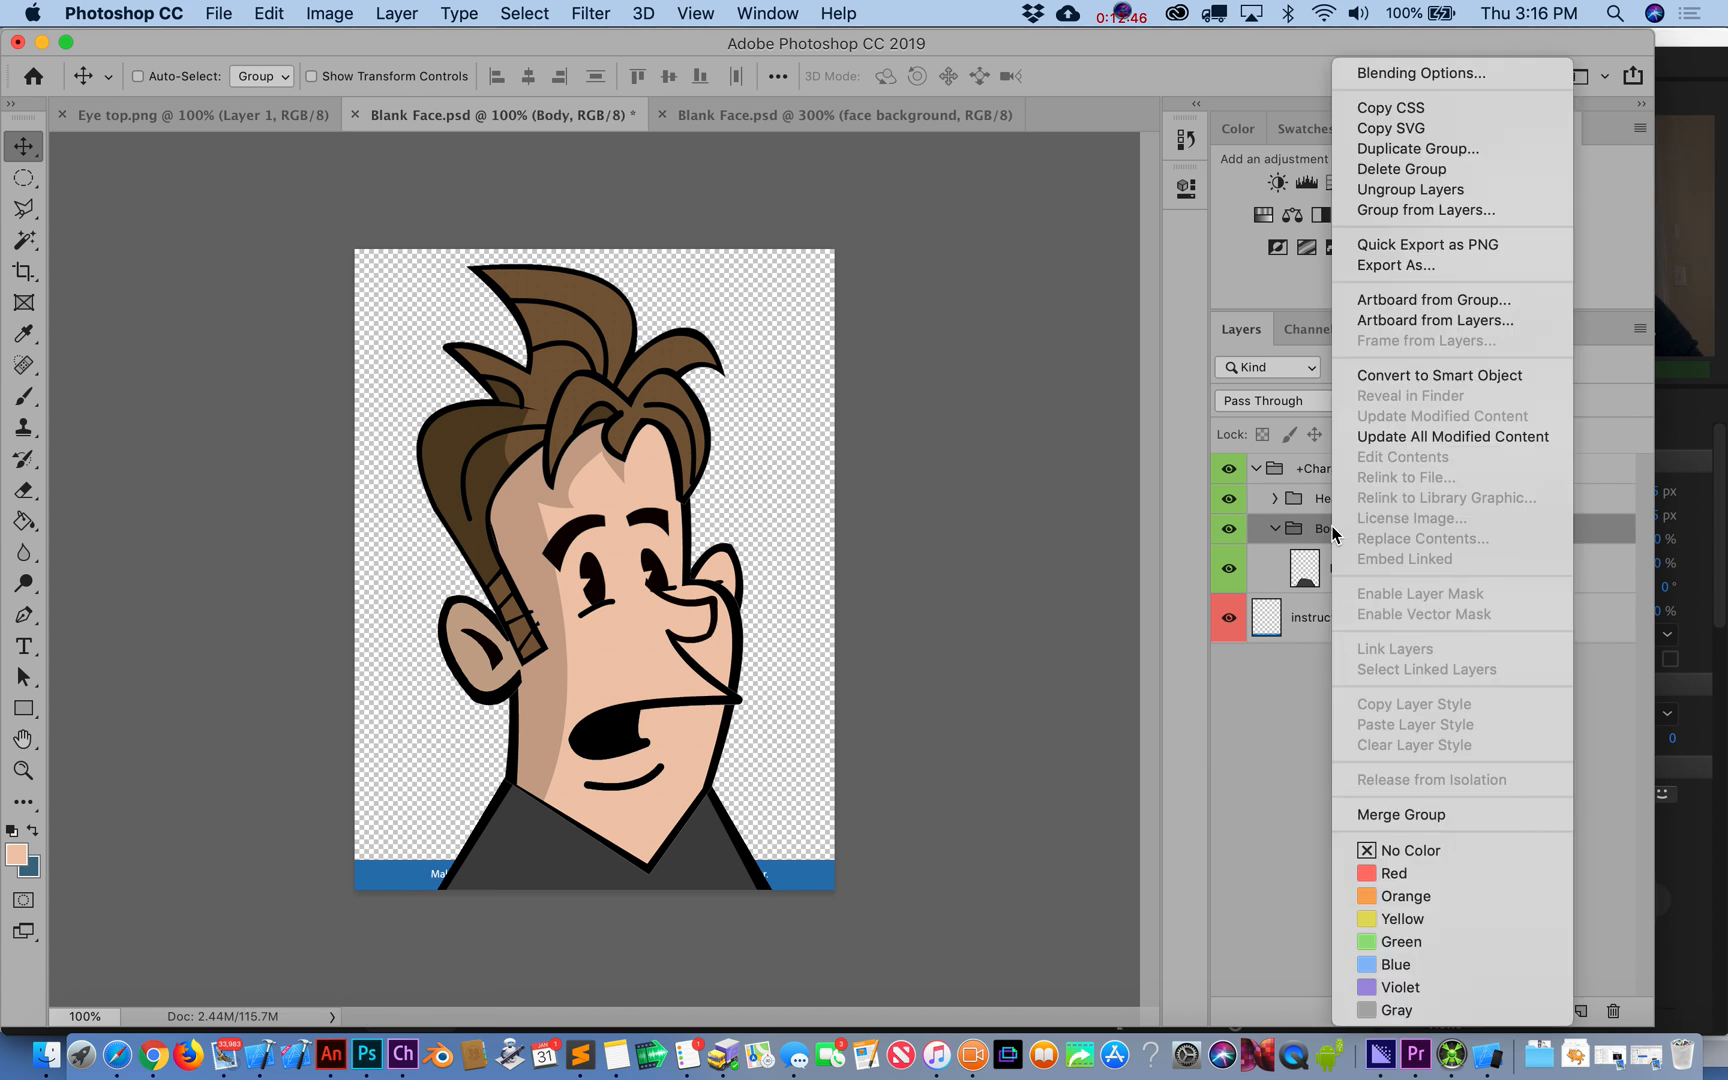
mouse_move(1408, 188)
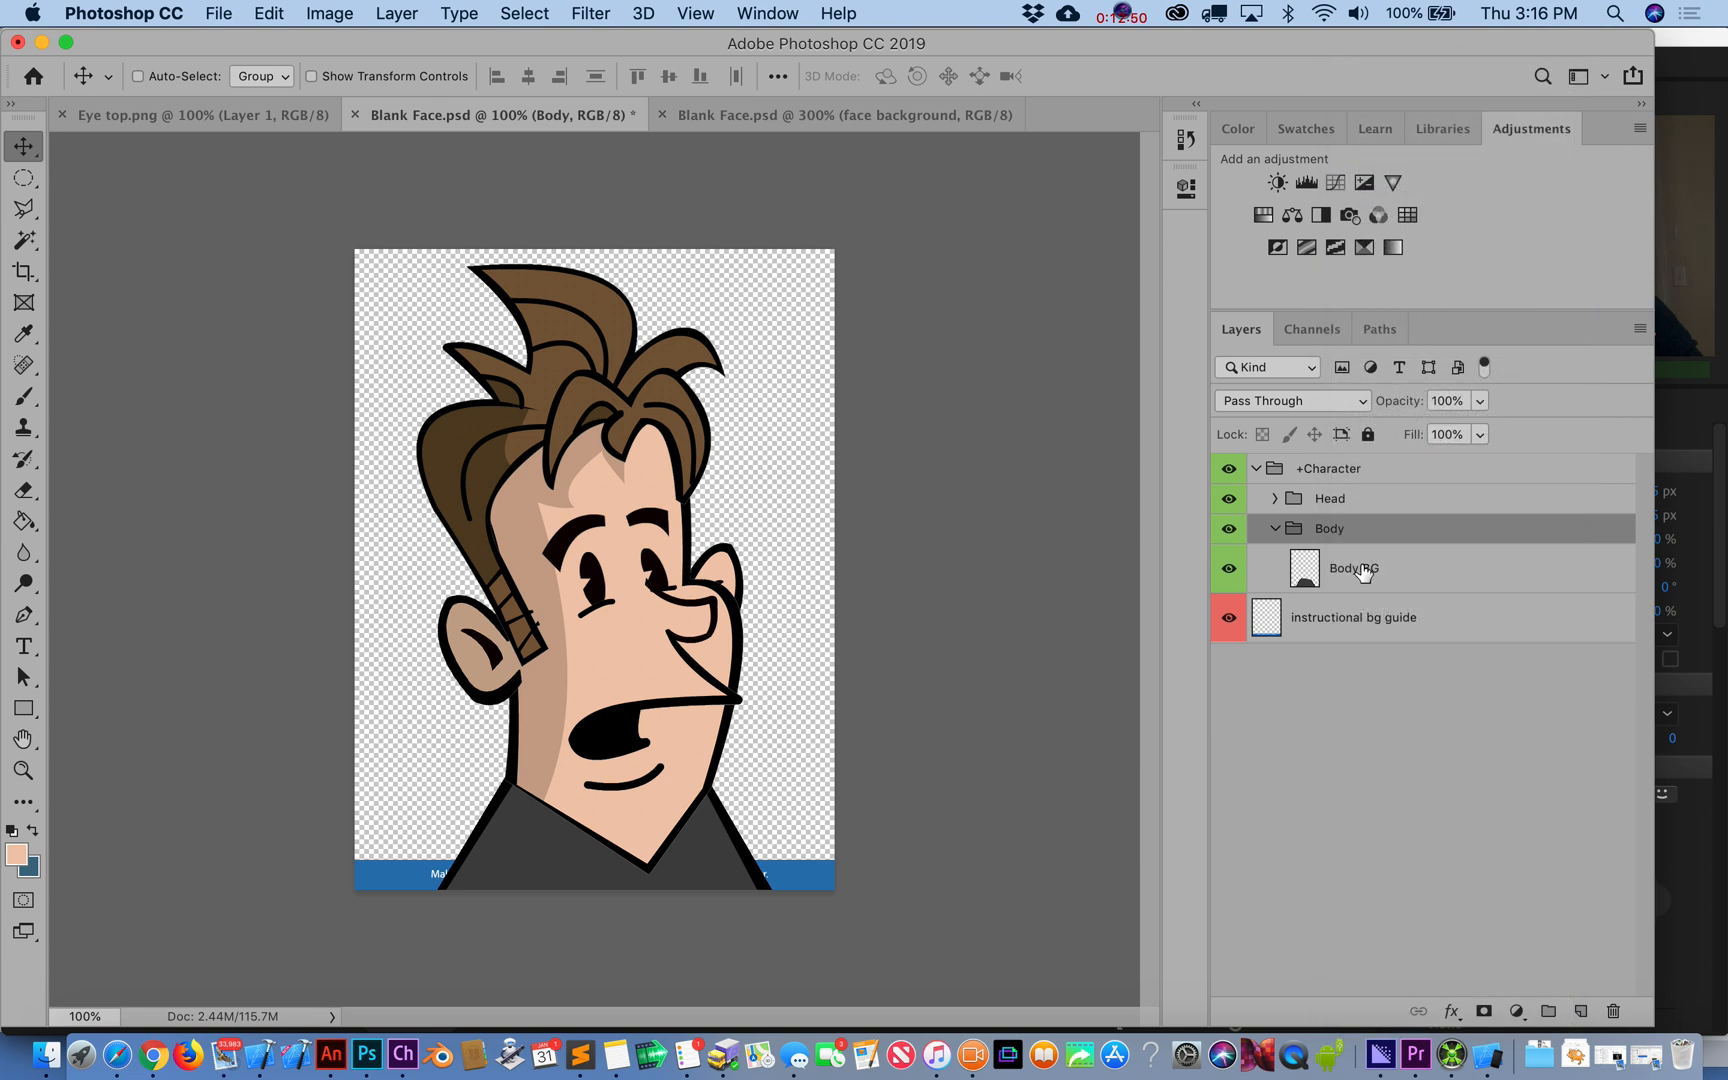
click(1304, 568)
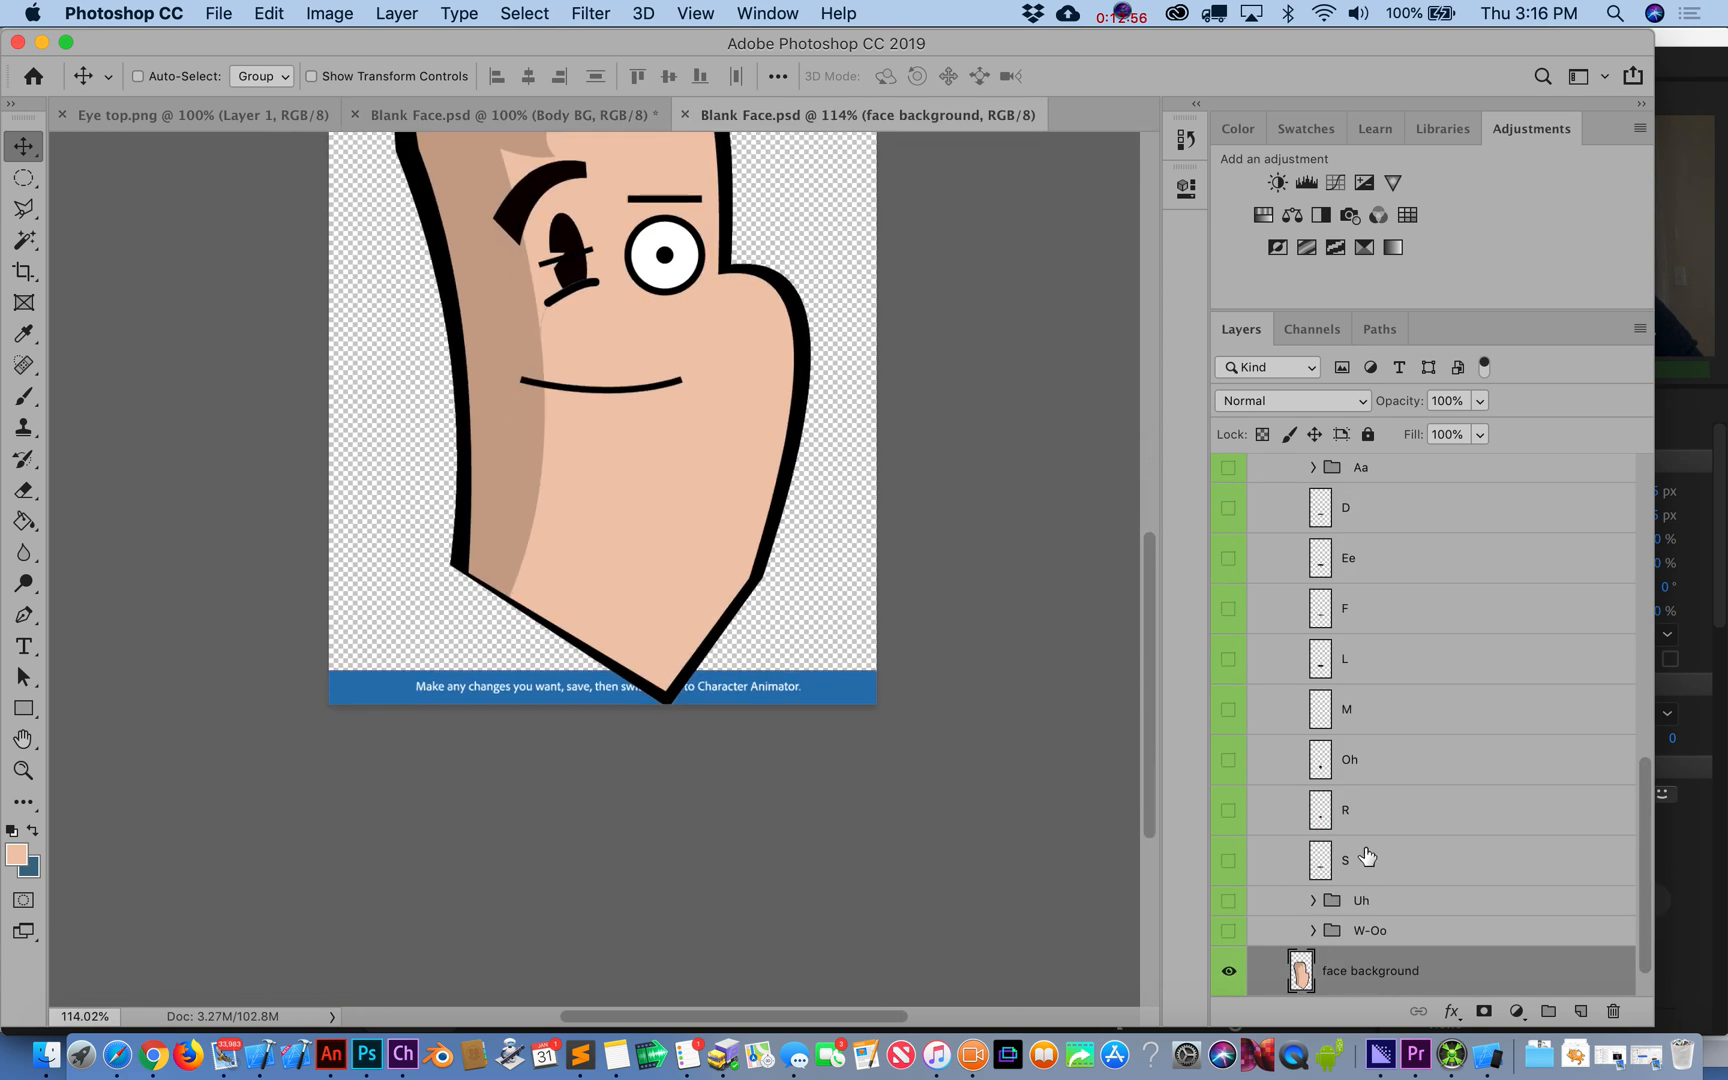
scroll(down, 3)
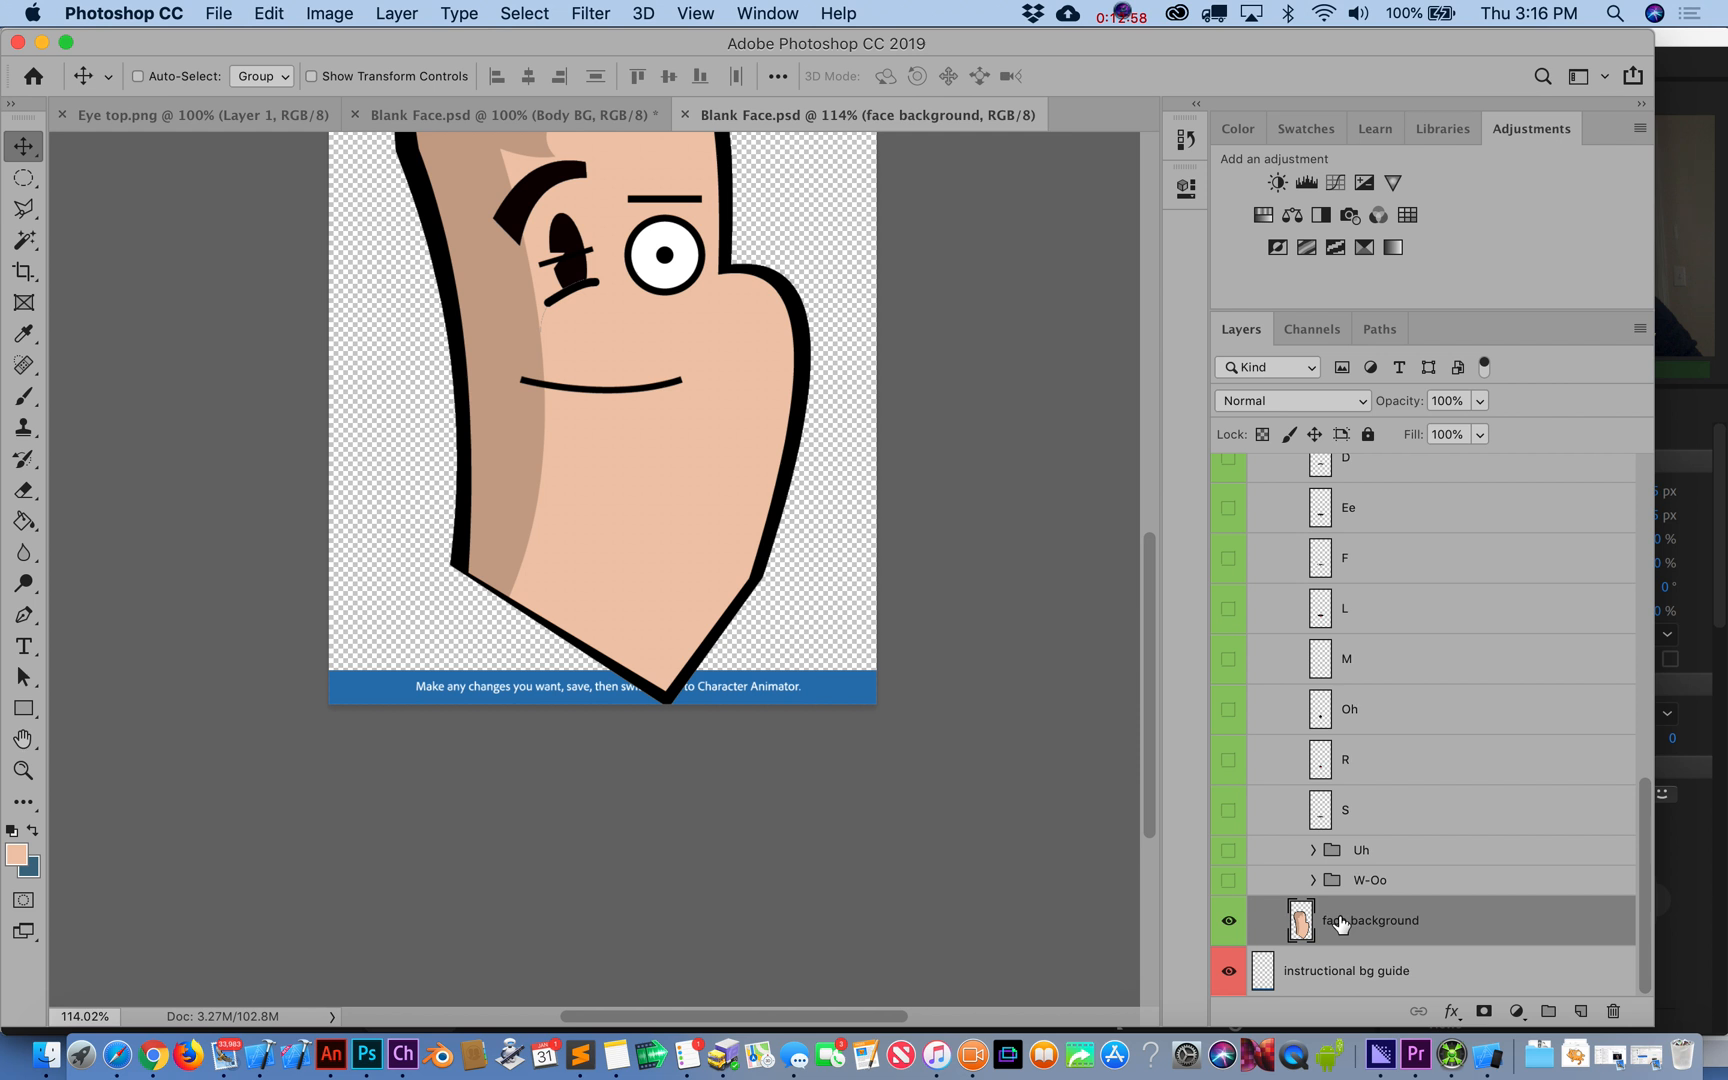
click(1292, 498)
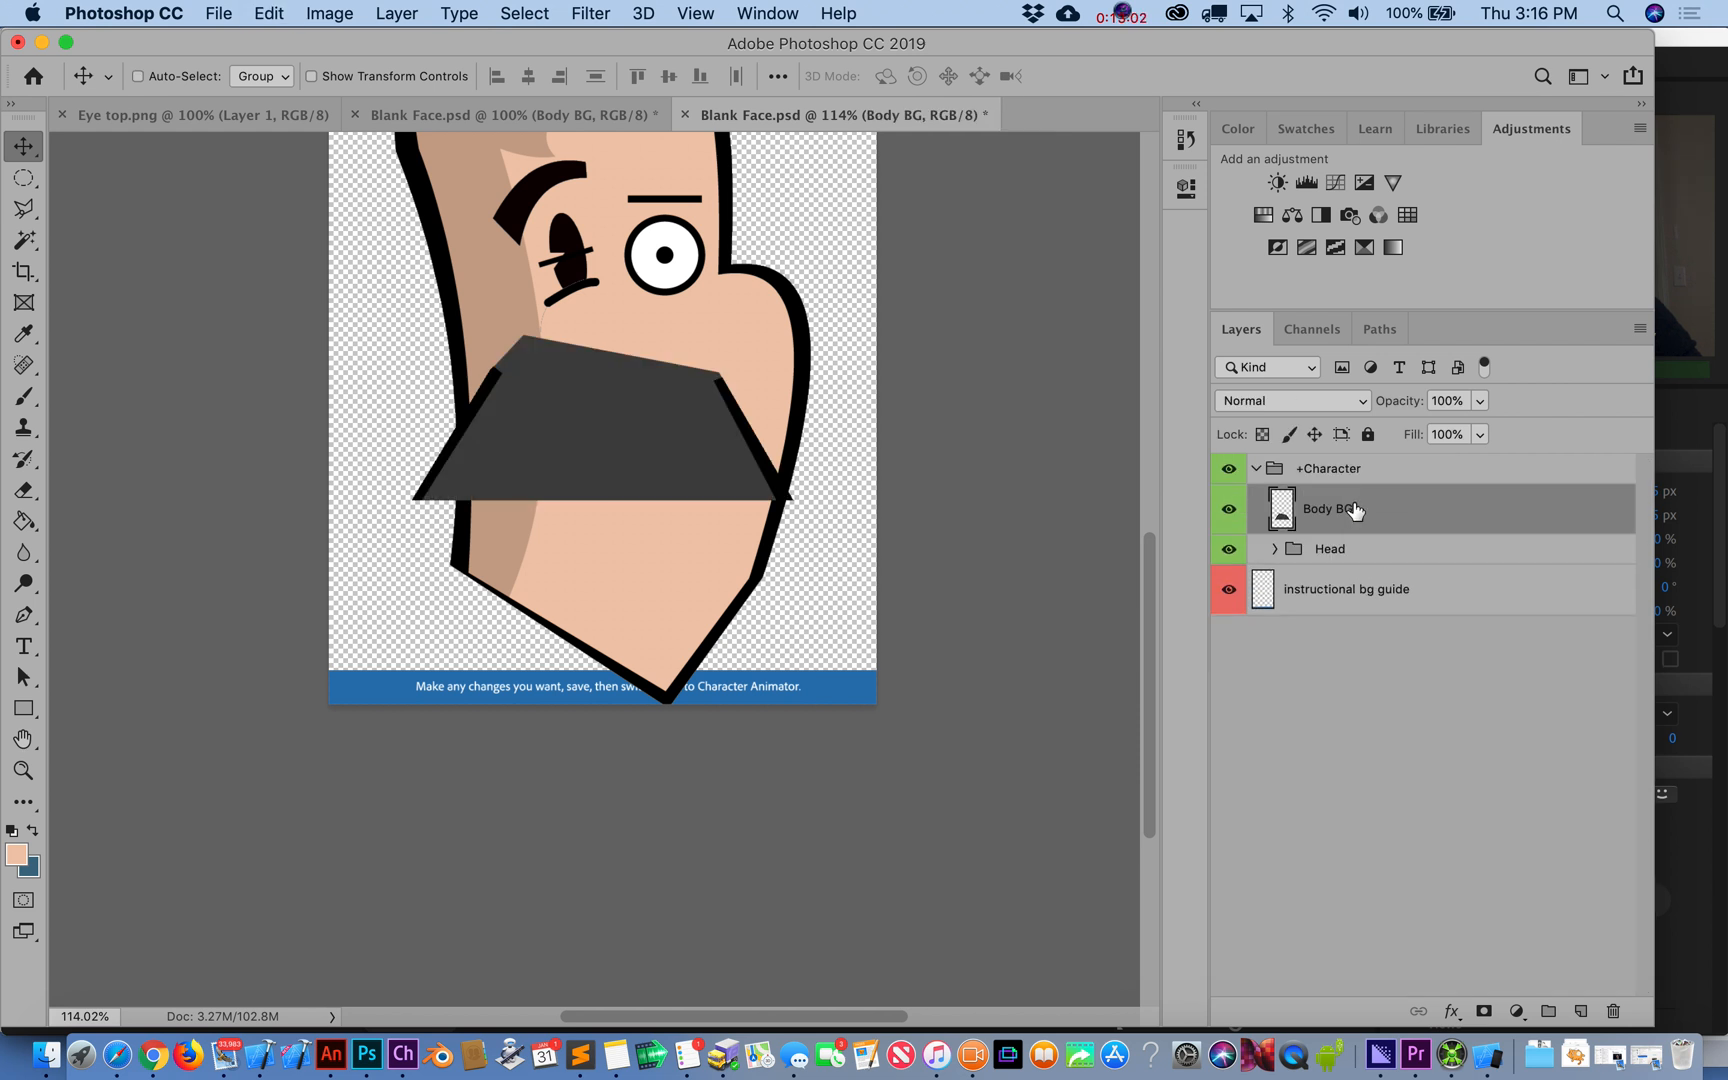
- Wrap Body BG in a new group named 'Body' and tidy the Character group's collapse state
click(1550, 1010)
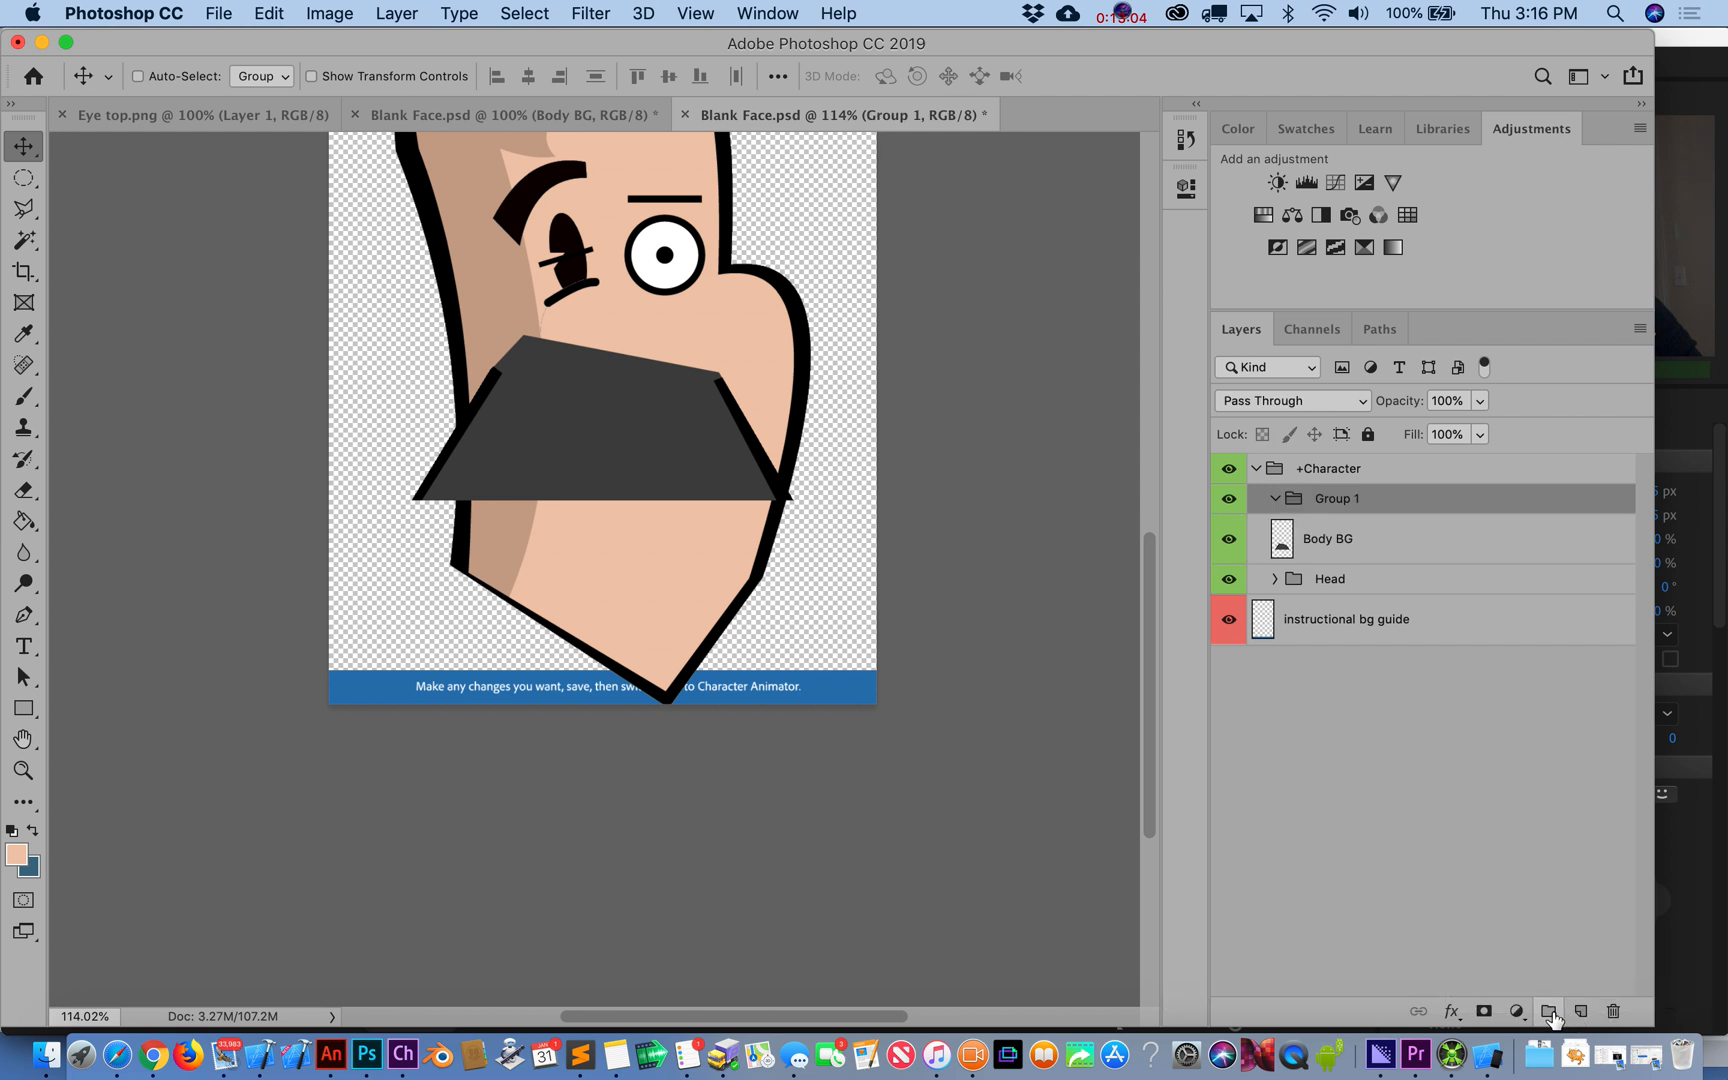
double_click(1336, 498)
text(Body)
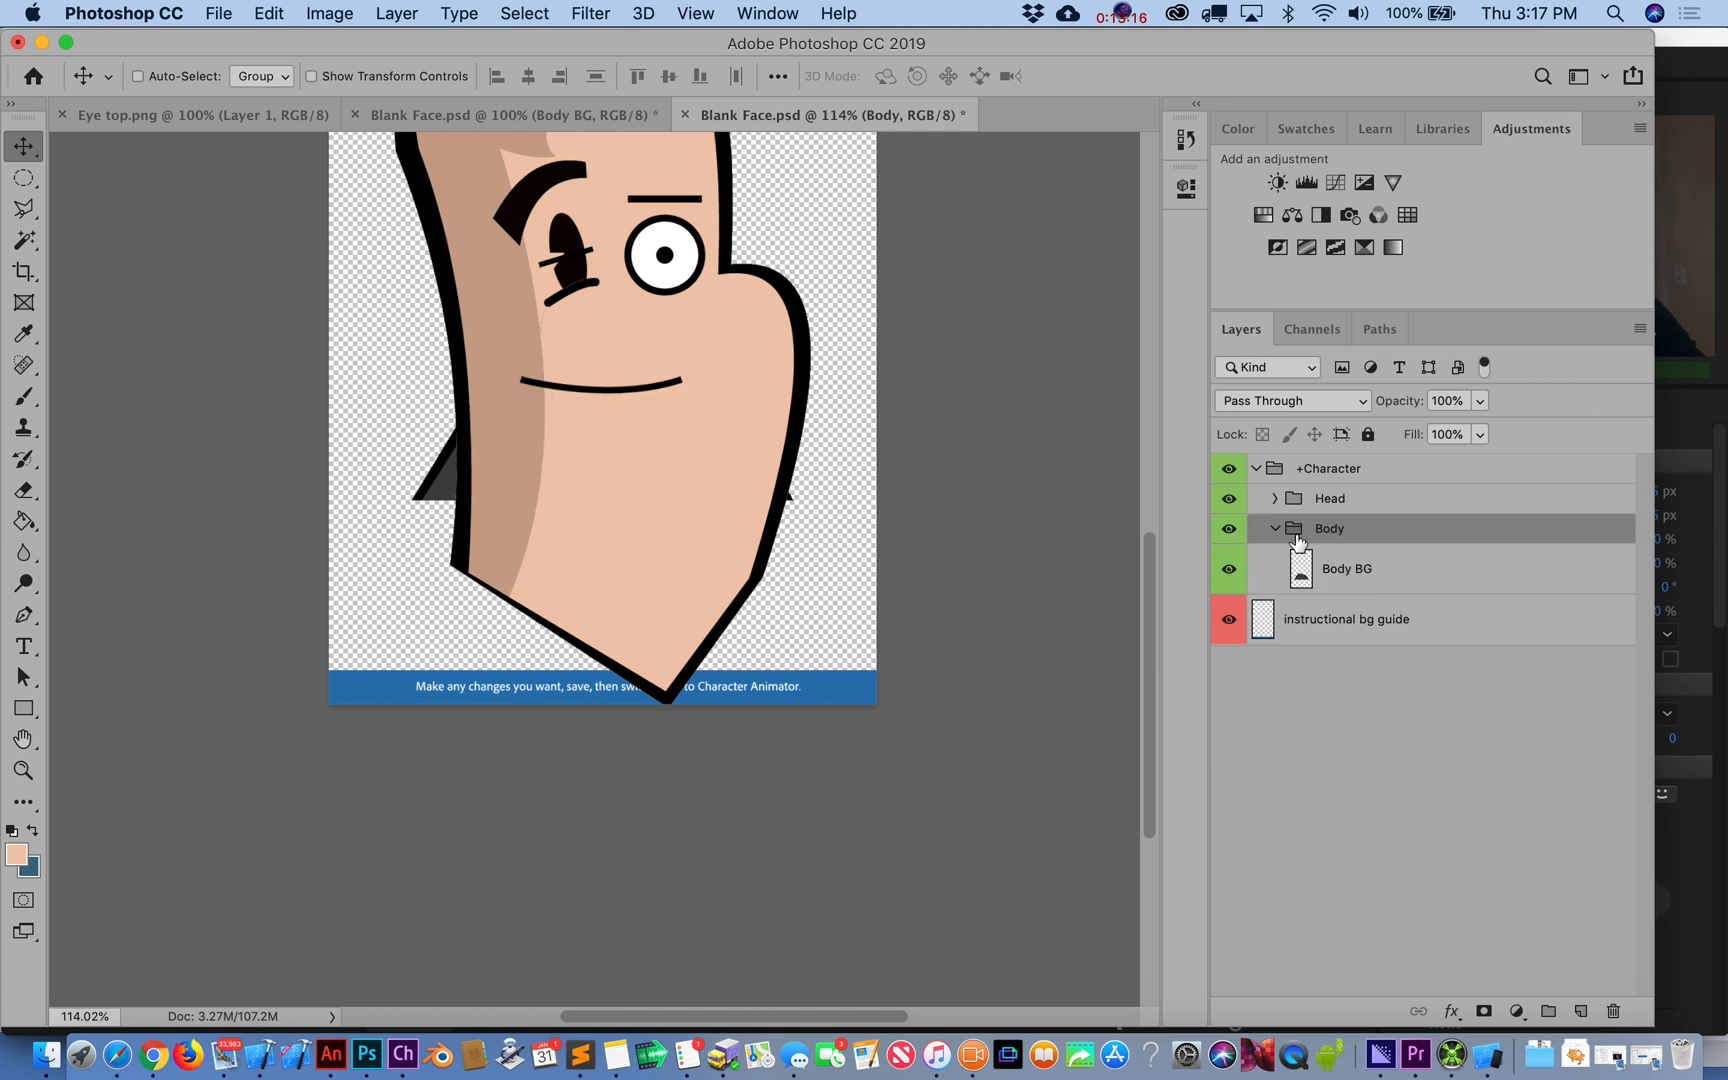
click(1276, 528)
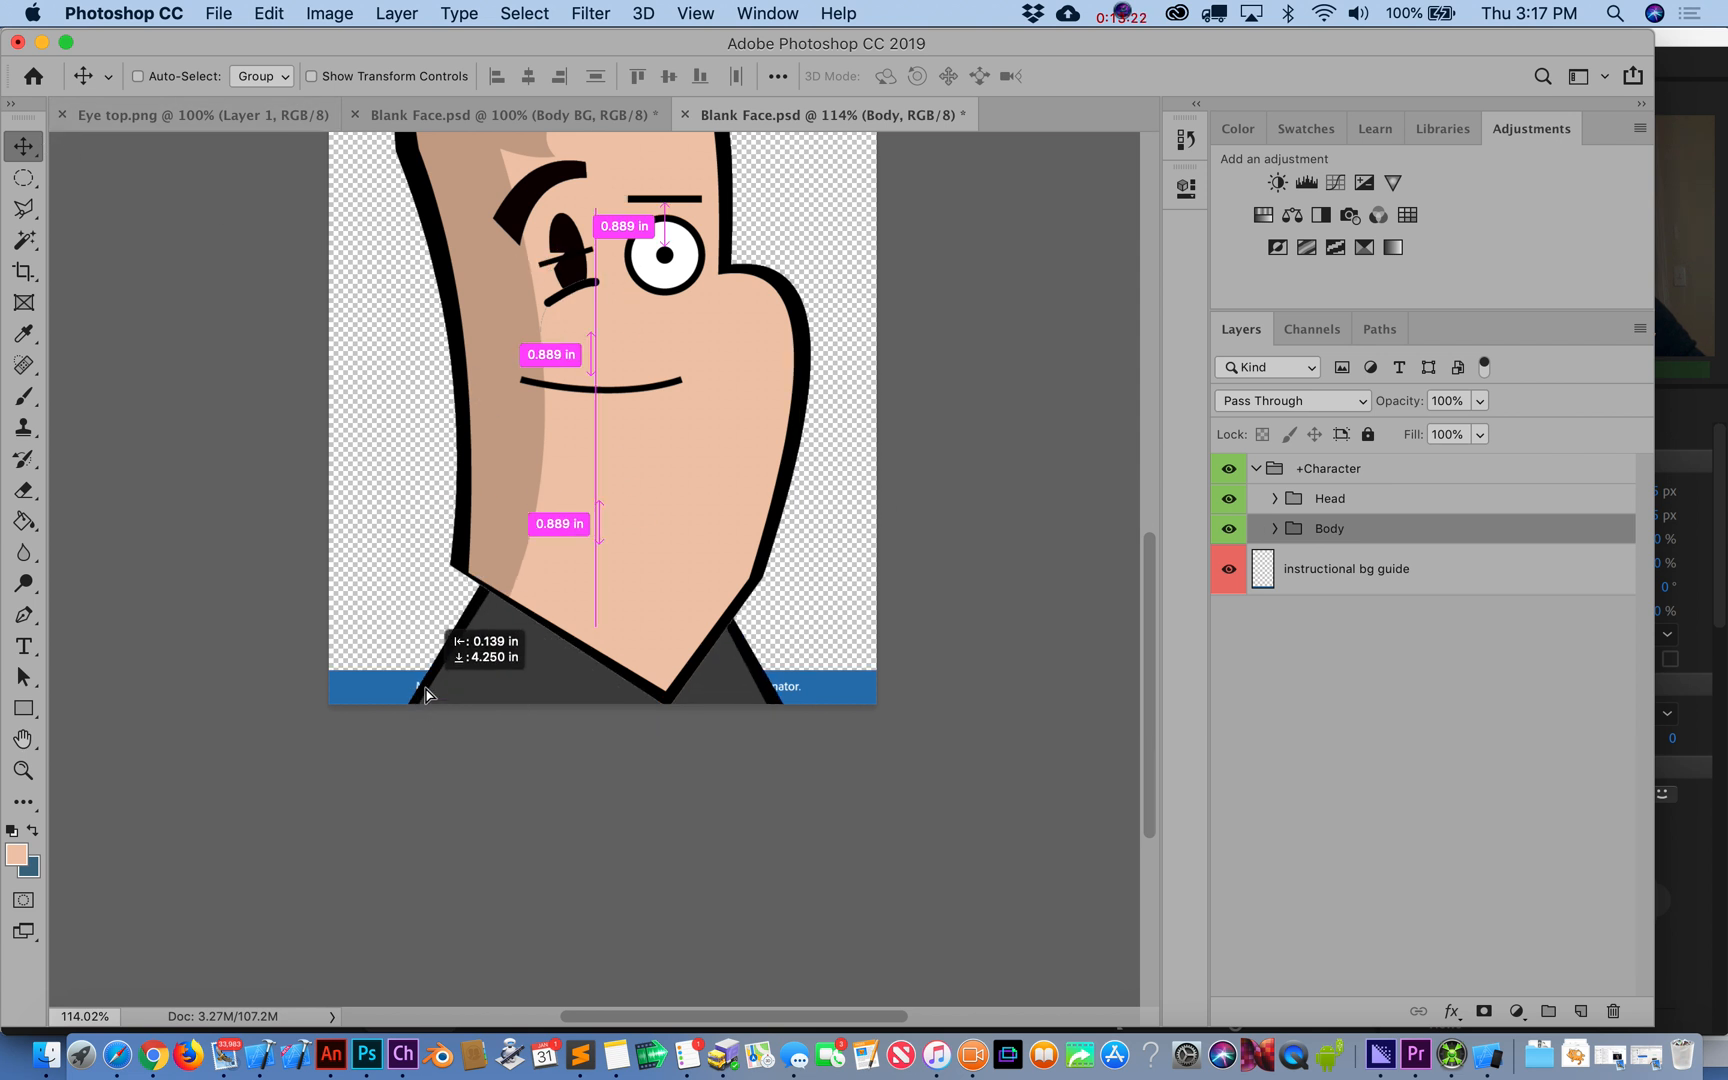
click(1258, 468)
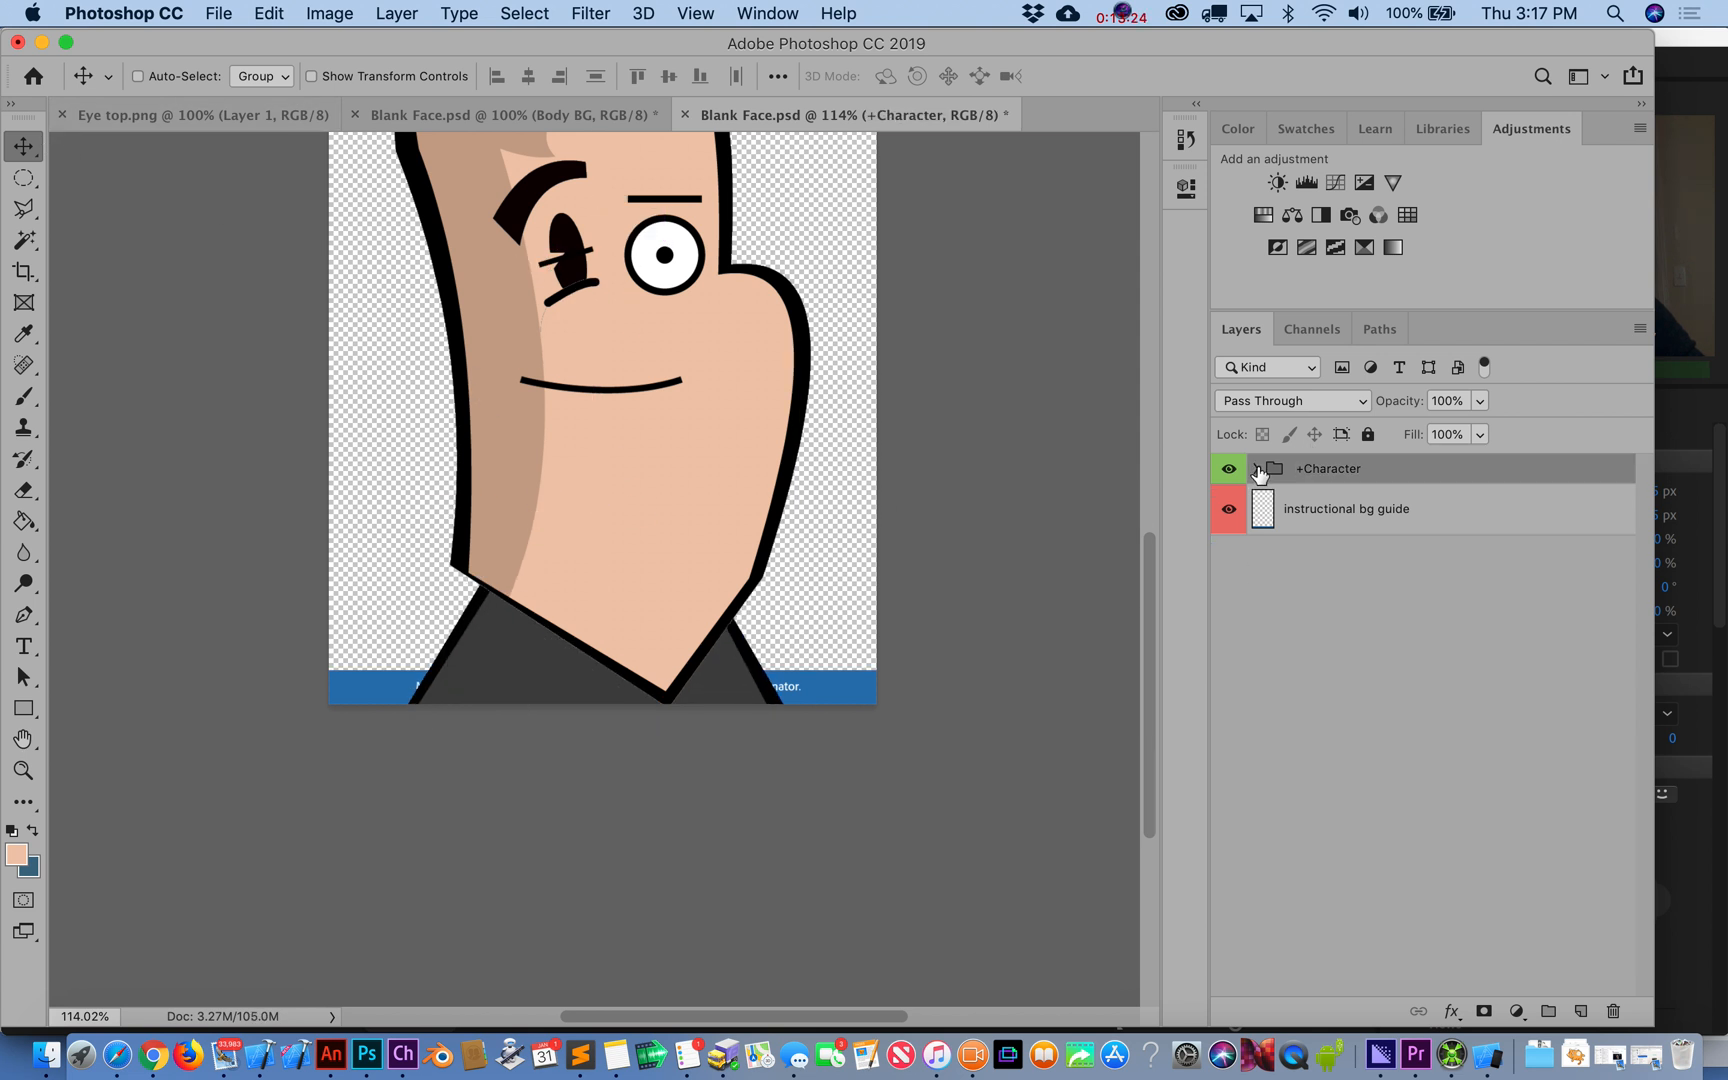
click(1256, 468)
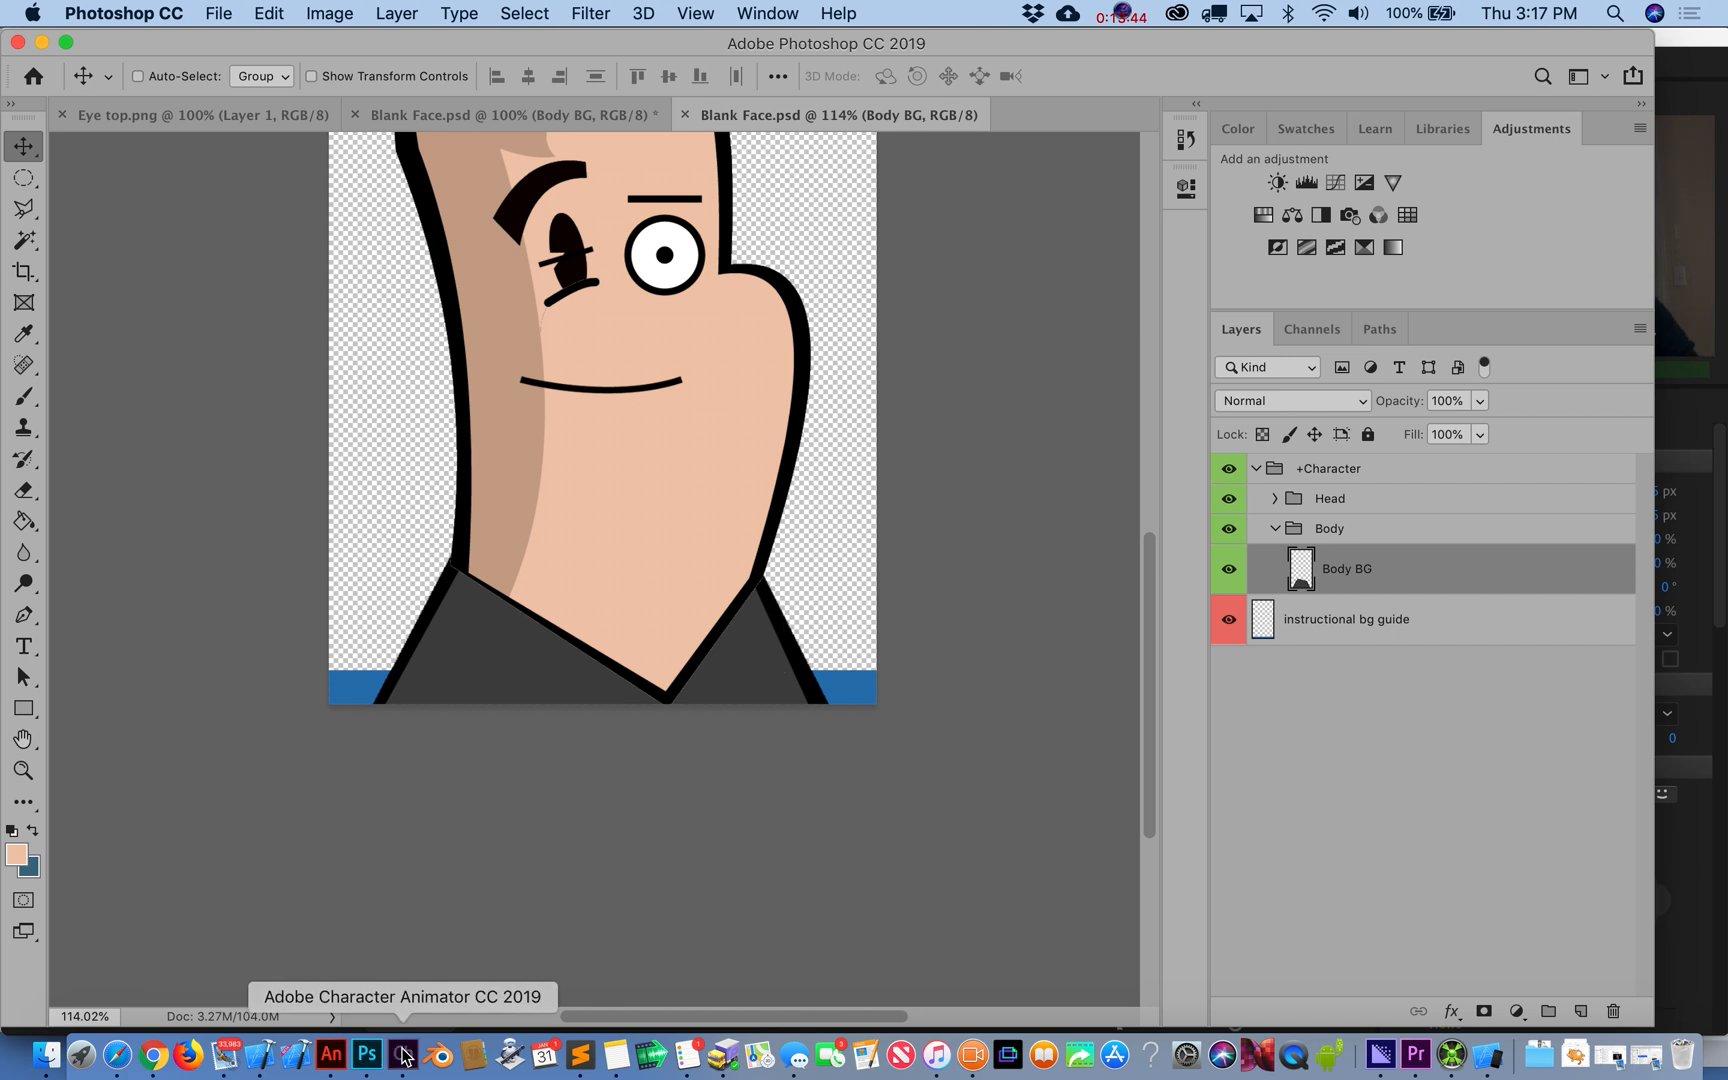
- Update the puppet with the dark body, trying Linear Burn blending before restoring Normal
click(402, 1054)
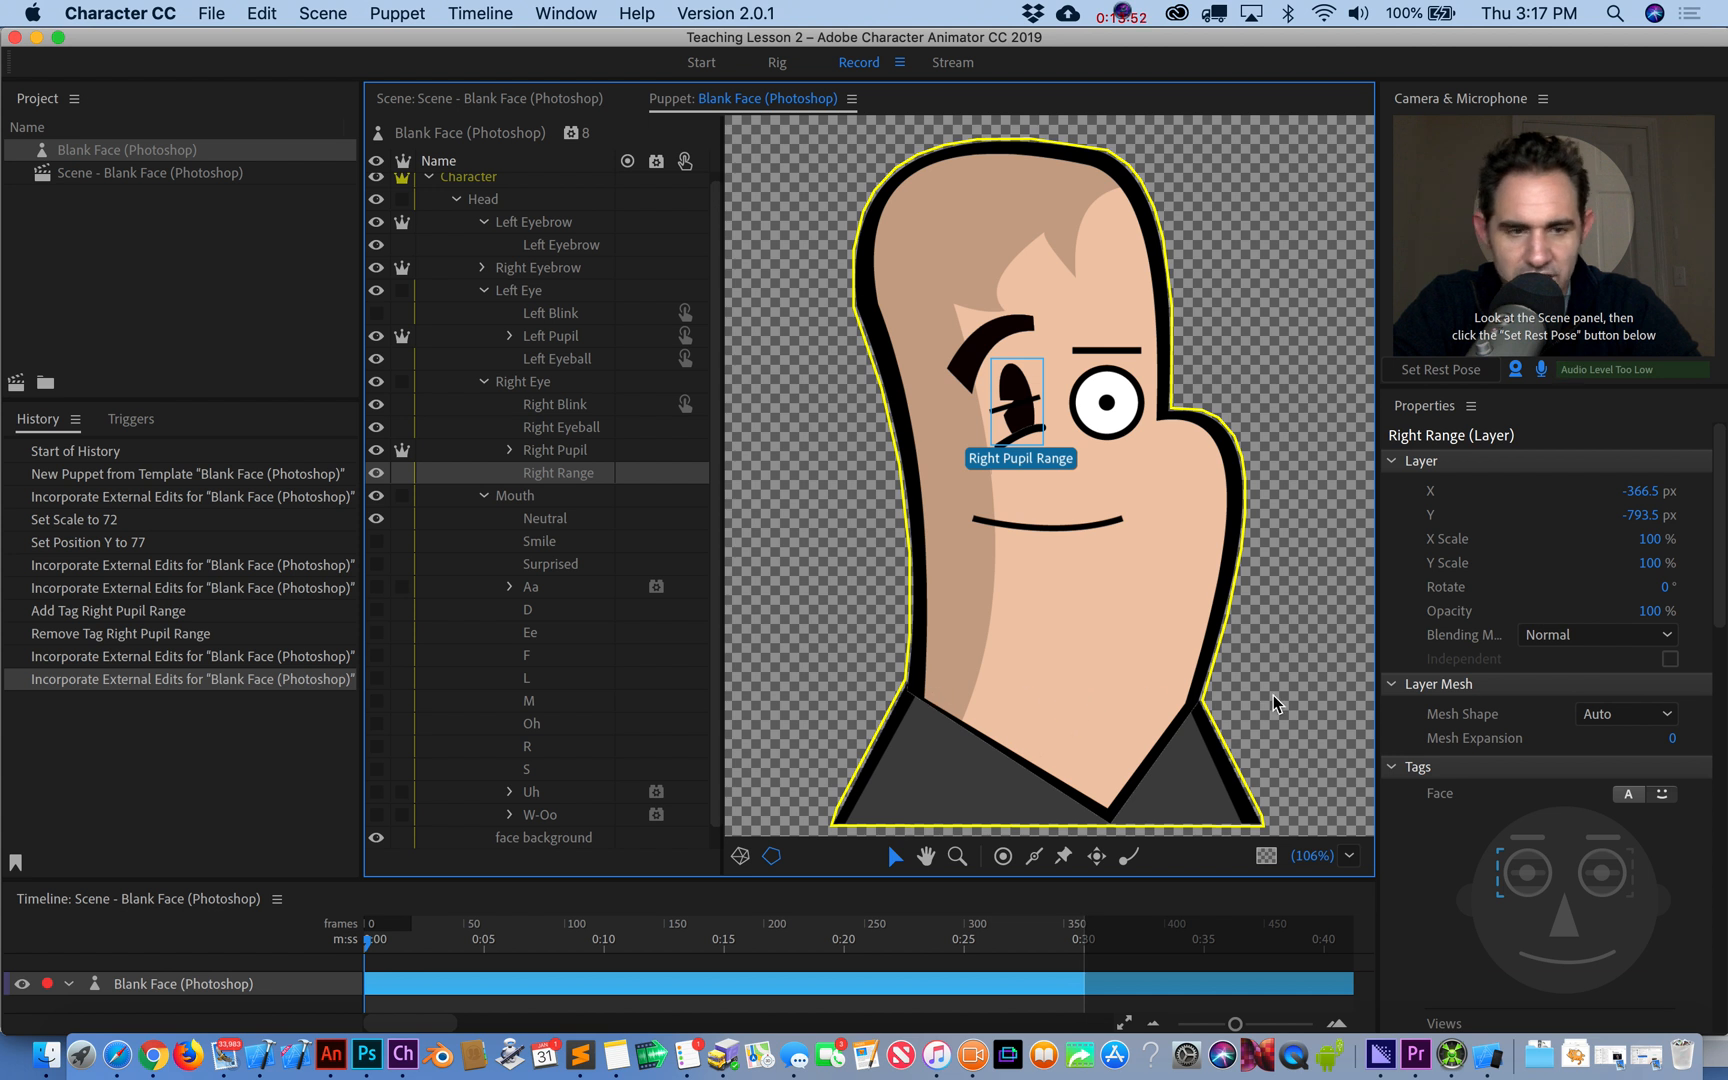
mouse_move(974, 694)
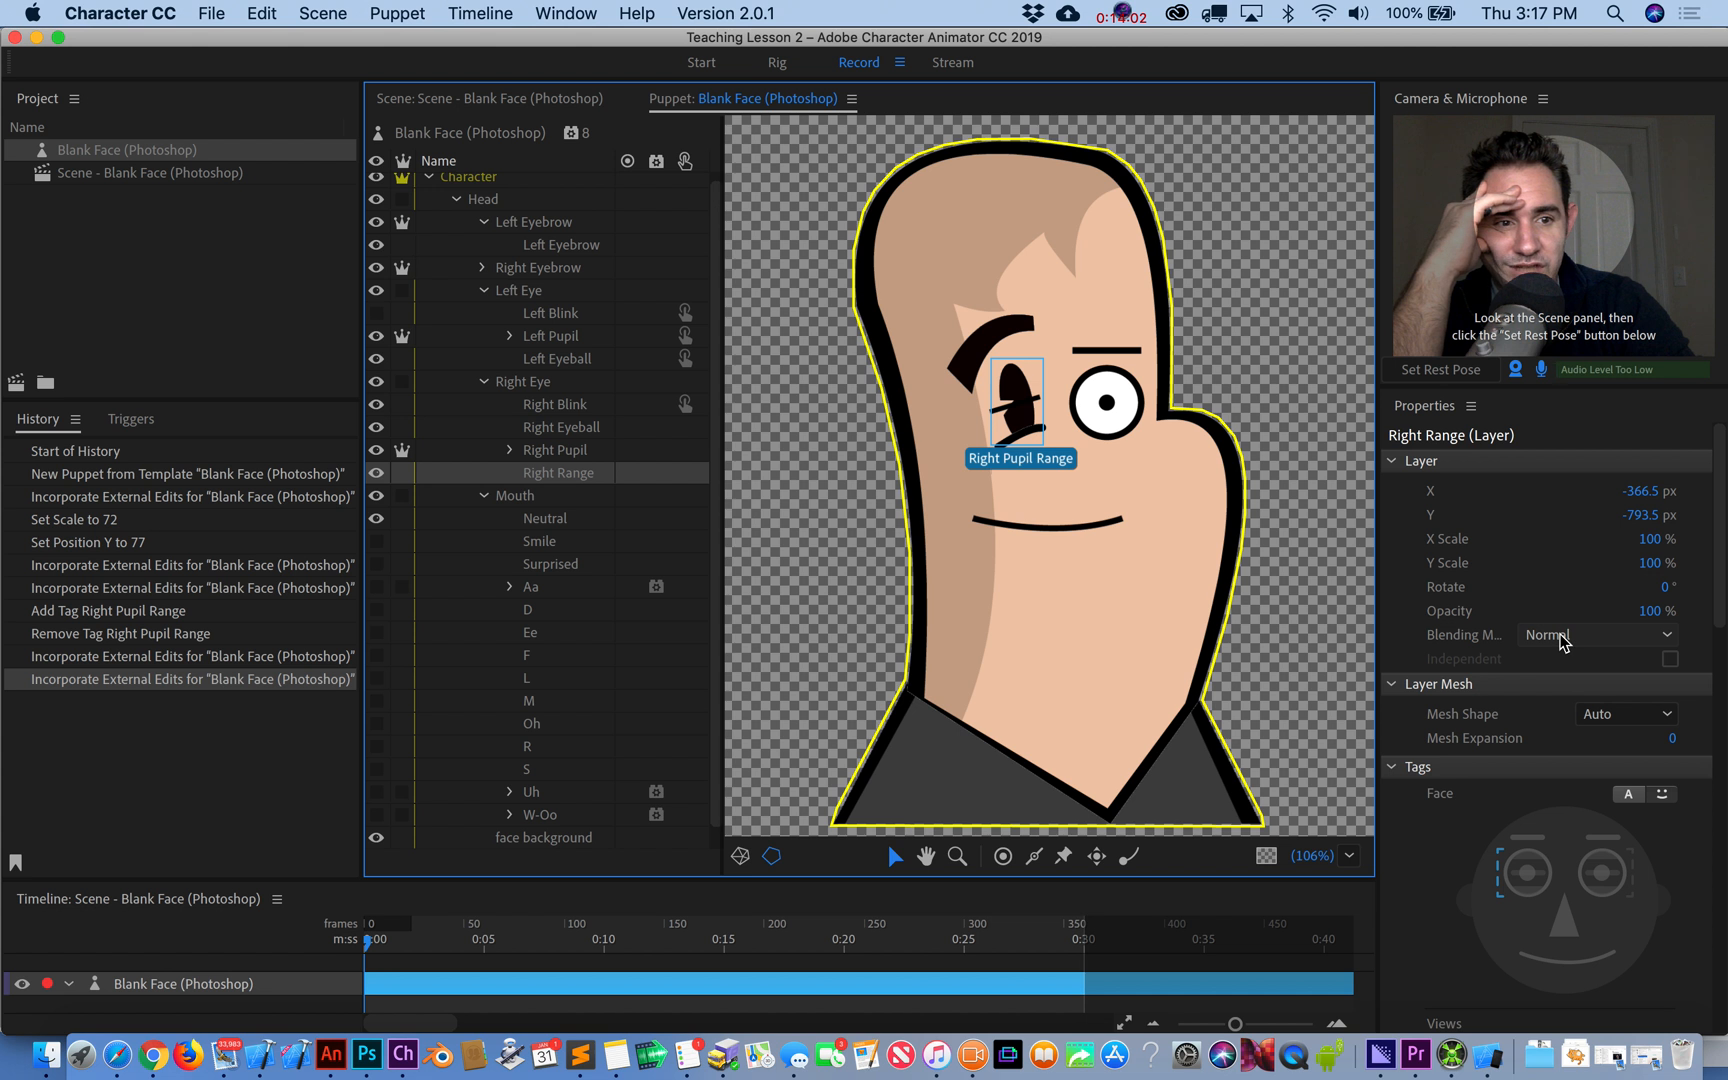
click(1598, 634)
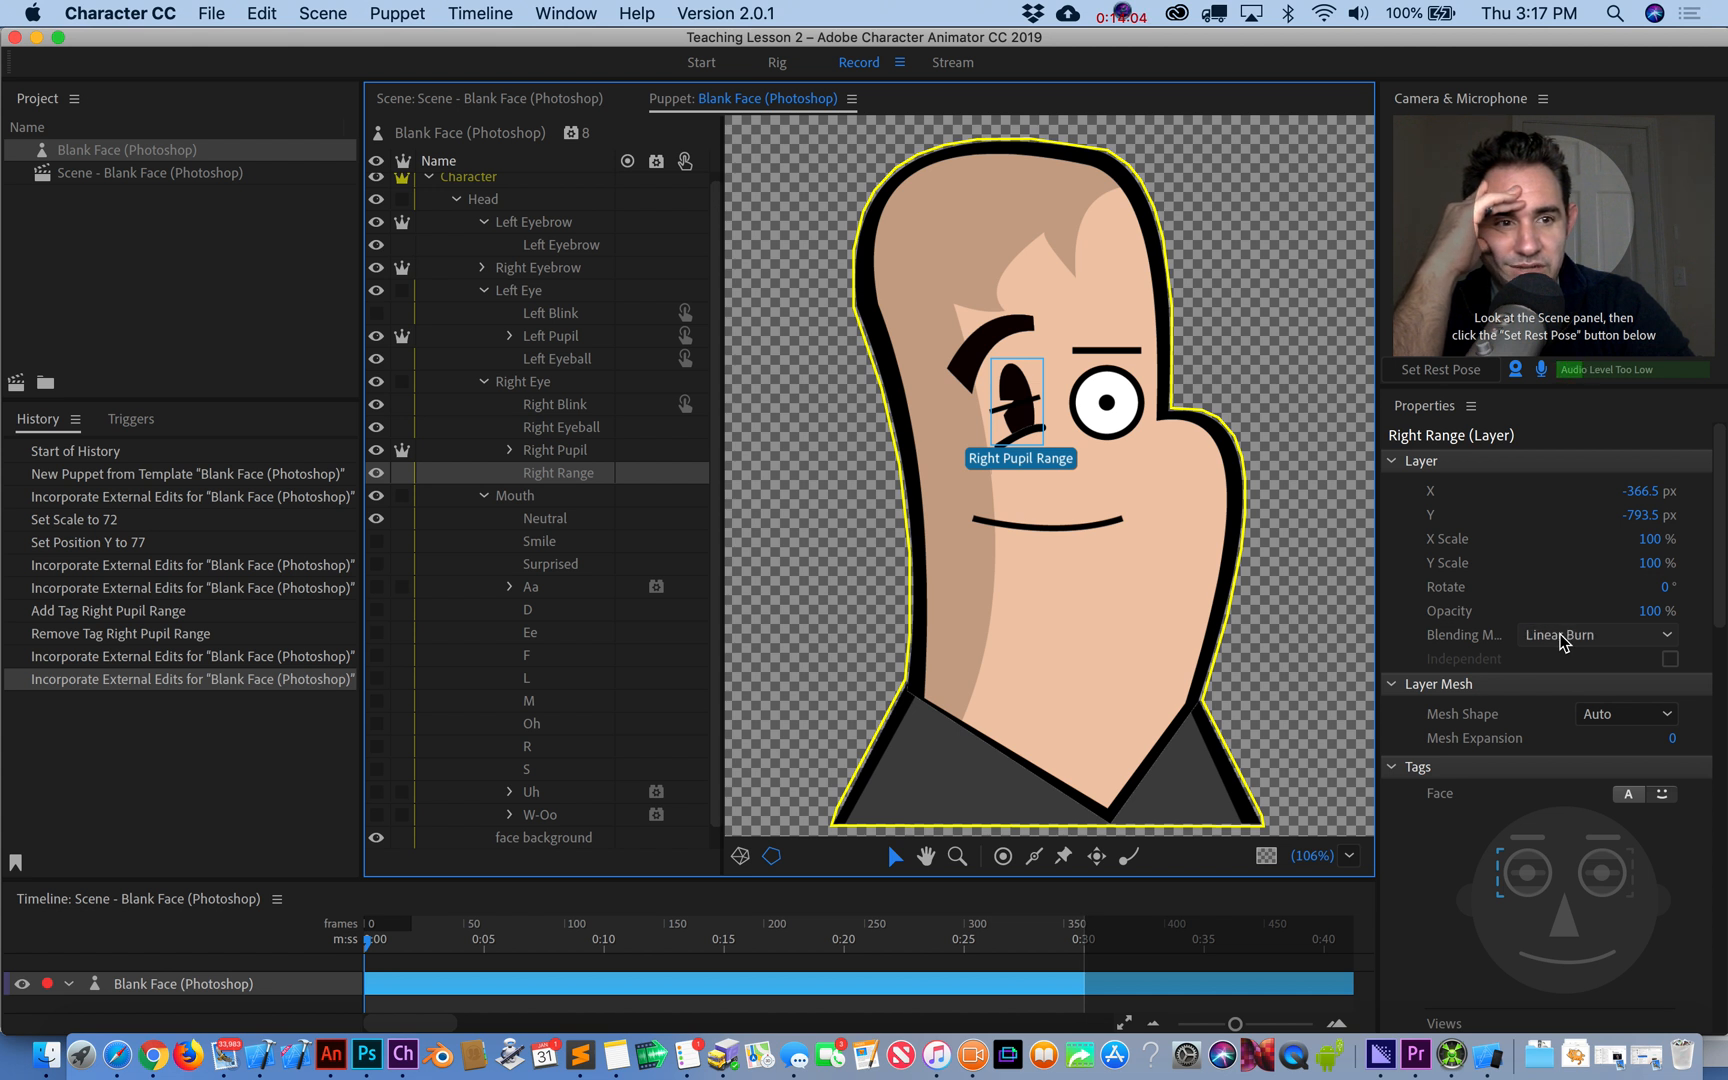
click(1596, 634)
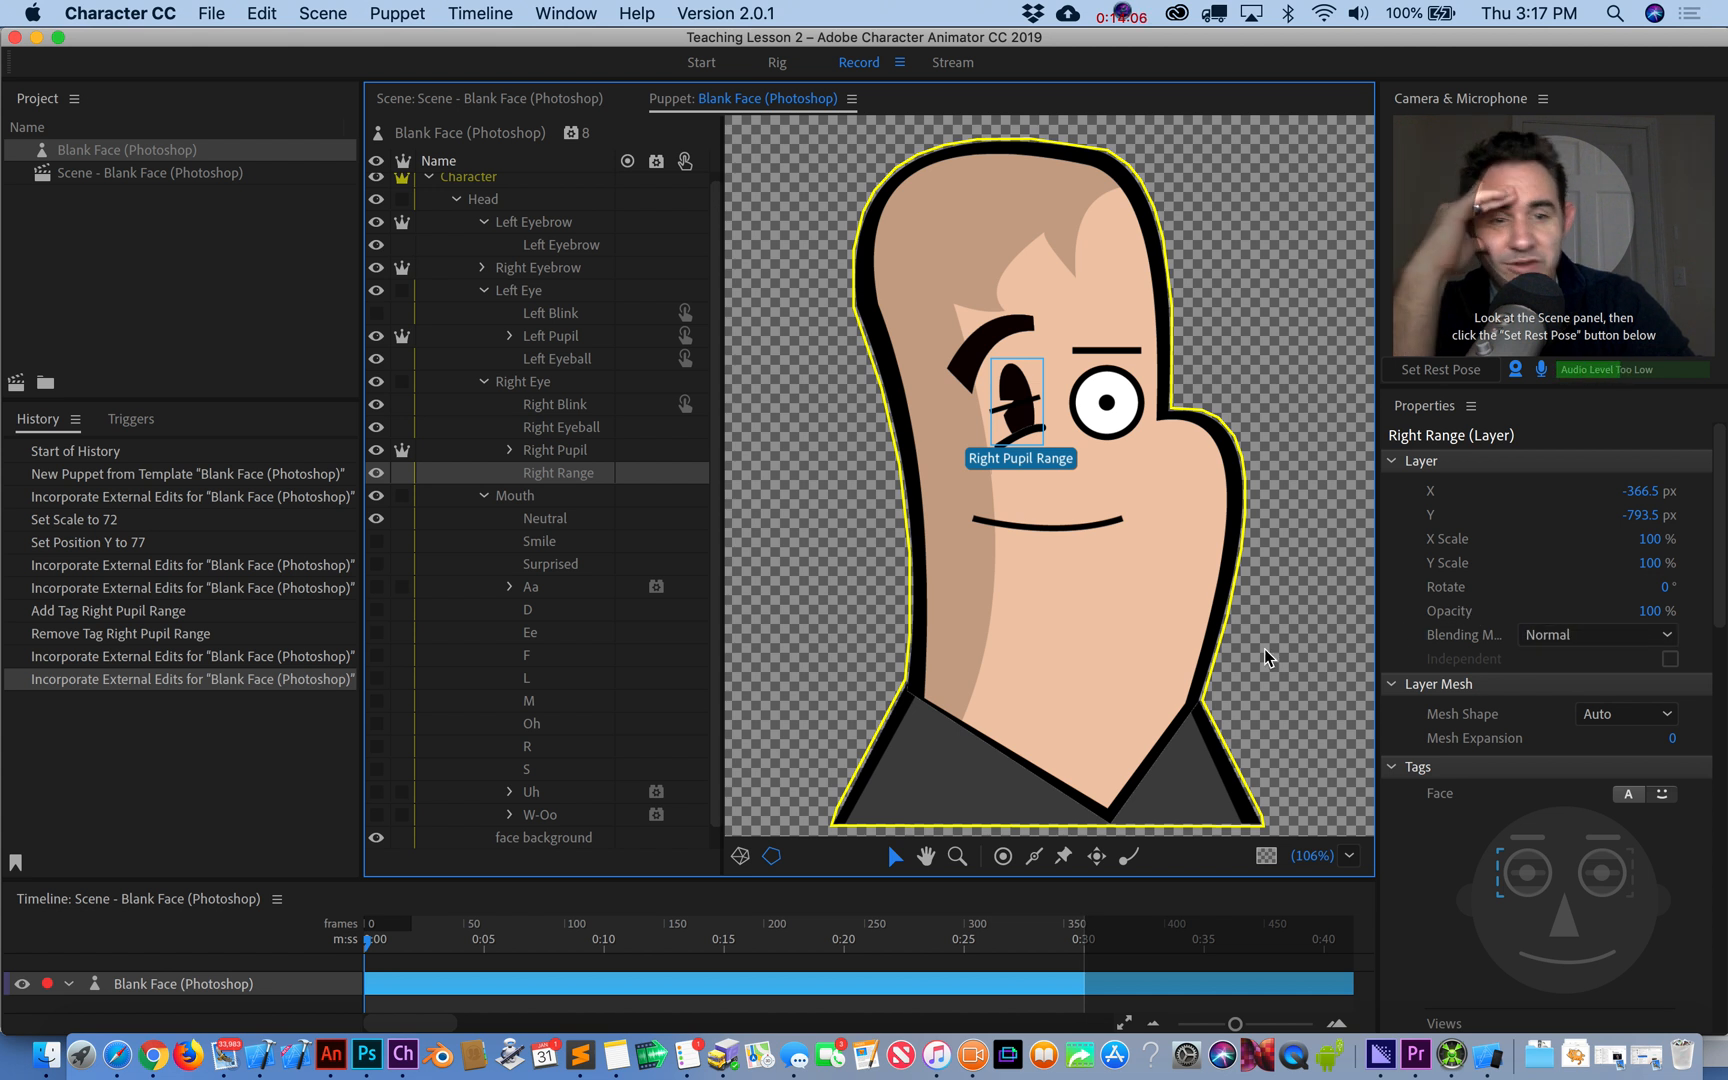